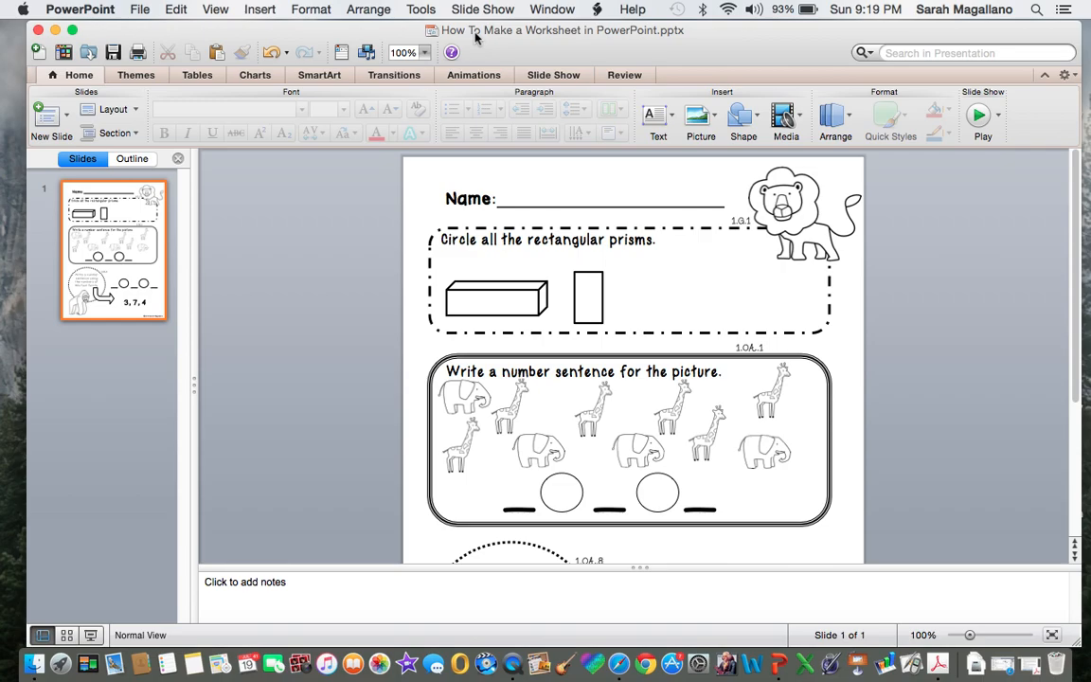
# Open a new blank PowerPoint presentation (Presentation2) with an empty title slide.
pyautogui.click(482, 9)
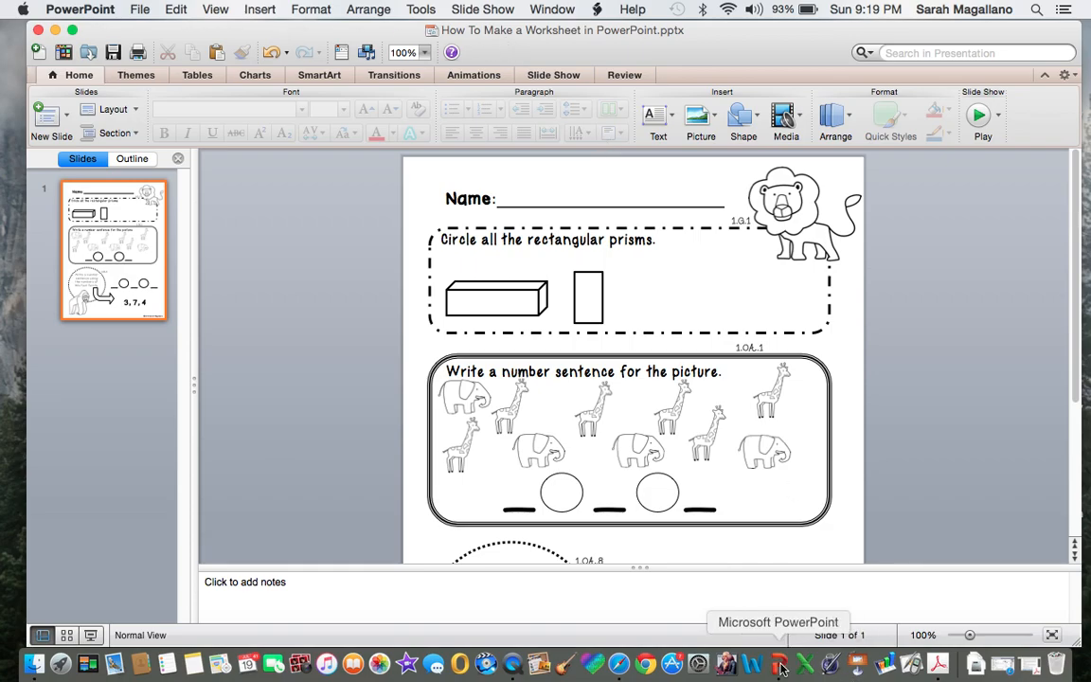
pyautogui.moveTo(609, 361)
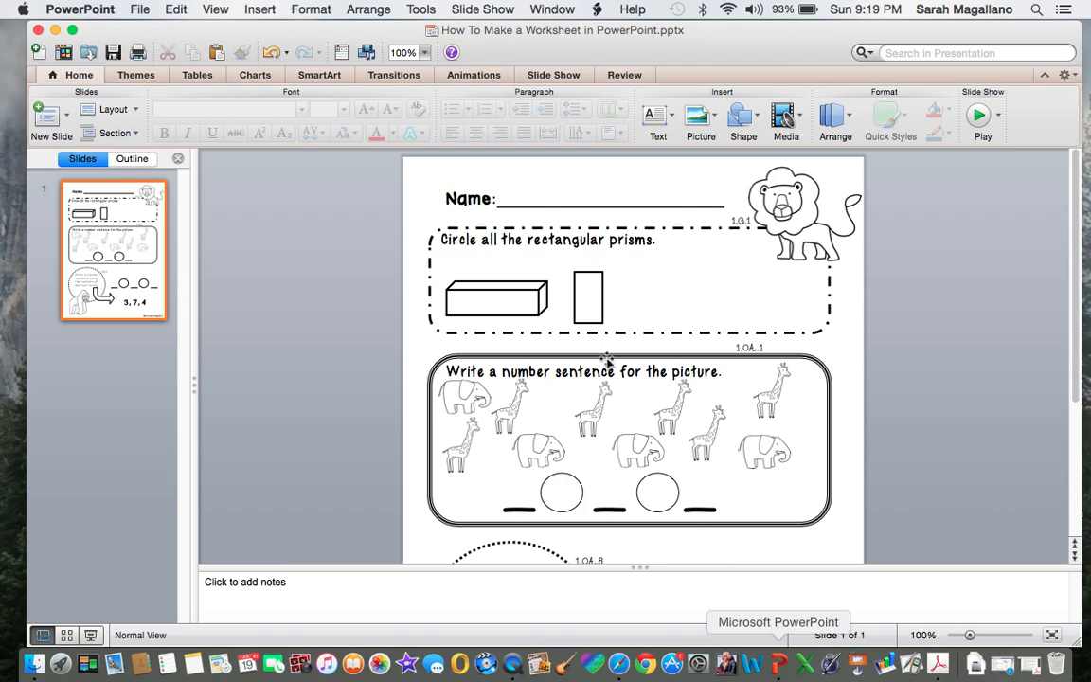
pyautogui.click(147, 9)
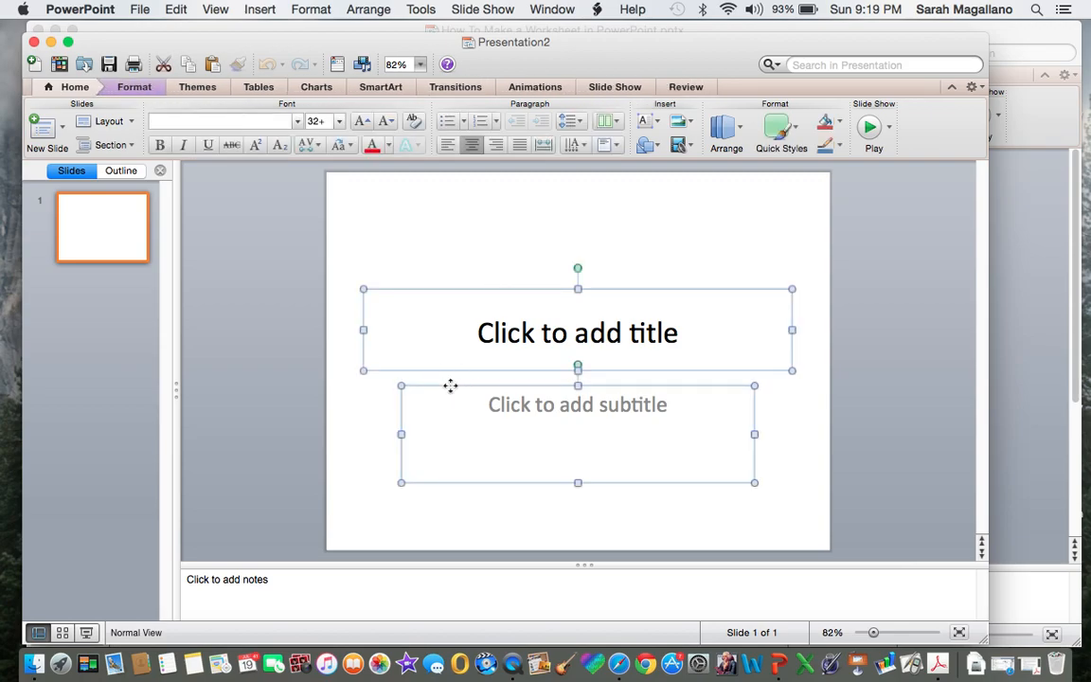
pyautogui.moveTo(491, 296)
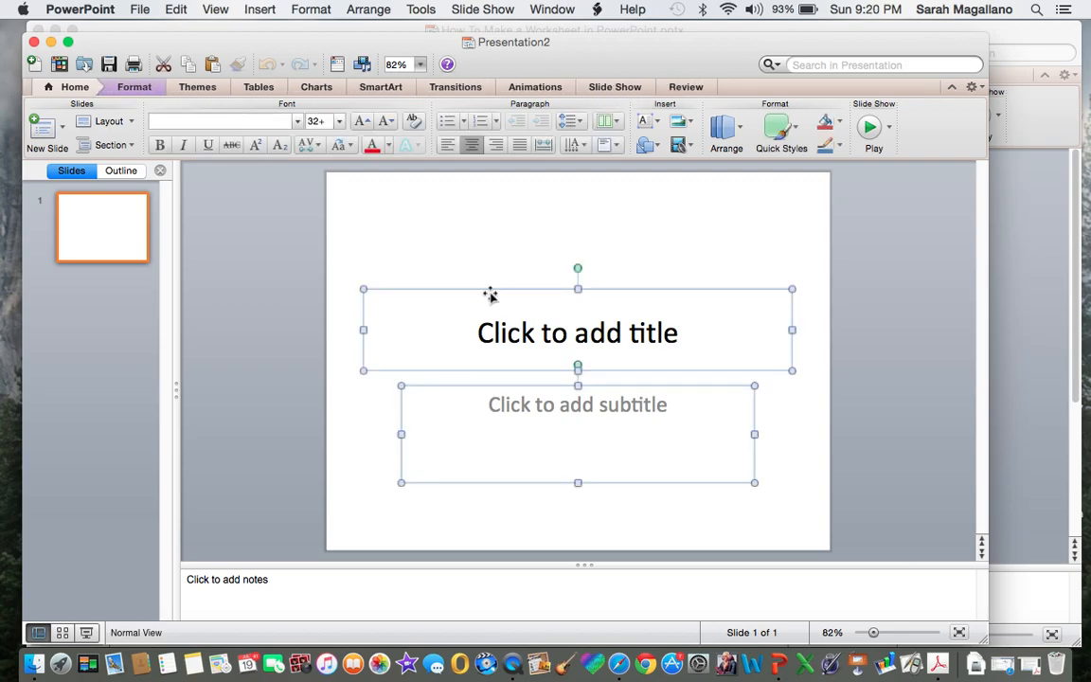
pyautogui.moveTo(468, 361)
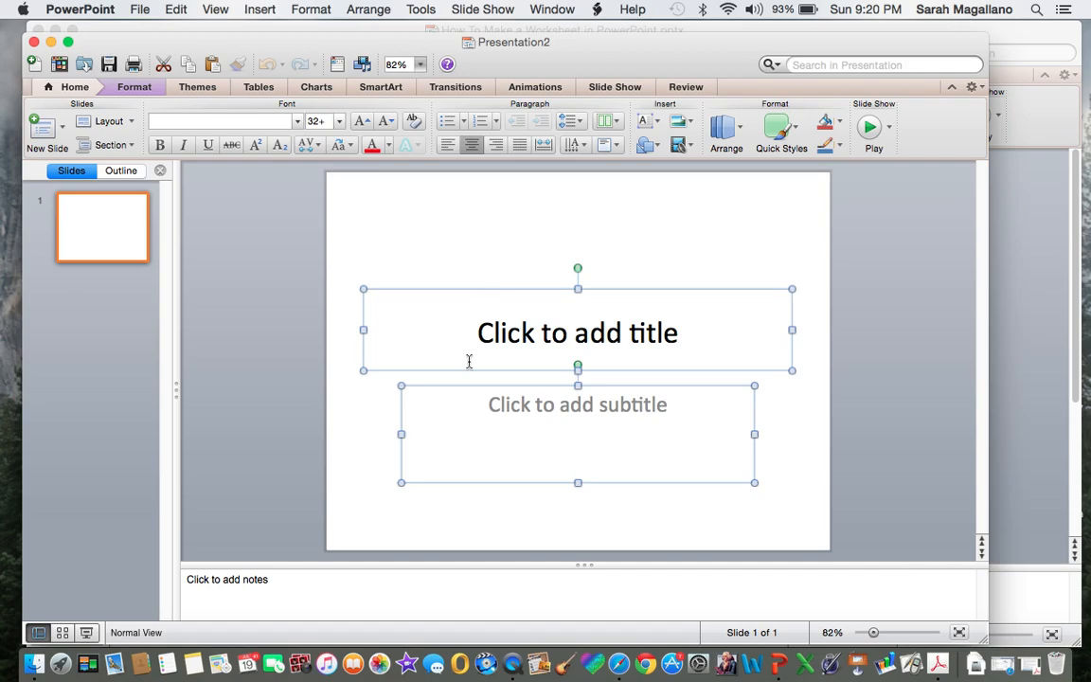
pyautogui.moveTo(476, 296)
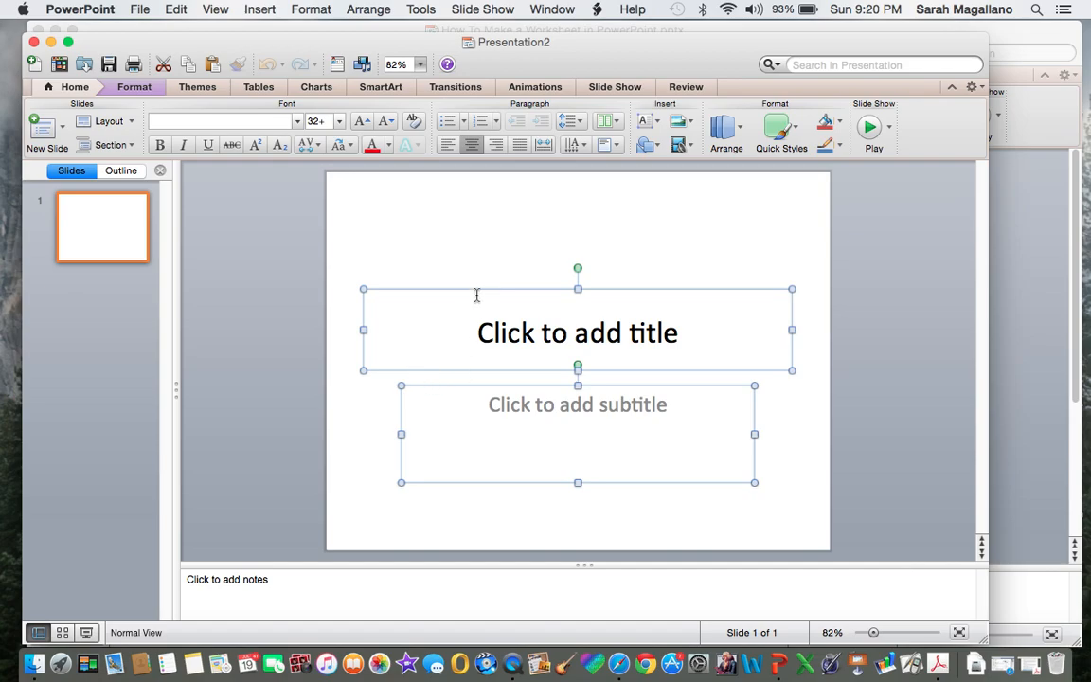
pyautogui.moveTo(473, 288)
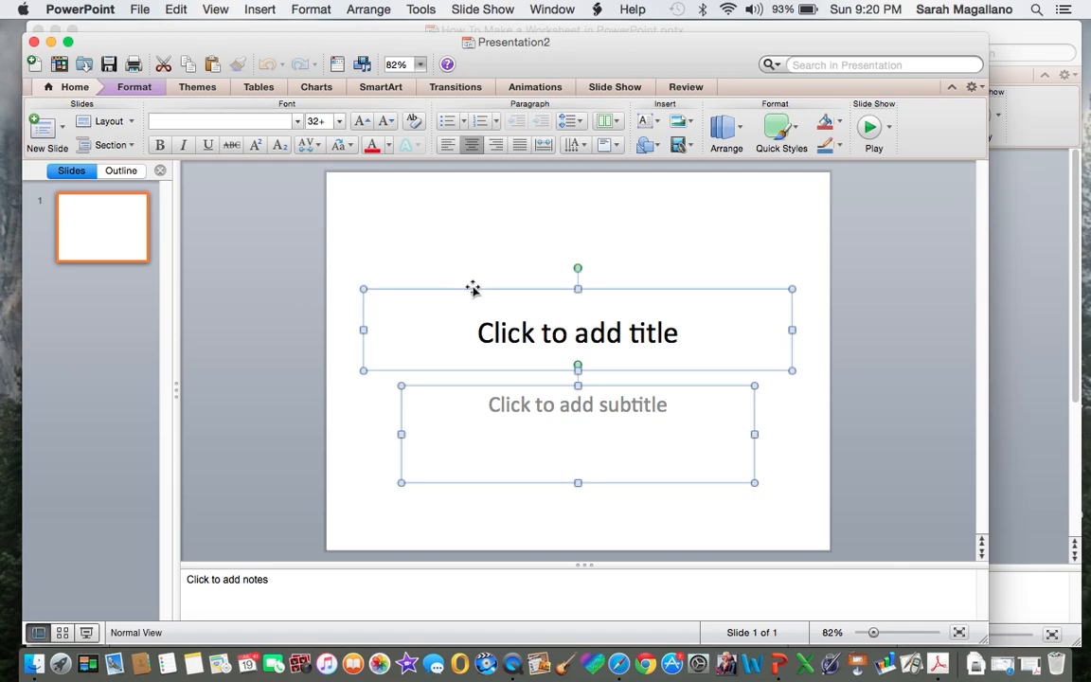
pyautogui.moveTo(439, 391)
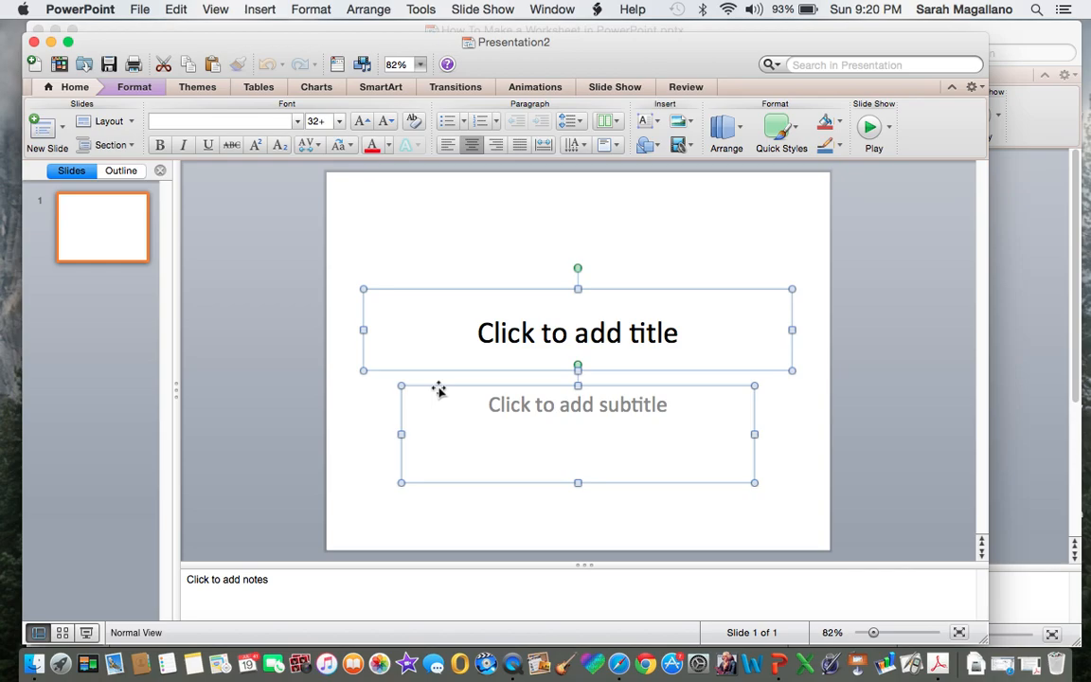
# Set the slide to portrait orientation at 7.5 by 10 inches in Page Setup.
pyautogui.click(140, 8)
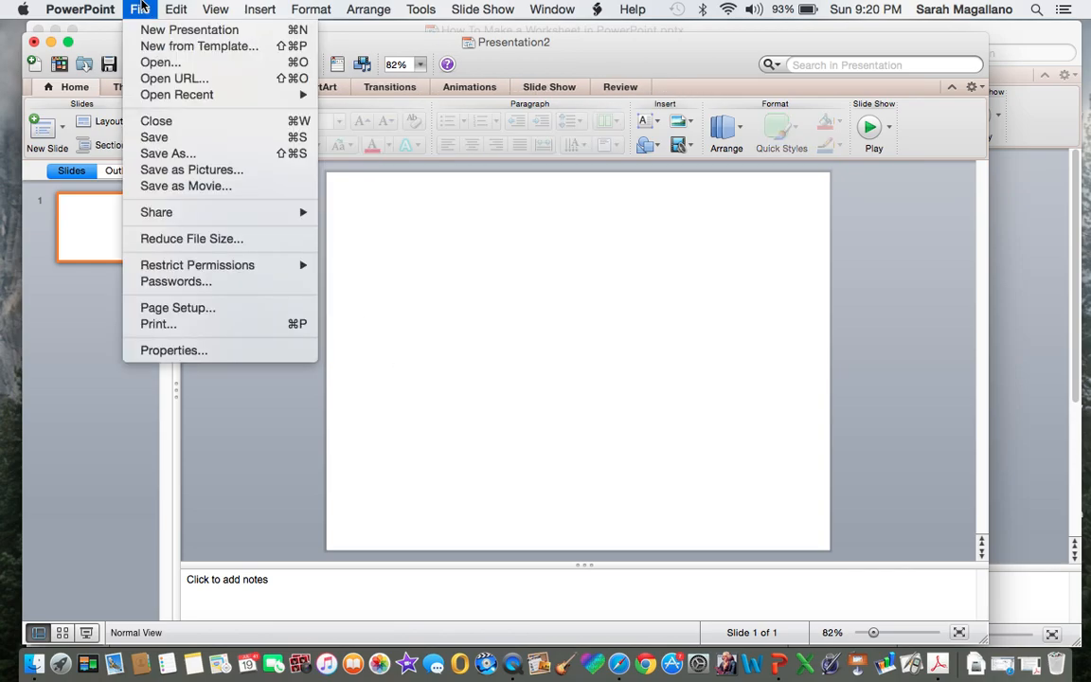
pyautogui.moveTo(177, 307)
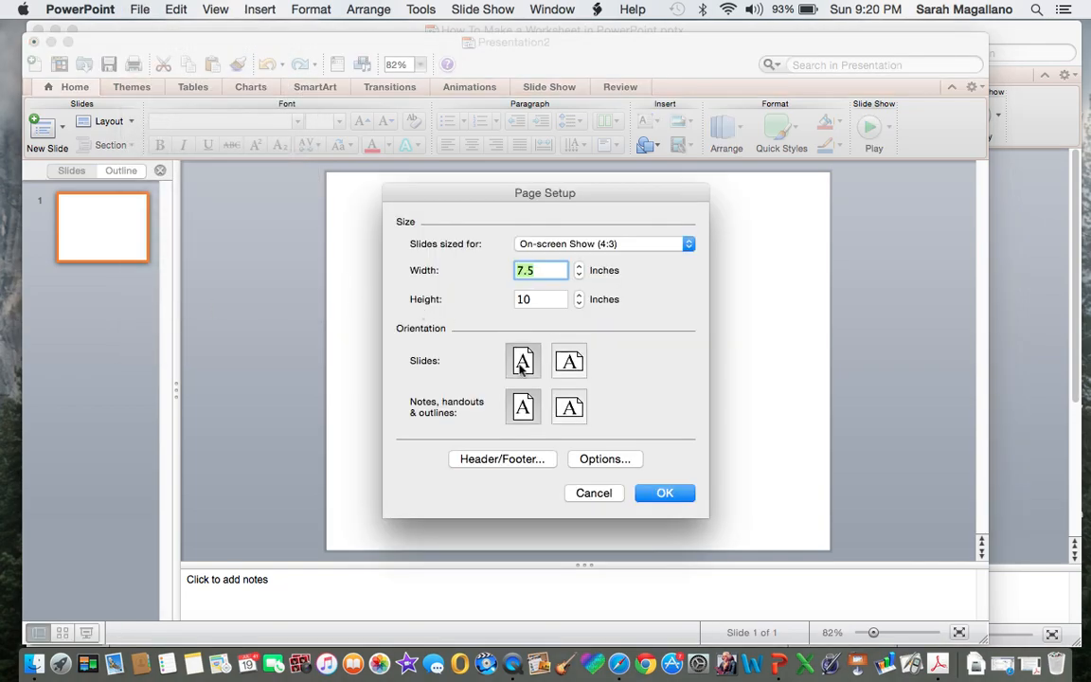
pyautogui.moveTo(664, 493)
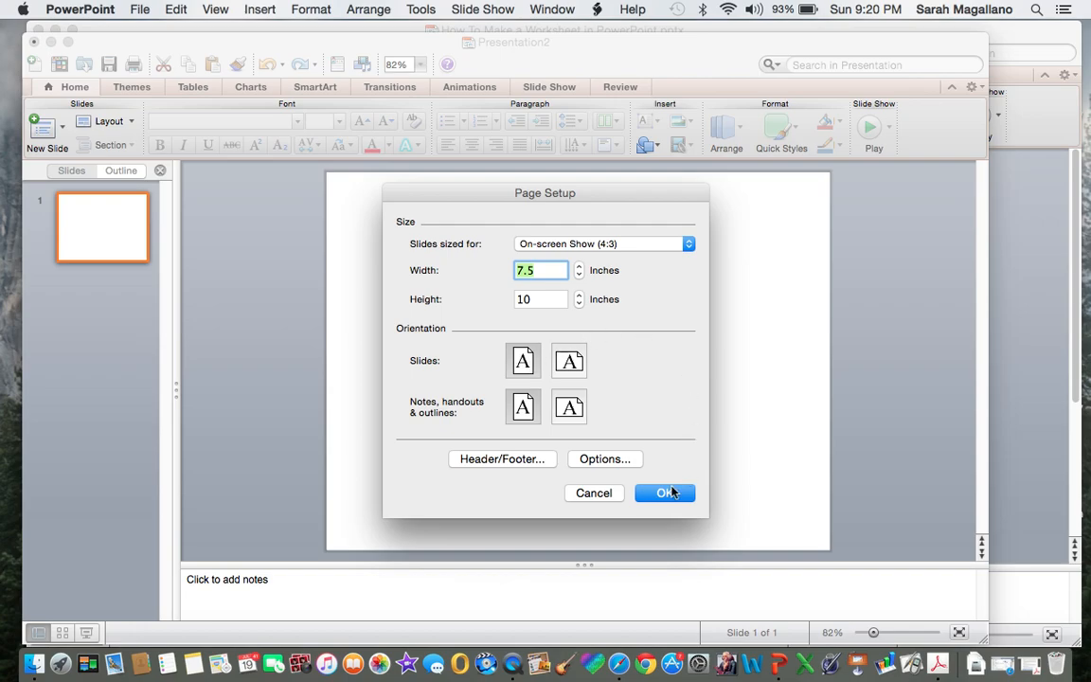
pyautogui.click(663, 492)
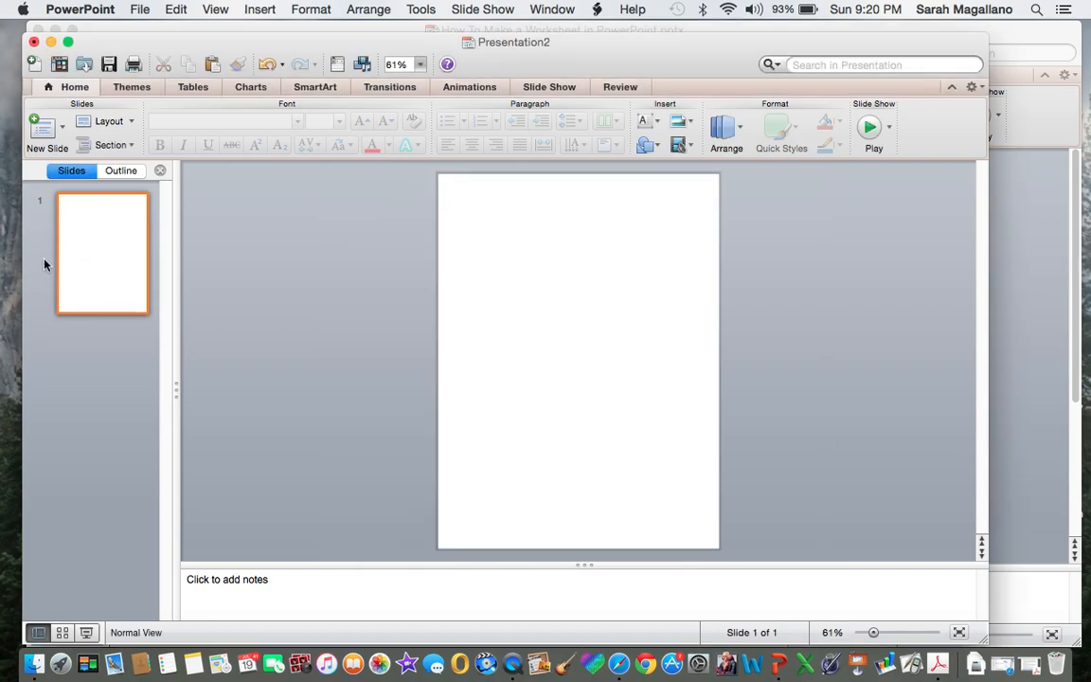
pyautogui.moveTo(128, 249)
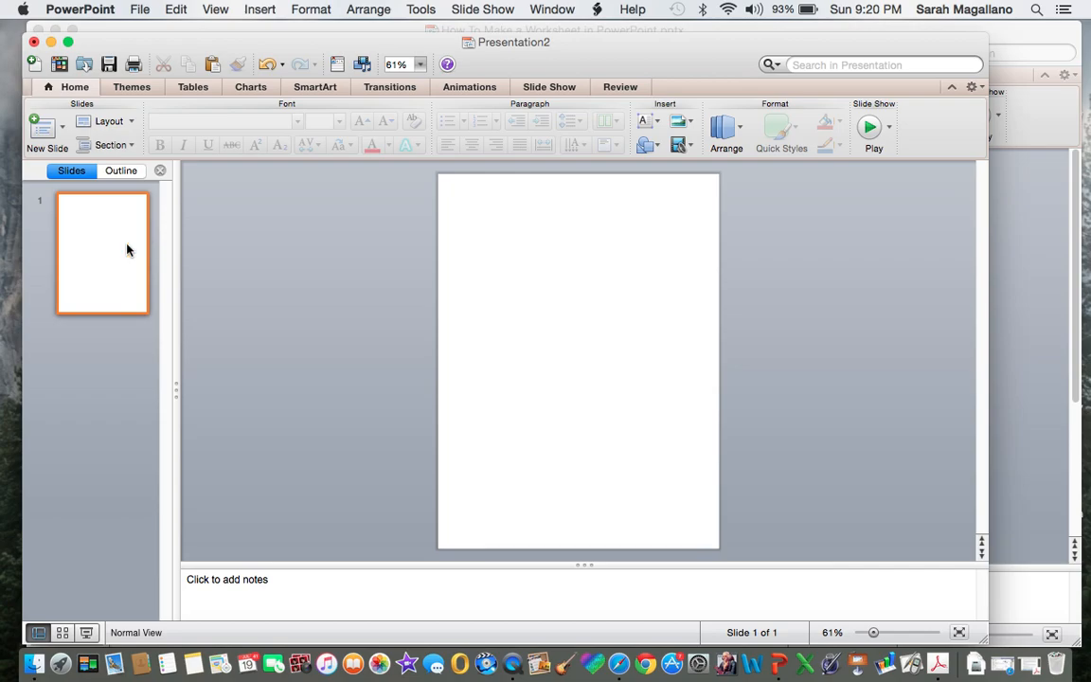
pyautogui.moveTo(106, 393)
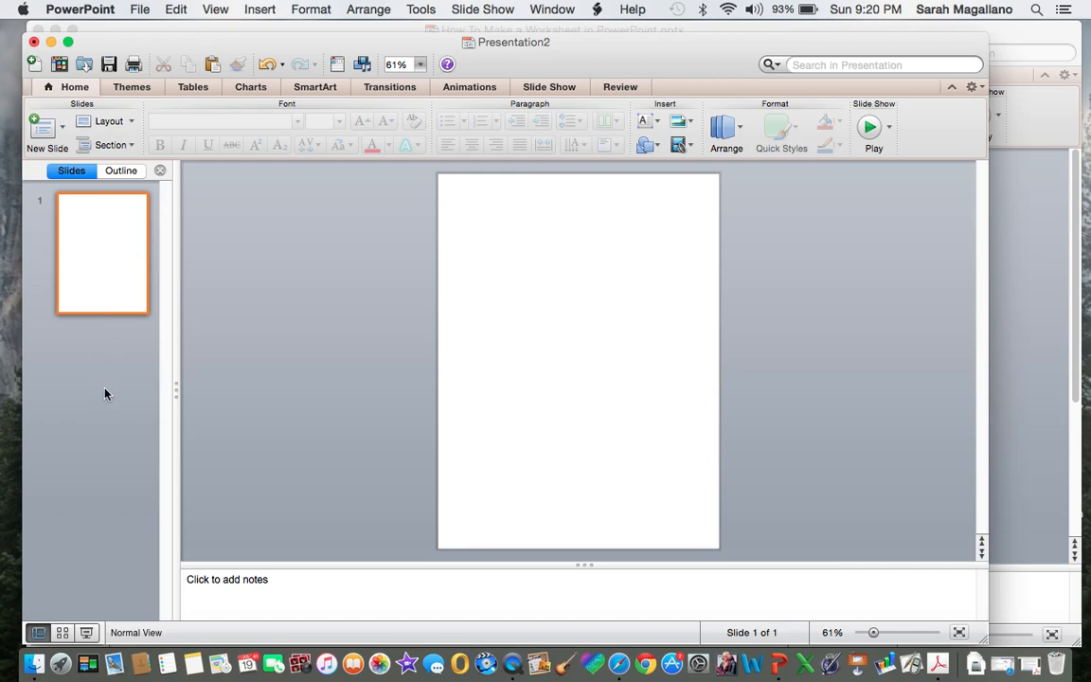
pyautogui.moveTo(338, 43)
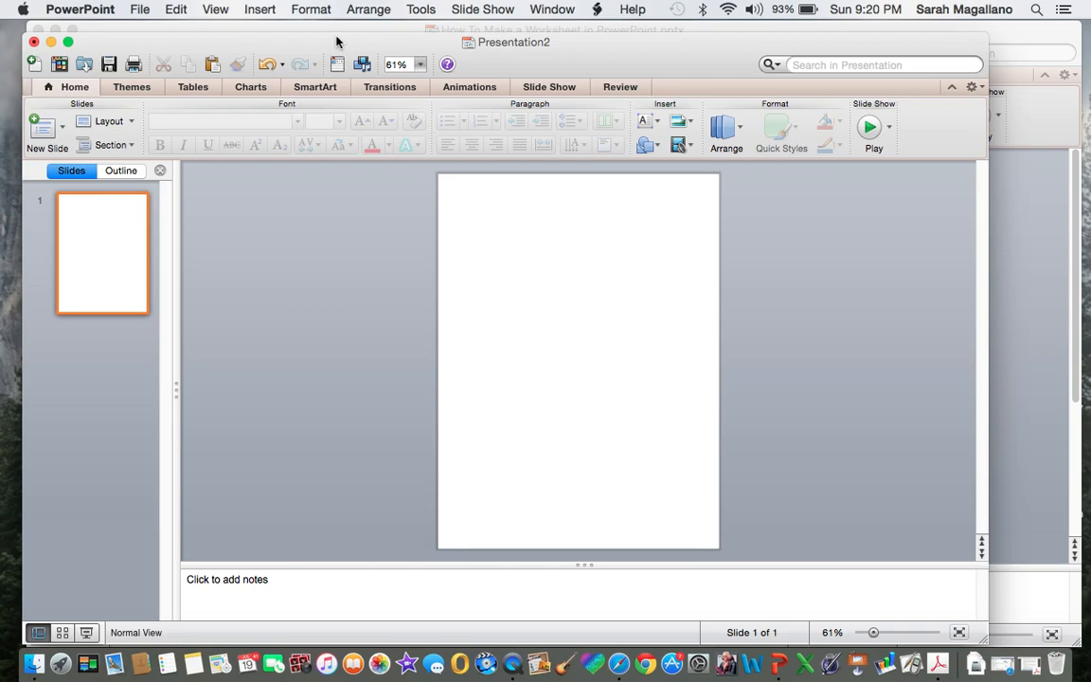
pyautogui.moveTo(253, 12)
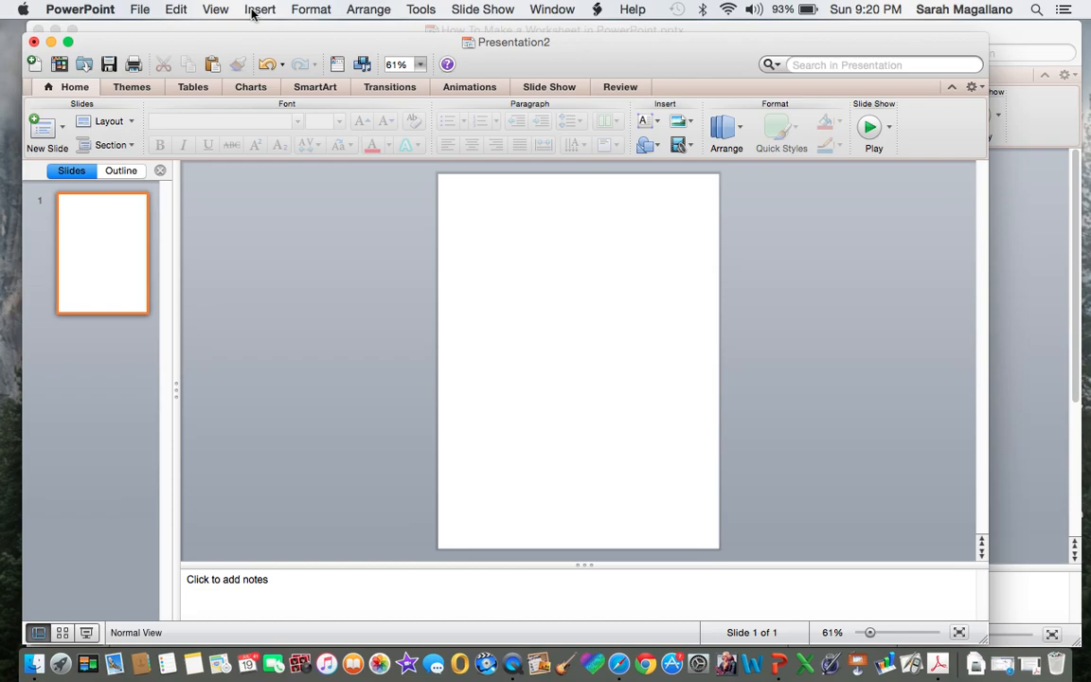
# Set the zoom to 100% and add a 'Name:' text label at the top left.
pyautogui.click(259, 10)
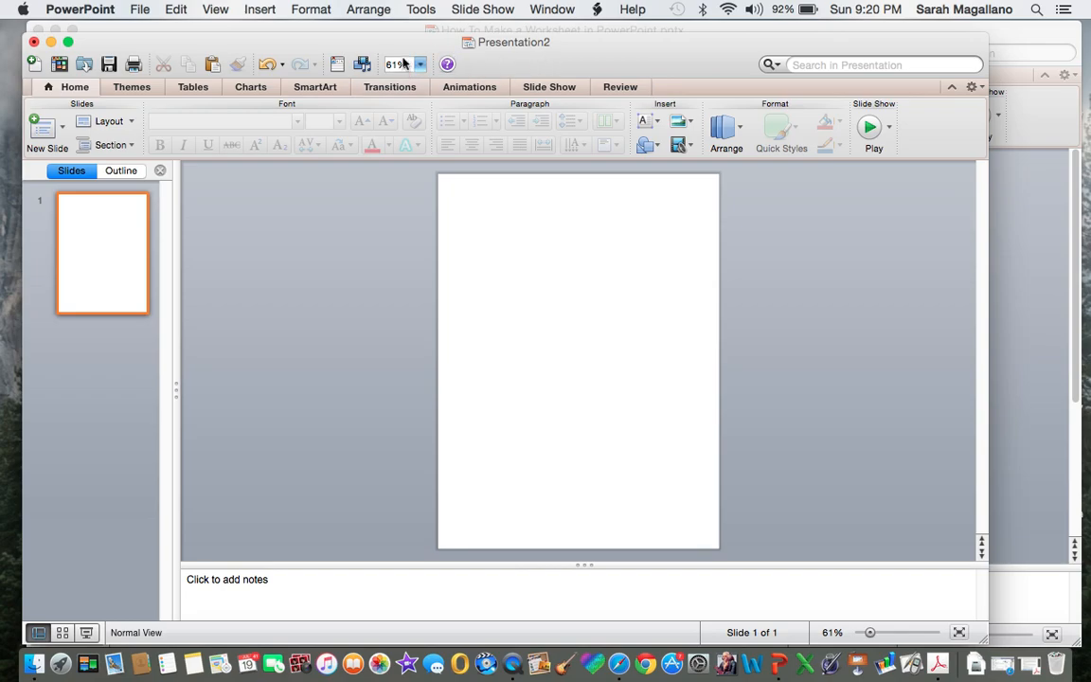
pyautogui.click(419, 65)
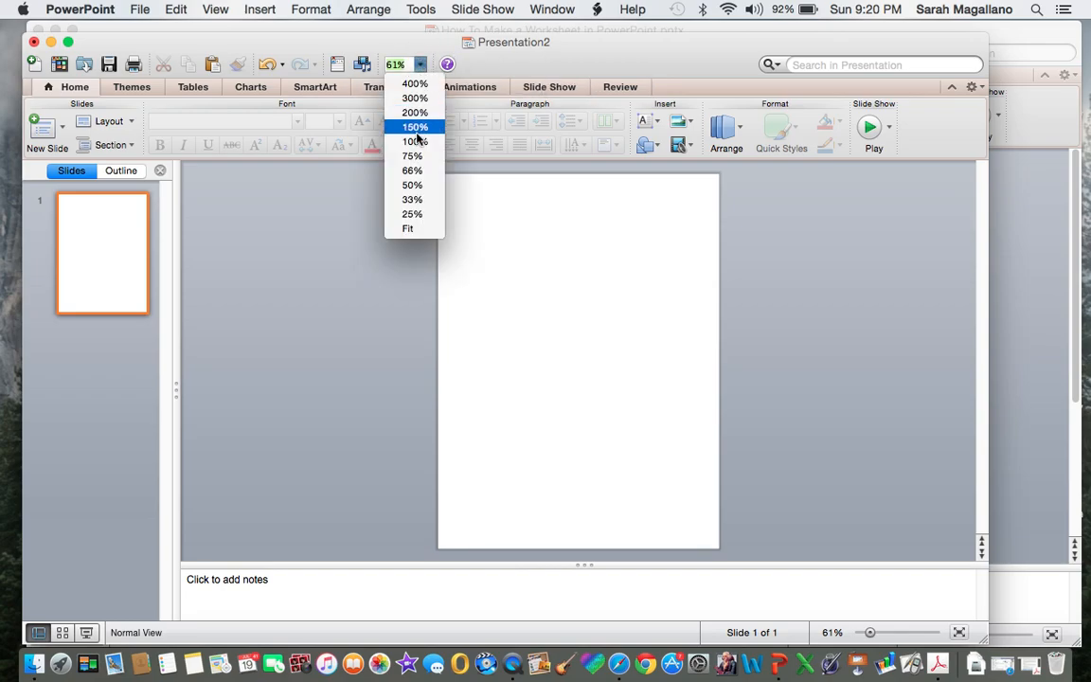
pyautogui.click(411, 140)
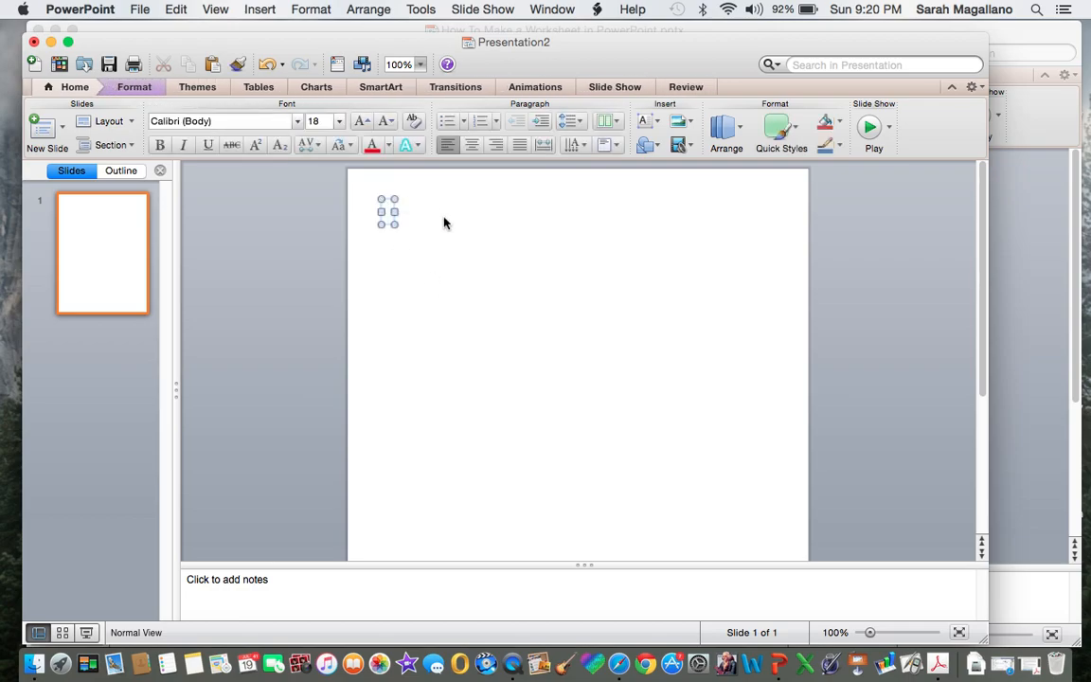
pyautogui.write('Name: ____________________________')
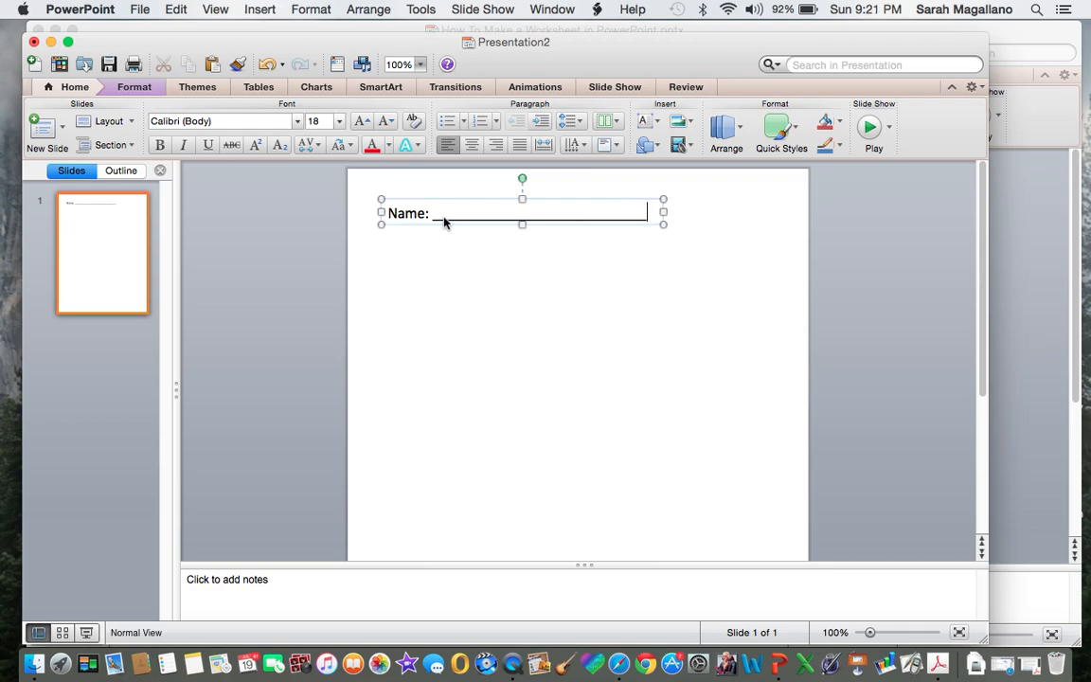
pyautogui.moveTo(663, 212); pyautogui.dragTo(493, 212)
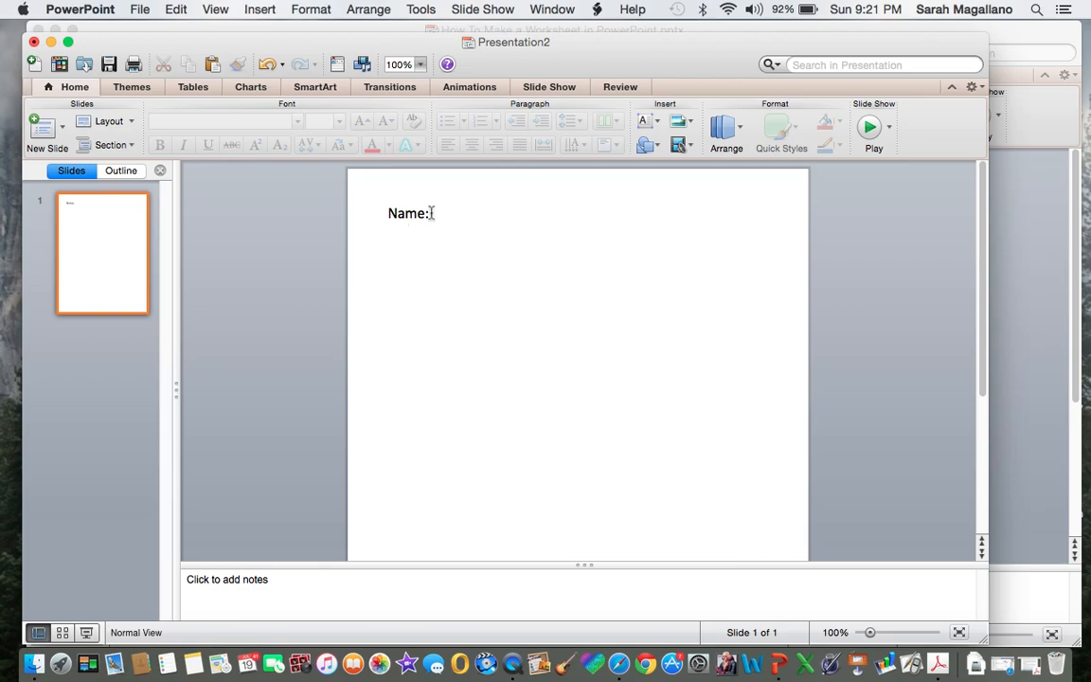
pyautogui.click(408, 213)
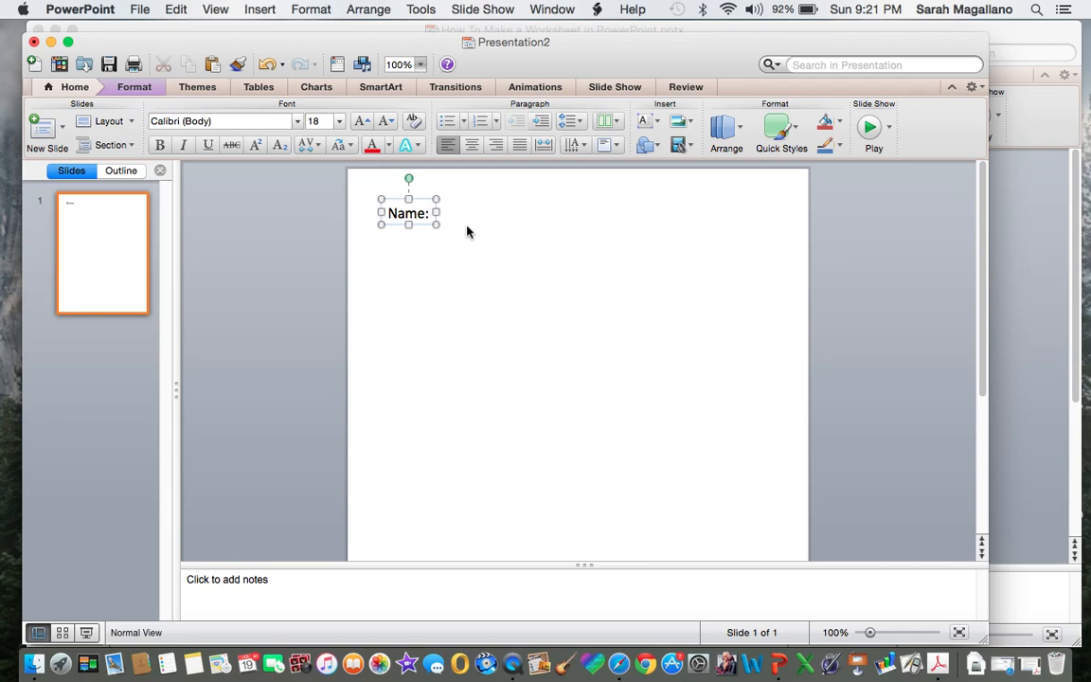
pyautogui.moveTo(363, 47)
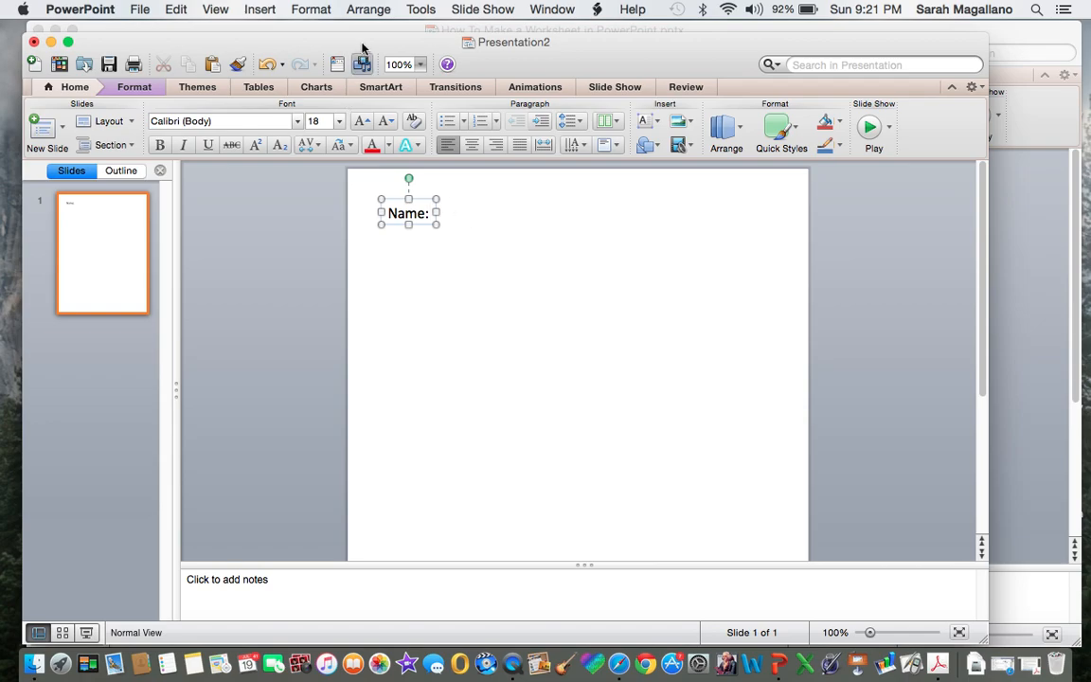
# Change the Name: label's font to AAClaire.
pyautogui.doubleClick(407, 212)
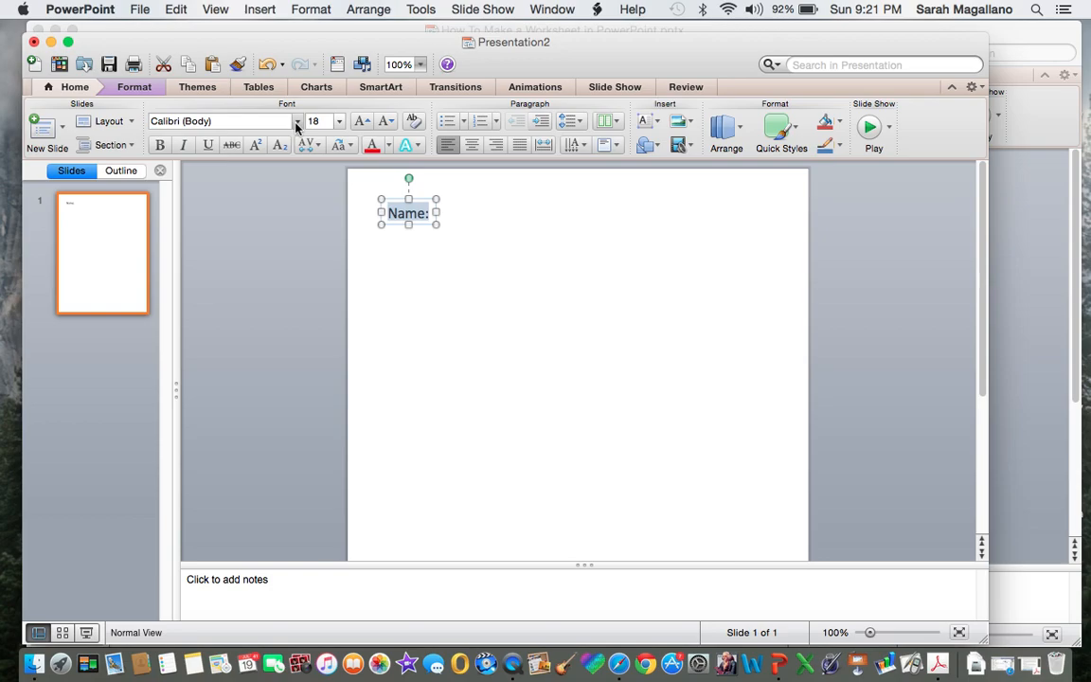
pyautogui.click(296, 121)
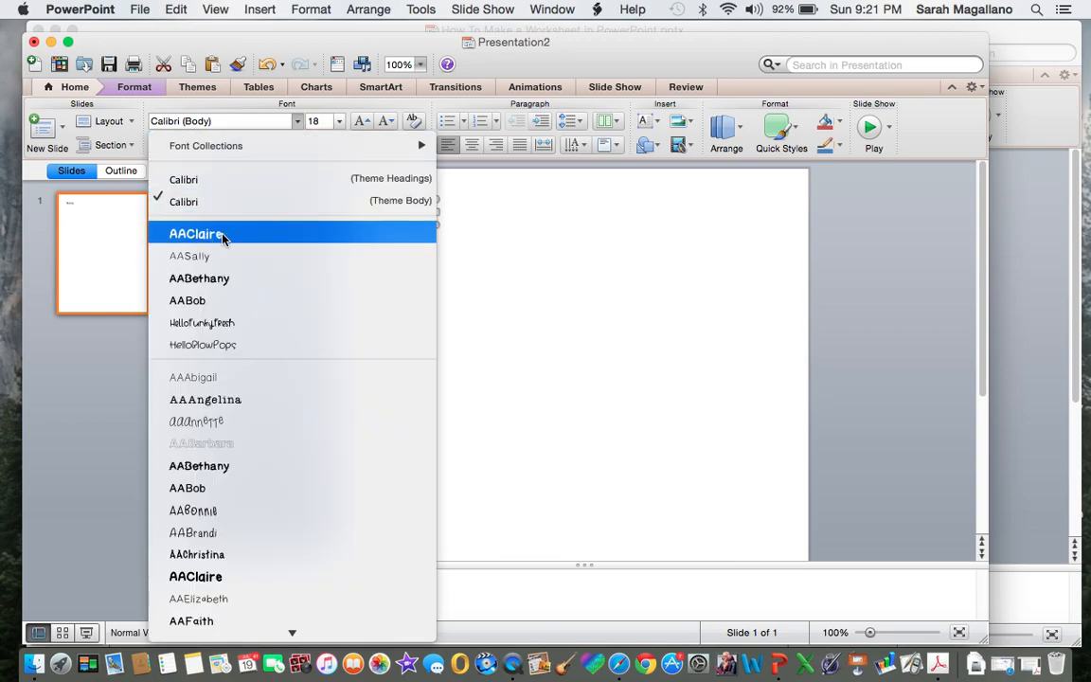
pyautogui.click(196, 234)
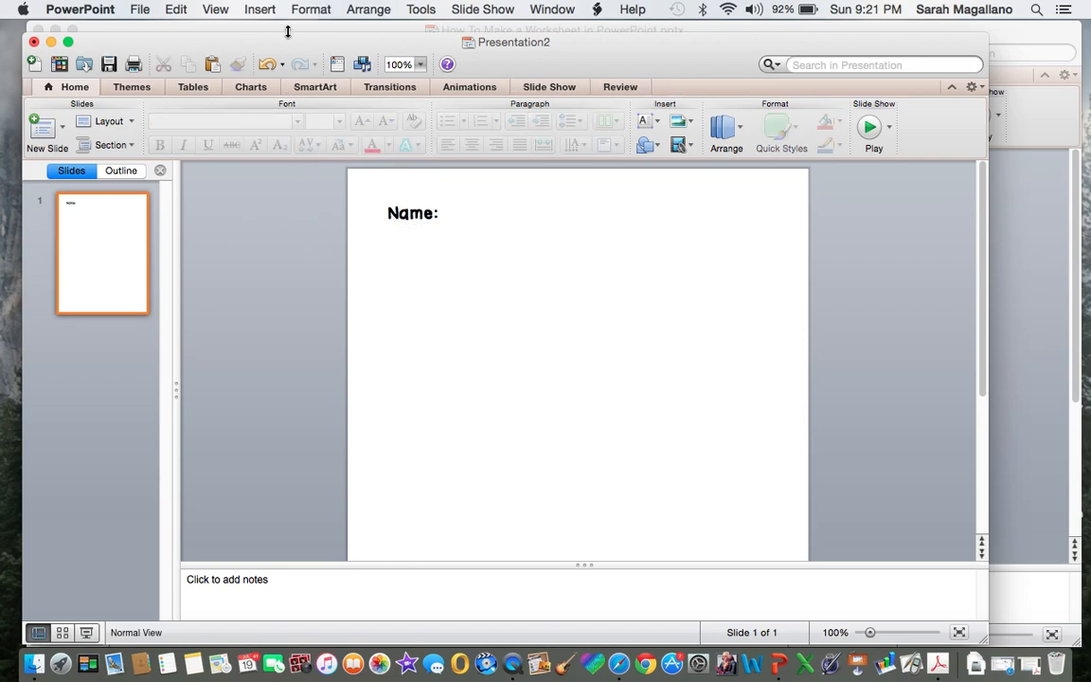
# Draw a horizontal line shape extending right from the Name: label.
pyautogui.click(260, 8)
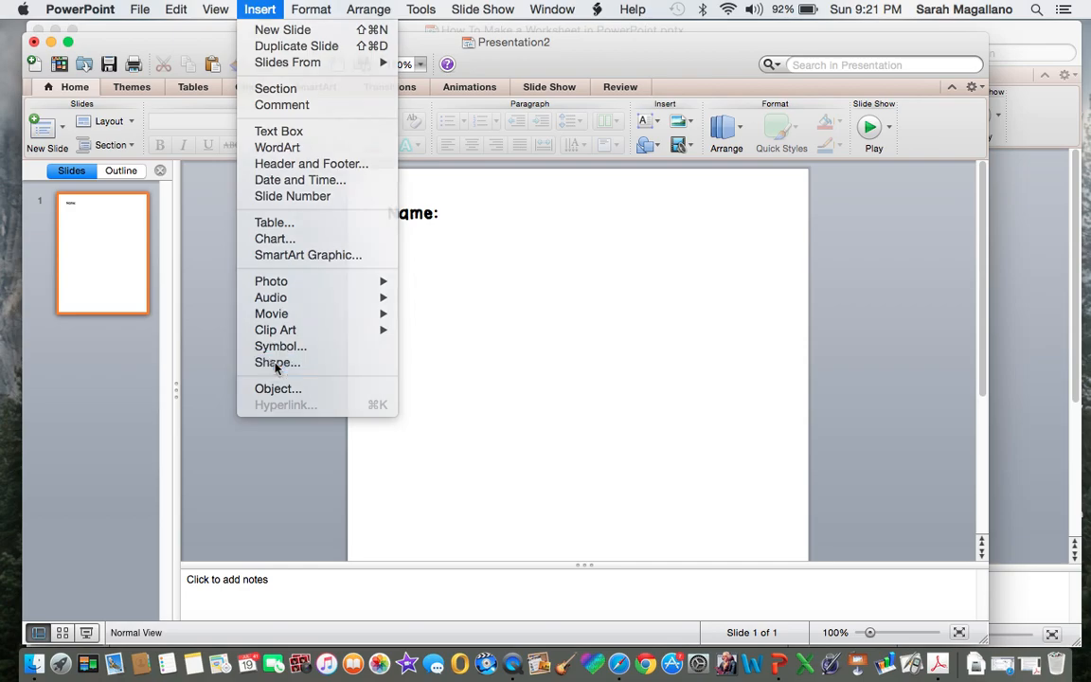
pyautogui.click(276, 363)
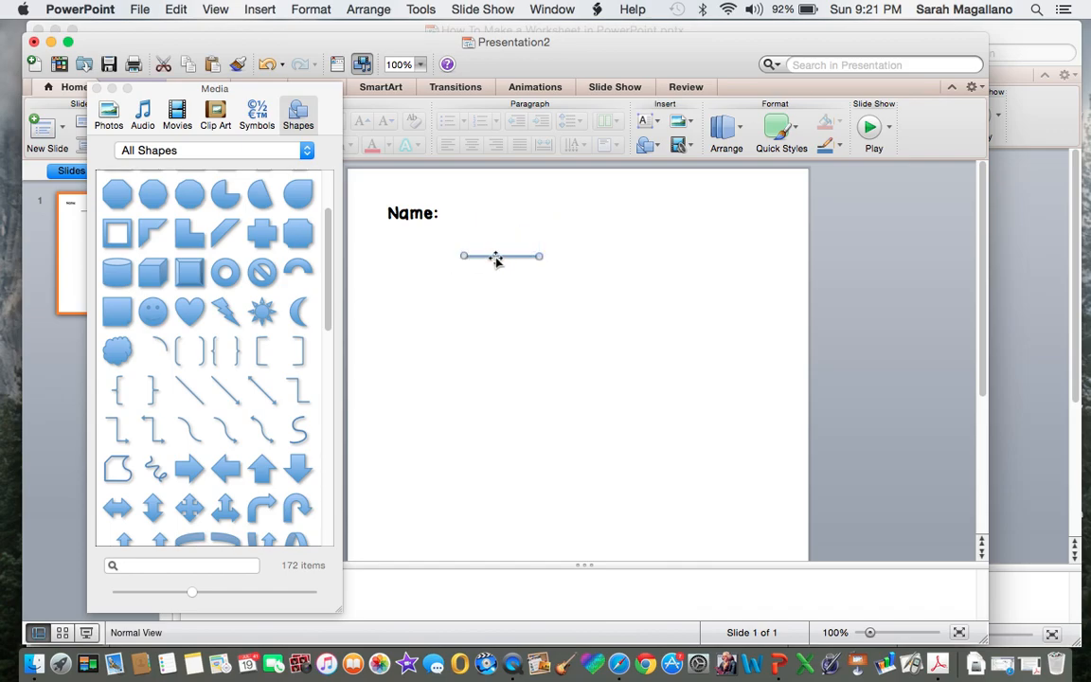
pyautogui.moveTo(497, 255); pyautogui.dragTo(476, 220)
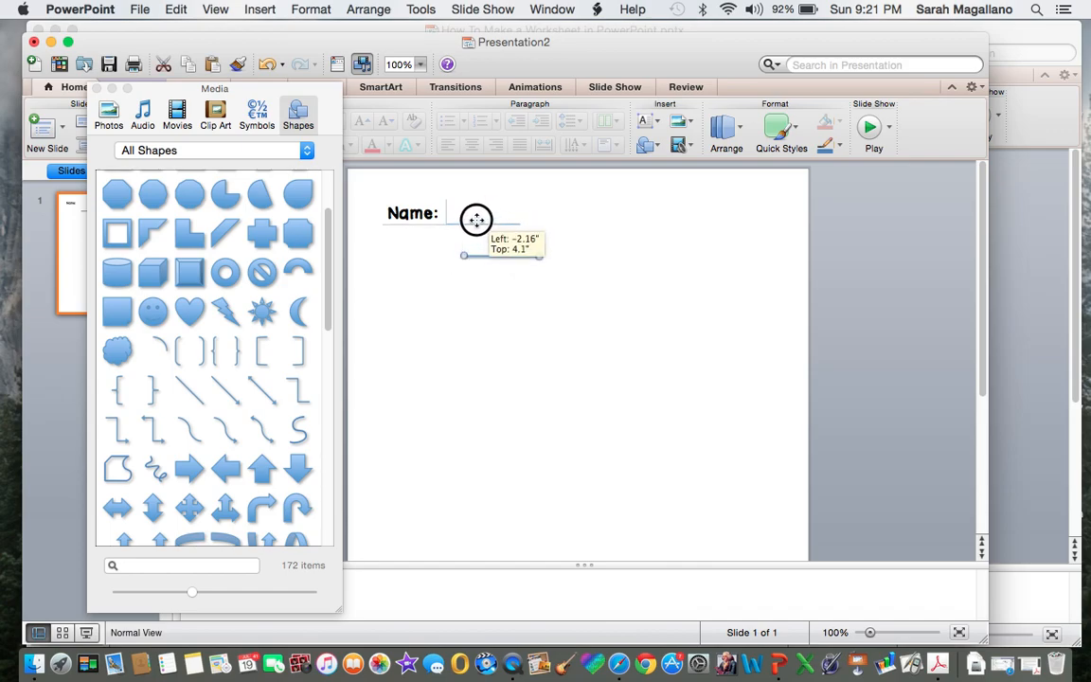
pyautogui.moveTo(445, 225); pyautogui.dragTo(641, 224)
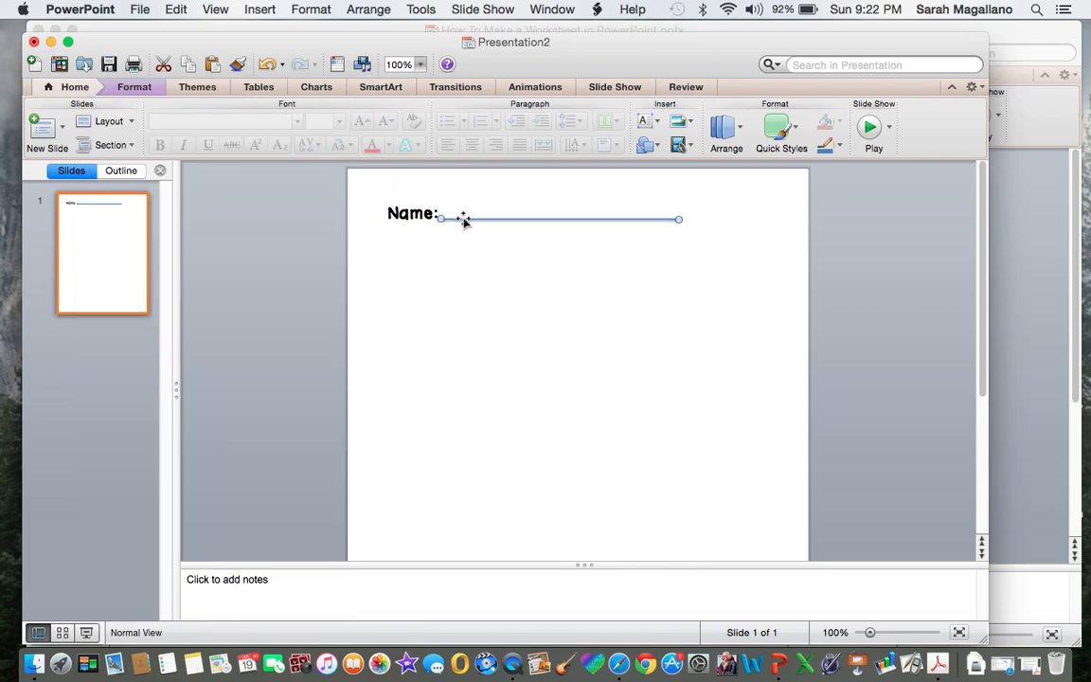
# Format the Name line with its shadow turned off and black line colour.
pyautogui.rightClick(462, 218)
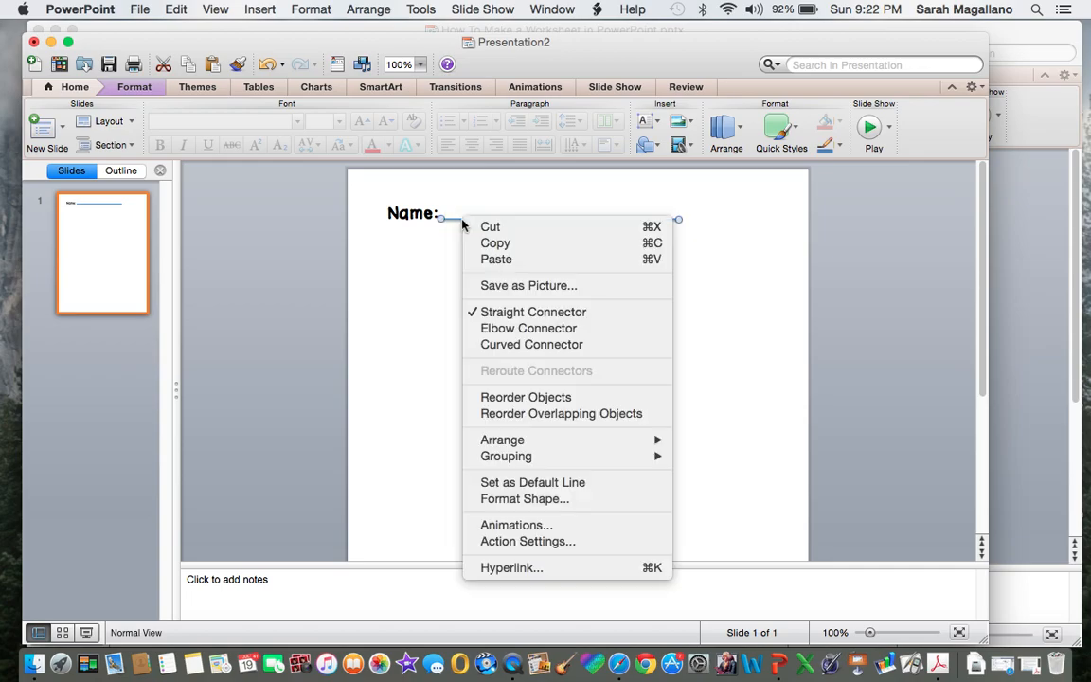
pyautogui.moveTo(519, 443)
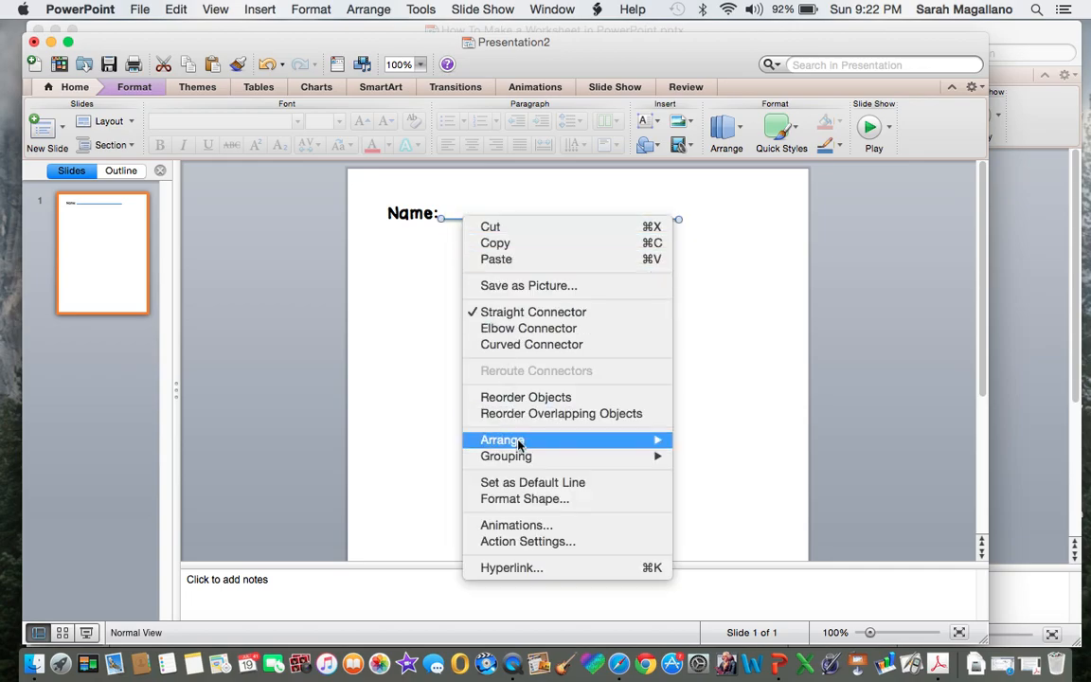
pyautogui.moveTo(517, 499)
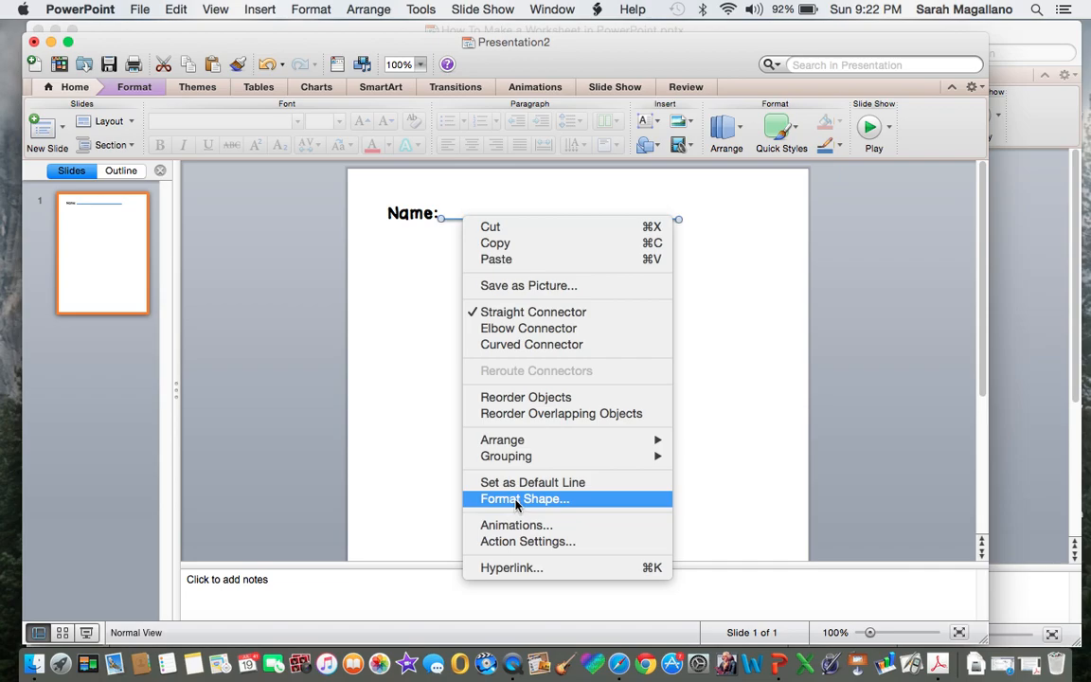
pyautogui.click(524, 498)
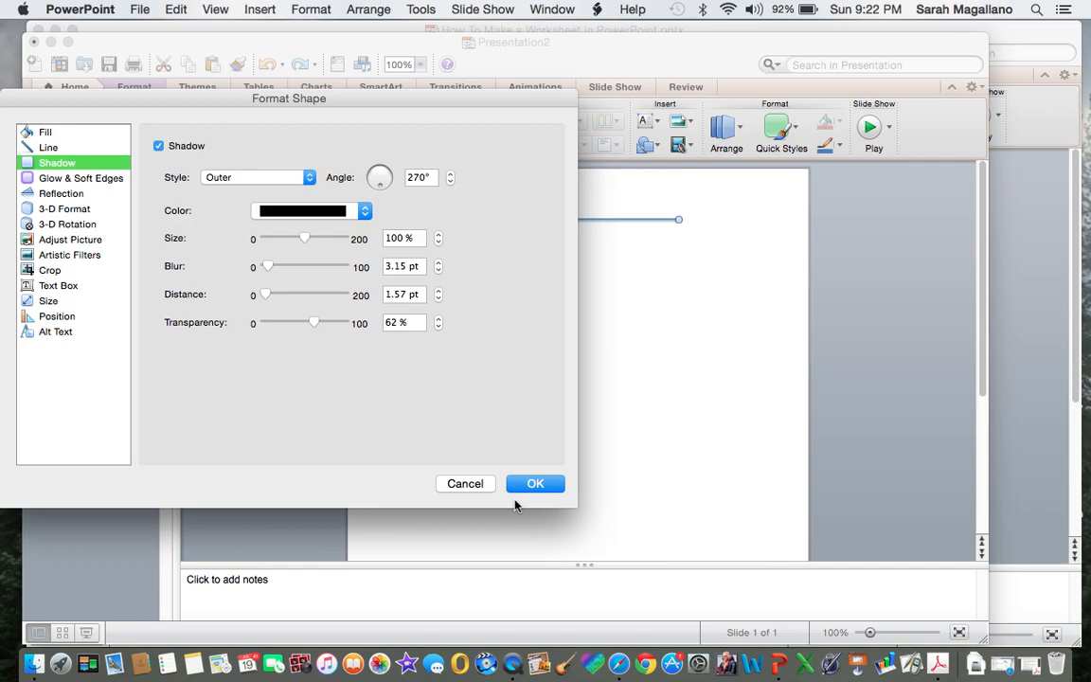
pyautogui.moveTo(98, 215)
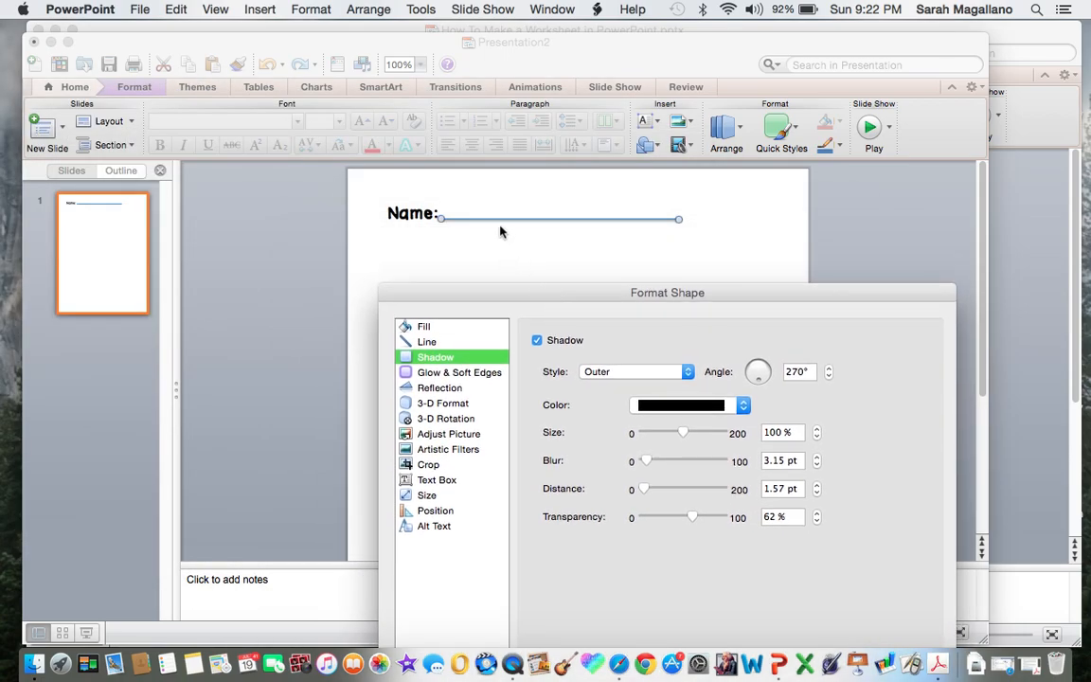
pyautogui.moveTo(534, 305)
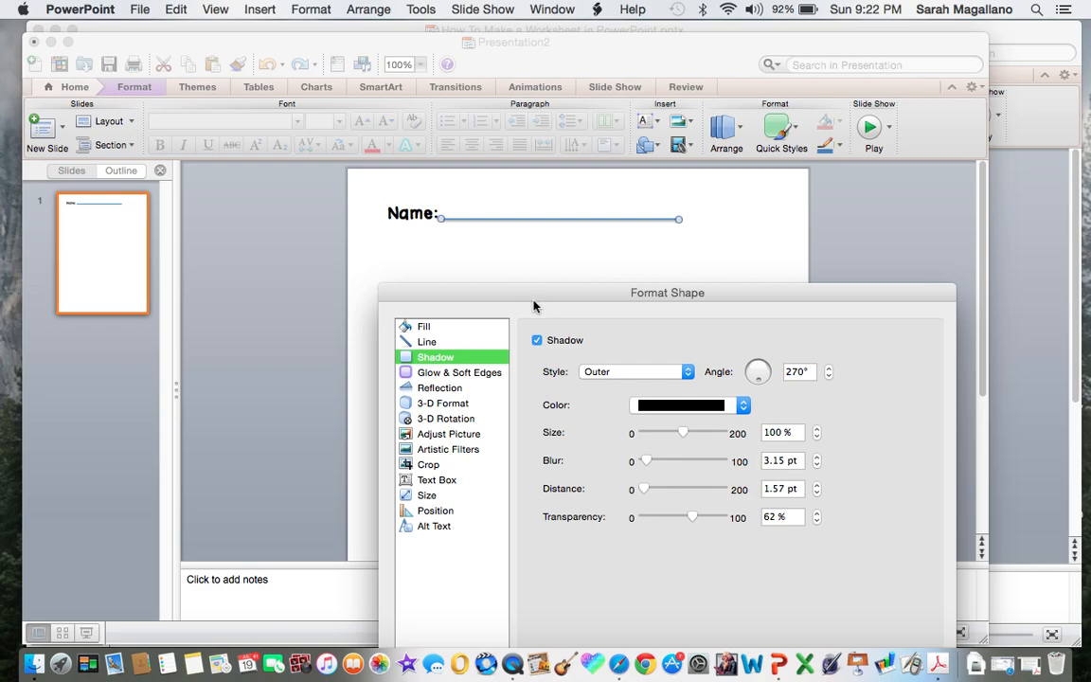
pyautogui.moveTo(668, 293); pyautogui.dragTo(410, 102)
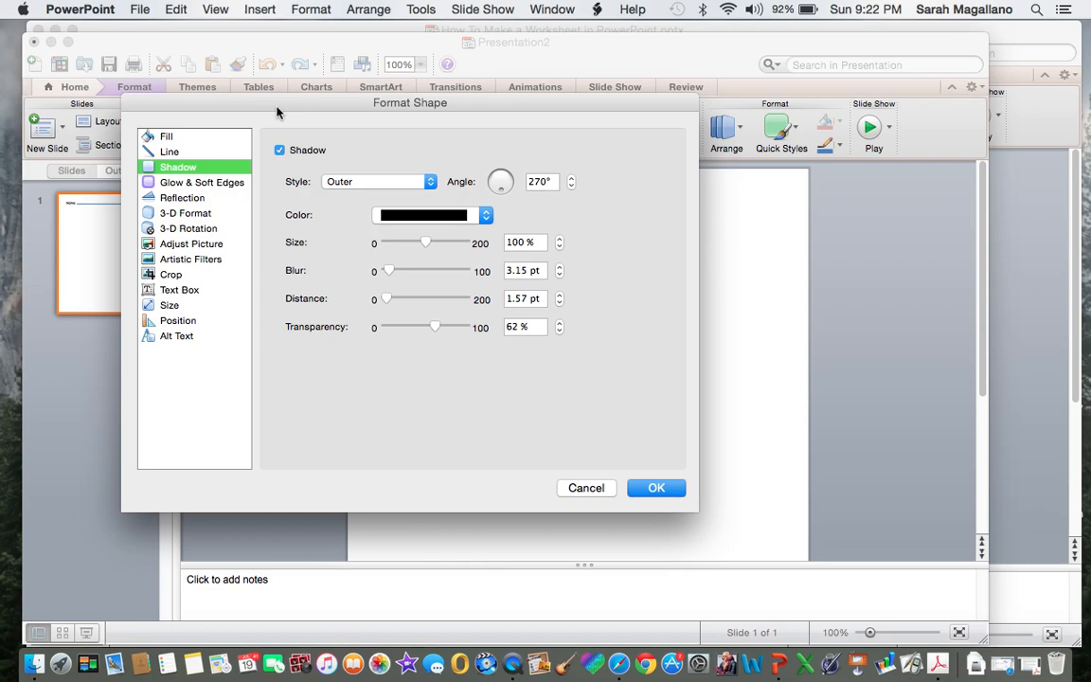
pyautogui.click(278, 150)
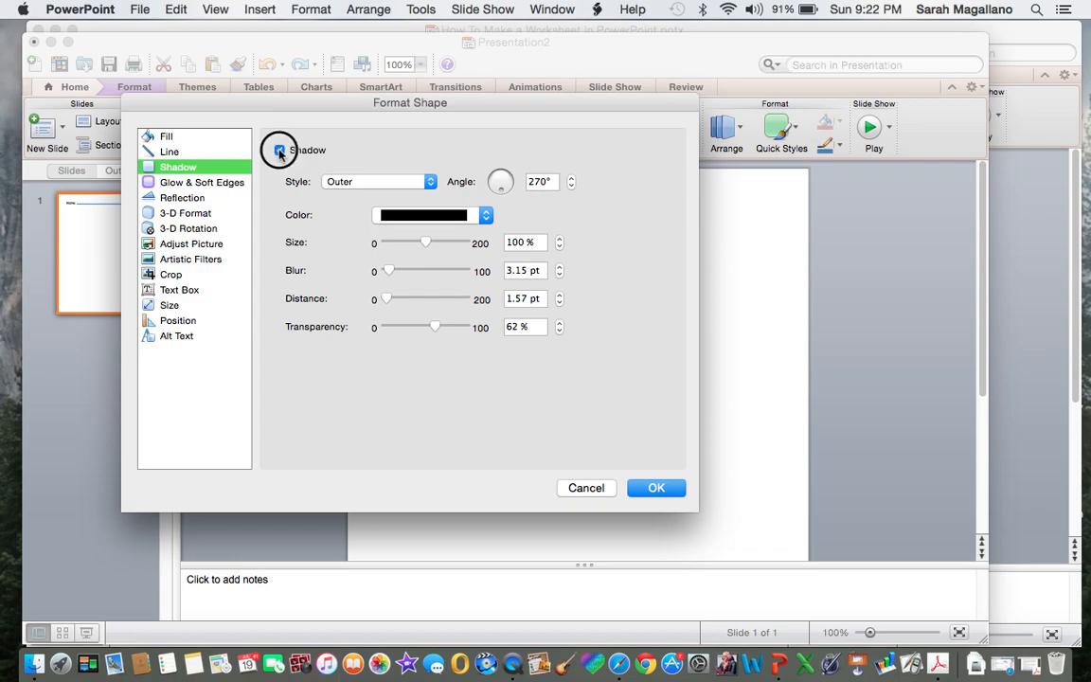
pyautogui.click(169, 152)
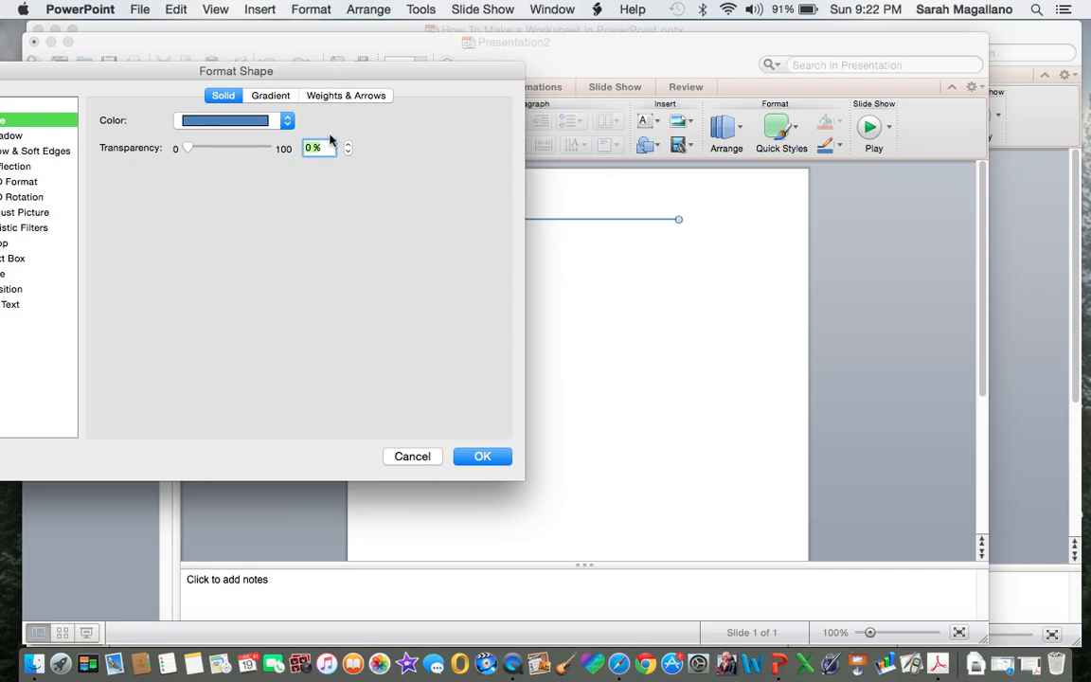
pyautogui.click(286, 120)
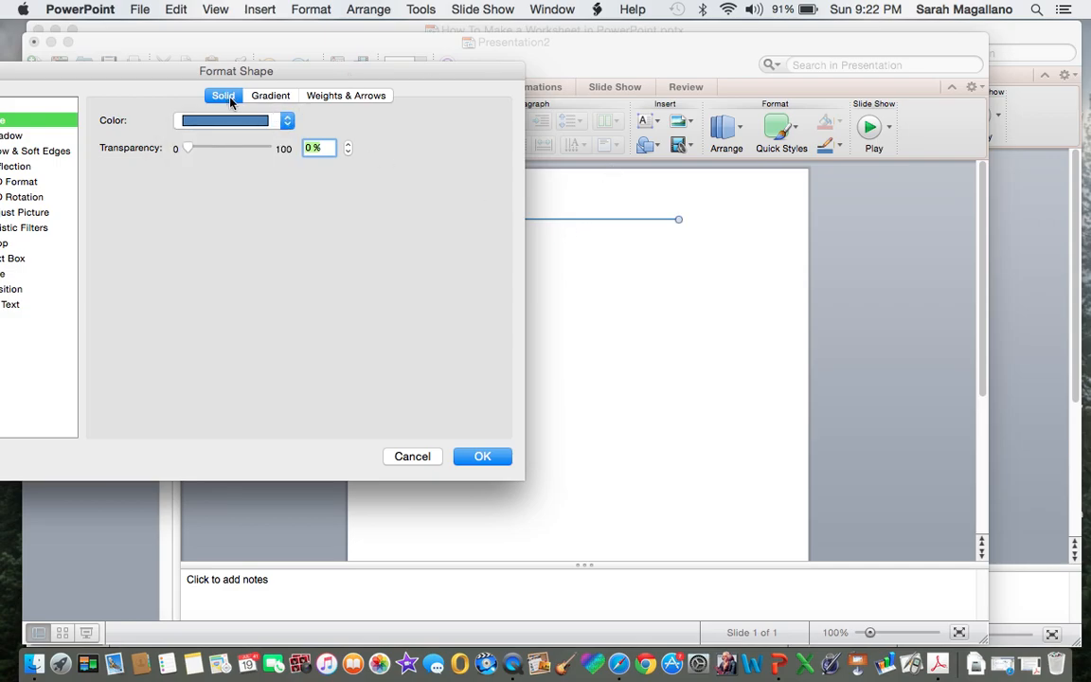
pyautogui.click(286, 120)
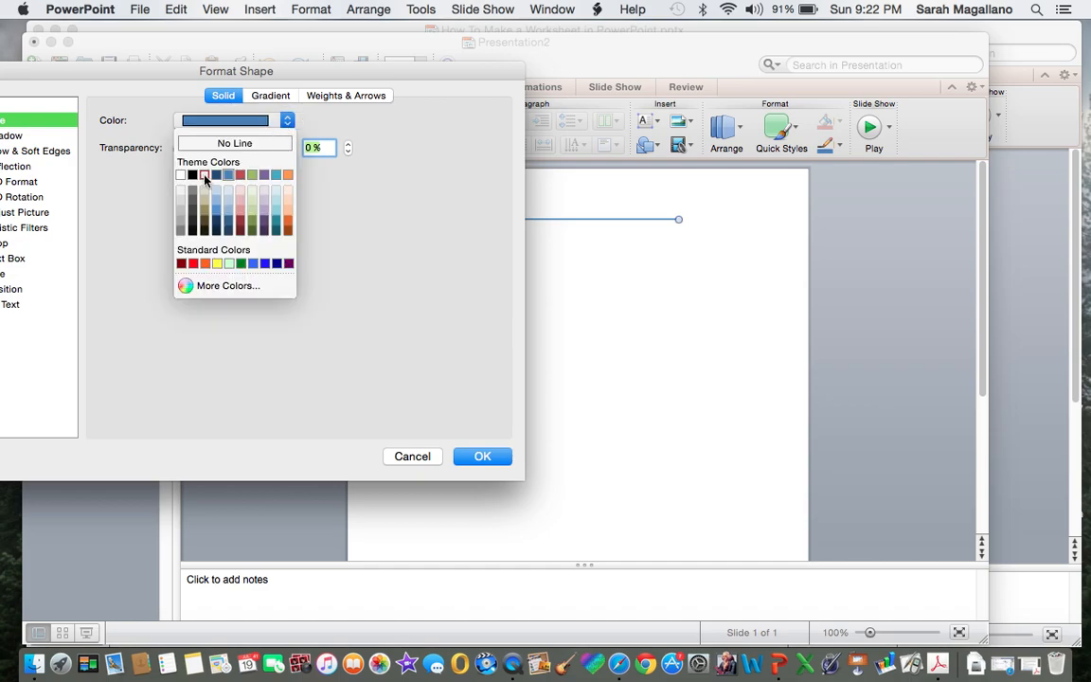
pyautogui.click(193, 174)
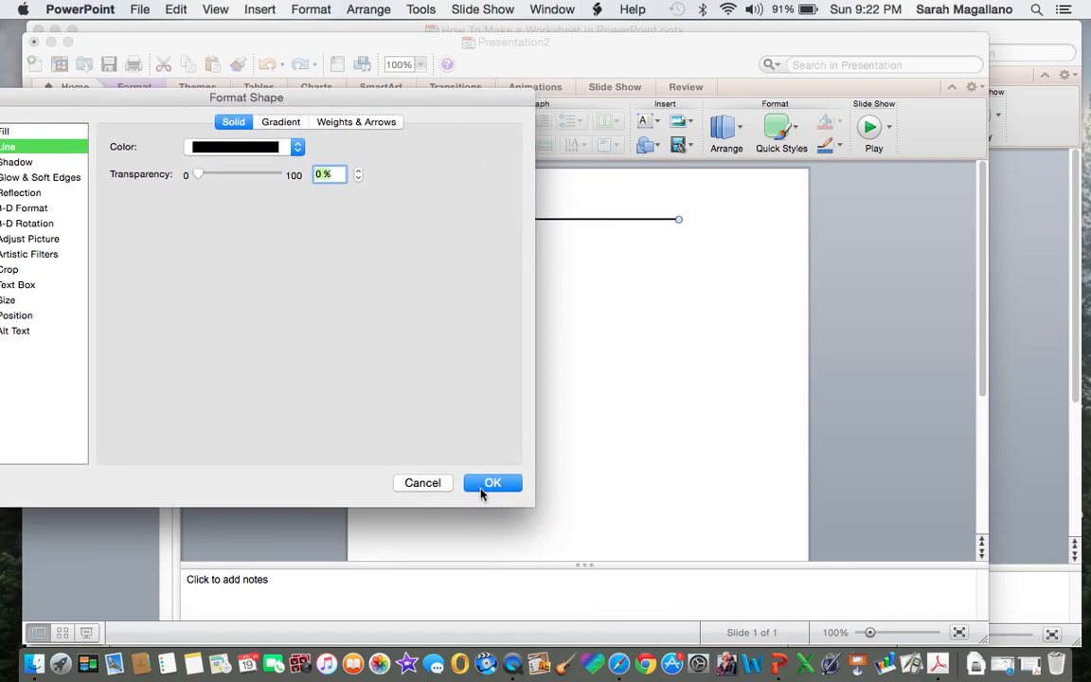
pyautogui.click(491, 482)
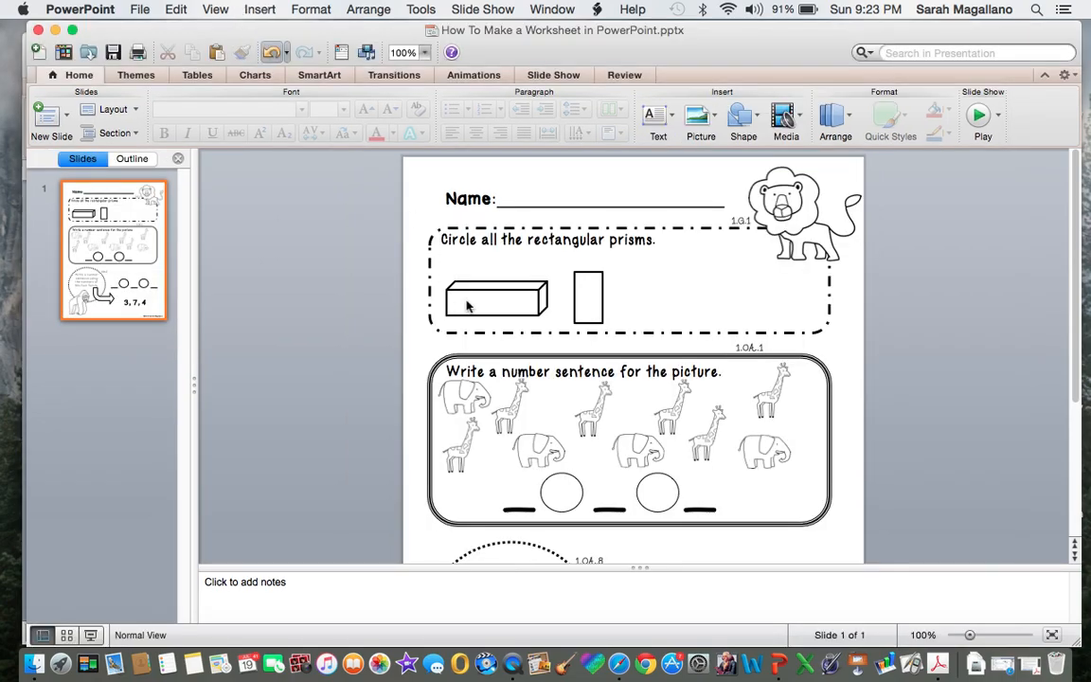
pyautogui.moveTo(755, 334)
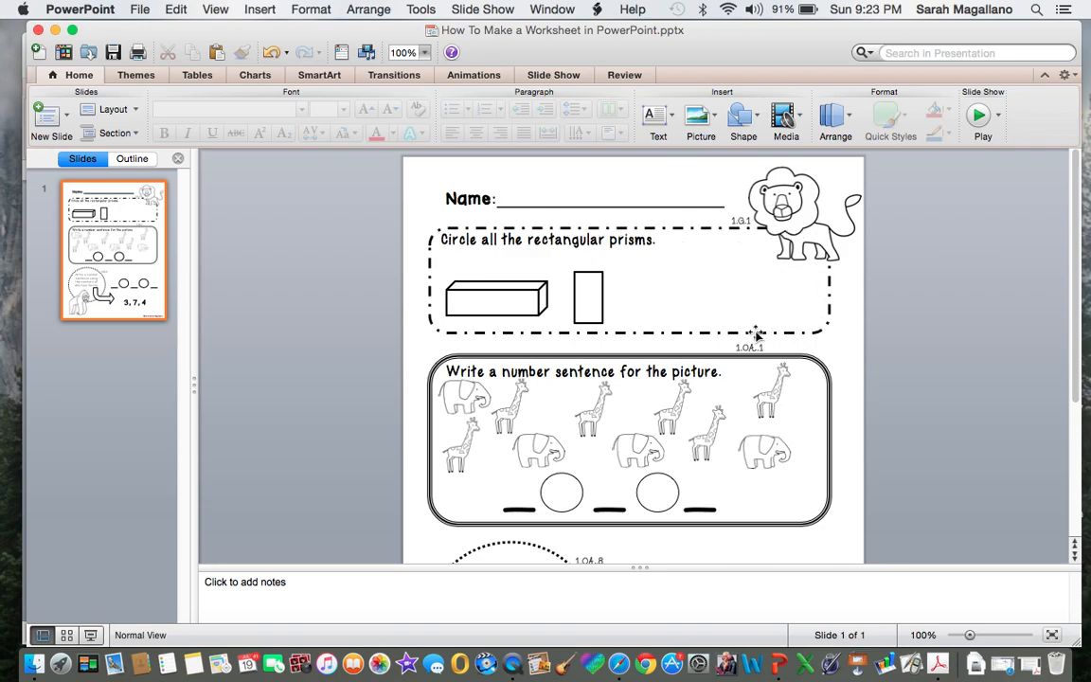
pyautogui.moveTo(834, 325)
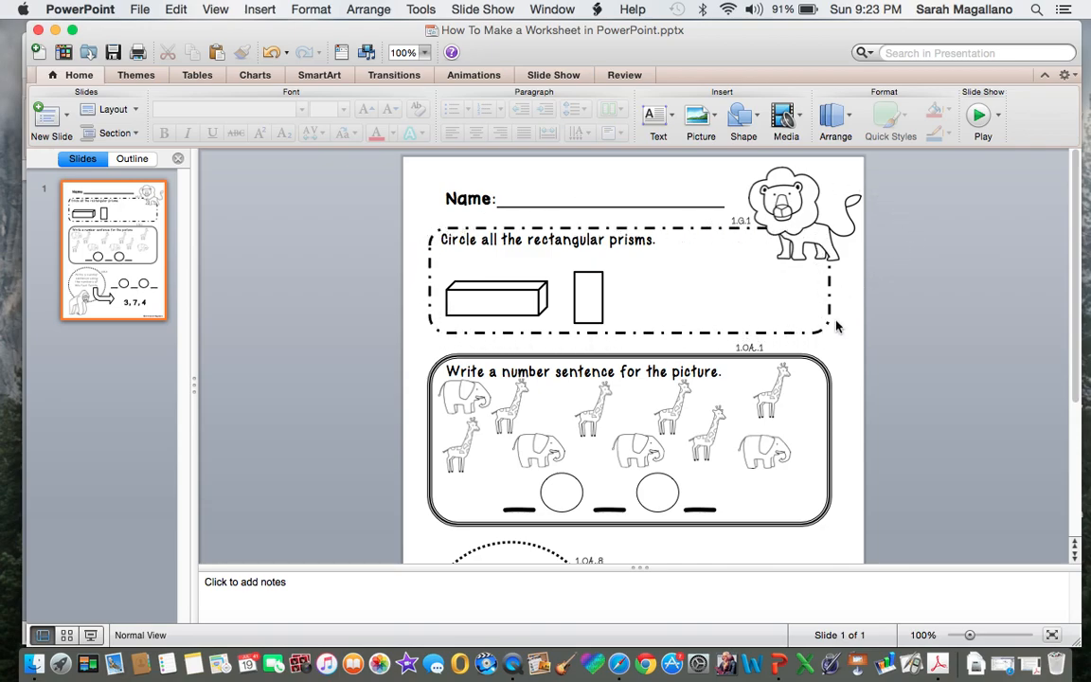
pyautogui.moveTo(615, 250)
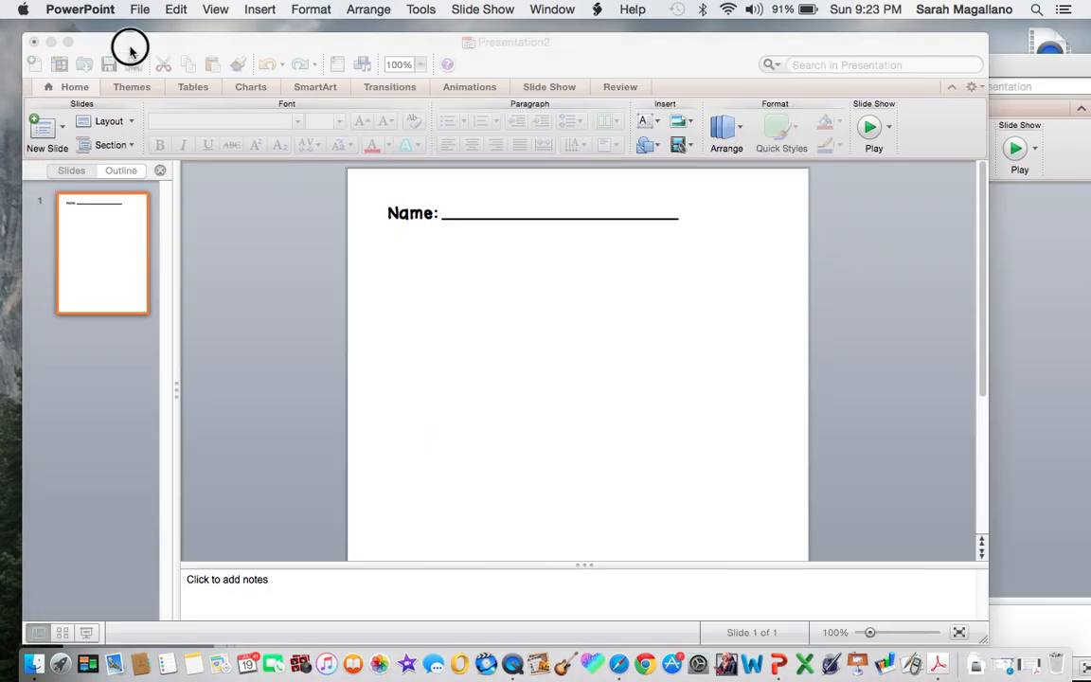
# Draw a rounded rectangle below the Name line and stretch it taller.
pyautogui.click(259, 9)
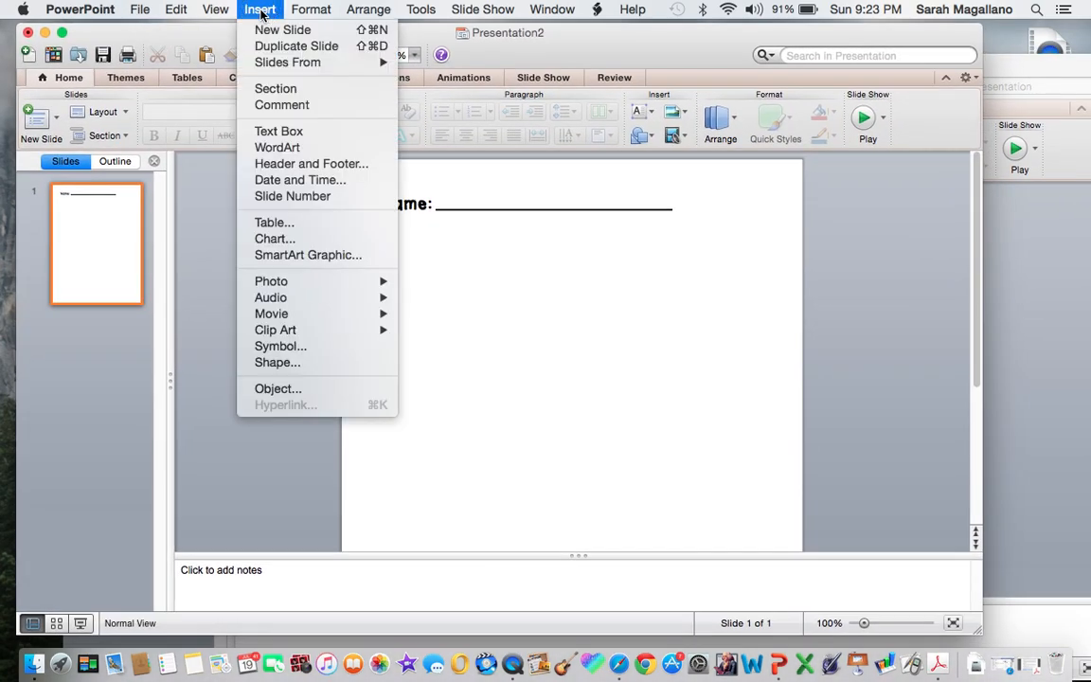
pyautogui.moveTo(276, 364)
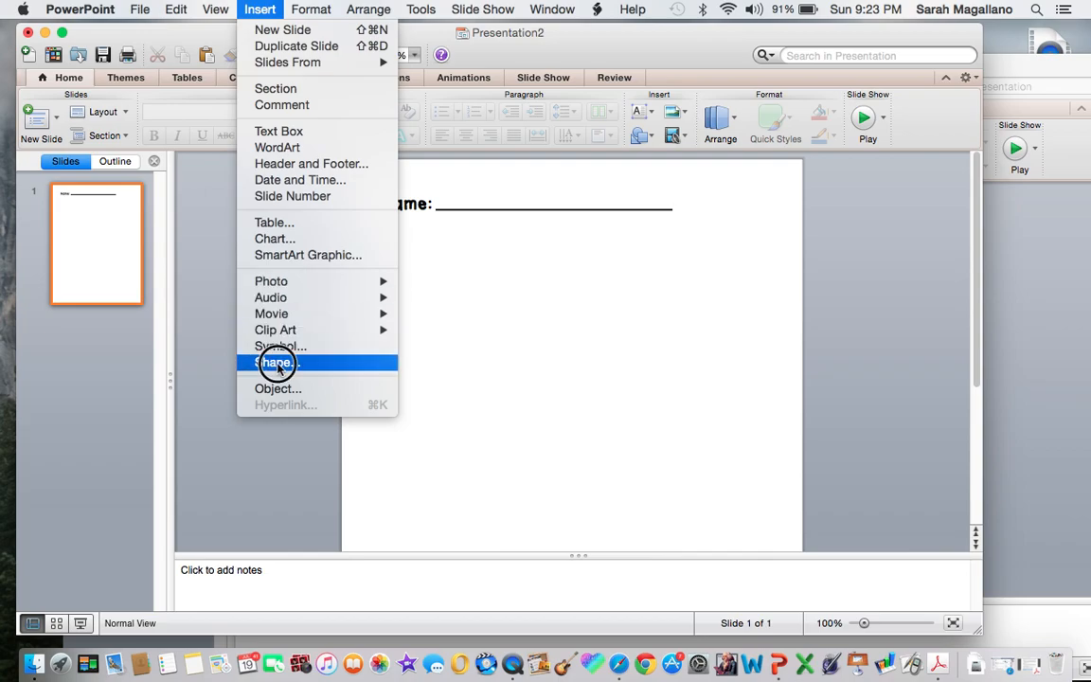
pyautogui.click(277, 364)
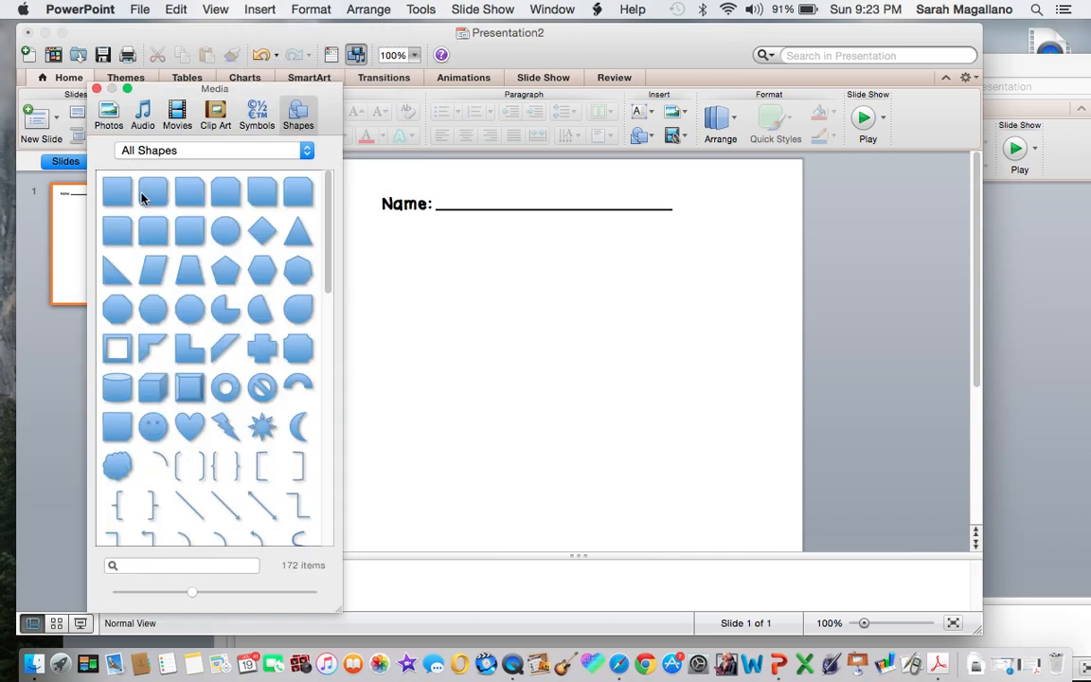
pyautogui.click(153, 192)
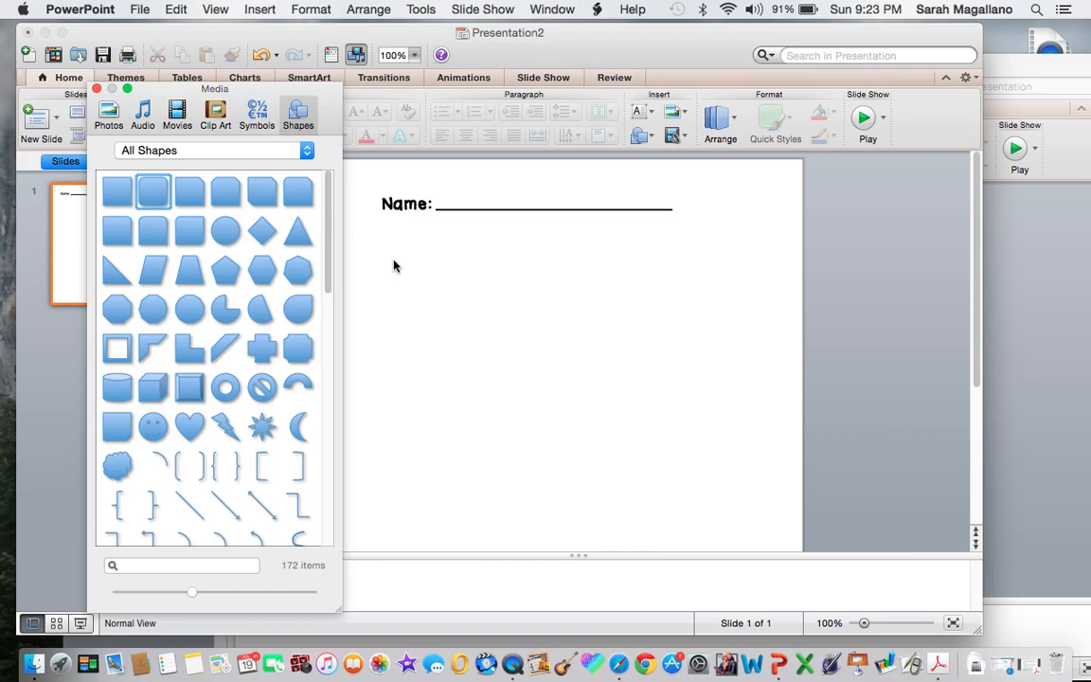
pyautogui.click(152, 191)
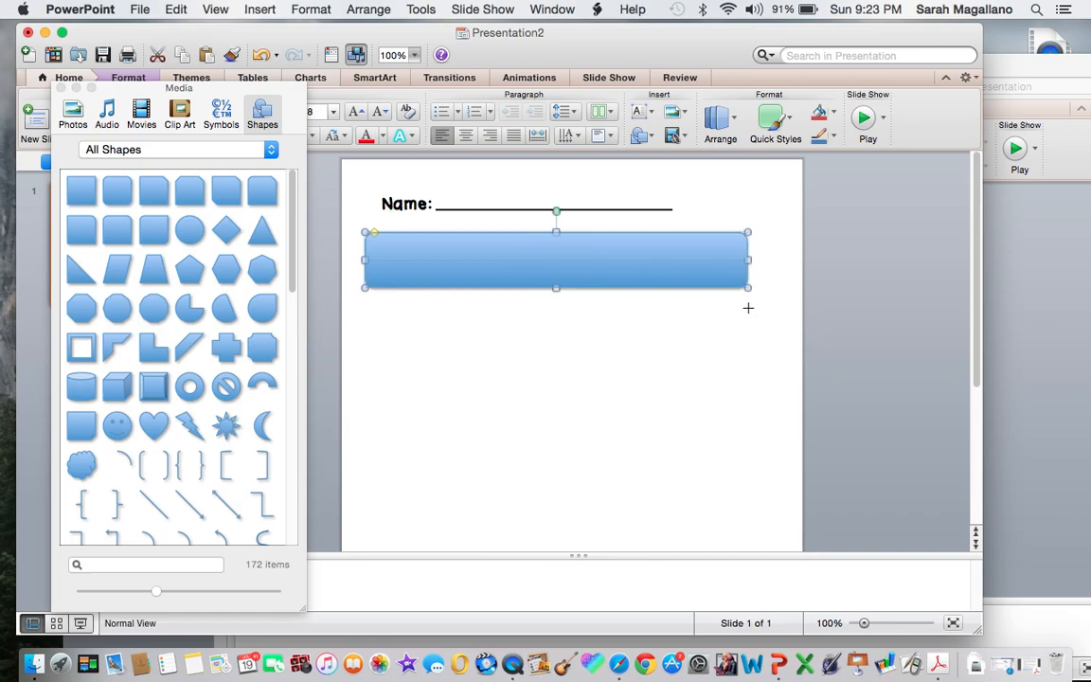
pyautogui.moveTo(555, 288); pyautogui.dragTo(554, 344)
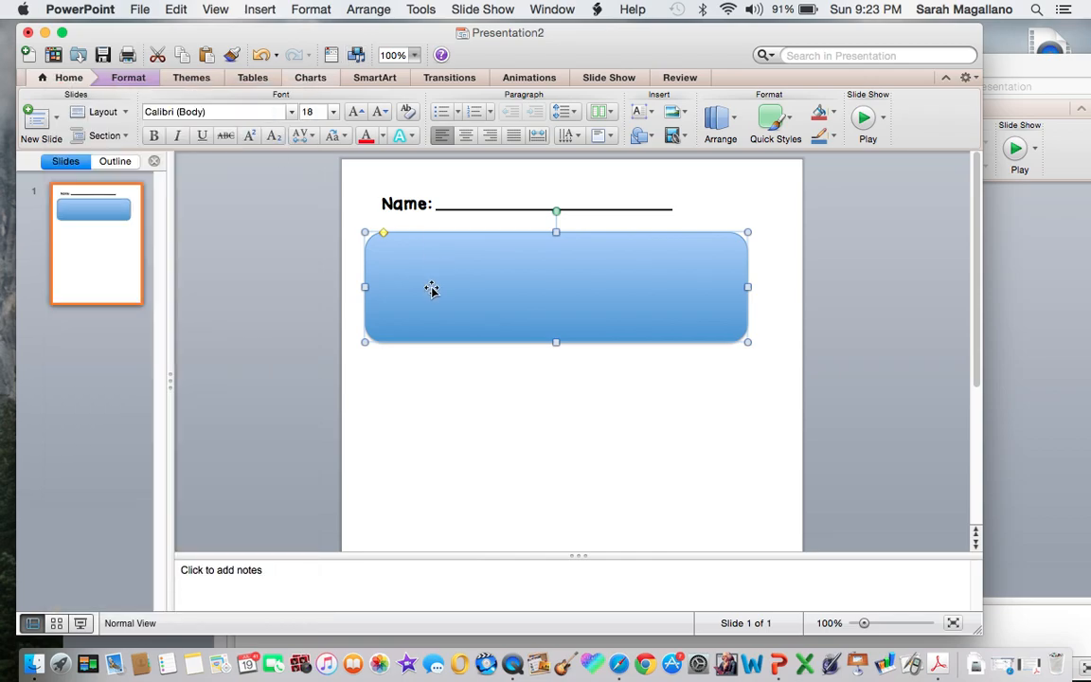
# Remove the rounded box's shadow and give it a thick 3 pt dark outline.
pyautogui.rightClick(432, 288)
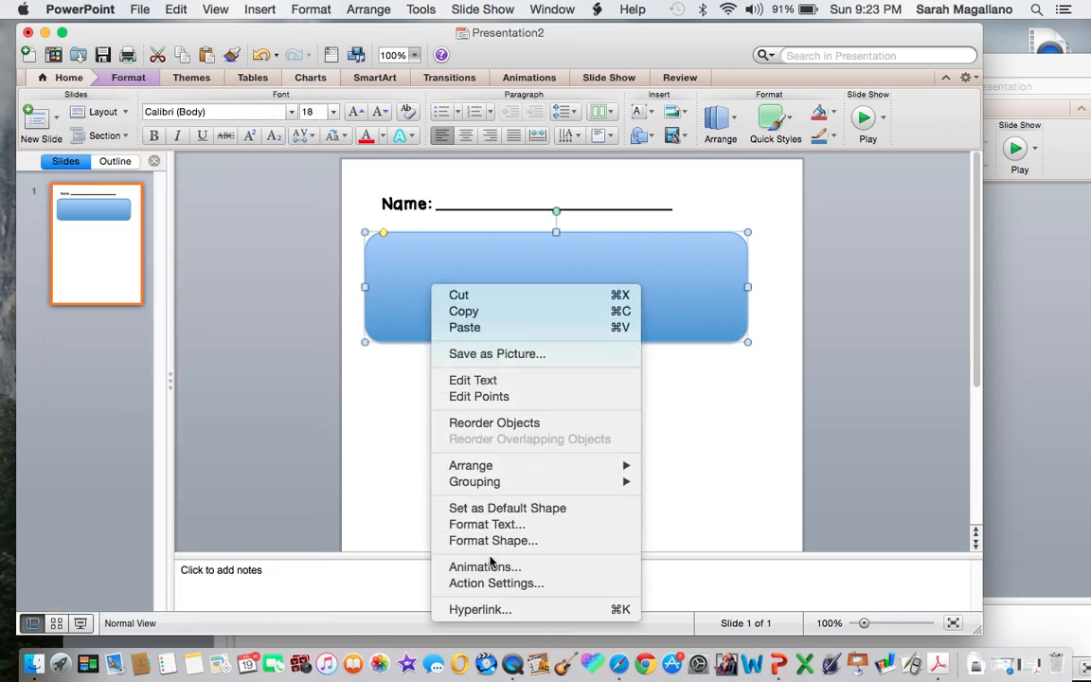
pyautogui.click(492, 541)
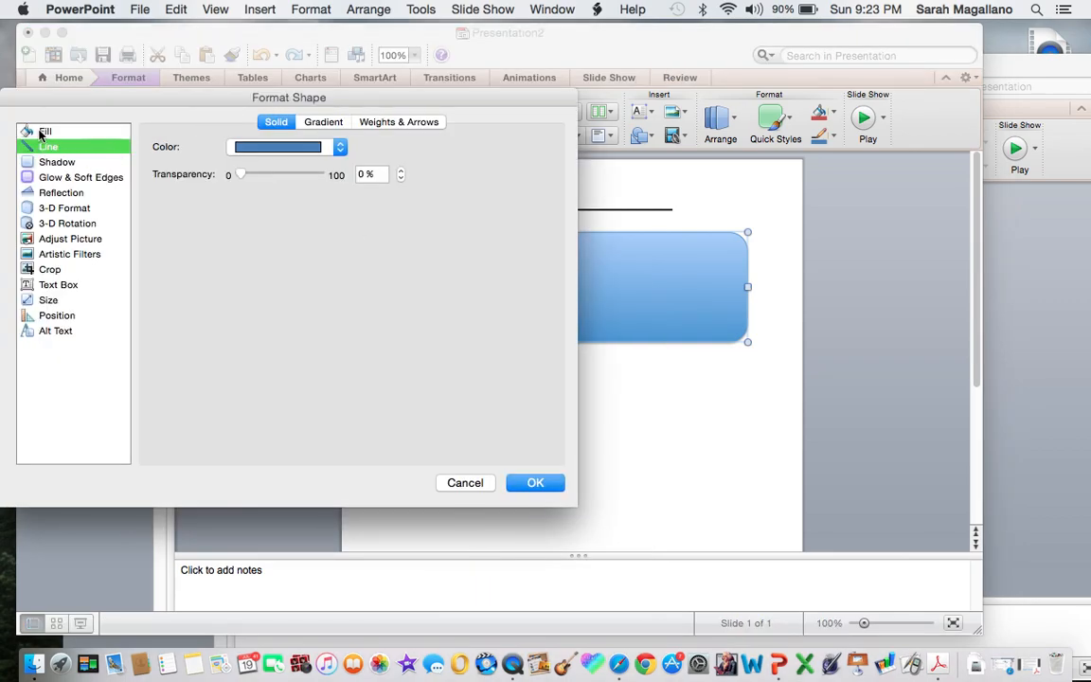
pyautogui.click(56, 161)
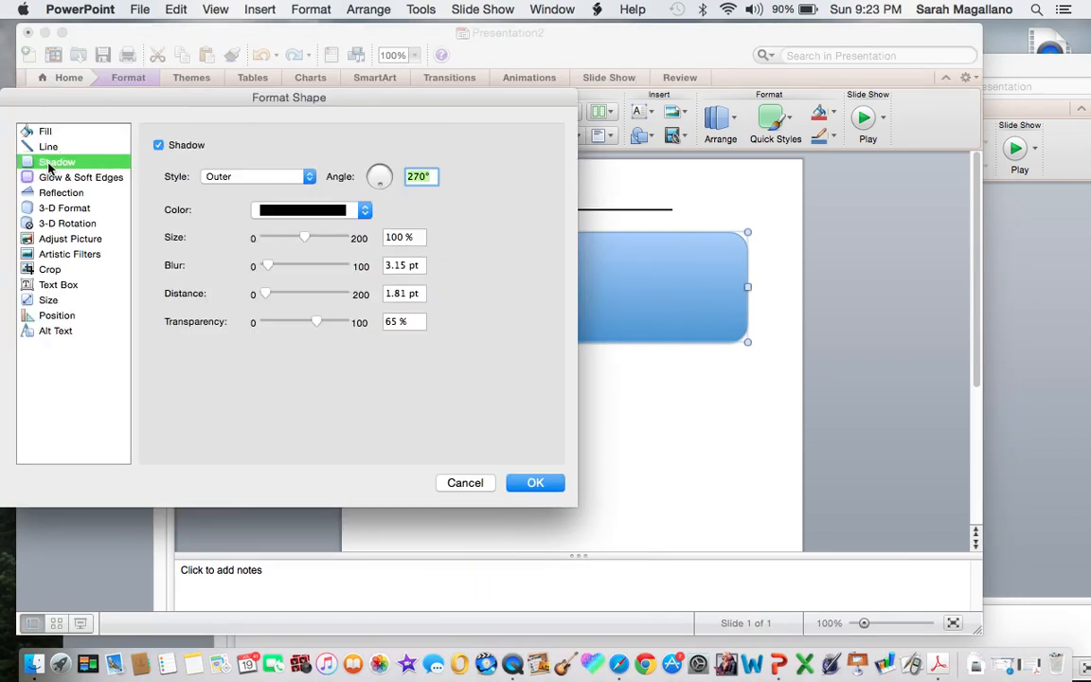
pyautogui.click(158, 145)
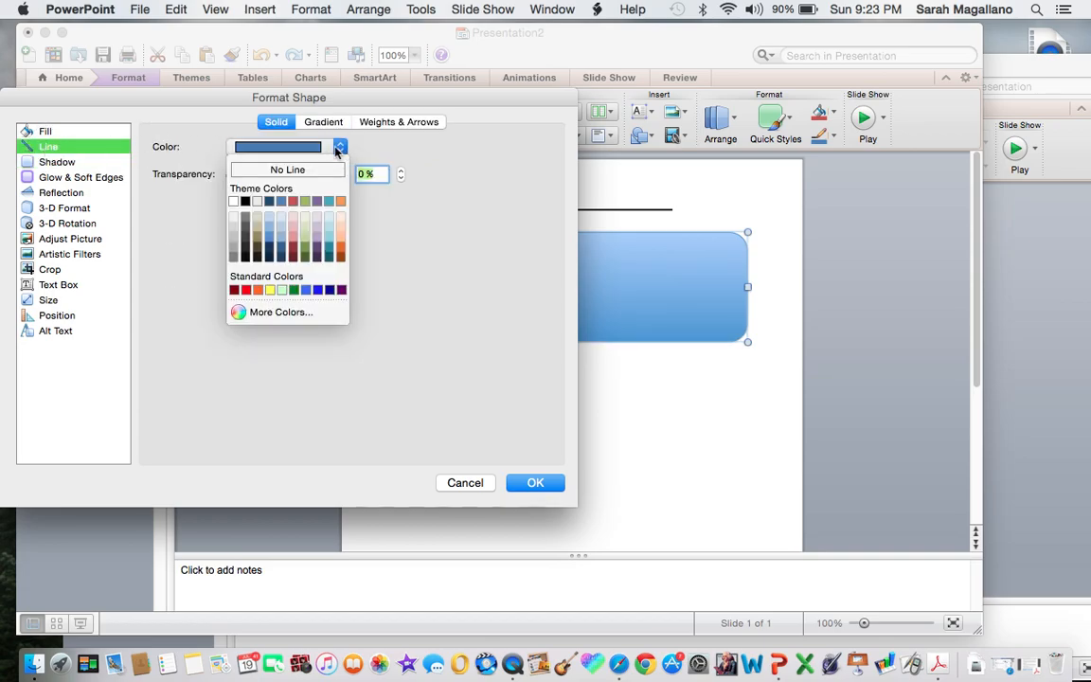
pyautogui.click(398, 121)
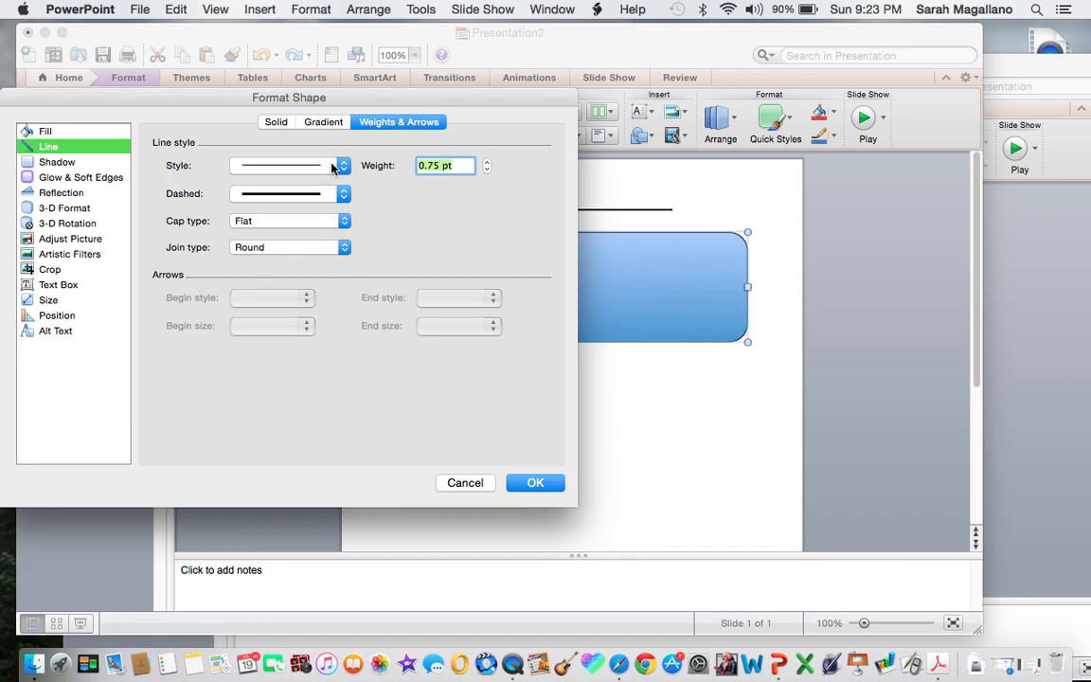
pyautogui.click(342, 164)
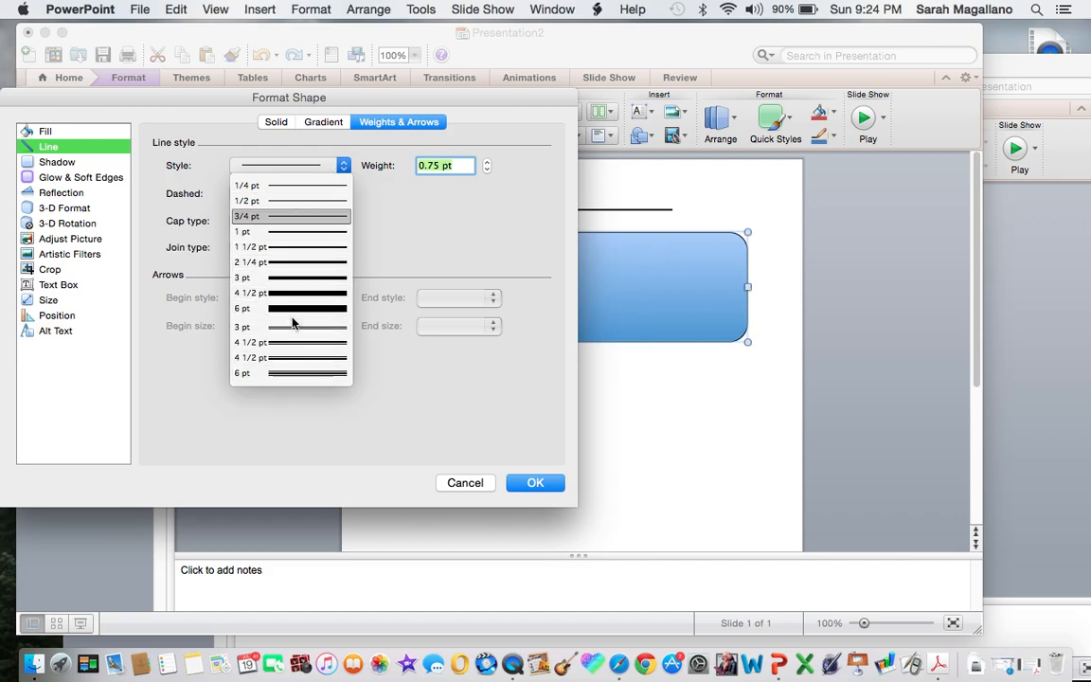
pyautogui.moveTo(296, 335)
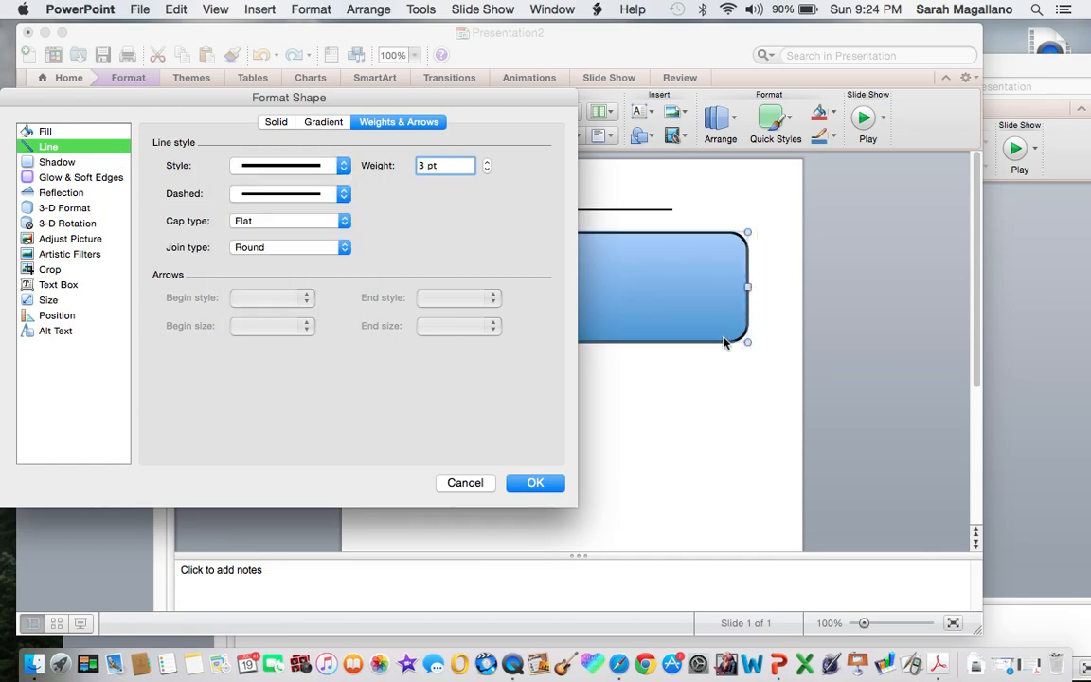
pyautogui.click(43, 131)
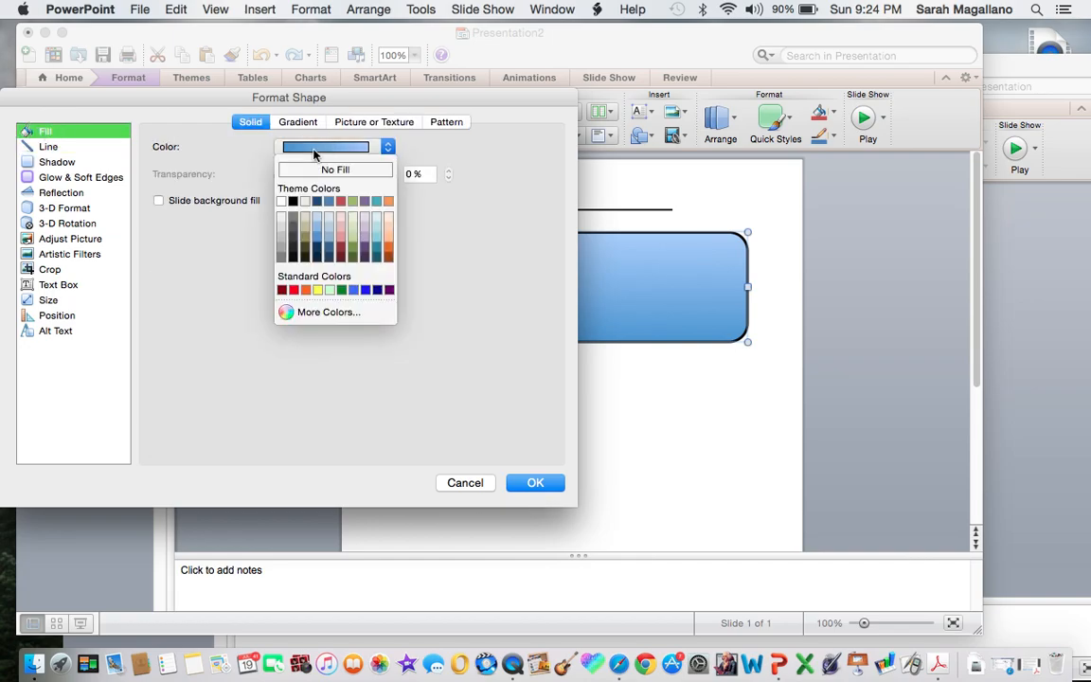
pyautogui.moveTo(282, 201)
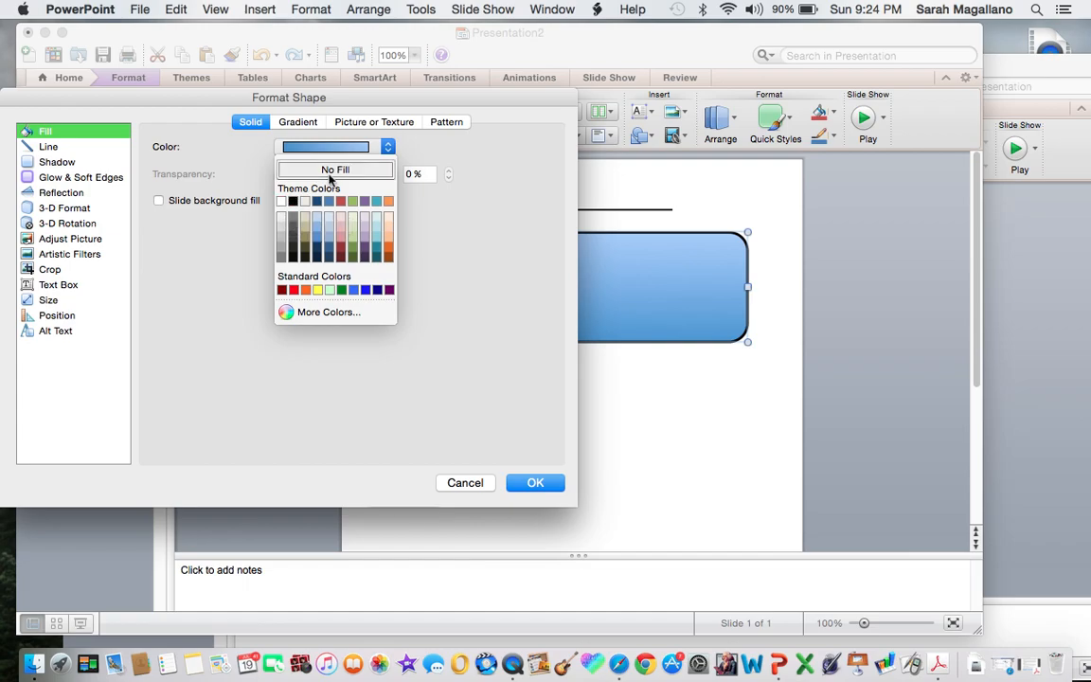
pyautogui.moveTo(327, 171)
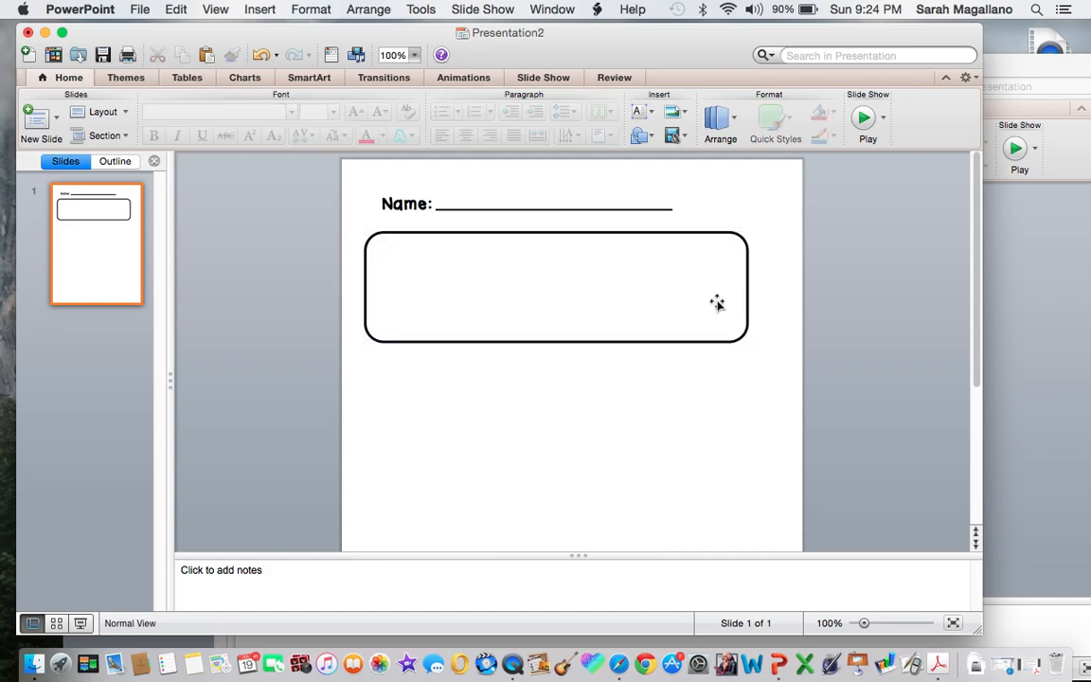
pyautogui.moveTo(583, 307)
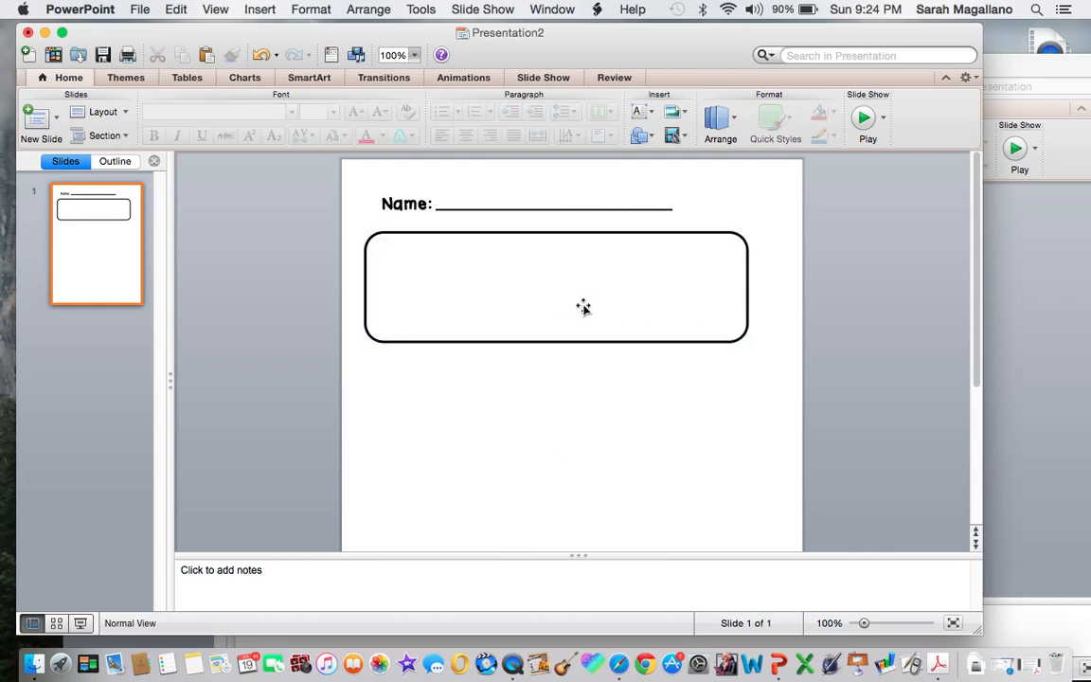
# Set the white, thick-outlined rounded box as the default shape.
pyautogui.rightClick(556, 287)
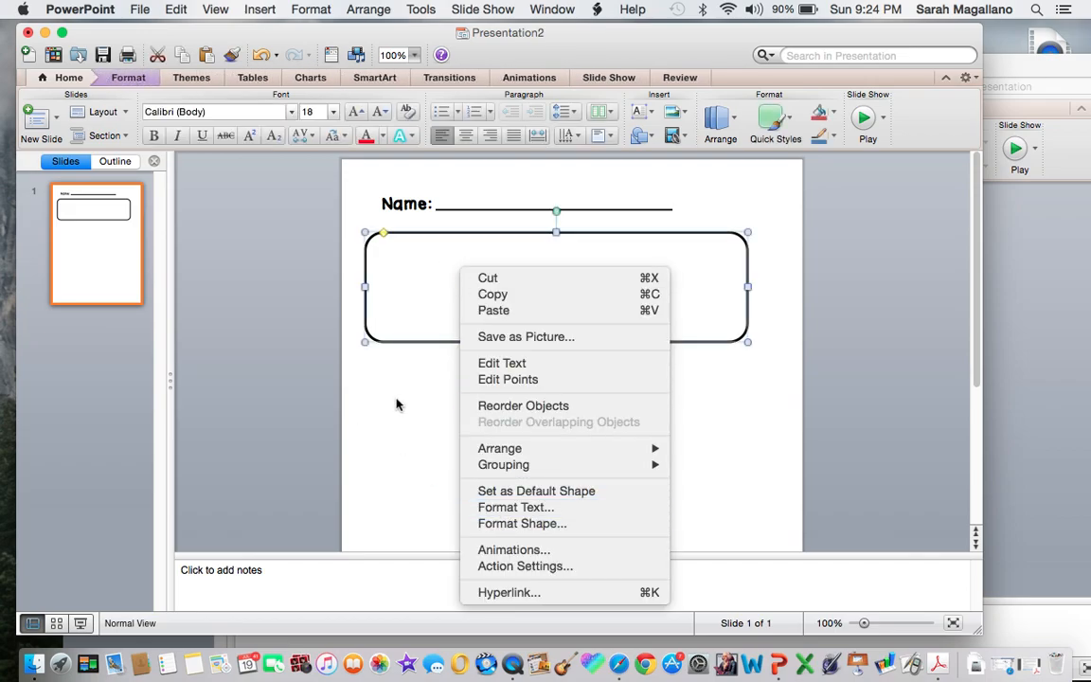
pyautogui.click(656, 236)
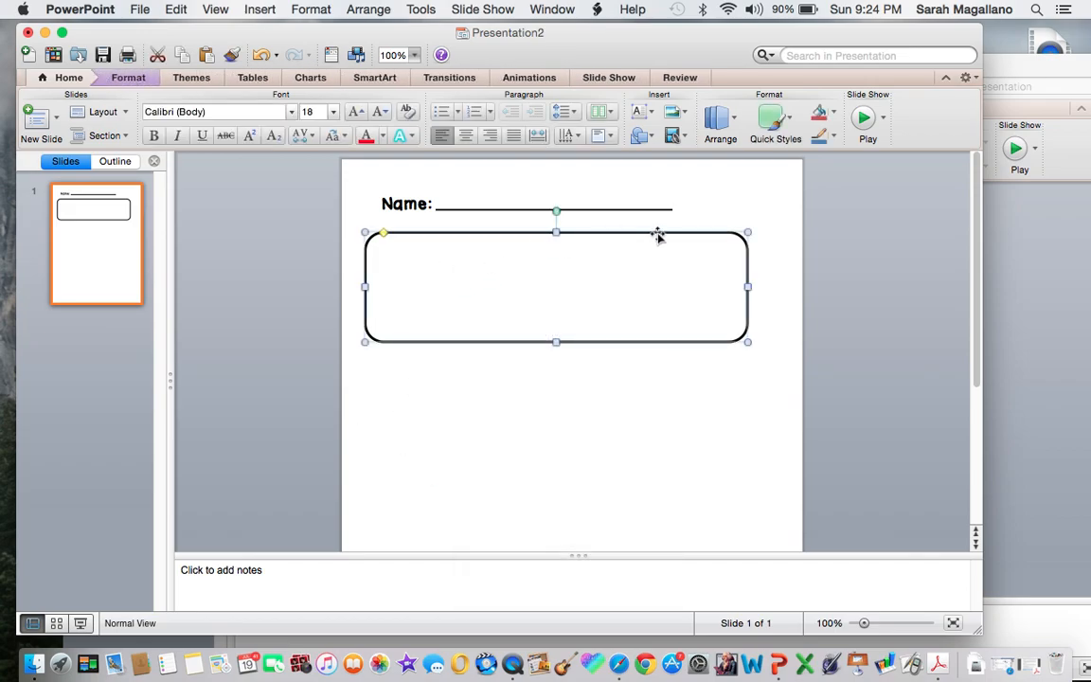
pyautogui.moveTo(679, 257)
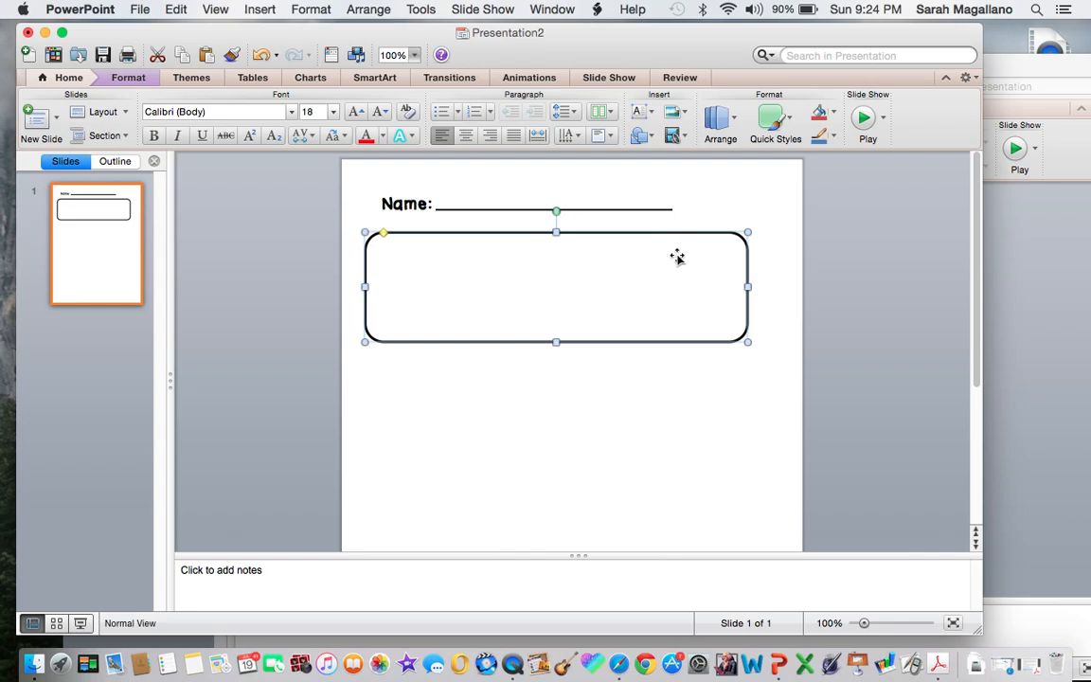
pyautogui.moveTo(701, 263)
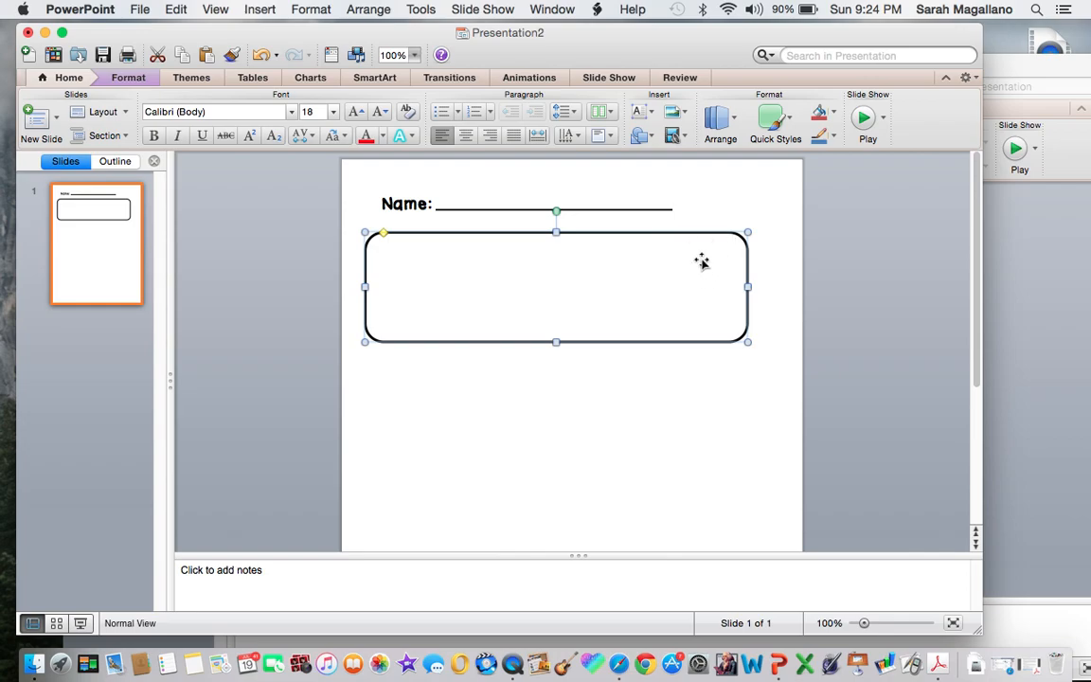
pyautogui.rightClick(702, 262)
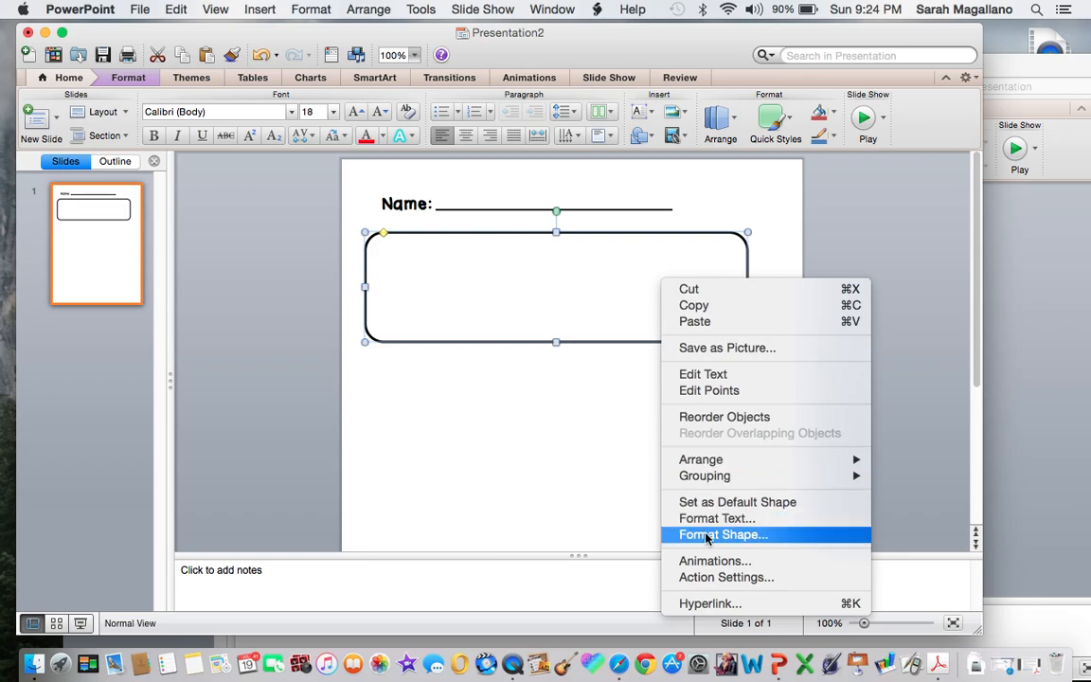
pyautogui.moveTo(715, 505)
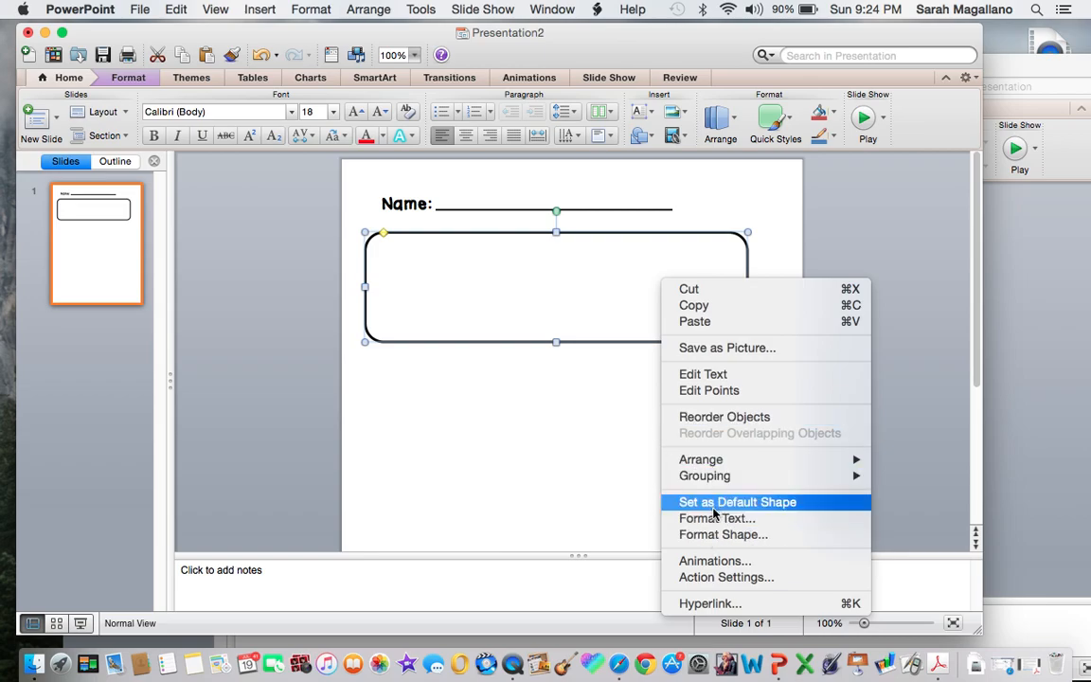
pyautogui.click(736, 501)
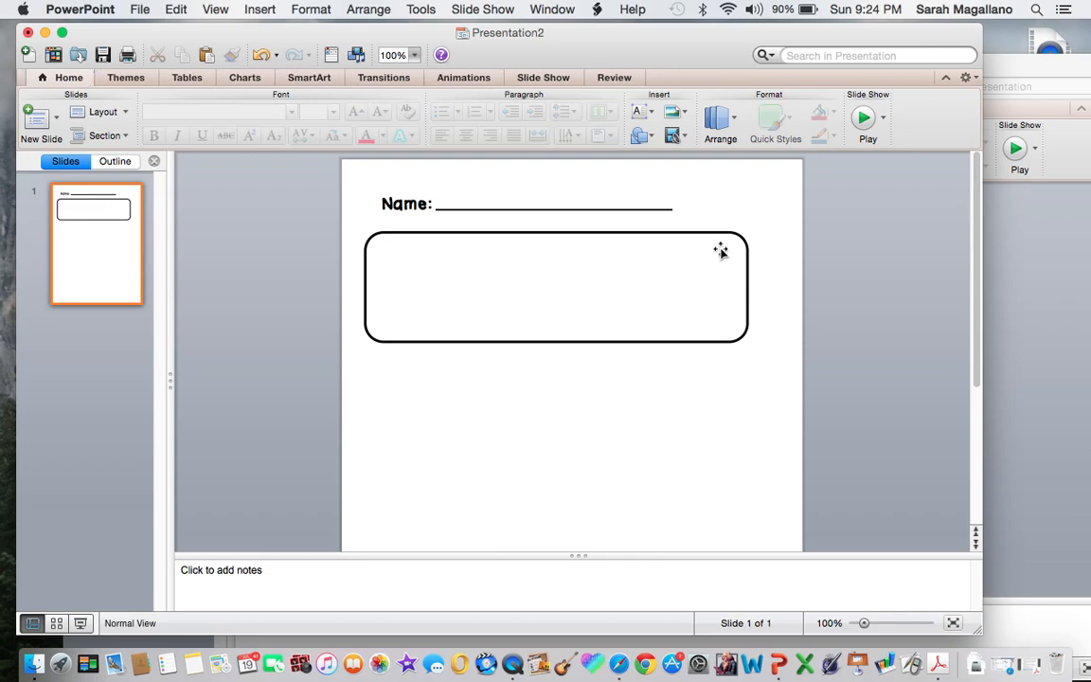
# Widen the rounded box slightly to the right.
pyautogui.click(556, 286)
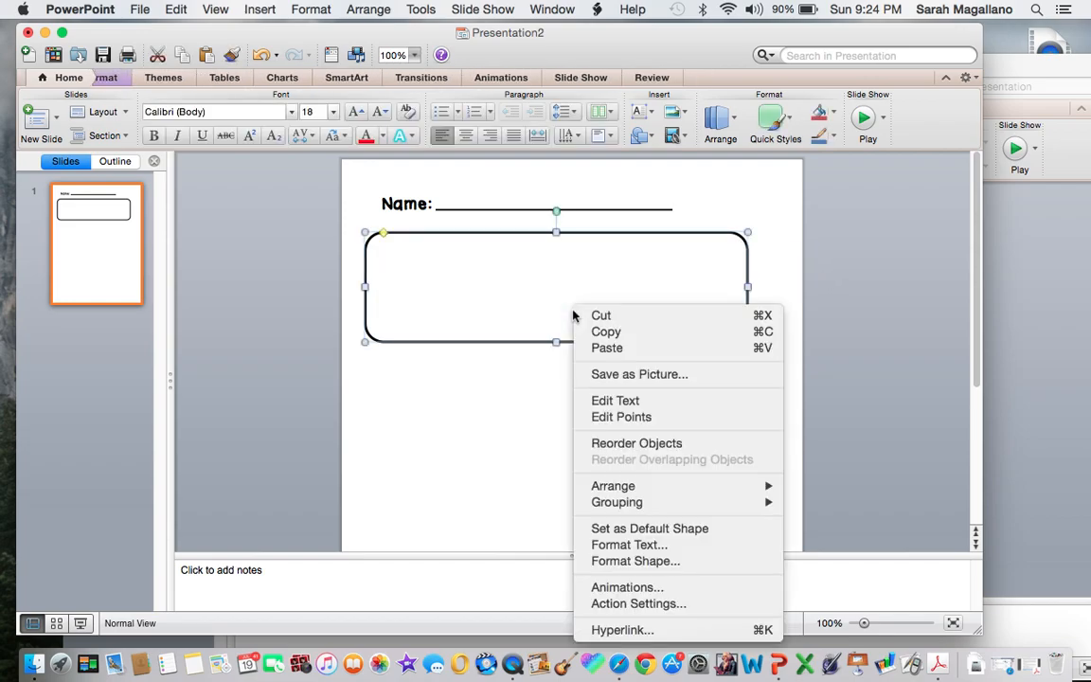
pyautogui.click(618, 562)
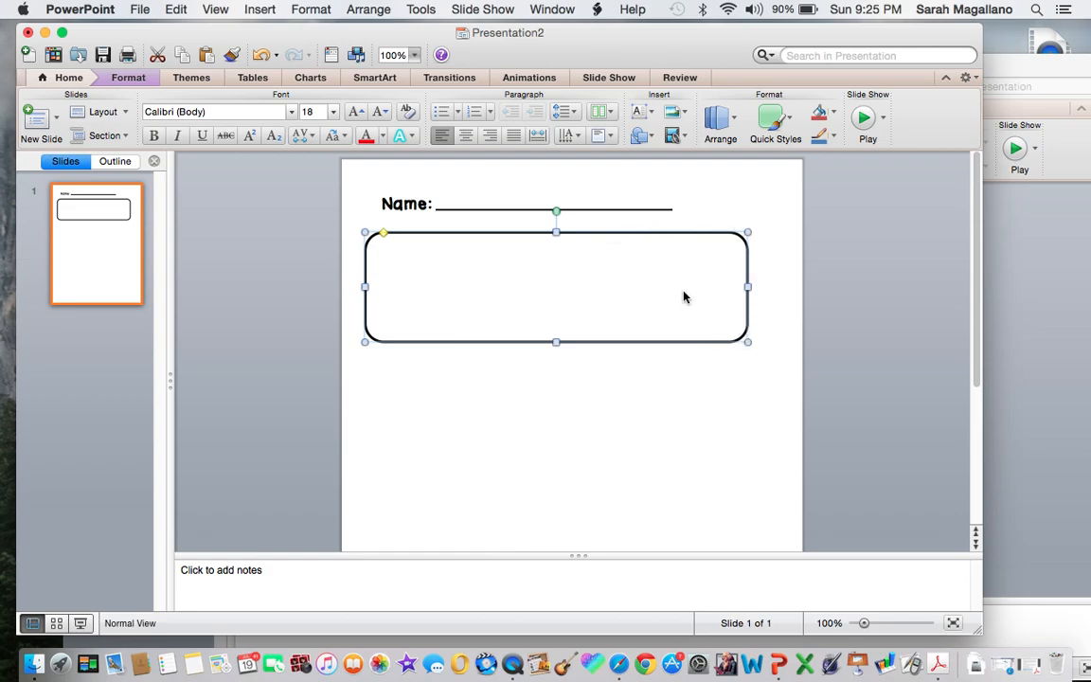
pyautogui.moveTo(747, 287); pyautogui.dragTo(760, 288)
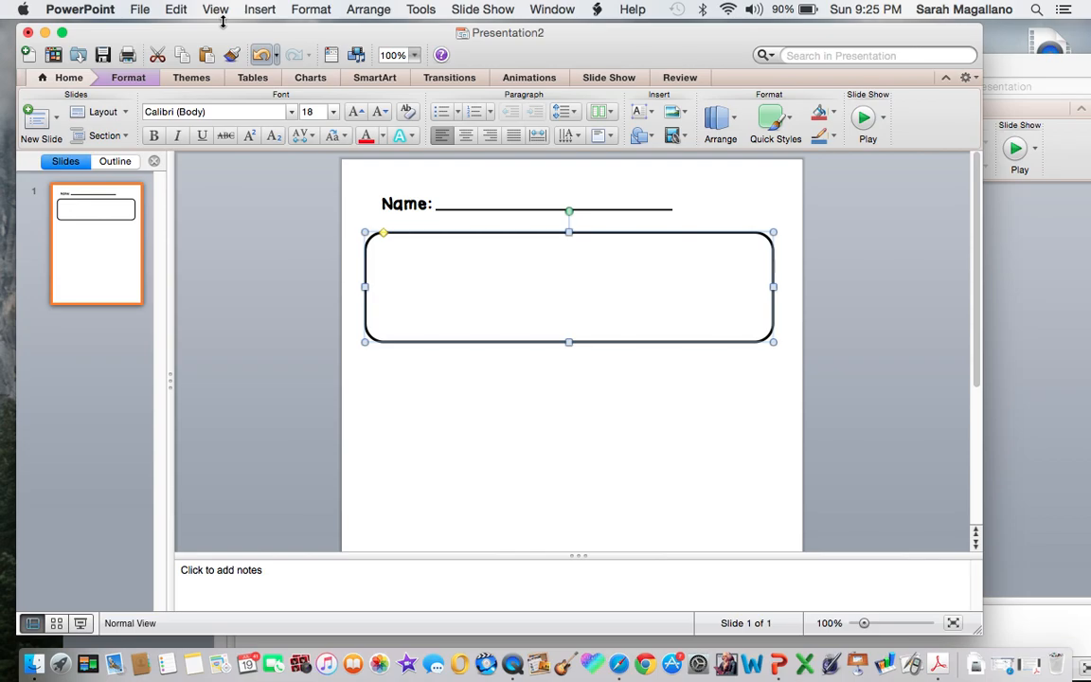
# Use the Insert menu to add a text box inside the rounded box.
pyautogui.click(259, 9)
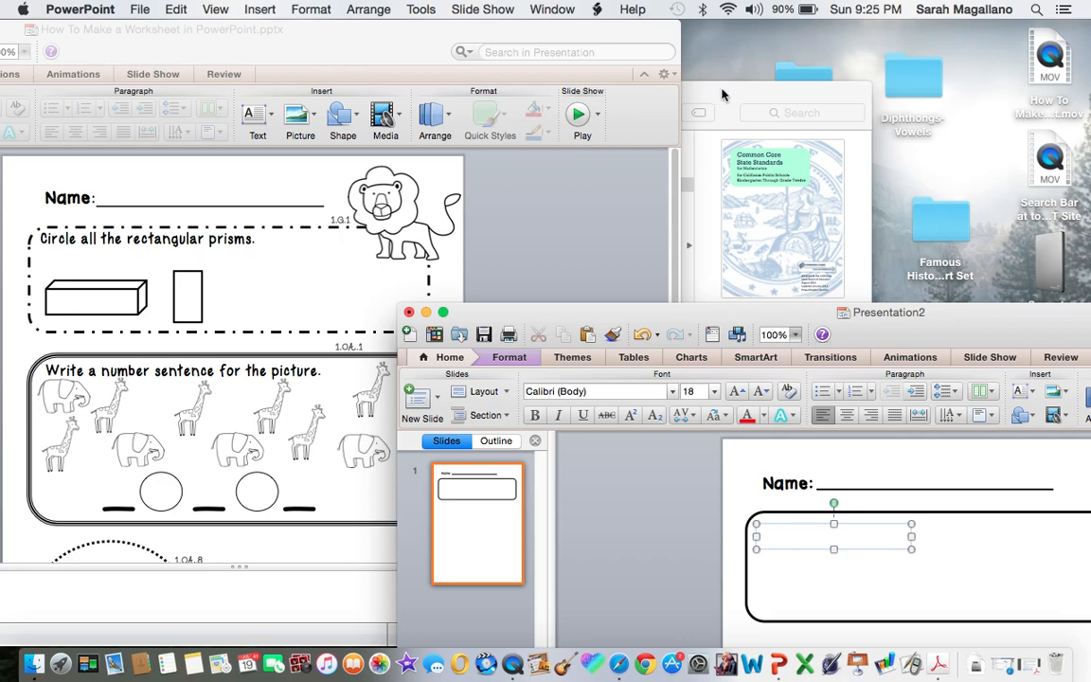
pyautogui.moveTo(331, 218)
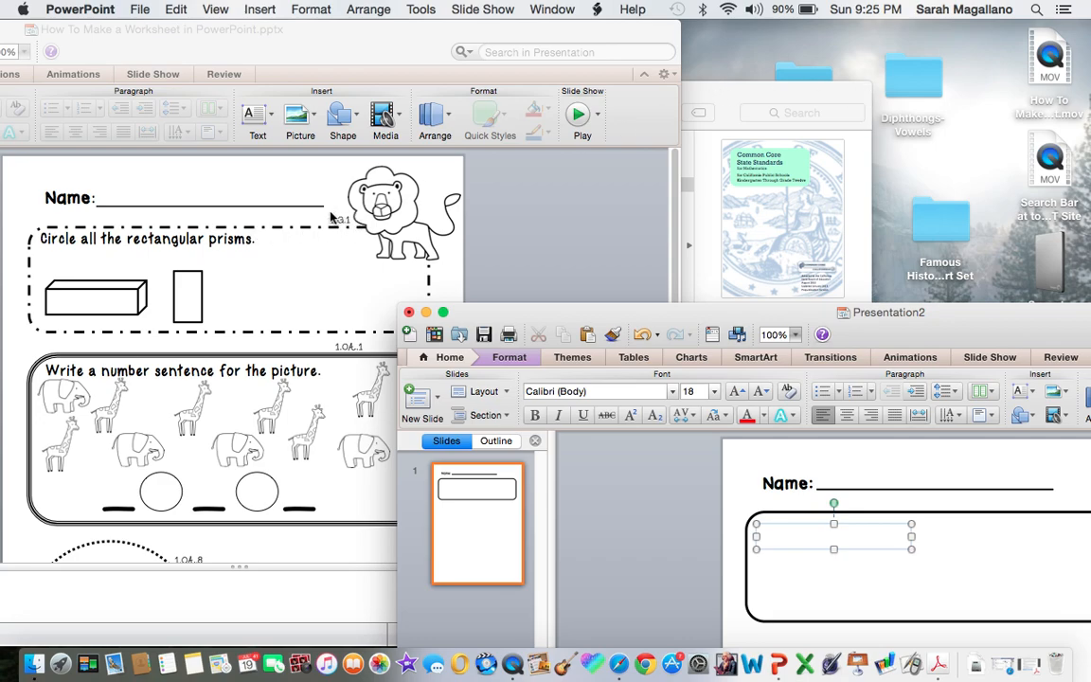
pyautogui.moveTo(325, 222)
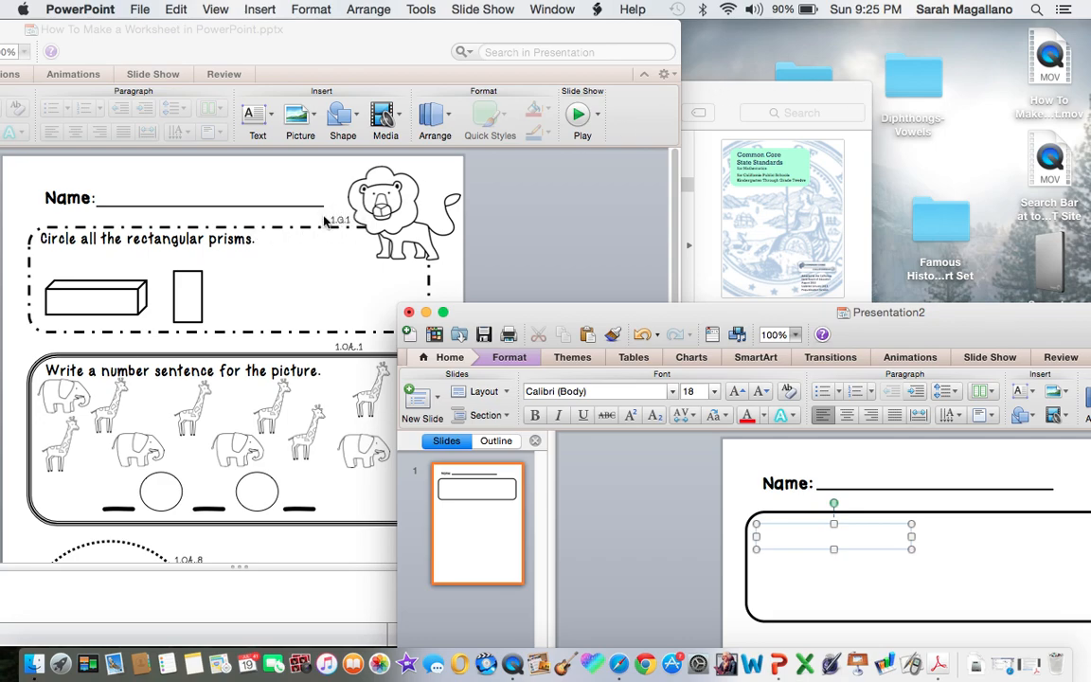
pyautogui.moveTo(328, 225)
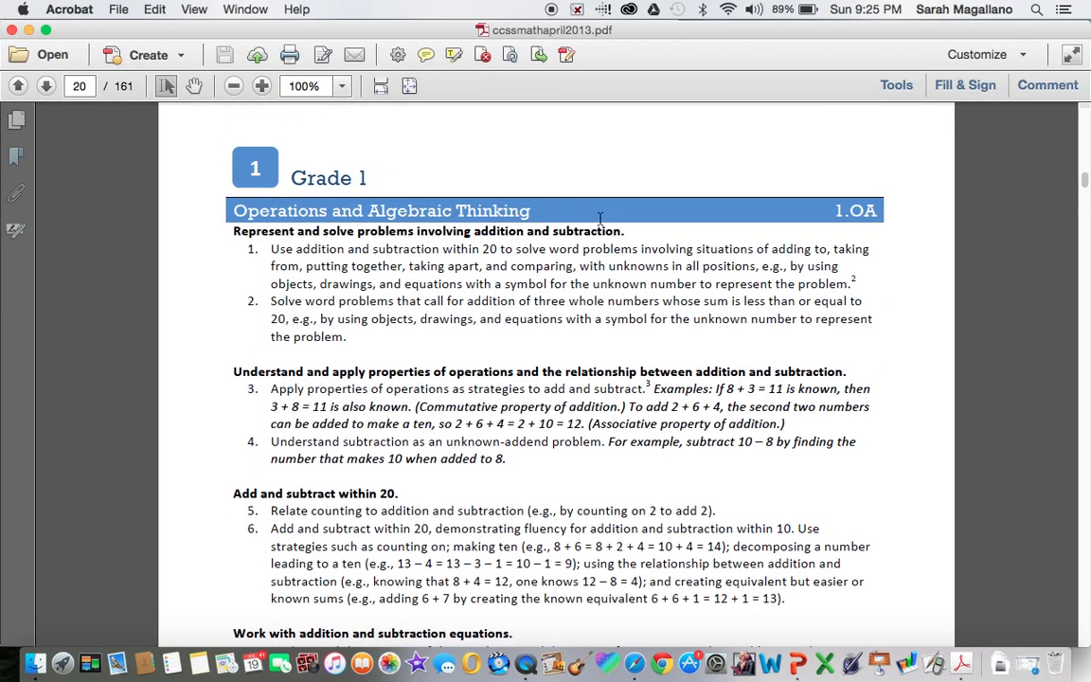
# Scroll the Common Core PDF to the Grade 1 Operations and Algebraic Thinking standards.
pyautogui.scroll(-3)
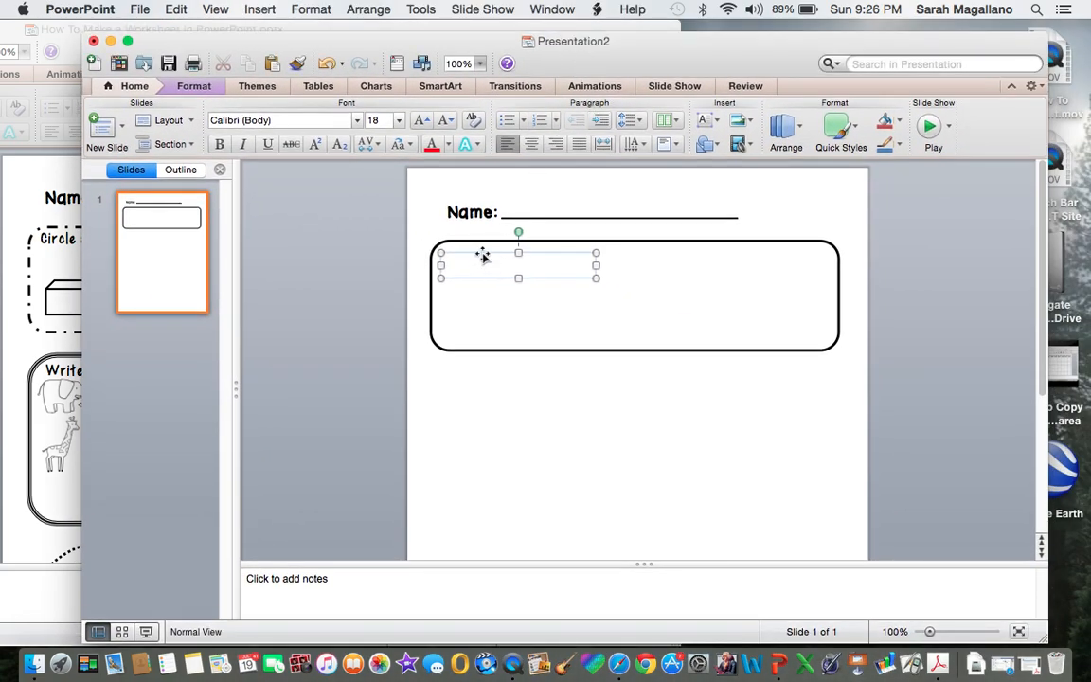
pyautogui.moveTo(466, 263)
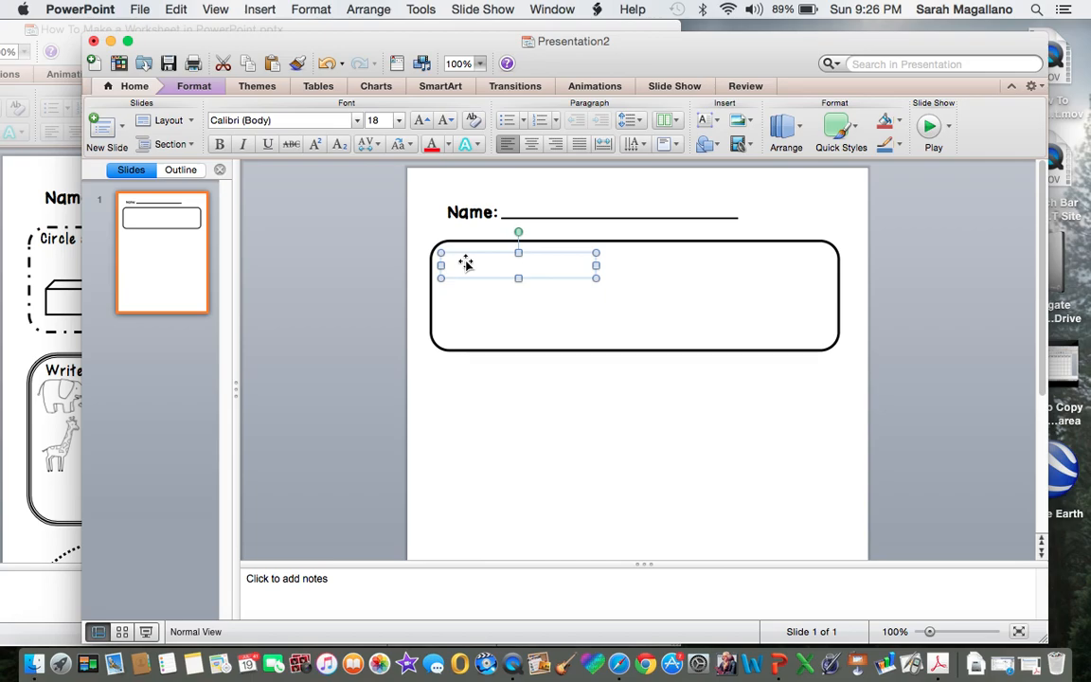
# Type 'Circle all the rectangular prisms.' into the rounded box's text box.
pyautogui.write('Circle al It')
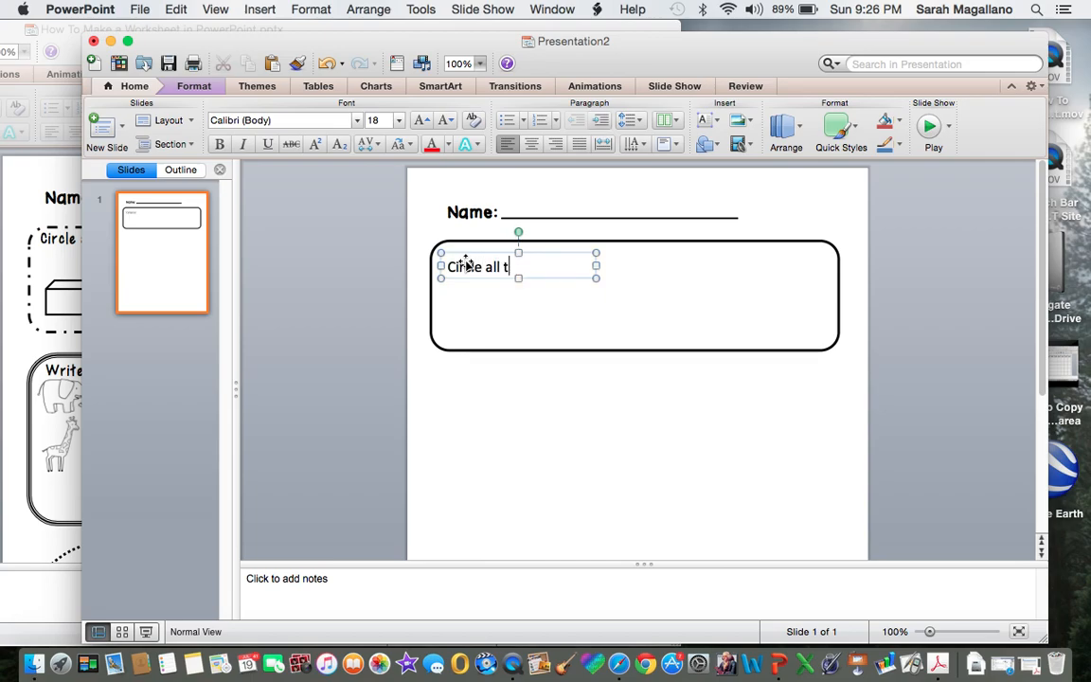
pyautogui.write('he rectan')
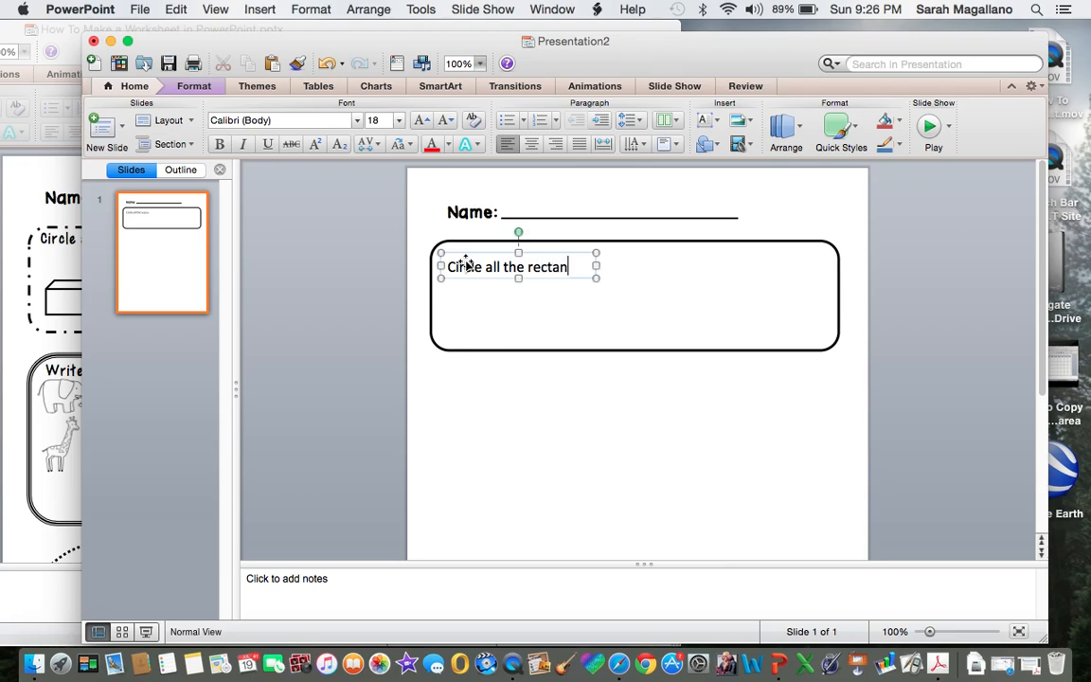
pyautogui.write('gular prisms.')
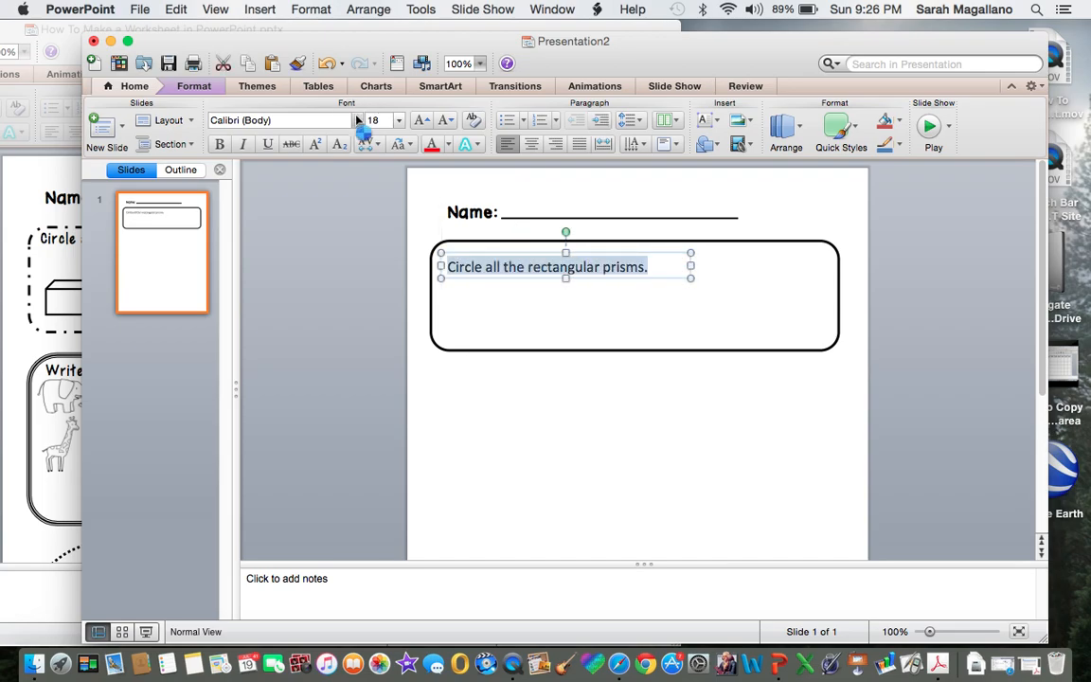
# Change the question text to the AASally font and select the rounded box.
pyautogui.click(371, 120)
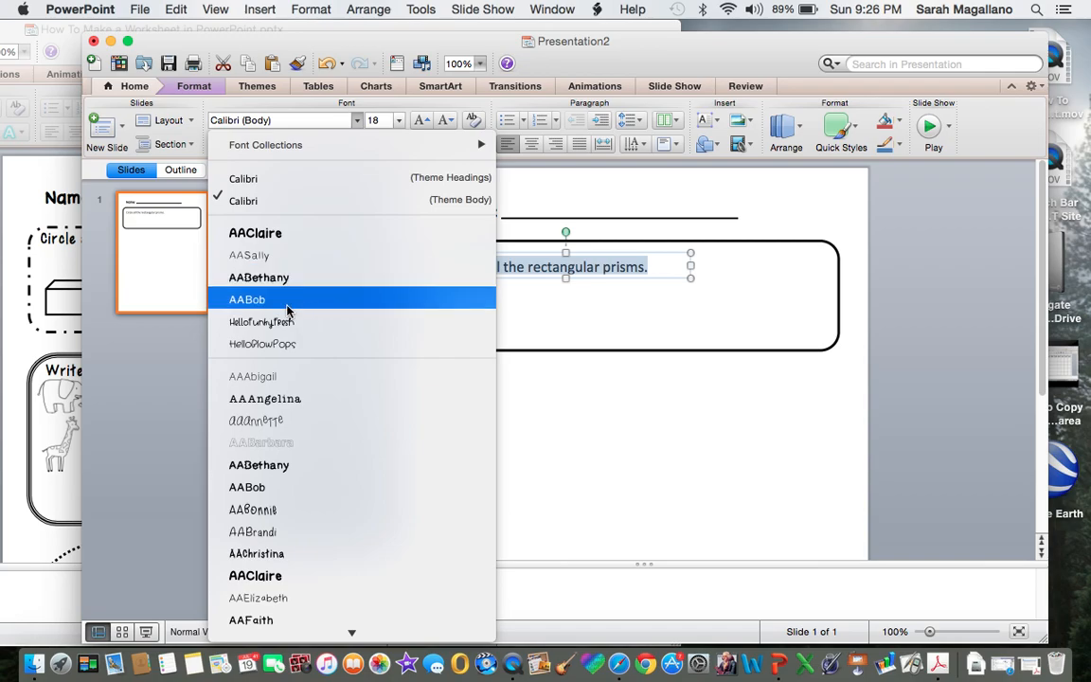
pyautogui.click(249, 255)
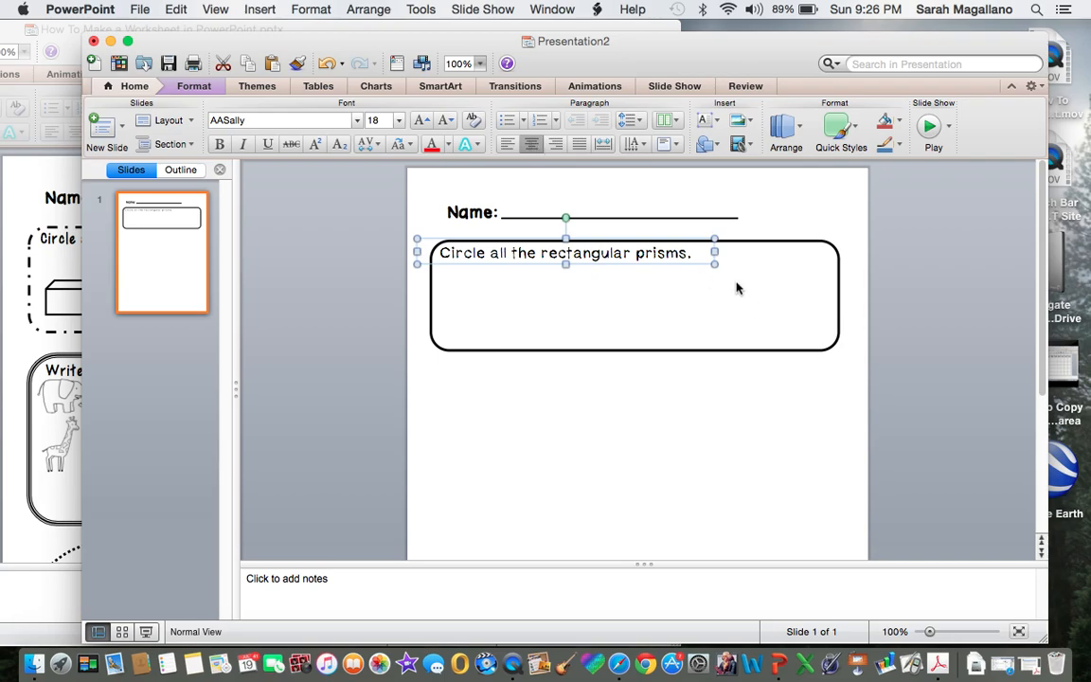
pyautogui.click(374, 331)
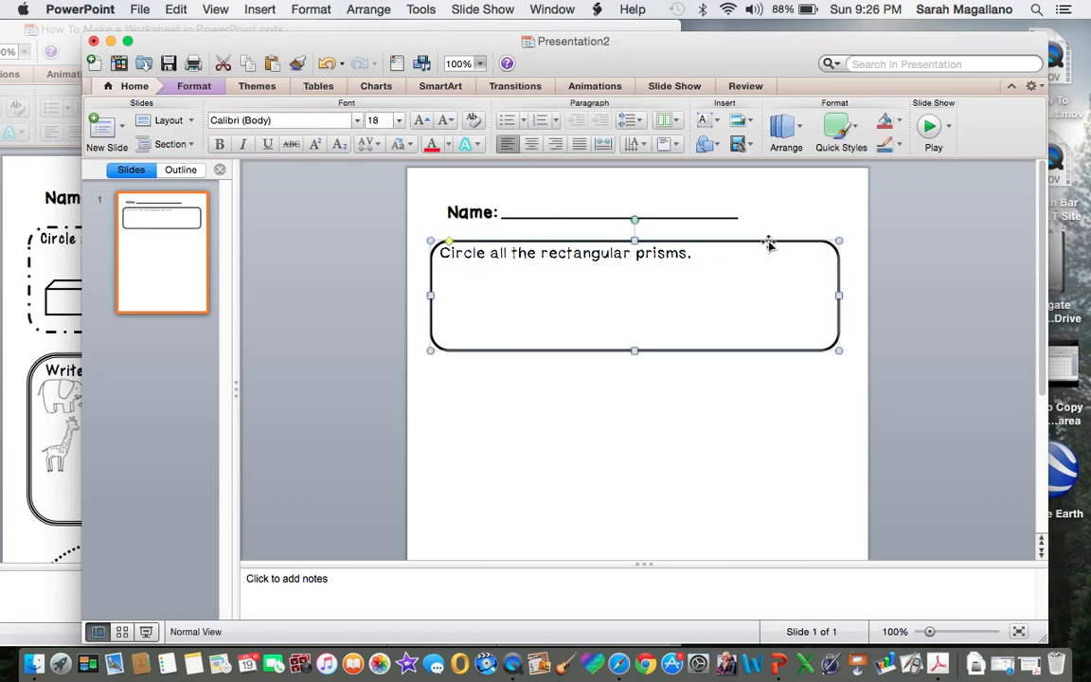
# Give the rounded box no fill and a 3 pt Long Dash Dot outline.
pyautogui.rightClick(769, 244)
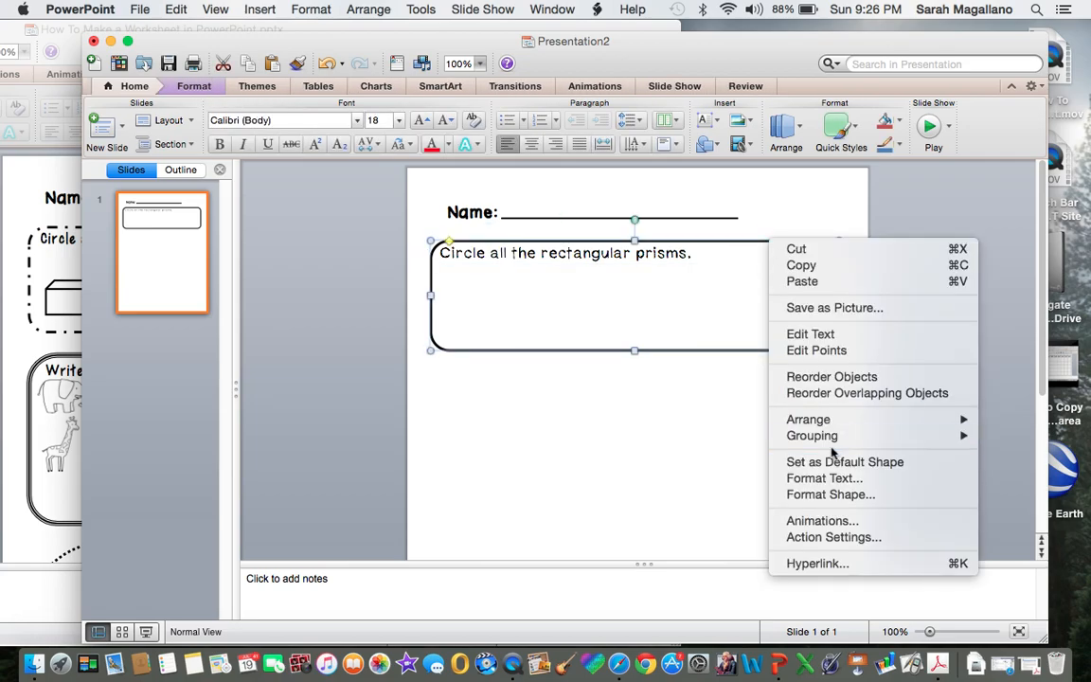
pyautogui.click(829, 494)
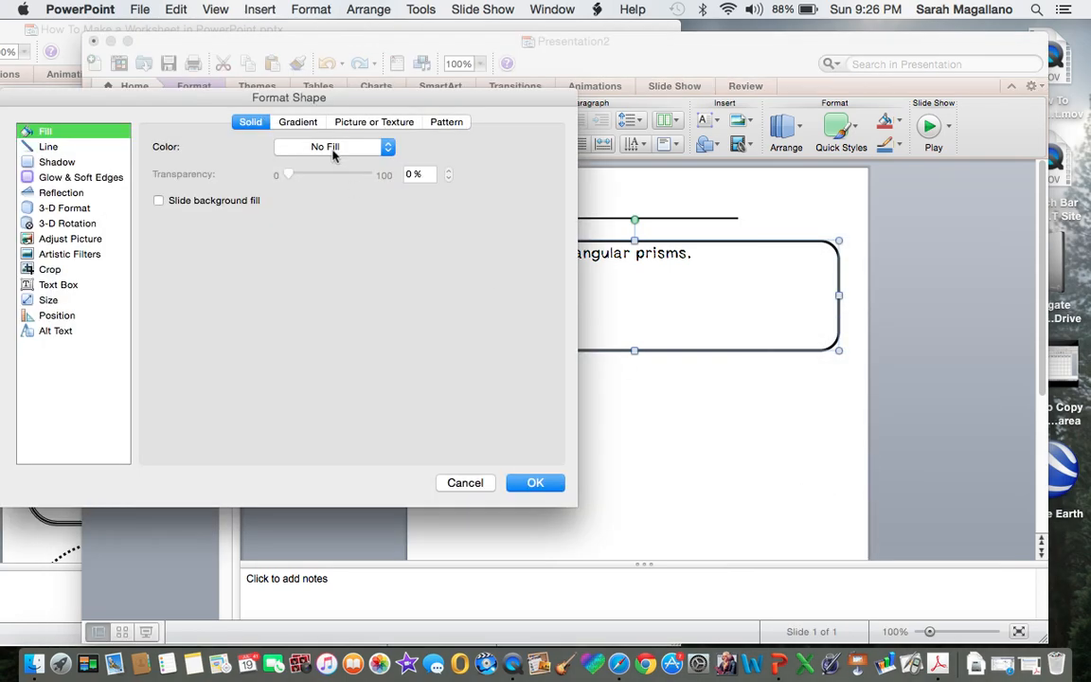
pyautogui.click(48, 146)
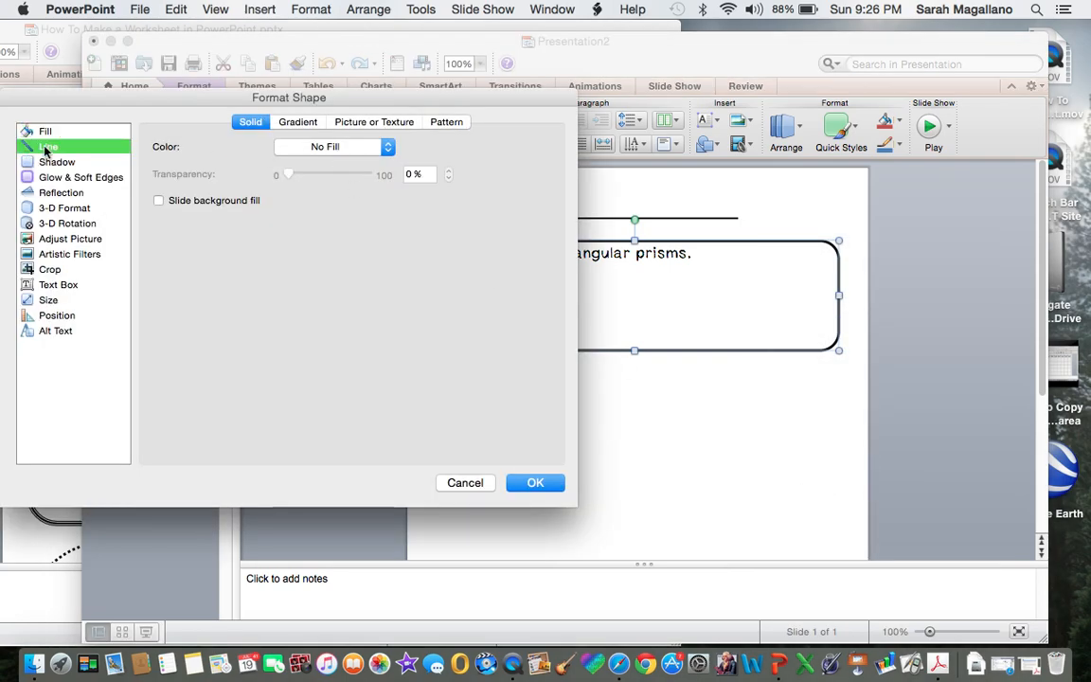
pyautogui.click(50, 146)
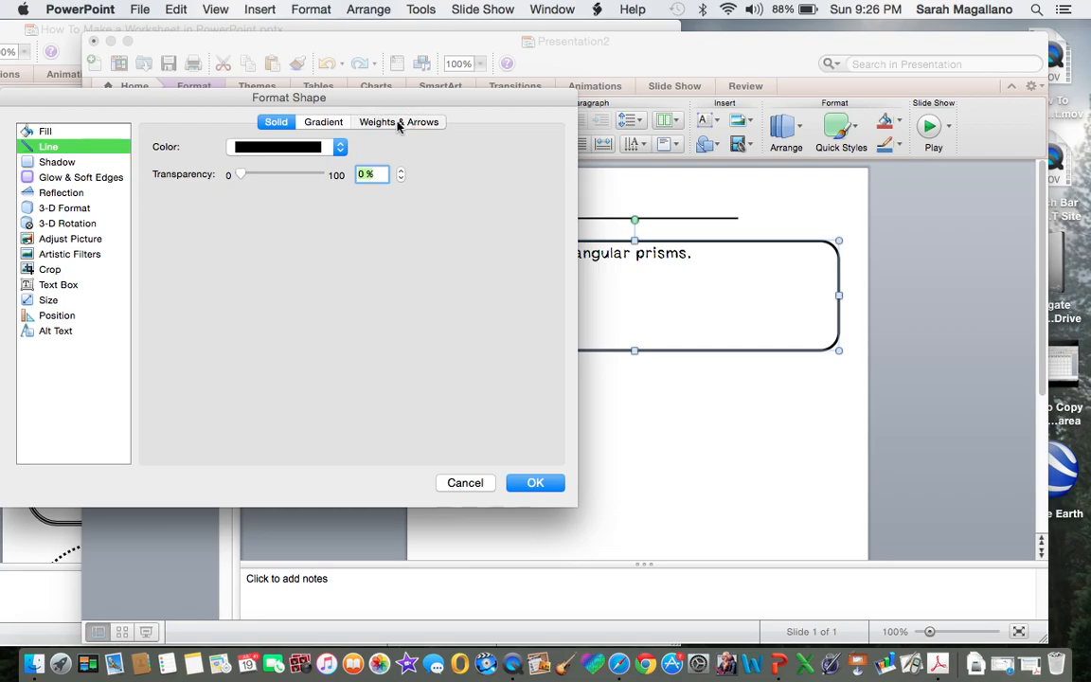
pyautogui.click(398, 121)
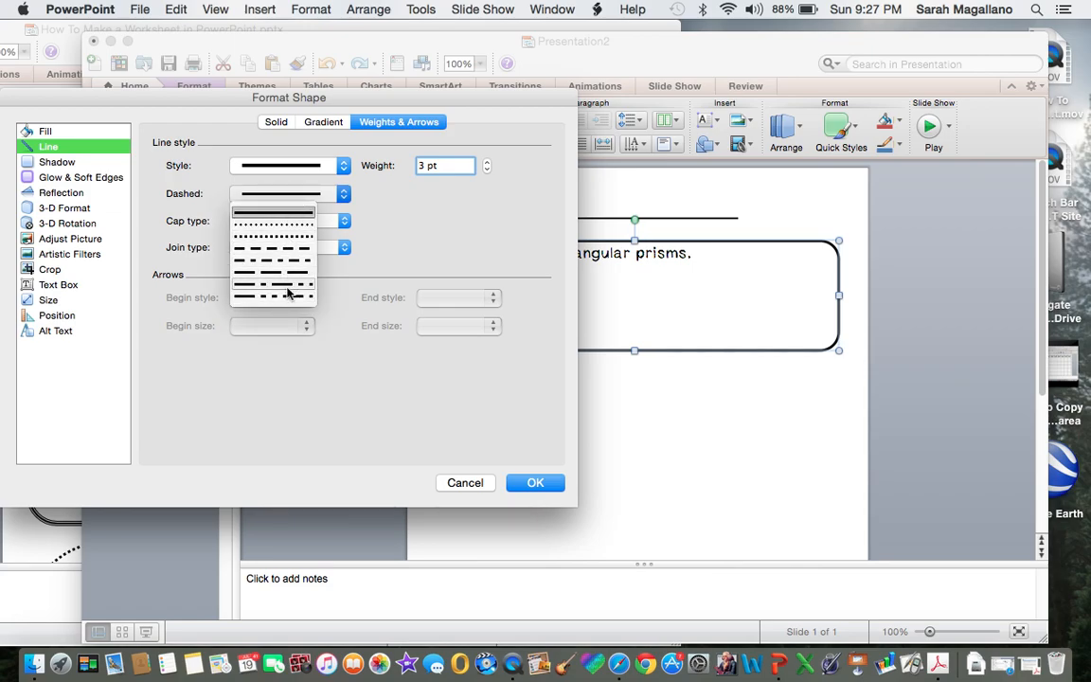
pyautogui.moveTo(275, 267)
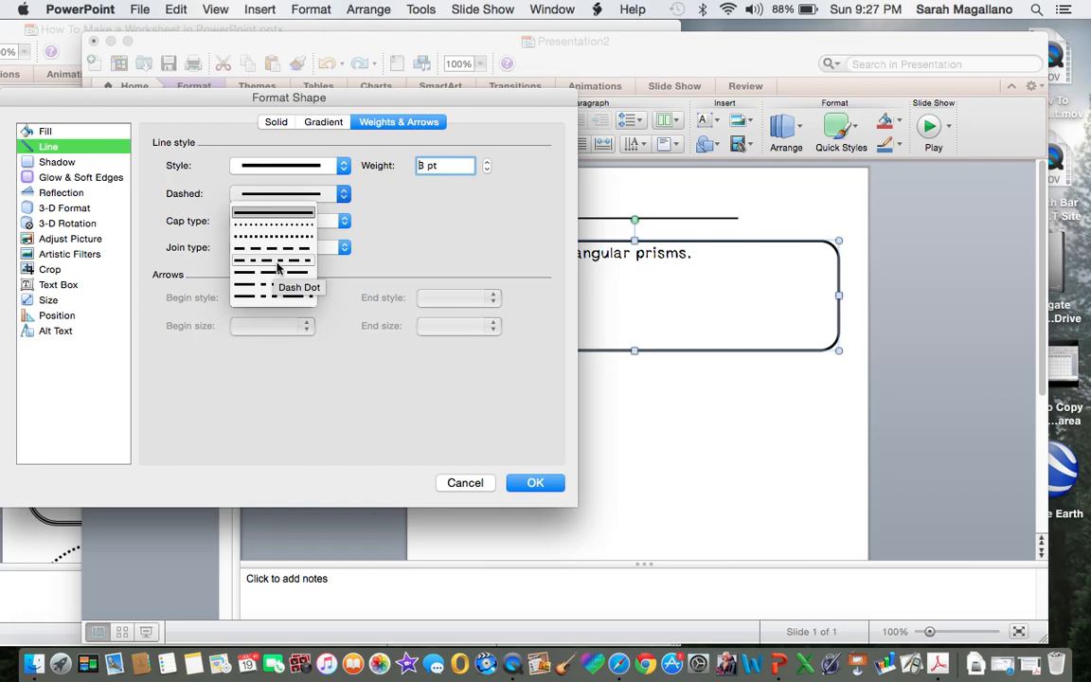
pyautogui.moveTo(268, 289)
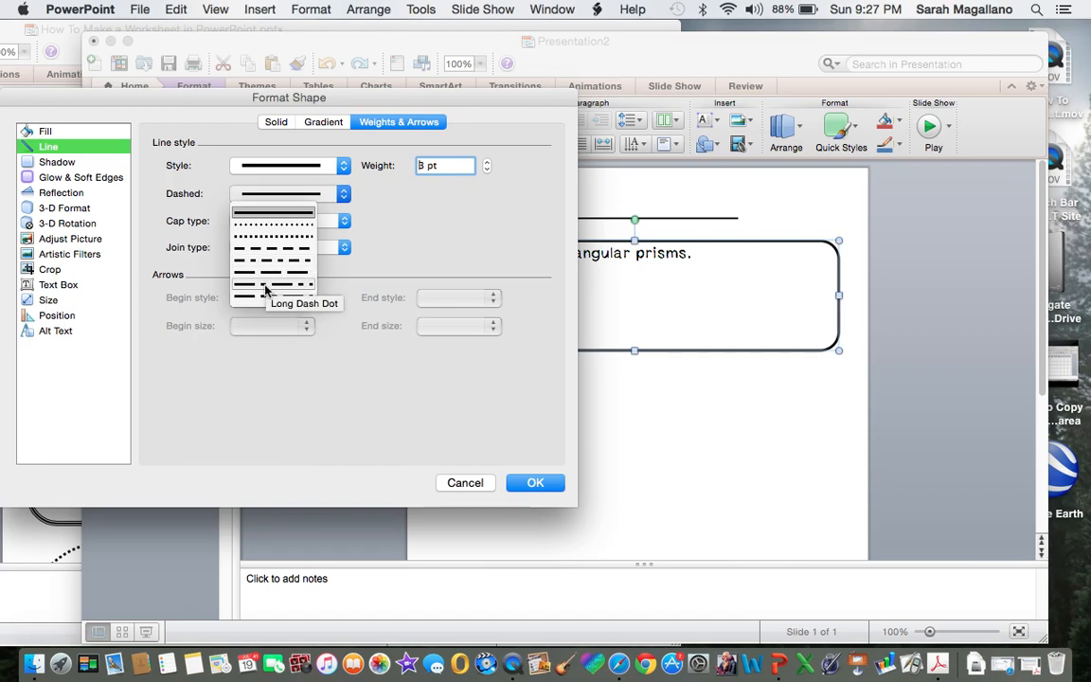
pyautogui.click(274, 286)
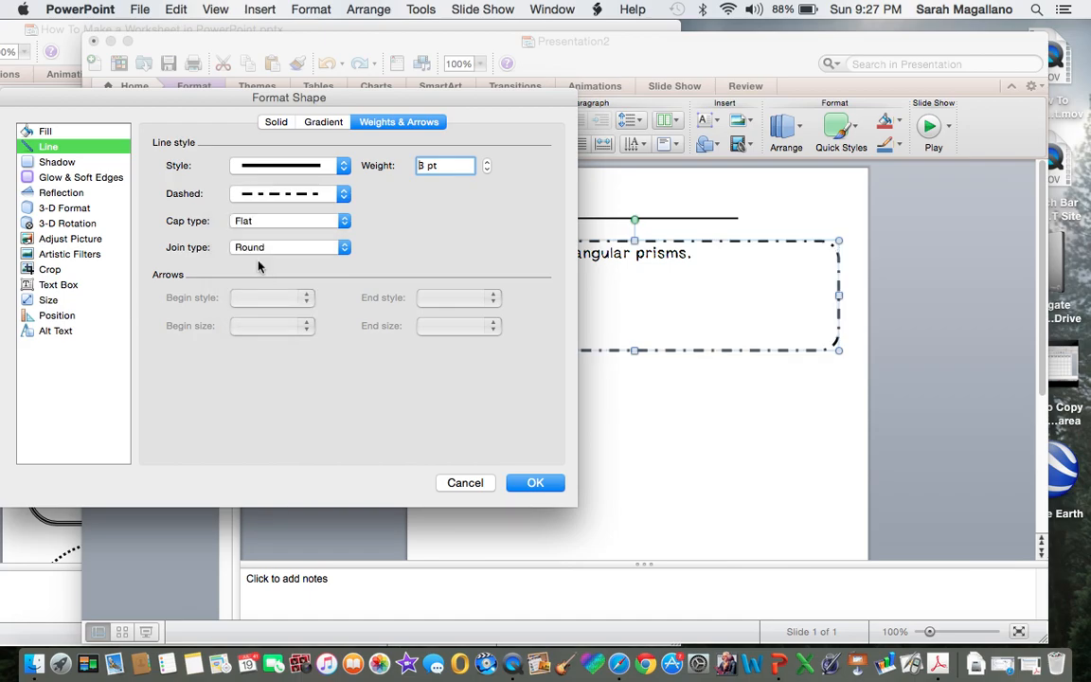
pyautogui.moveTo(836, 356)
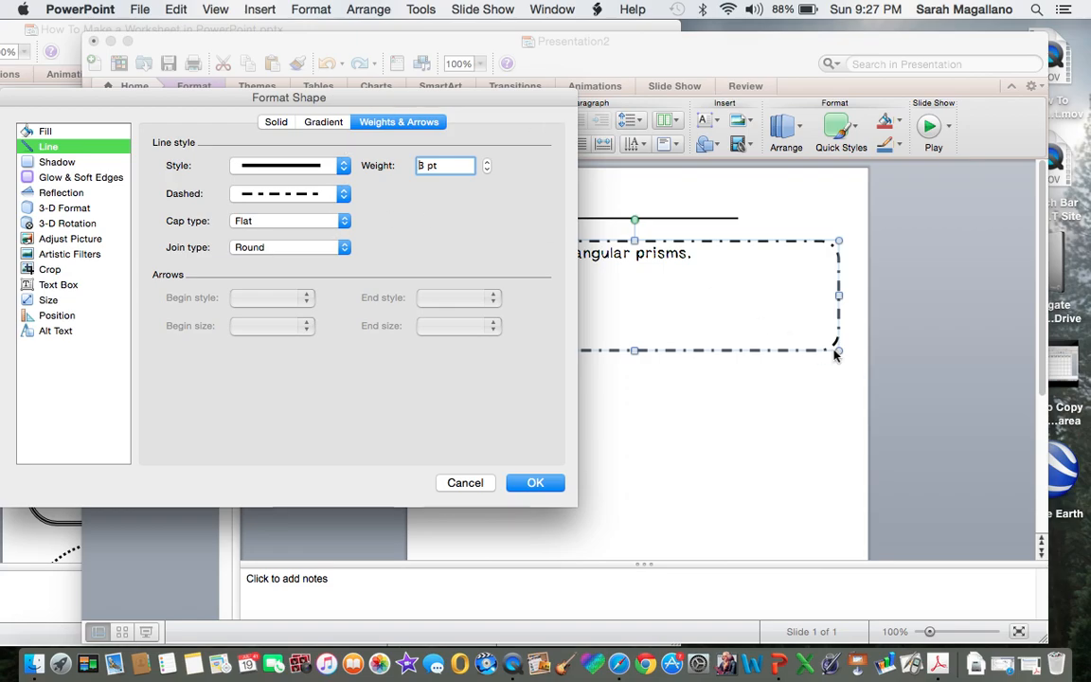
pyautogui.click(343, 165)
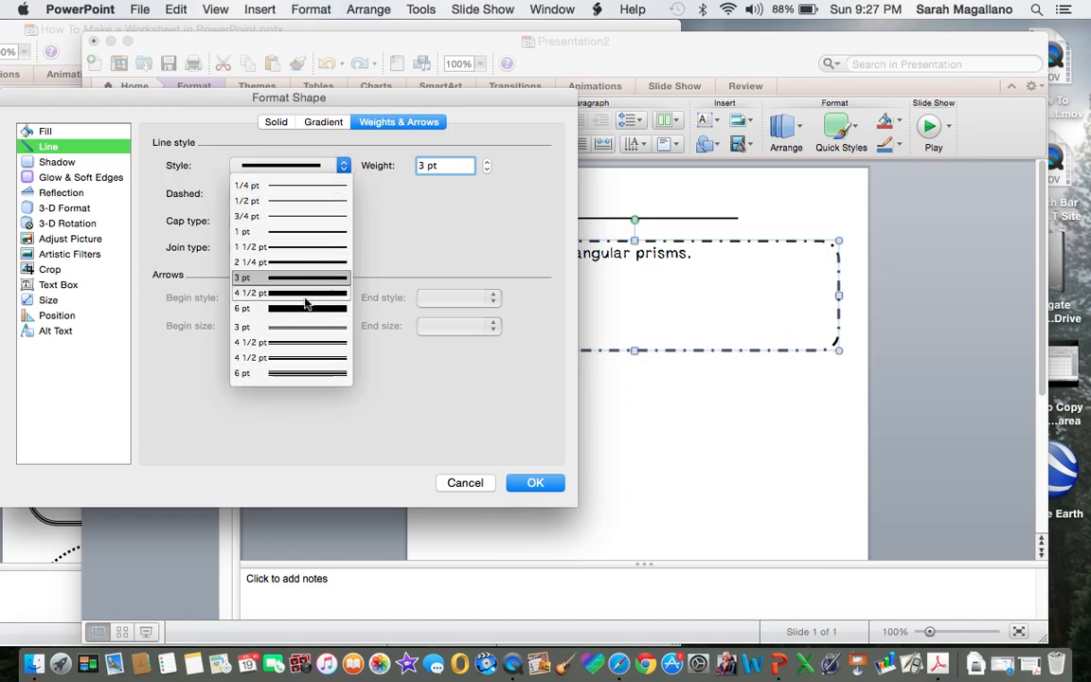
pyautogui.click(291, 293)
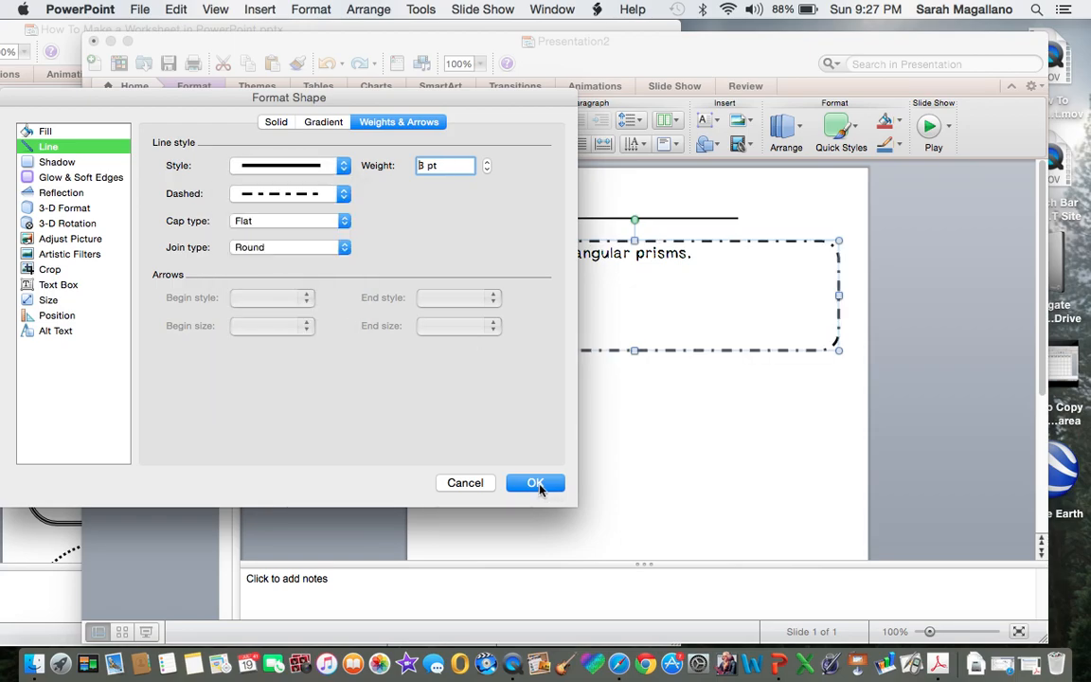
pyautogui.click(535, 483)
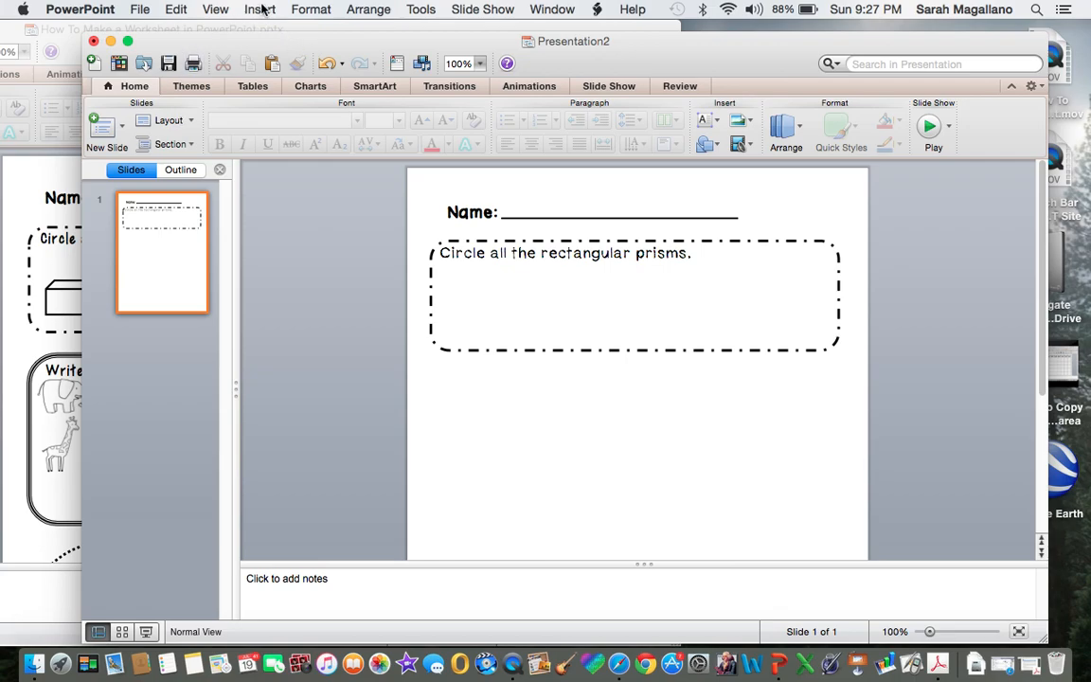
# Insert a cube shape from the Insert shapes gallery onto the slide.
pyautogui.click(259, 9)
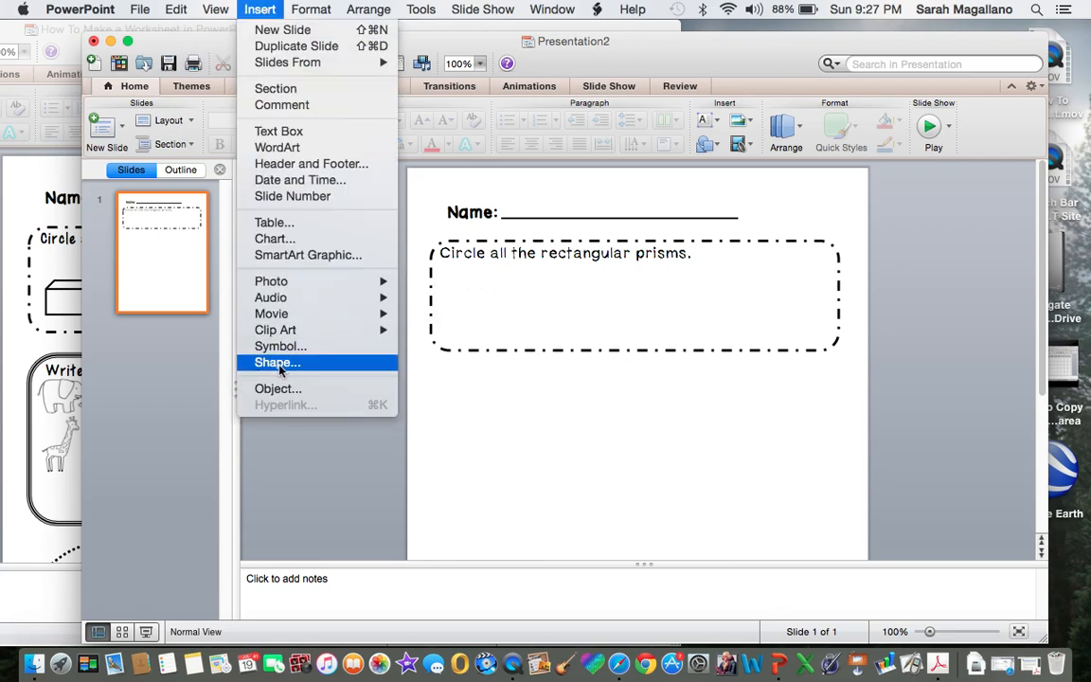
pyautogui.click(276, 362)
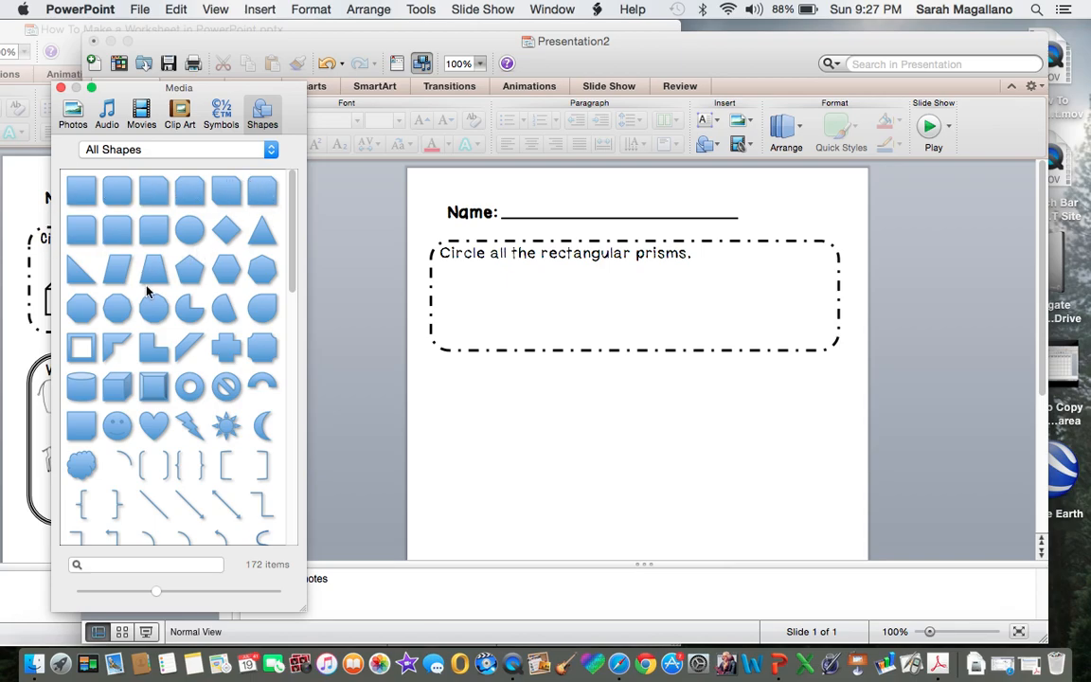
pyautogui.moveTo(125, 394)
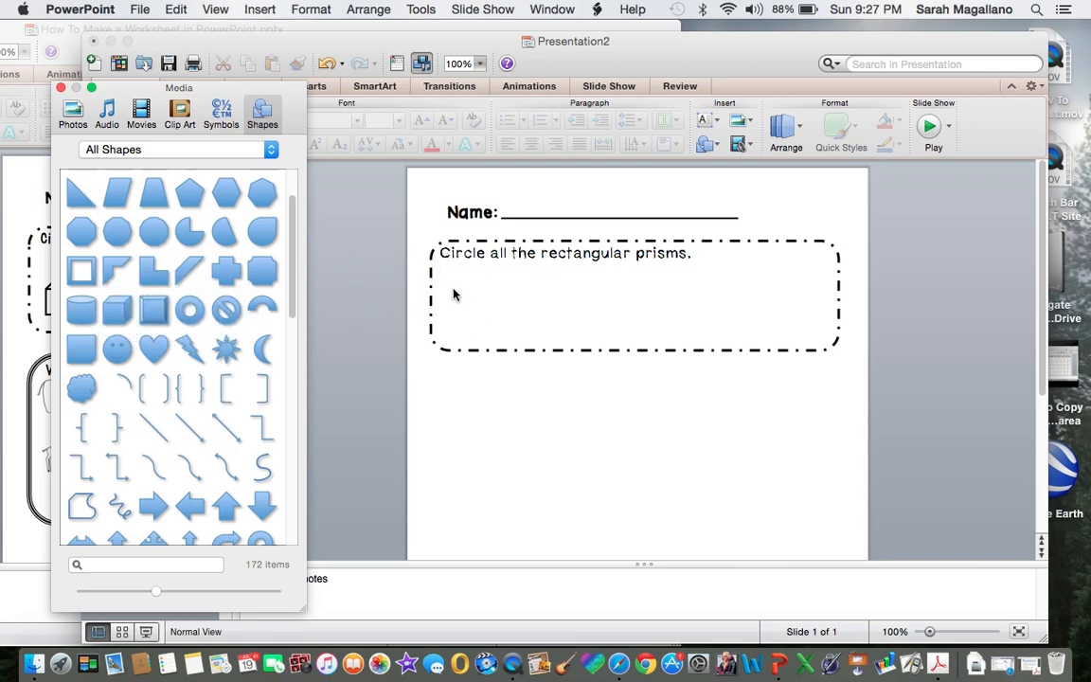
pyautogui.moveTo(117, 310)
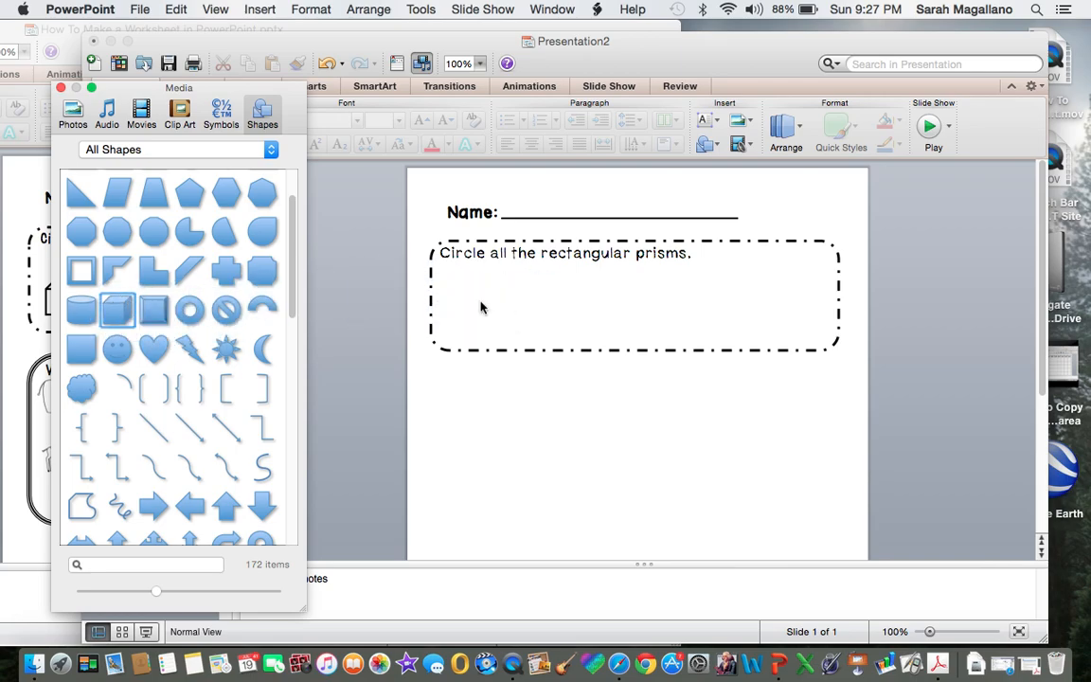
pyautogui.click(117, 307)
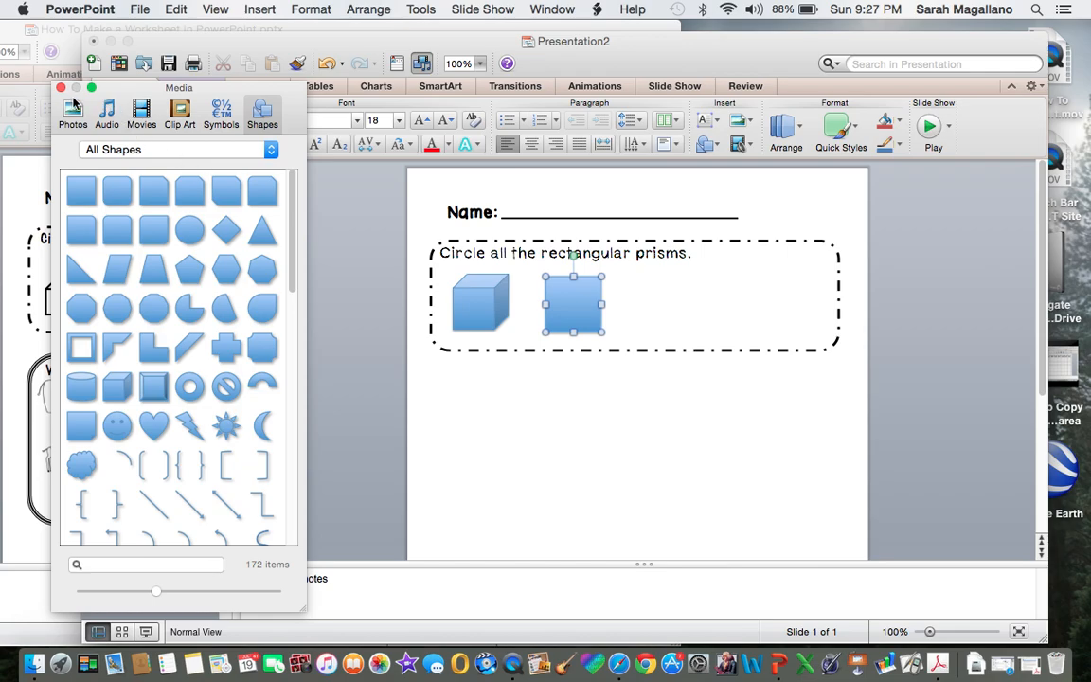
pyautogui.click(94, 88)
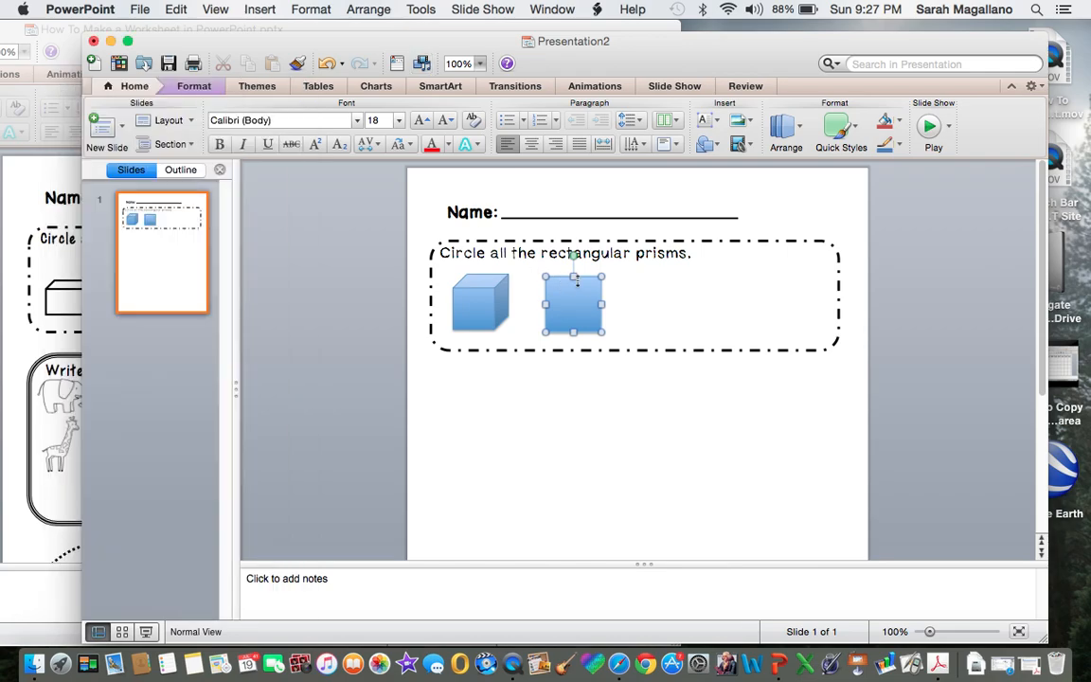
# Stretch the cube into a long prism and remove its shadow and blue fill.
pyautogui.click(480, 303)
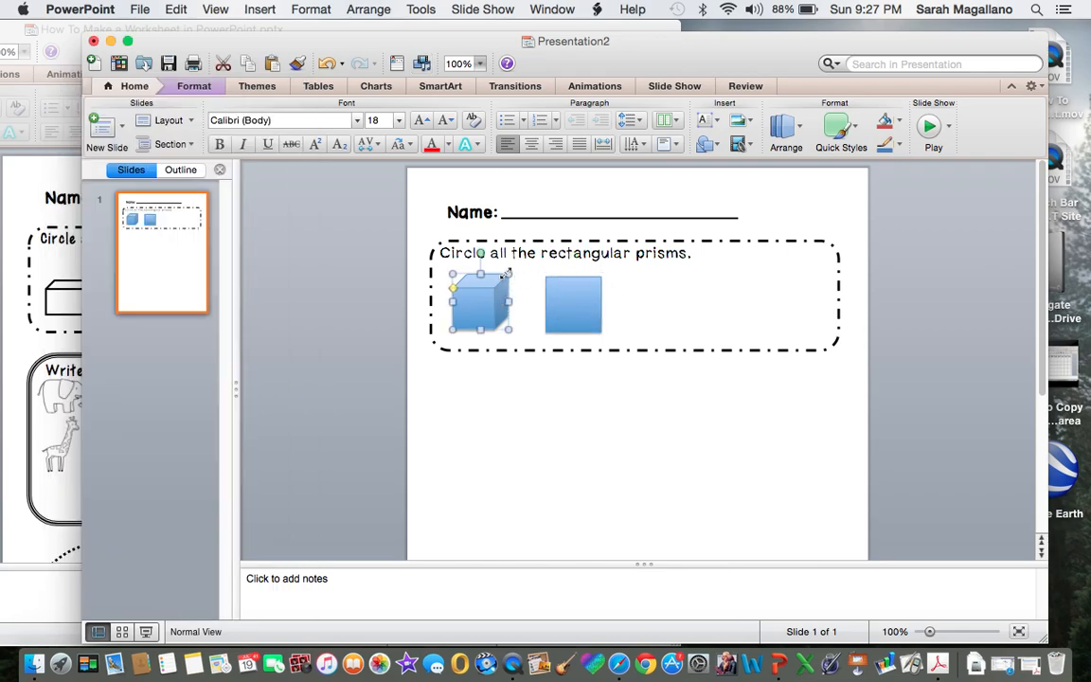
pyautogui.click(573, 303)
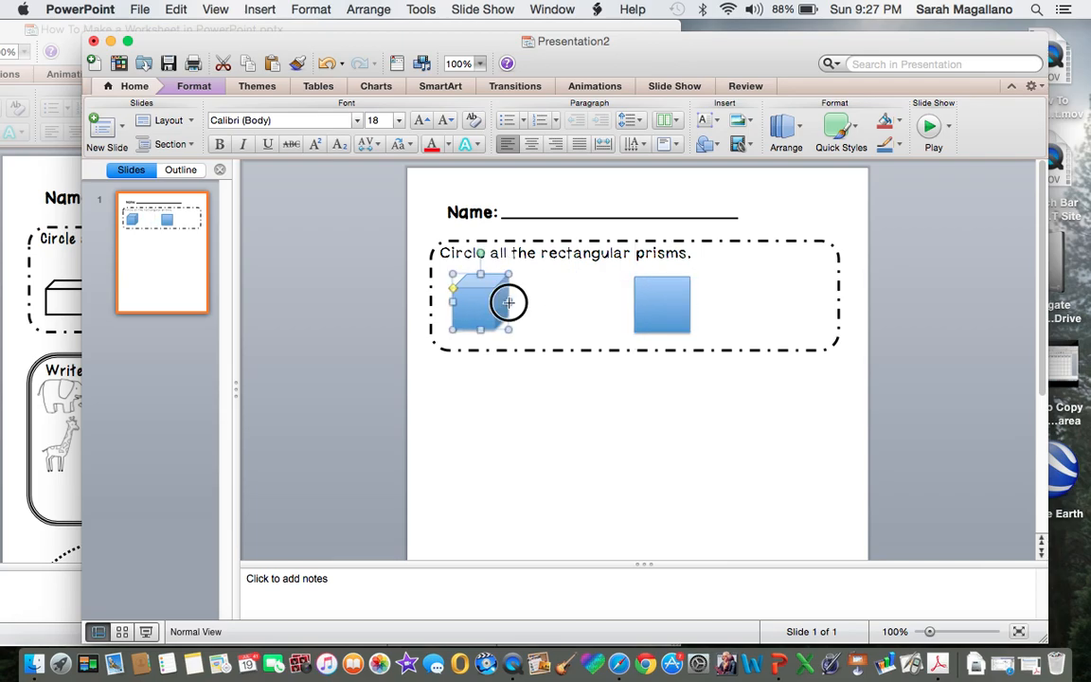
pyautogui.moveTo(508, 303); pyautogui.dragTo(587, 303)
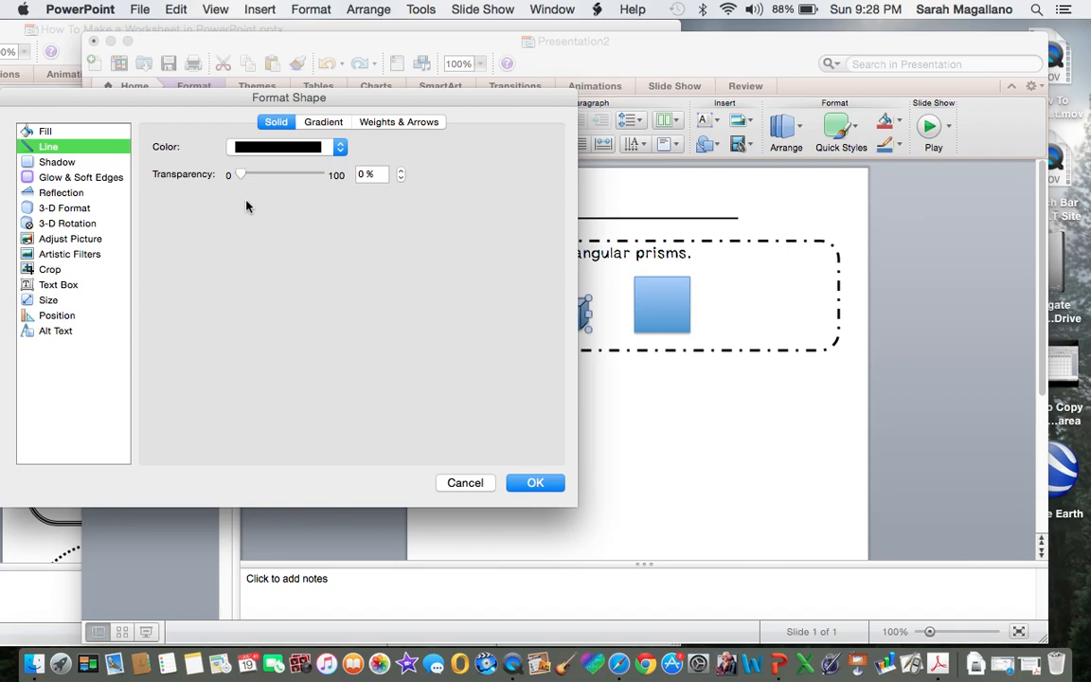
pyautogui.click(58, 162)
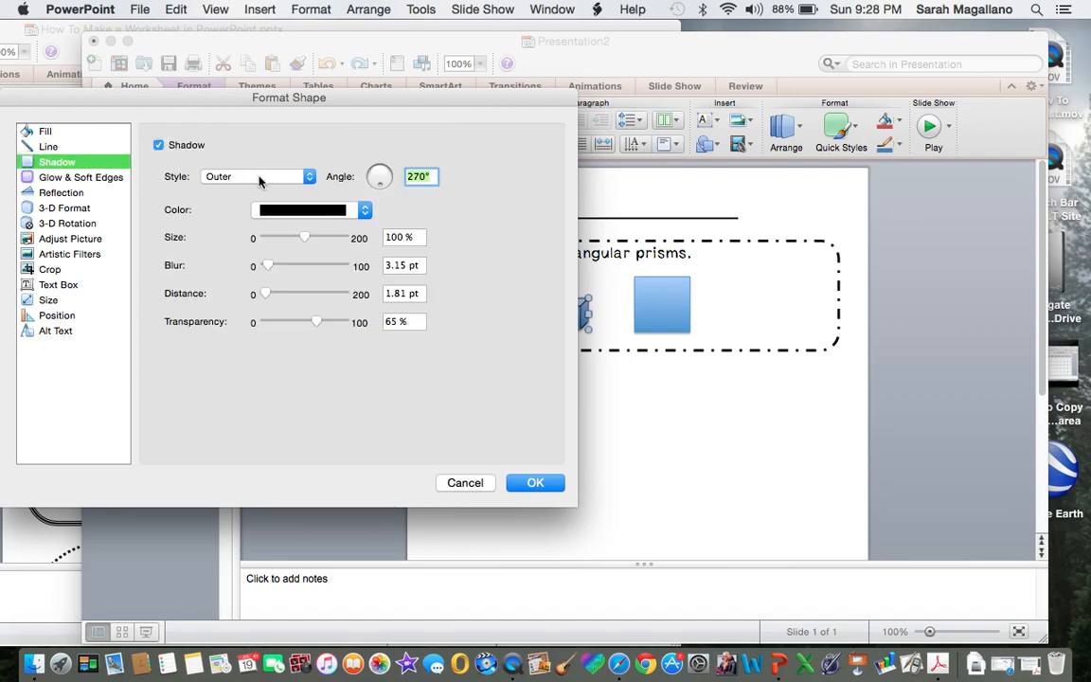
pyautogui.click(46, 131)
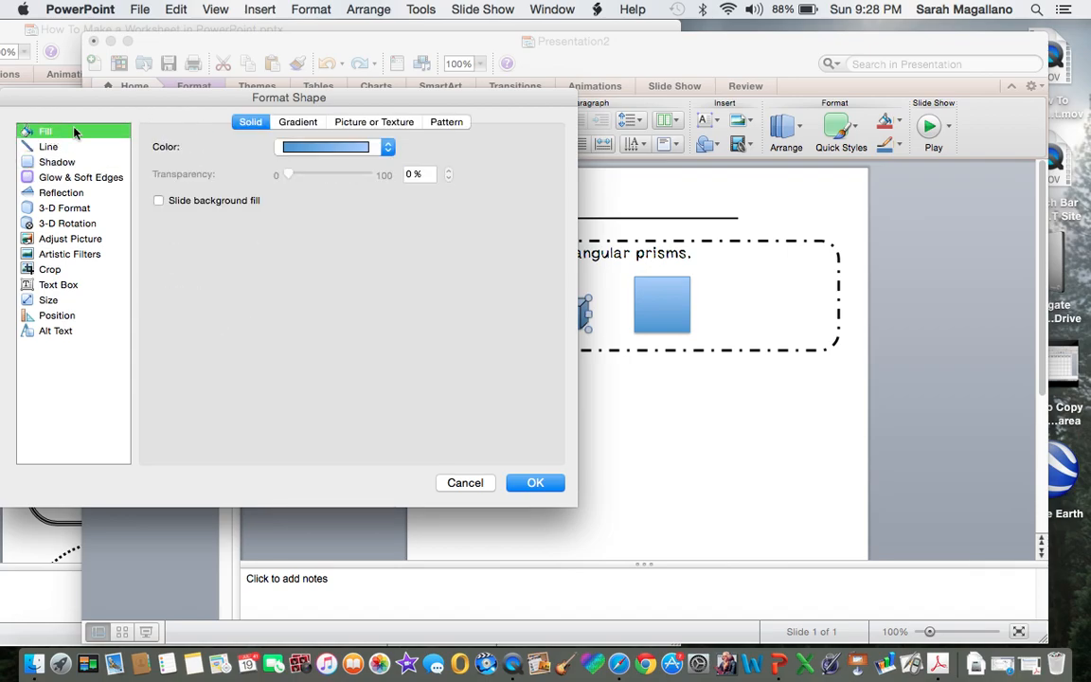
pyautogui.click(387, 147)
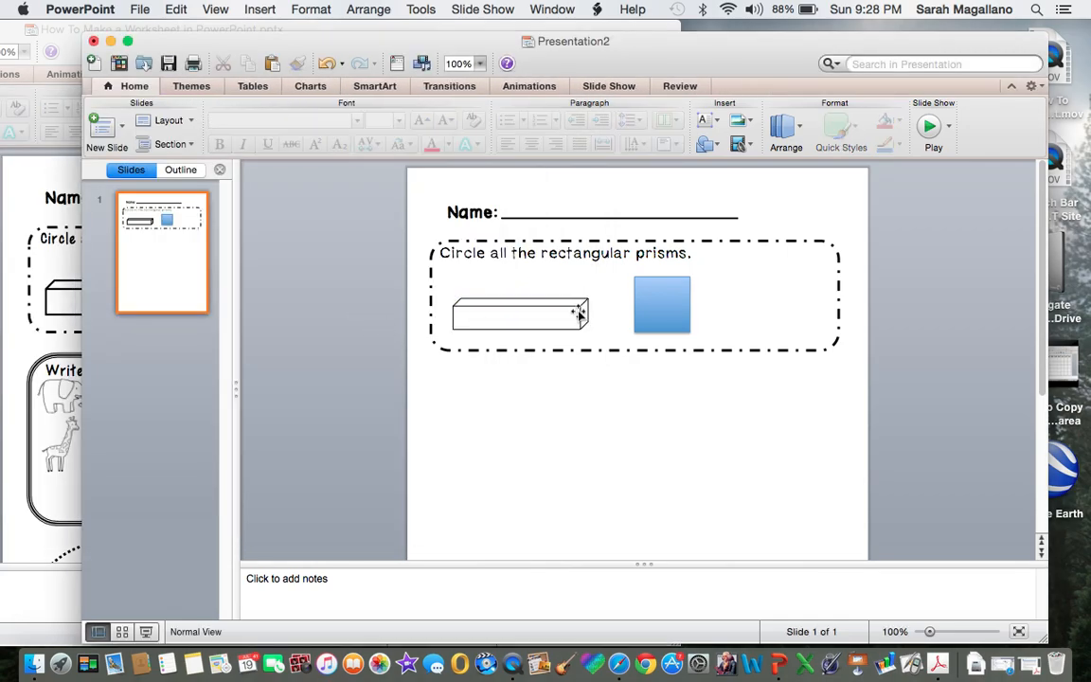
# Remove the blue square's fill and shadow, leaving a plain outlined square.
pyautogui.rightClick(660, 303)
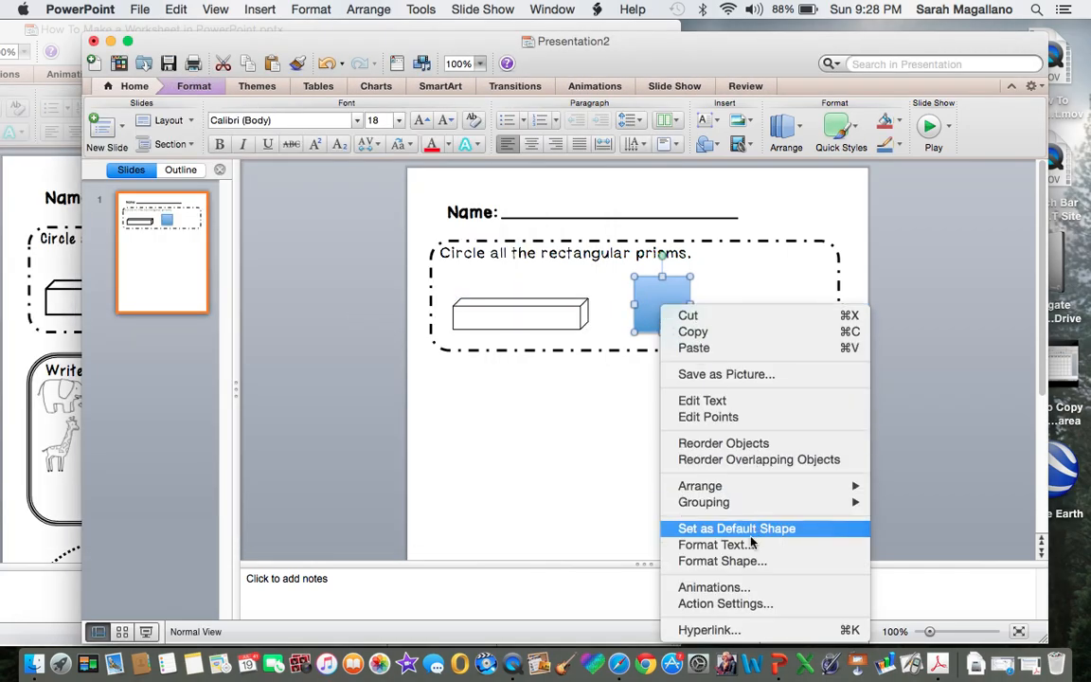
pyautogui.click(722, 561)
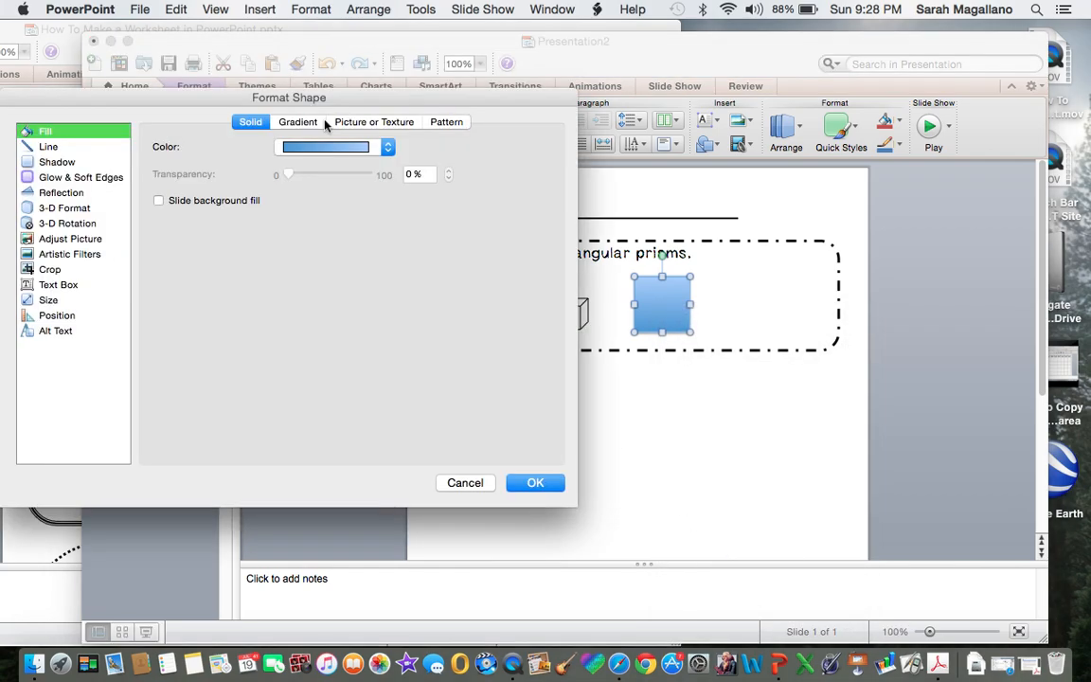
pyautogui.click(386, 147)
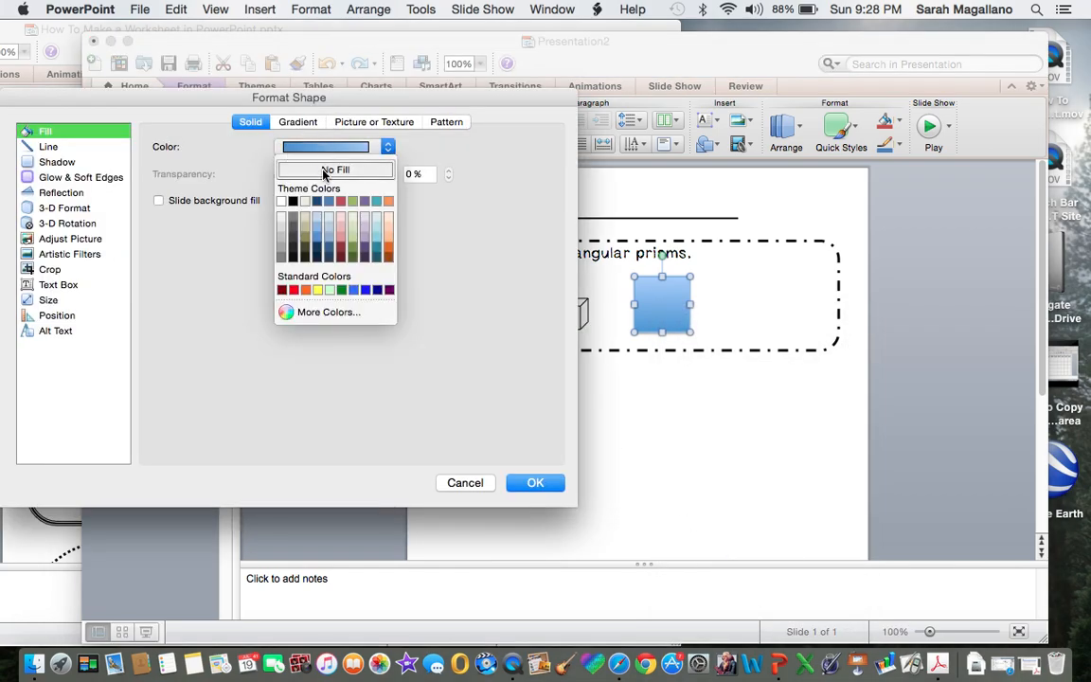
pyautogui.click(49, 146)
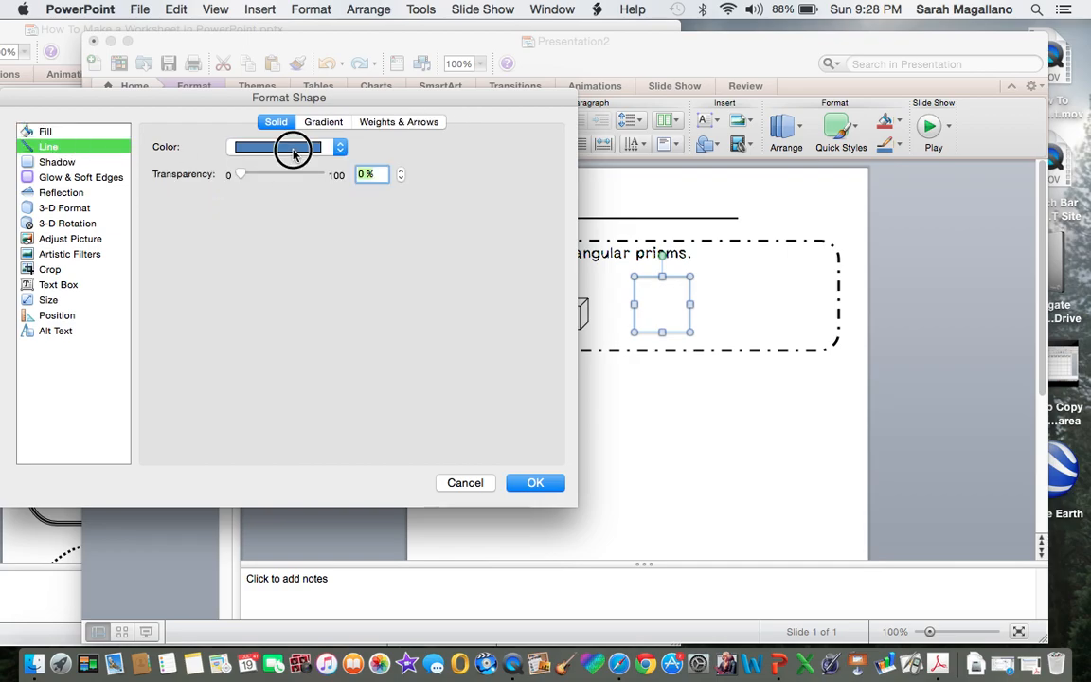
pyautogui.click(56, 161)
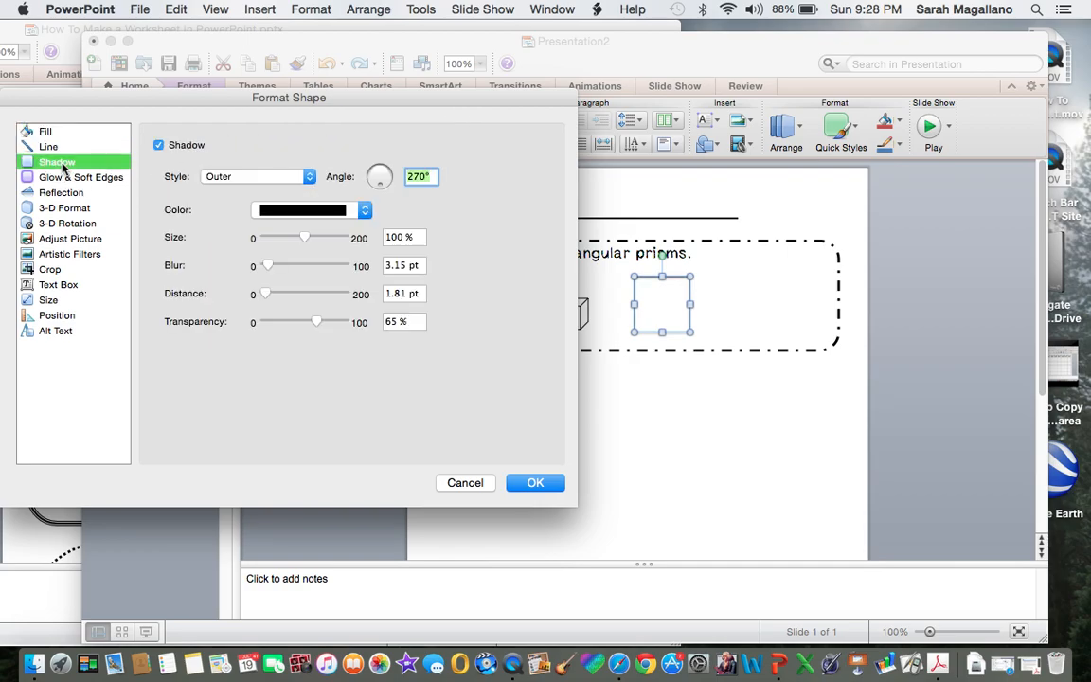
pyautogui.click(534, 481)
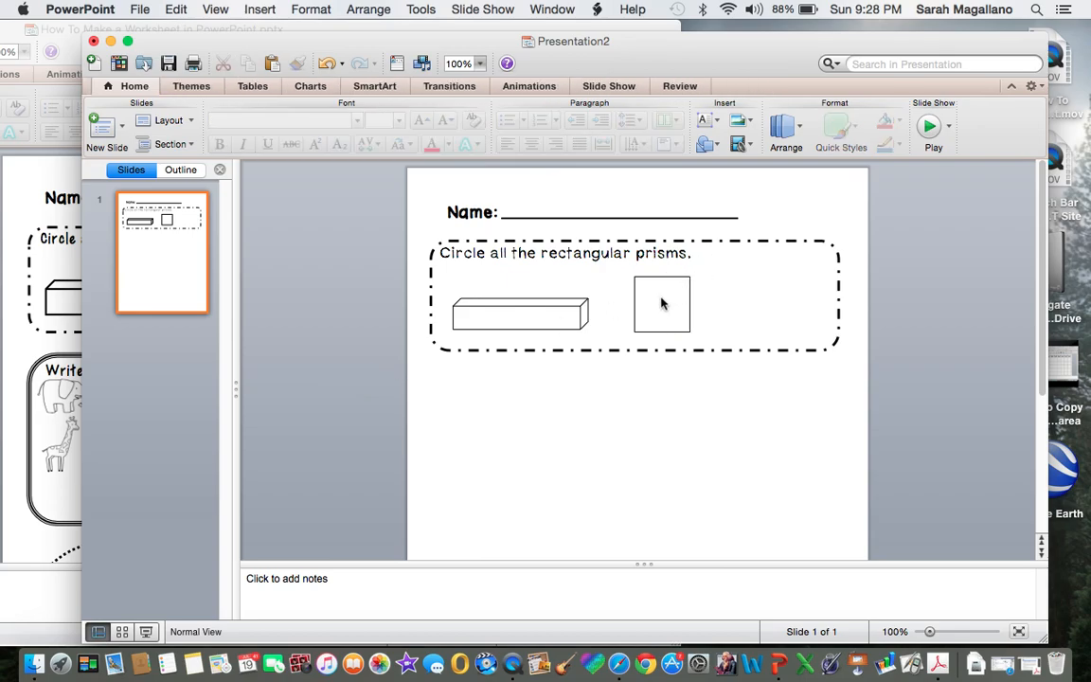
pyautogui.moveTo(557, 310)
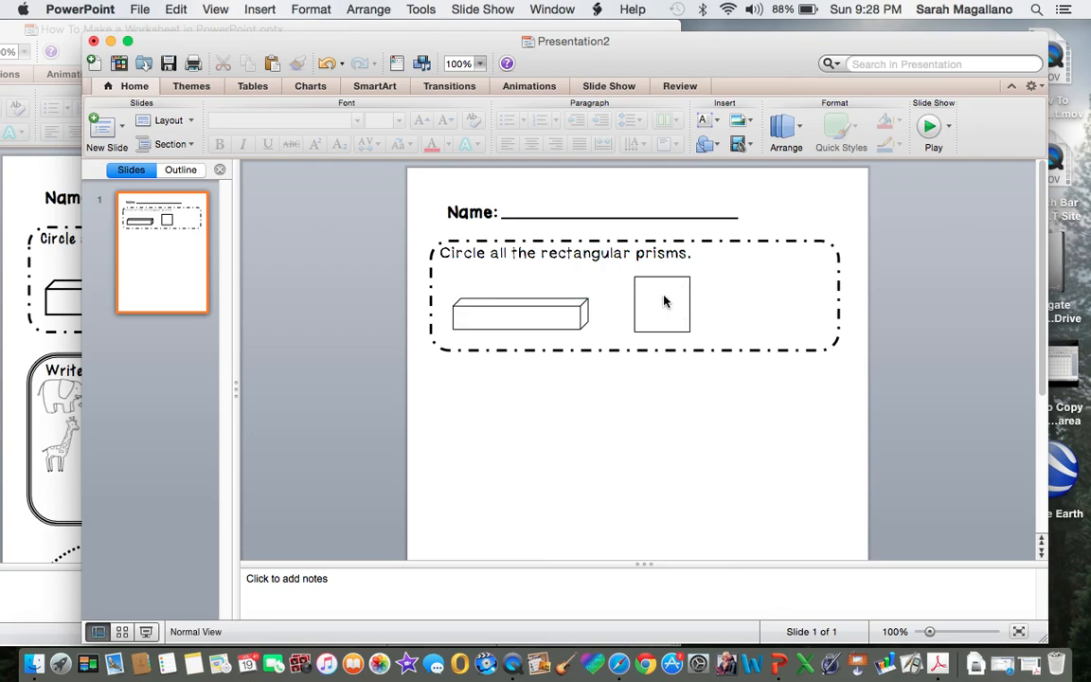
# Select the outlined square and bring up the File menu.
pyautogui.click(662, 303)
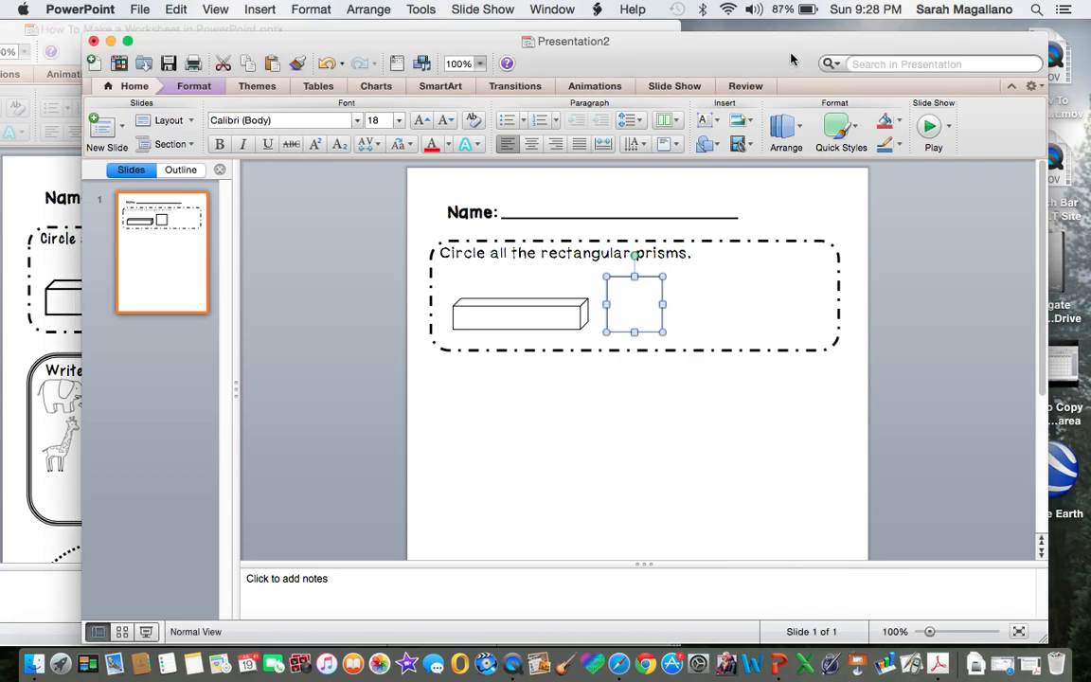
pyautogui.click(144, 10)
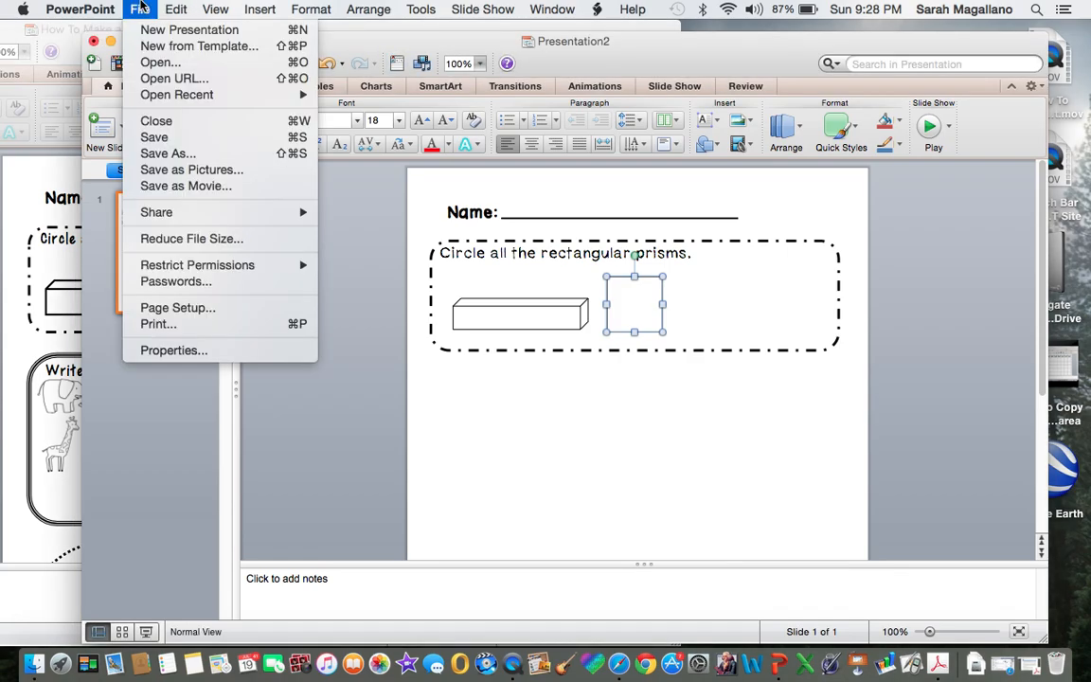
pyautogui.moveTo(156, 121)
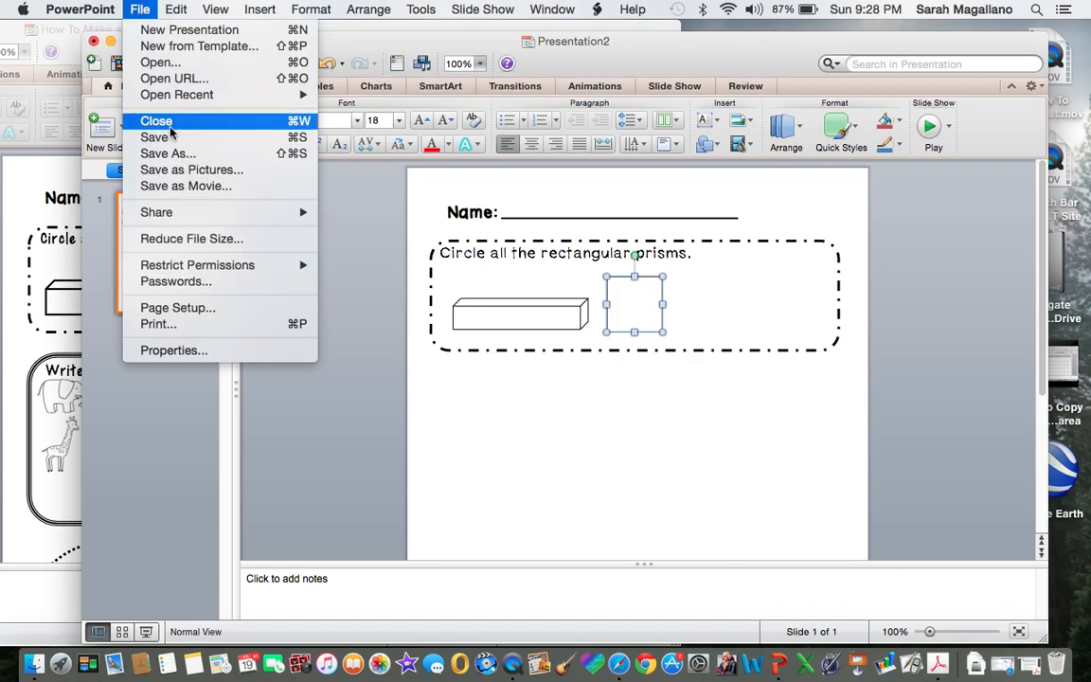
# Insert the lion line-art picture from the Desktop Safari folder.
pyautogui.click(260, 9)
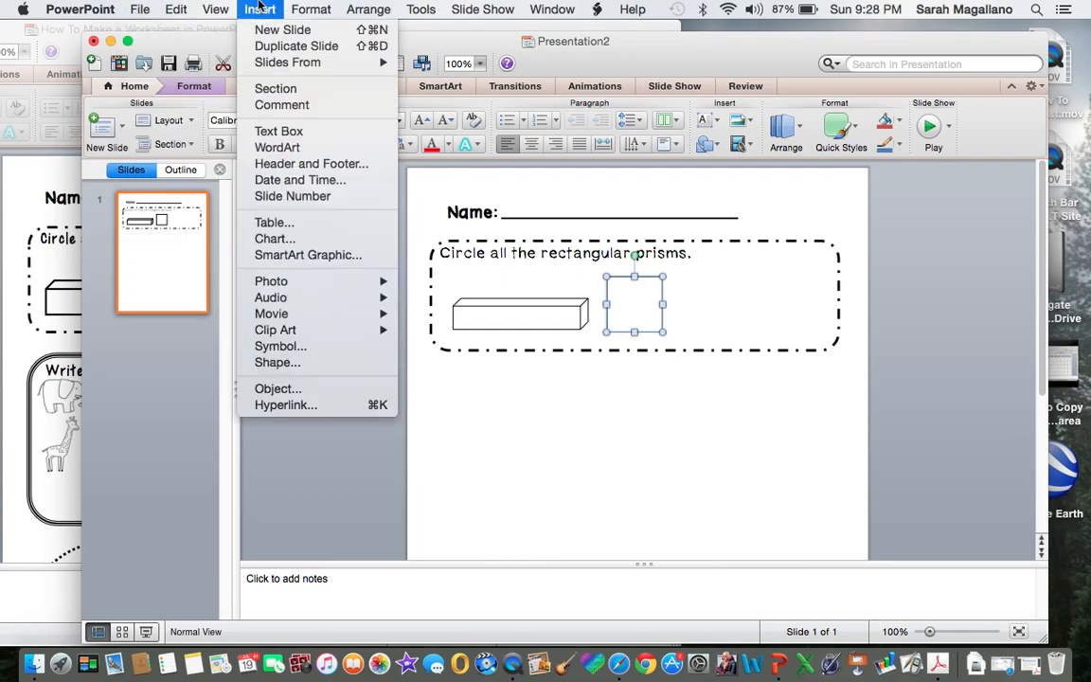
pyautogui.moveTo(290, 281)
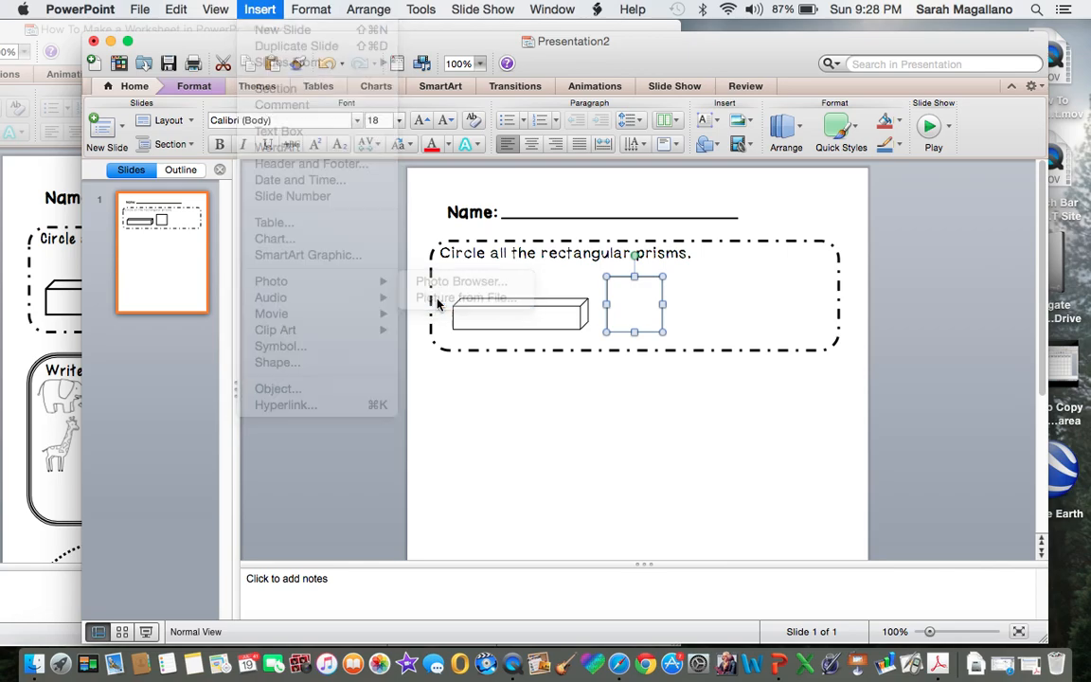
pyautogui.click(453, 297)
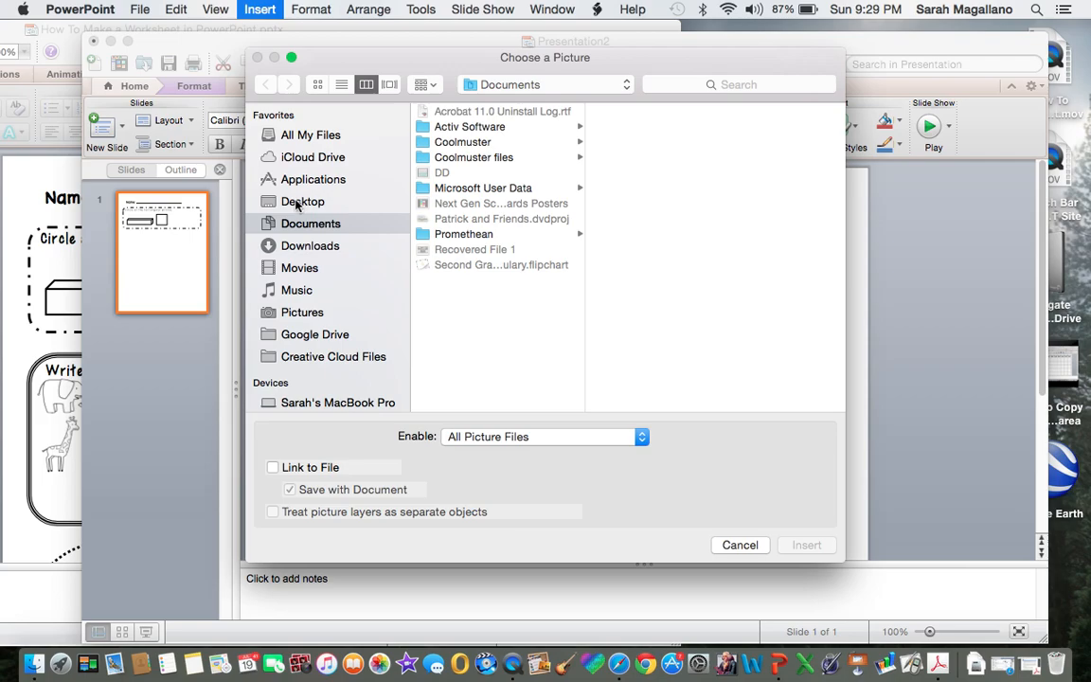
pyautogui.click(302, 201)
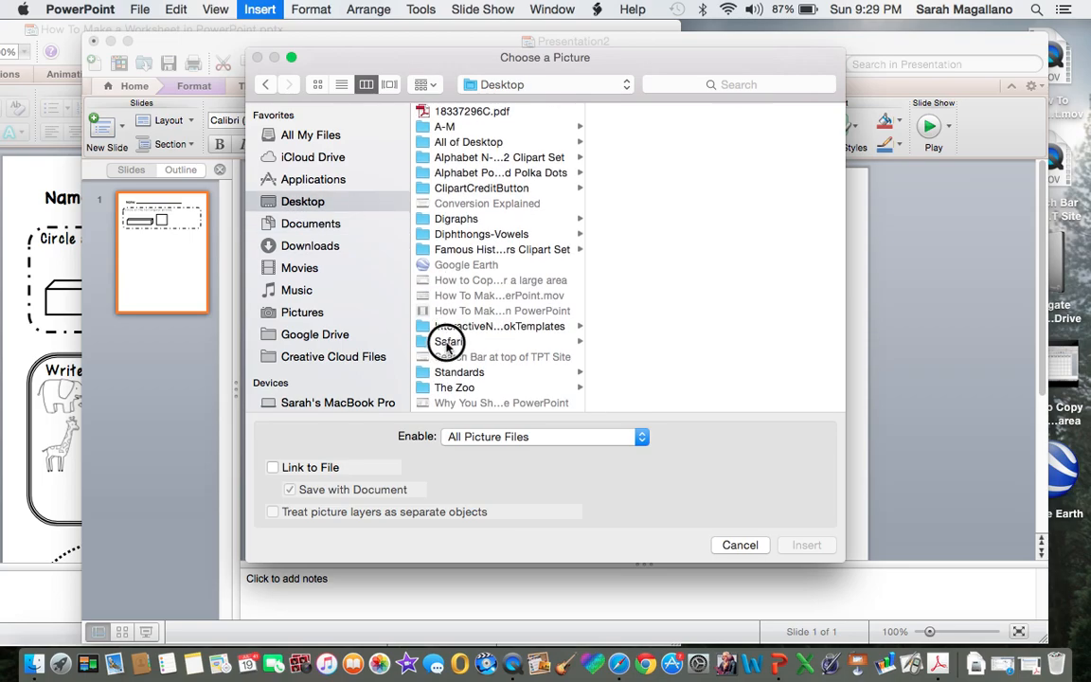
pyautogui.click(447, 341)
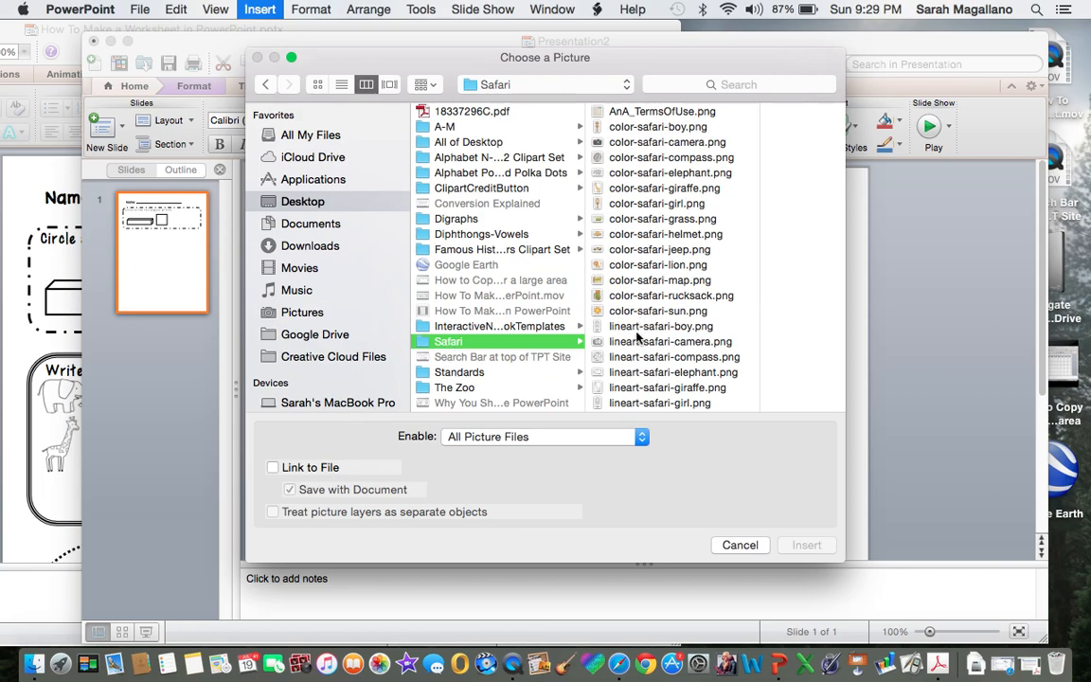
pyautogui.scroll(-3)
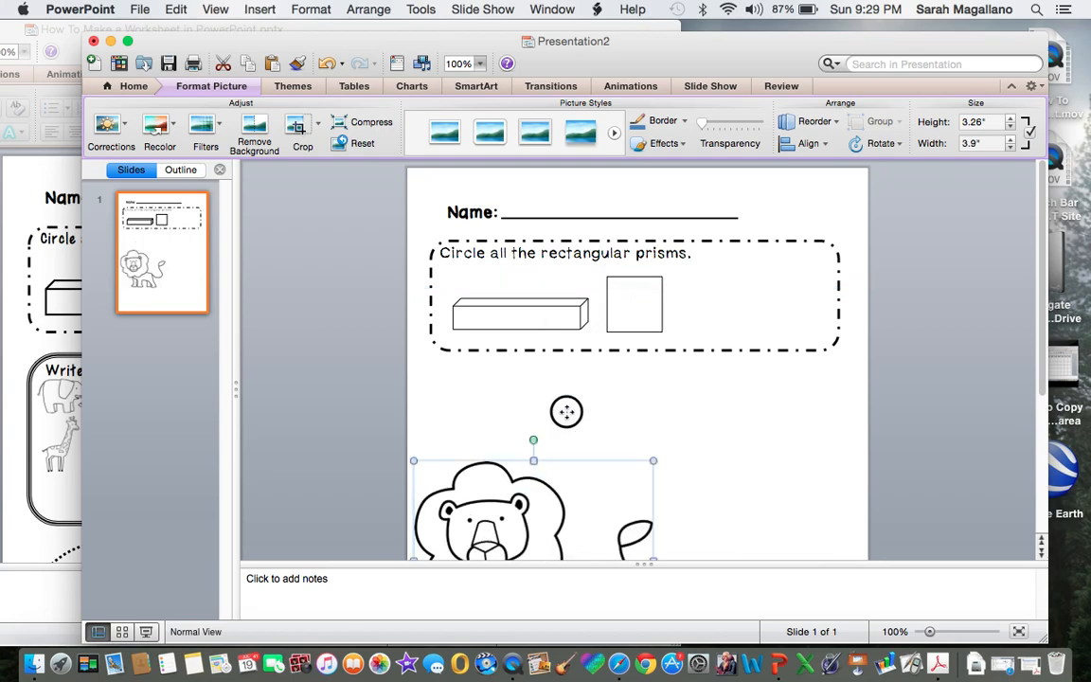
# Shrink the lion picture and move it into the slide's top-right corner.
pyautogui.moveTo(533, 511); pyautogui.dragTo(624, 376)
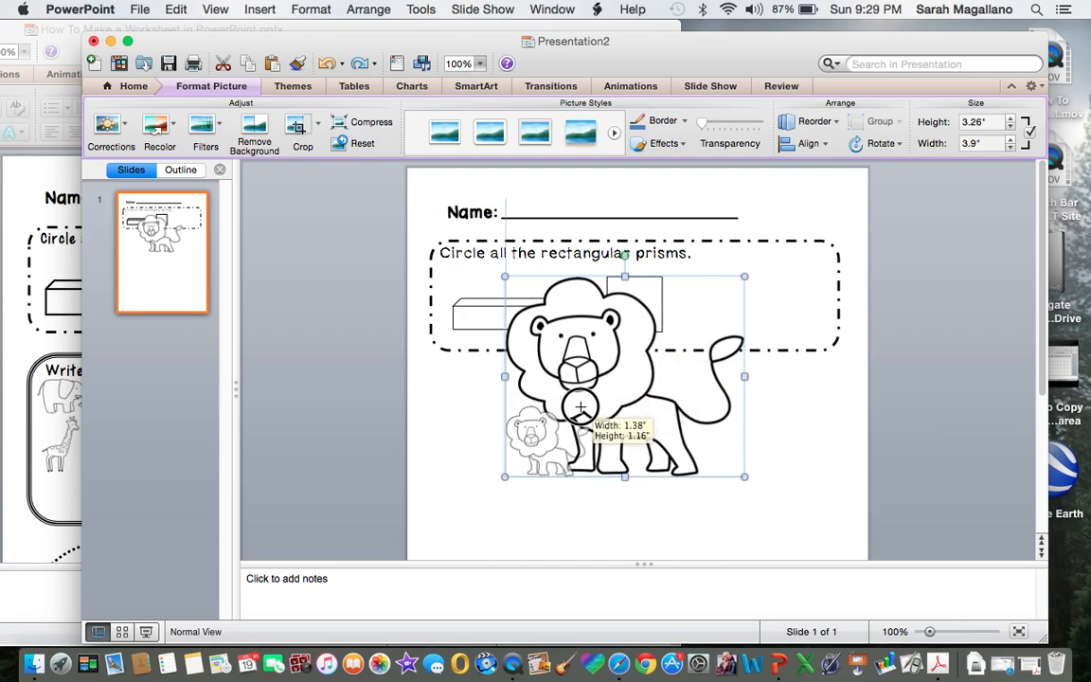
pyautogui.moveTo(580, 407); pyautogui.dragTo(547, 436)
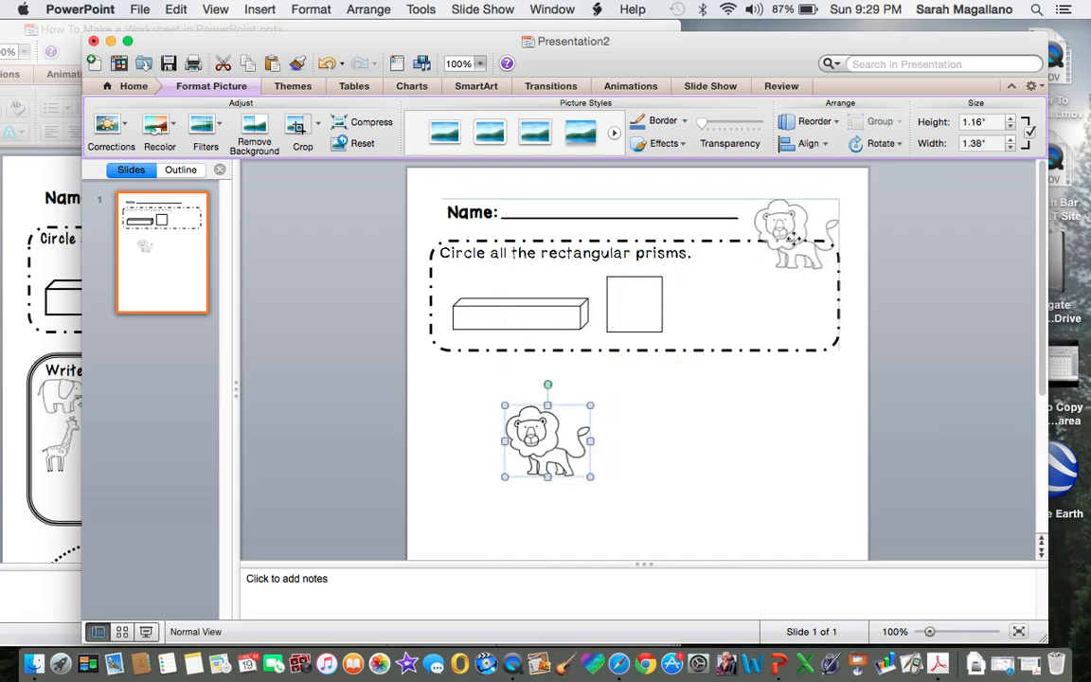
pyautogui.moveTo(547, 437); pyautogui.dragTo(803, 225)
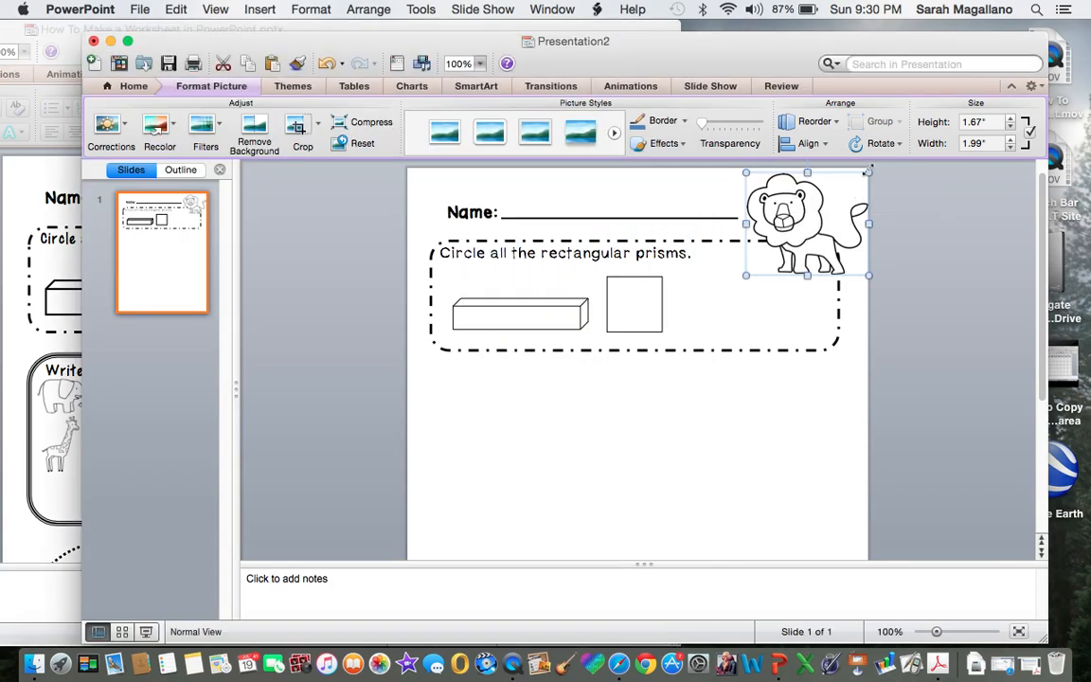
pyautogui.moveTo(866, 170); pyautogui.dragTo(848, 183)
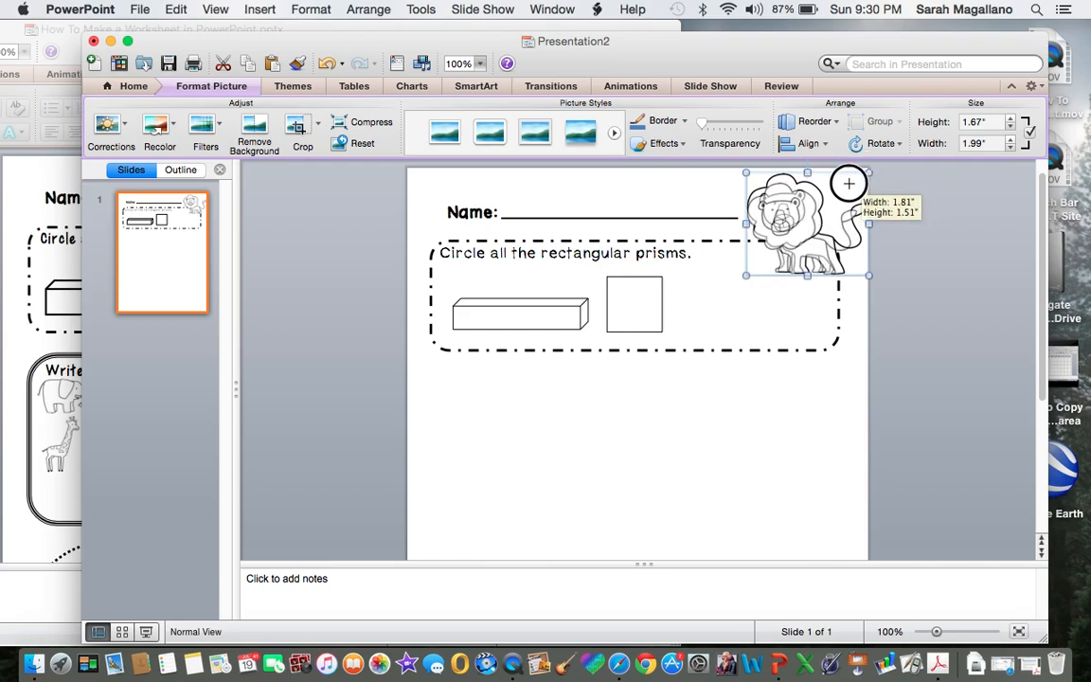
pyautogui.moveTo(848, 182); pyautogui.dragTo(801, 234)
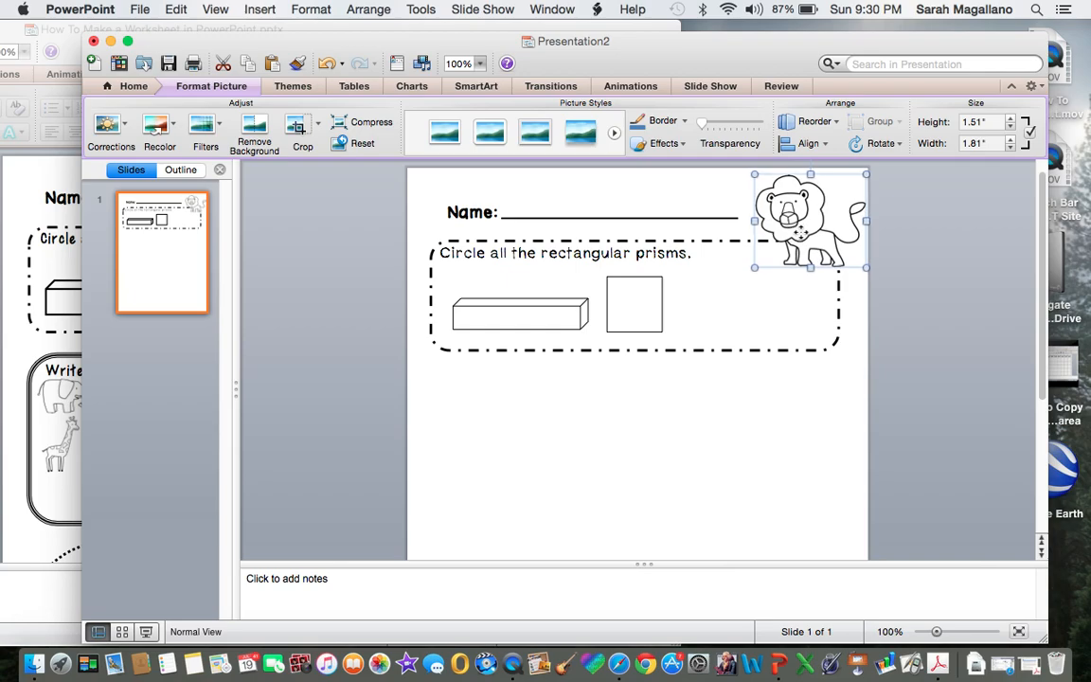
pyautogui.moveTo(289, 248)
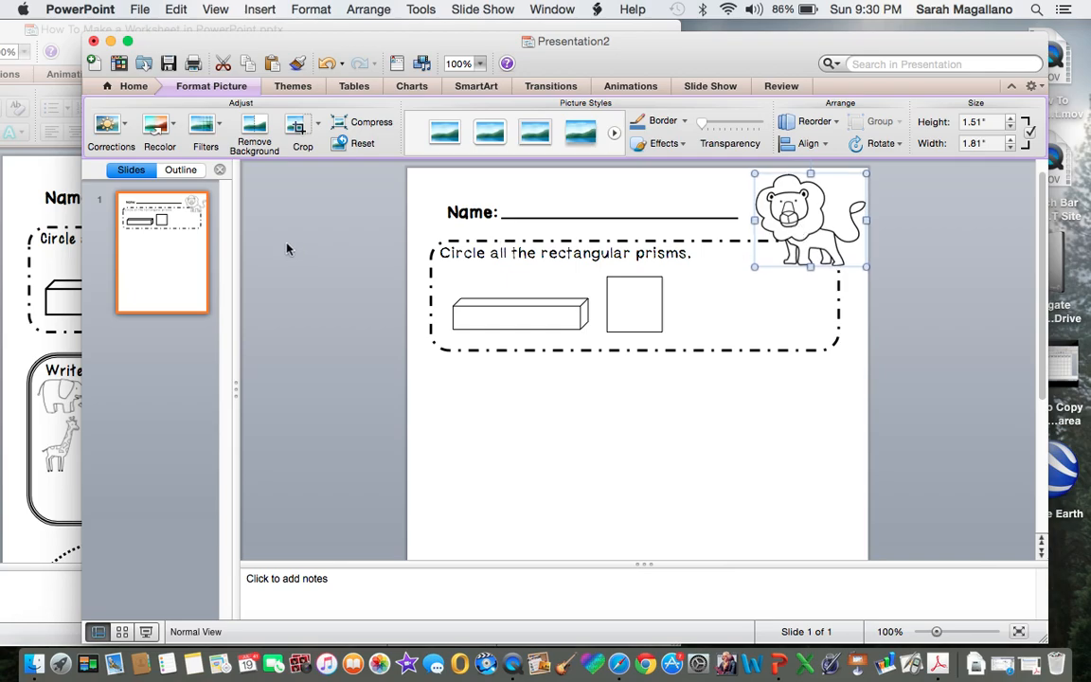
pyautogui.moveTo(505, 404)
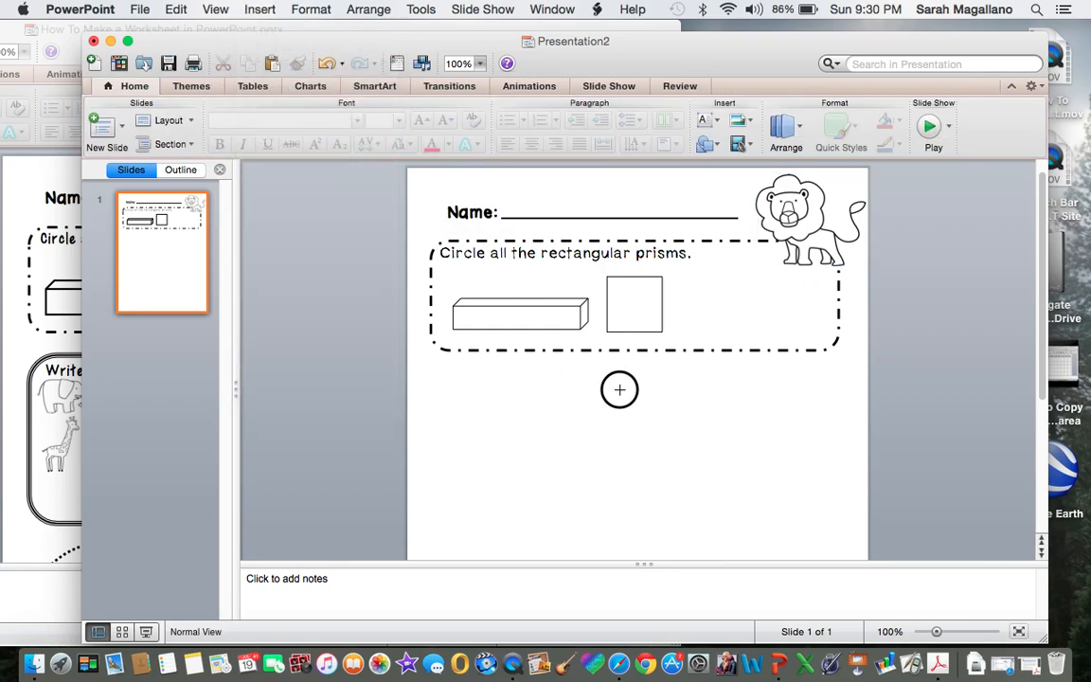
# Add a text box reading '1.G.1' in the AABrandi font.
pyautogui.click(619, 389)
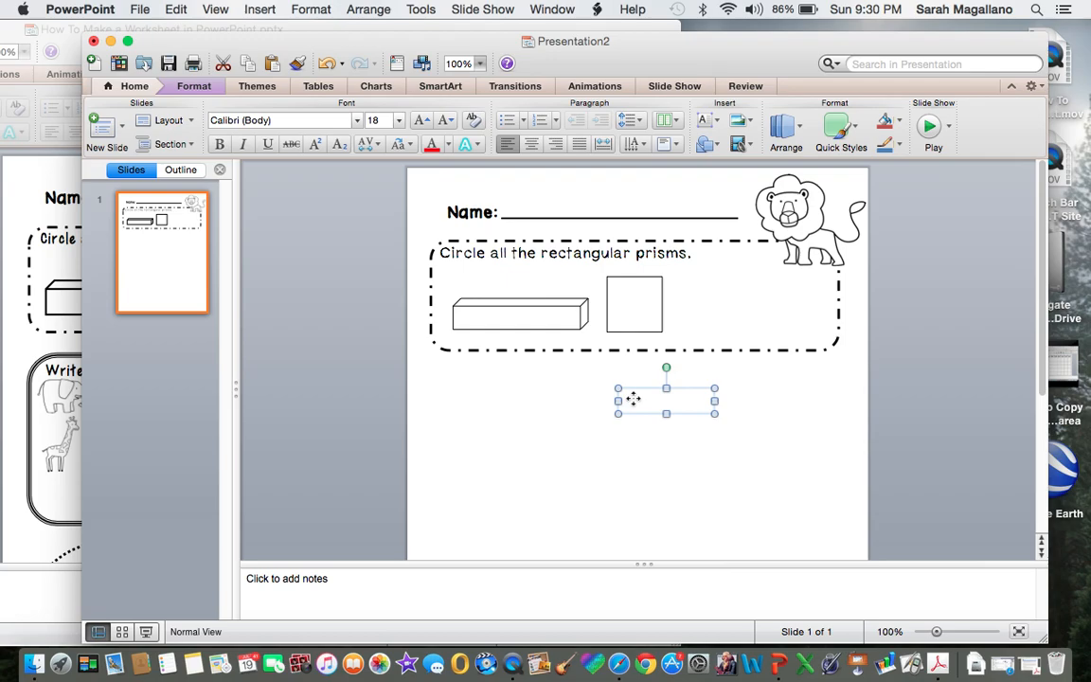
pyautogui.write('1.G.')
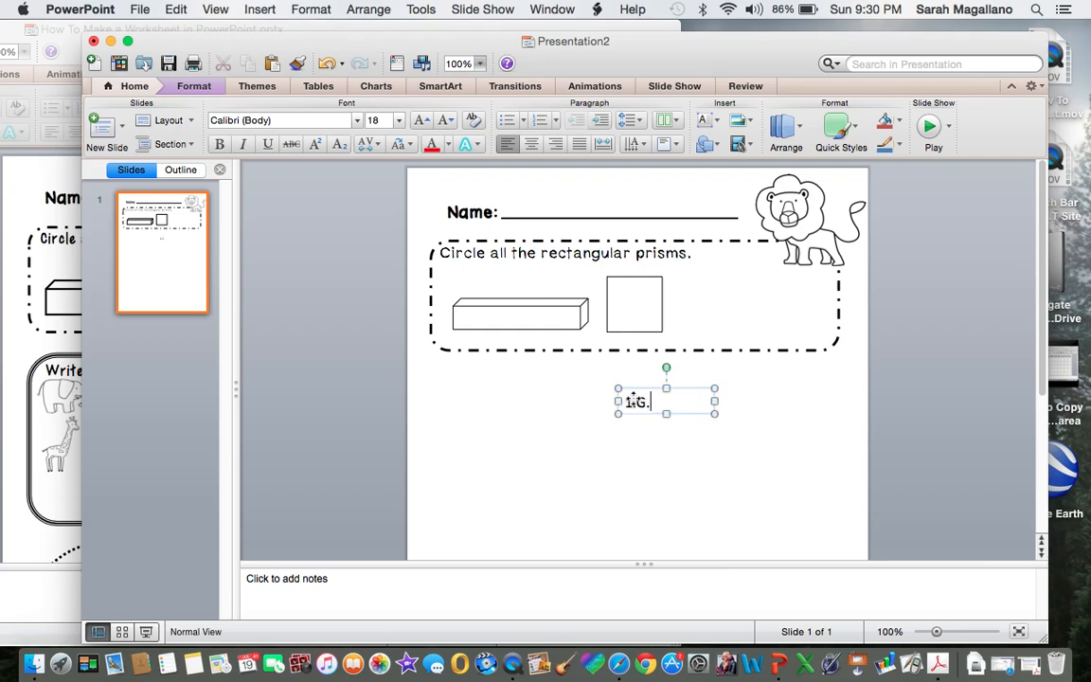
pyautogui.write('1')
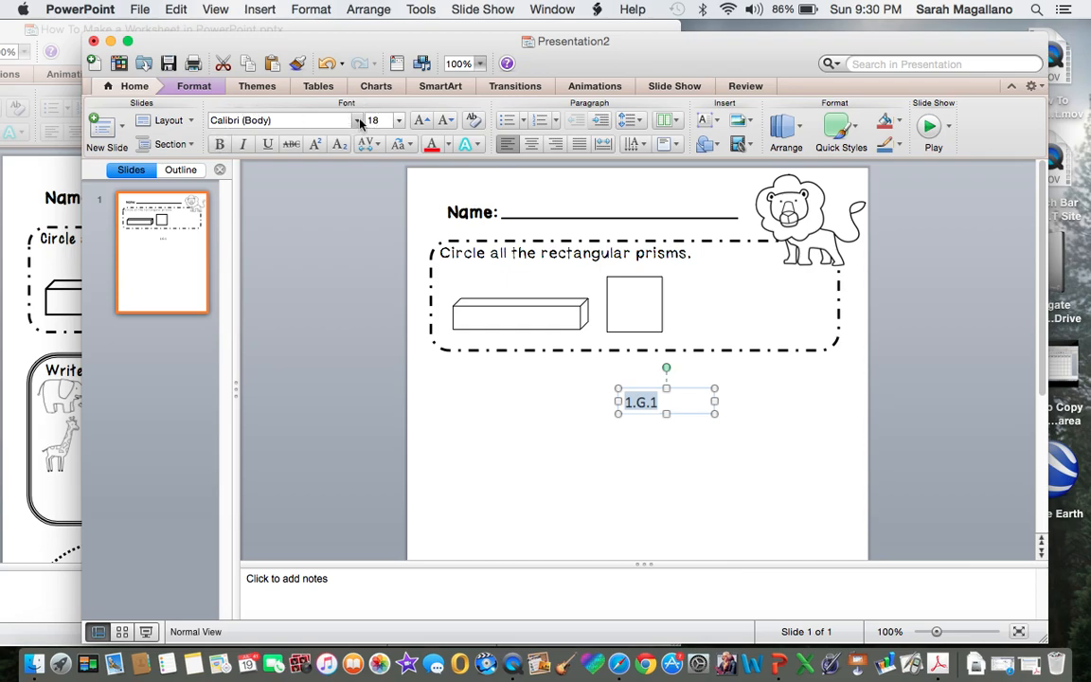
pyautogui.click(358, 120)
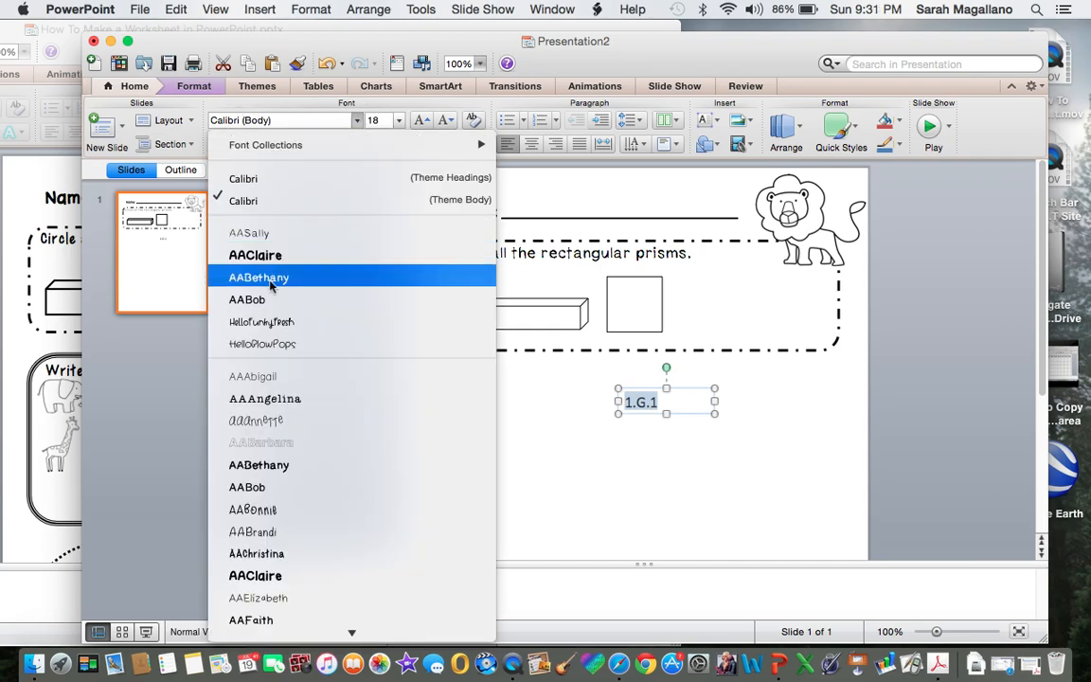
pyautogui.moveTo(265, 343)
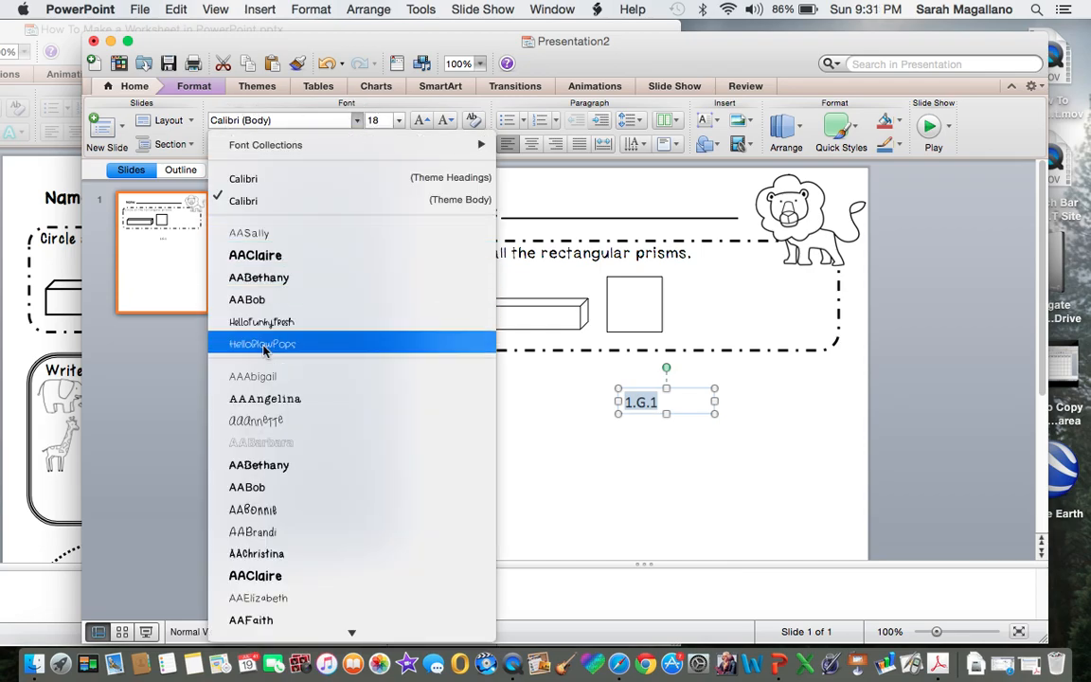
pyautogui.moveTo(254, 531)
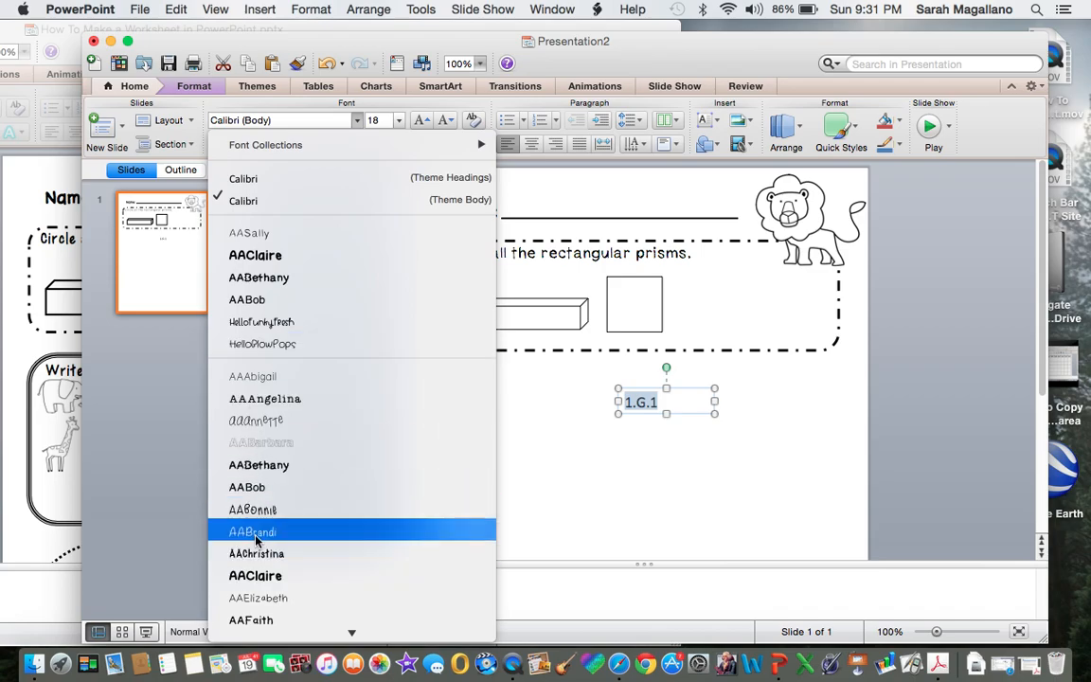
pyautogui.click(252, 531)
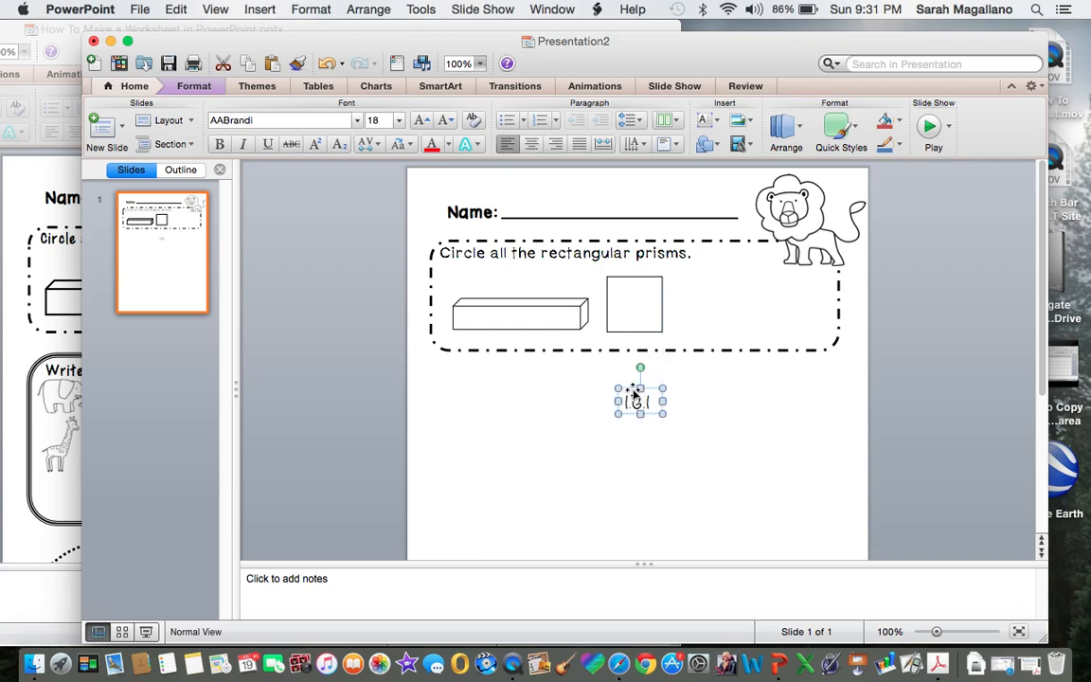
# Move the 1.G.1 label to the Name line's end and reduce its font size.
pyautogui.moveTo(639, 393); pyautogui.dragTo(737, 229)
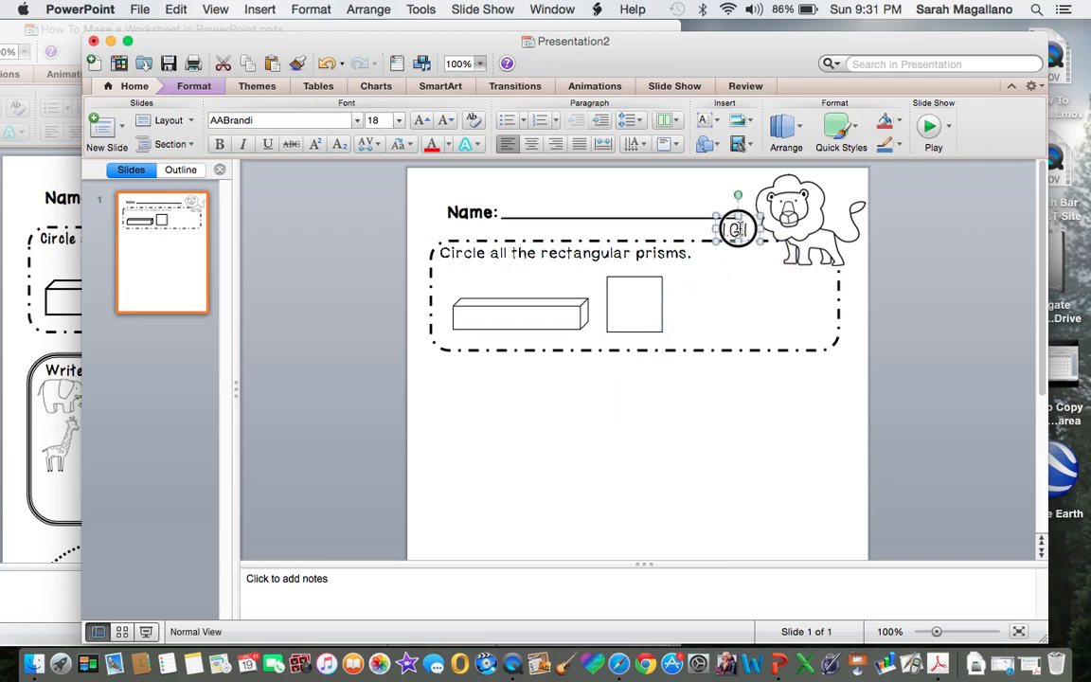
pyautogui.click(398, 121)
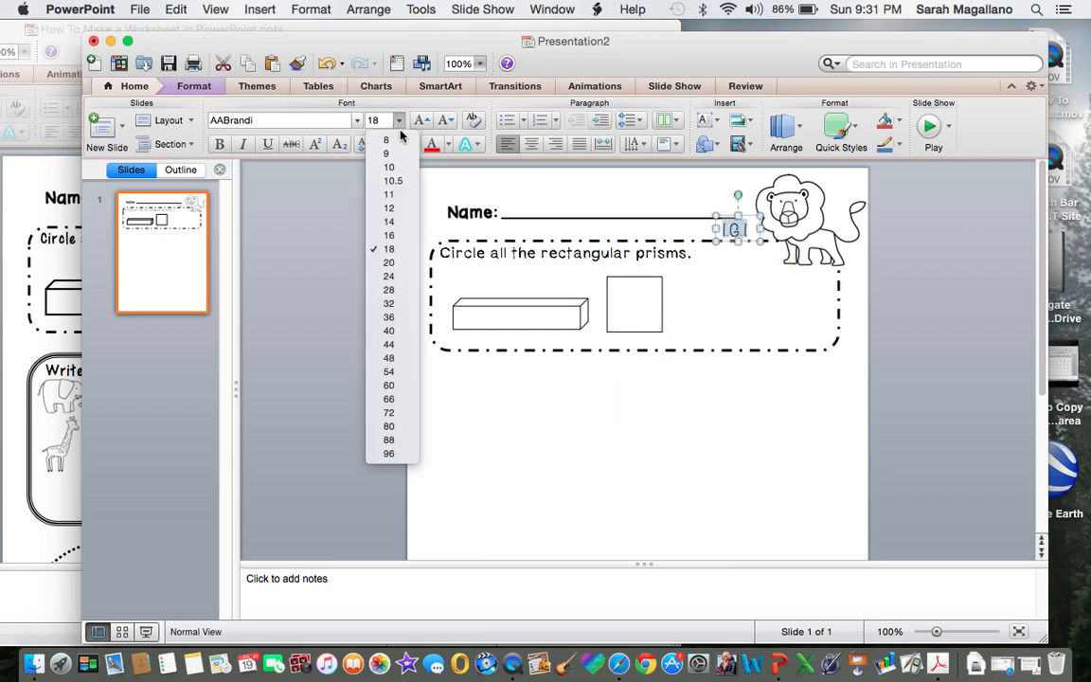
pyautogui.click(388, 167)
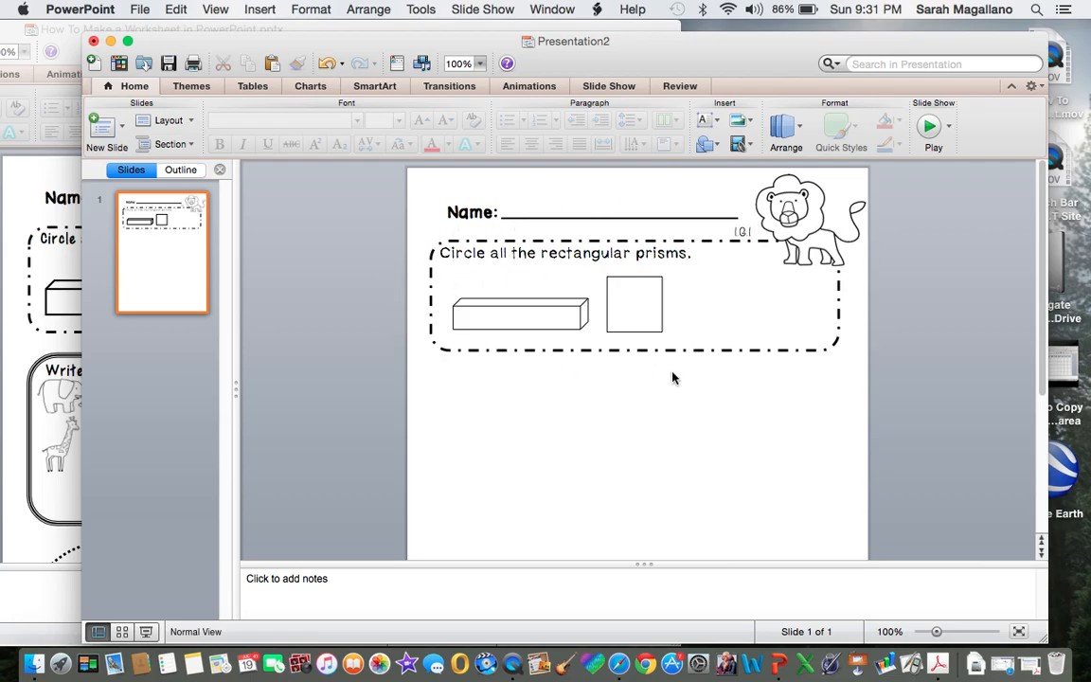
pyautogui.moveTo(432, 300)
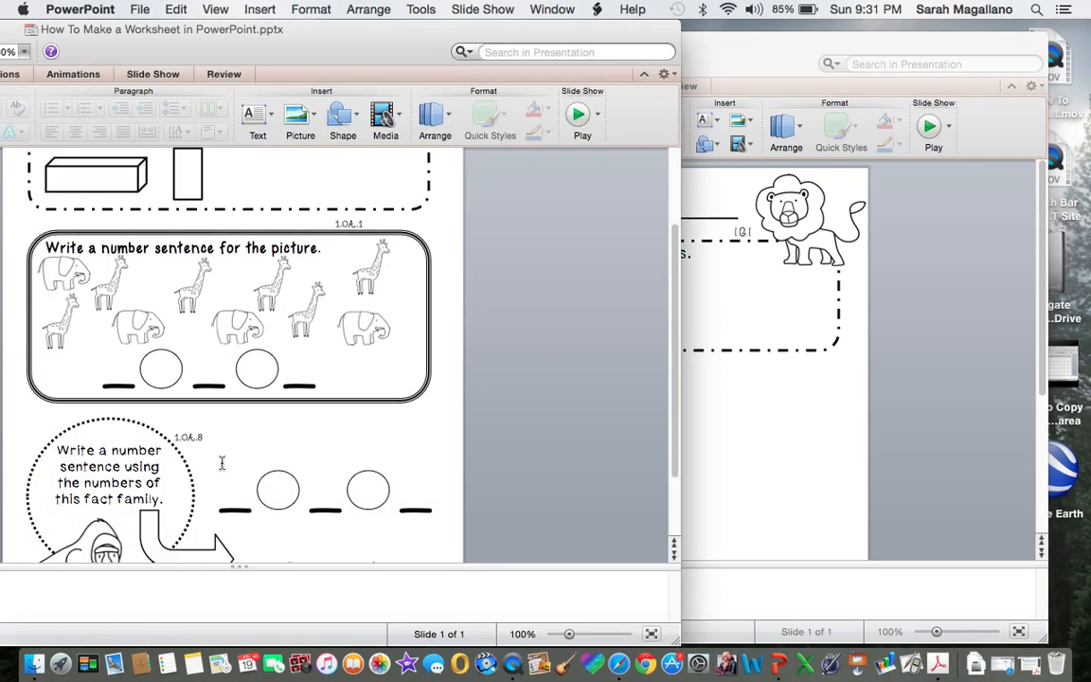
pyautogui.scroll(-3)
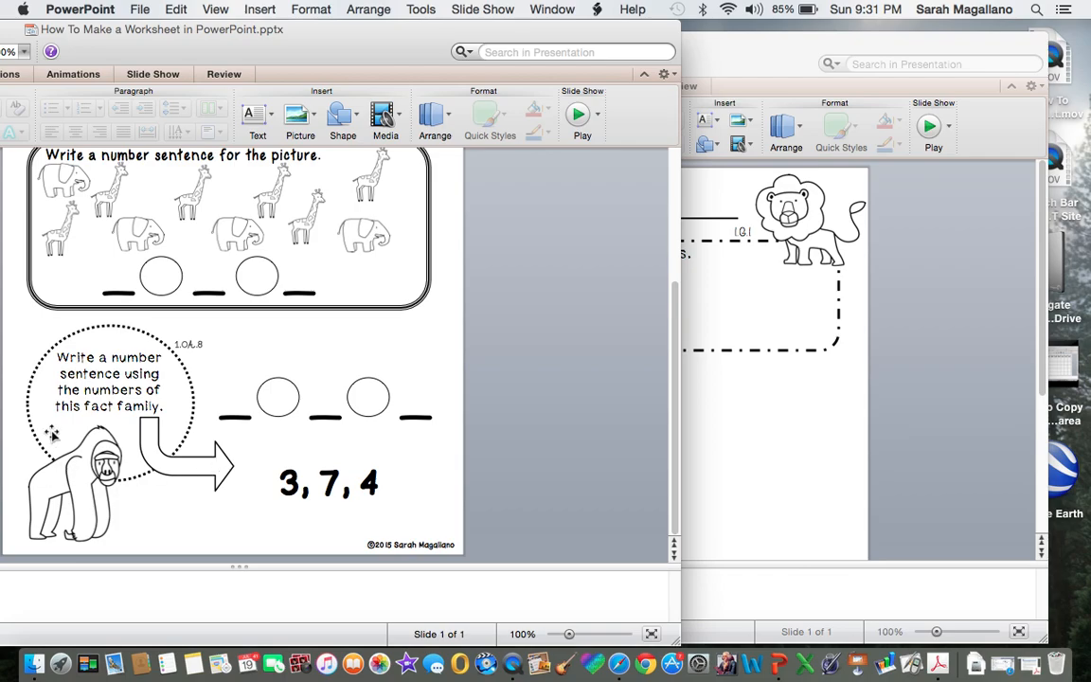
pyautogui.moveTo(348, 370)
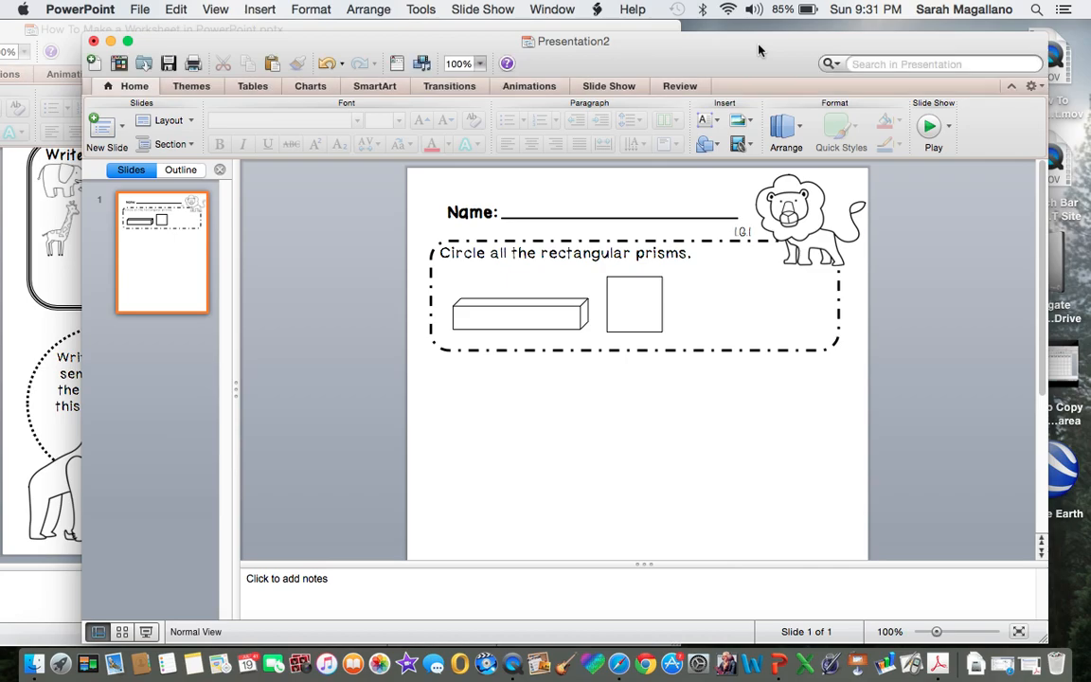
pyautogui.scroll(-3)
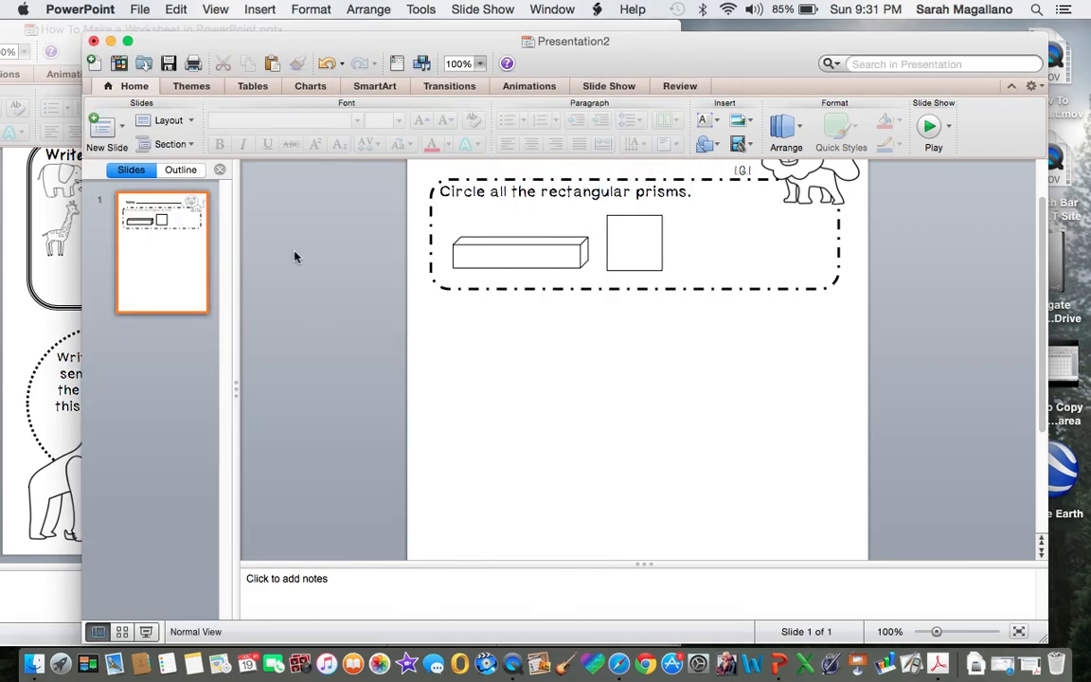
pyautogui.moveTo(260, 8)
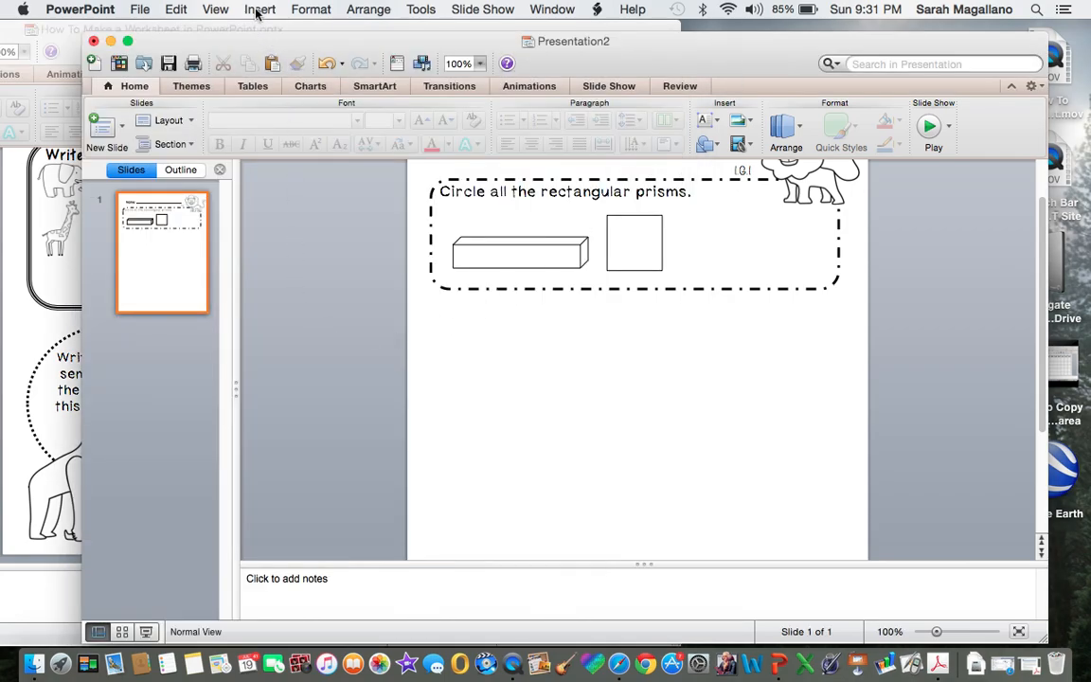
# Add a text box below the prism box reading '3 _ 4 = 7' and enlarge its font.
pyautogui.click(261, 10)
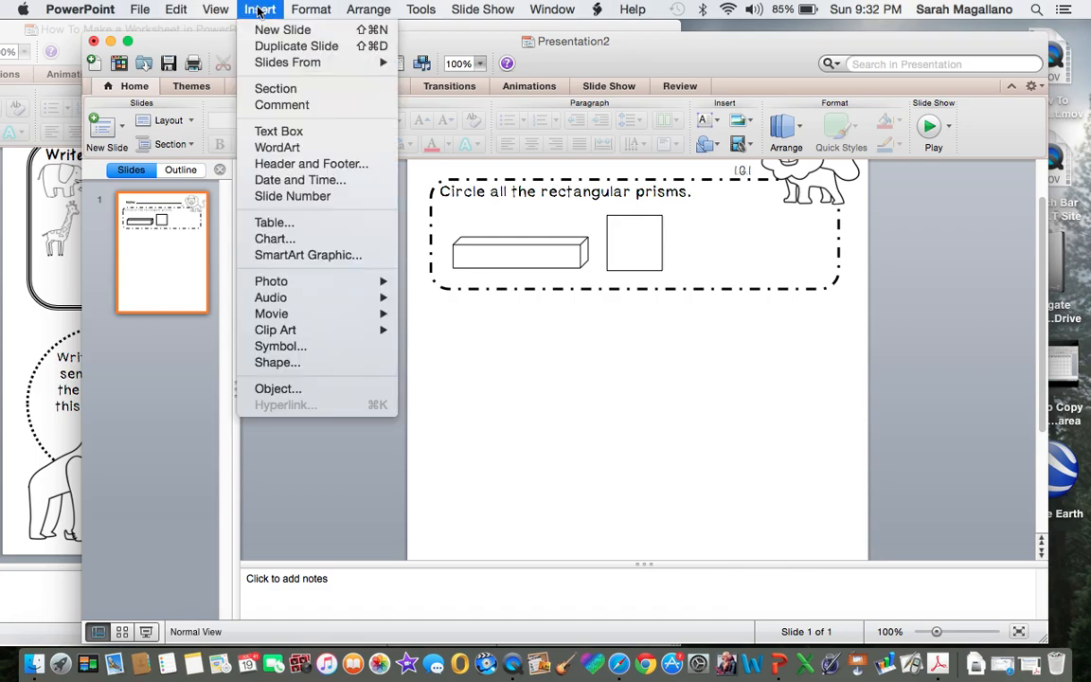
pyautogui.click(573, 389)
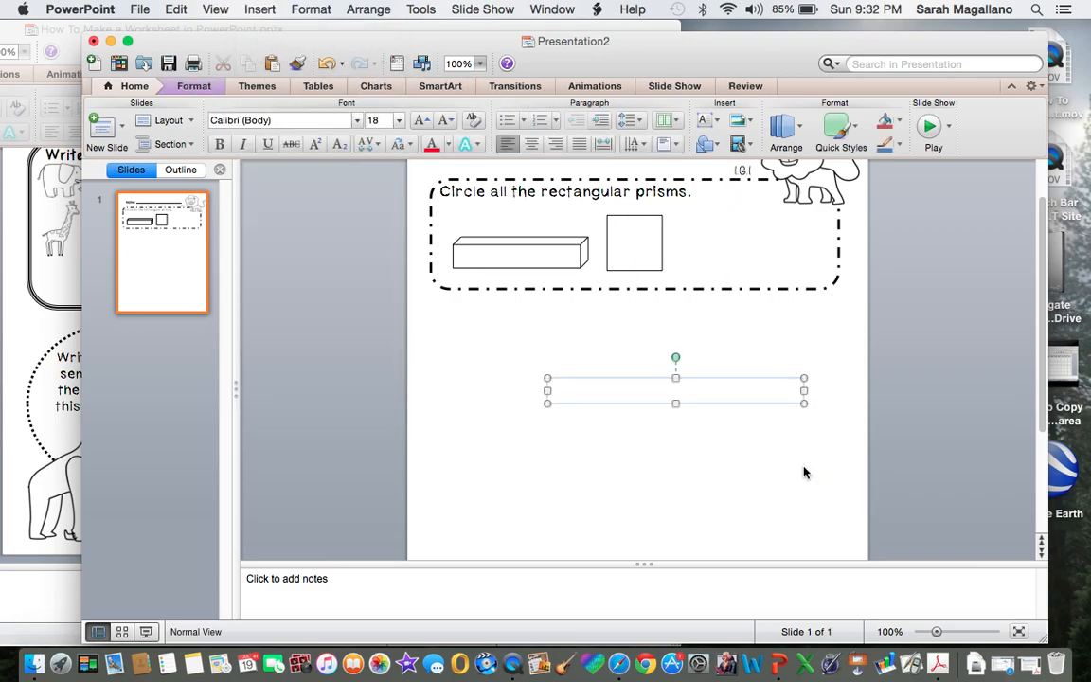
pyautogui.write('3')
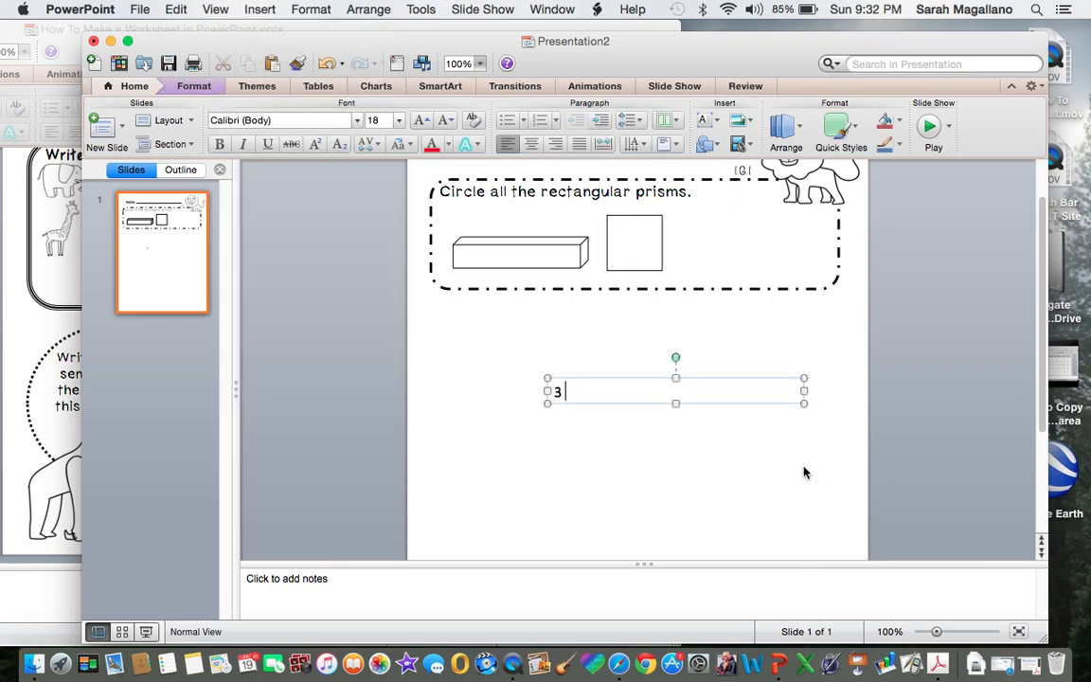
pyautogui.write('_')
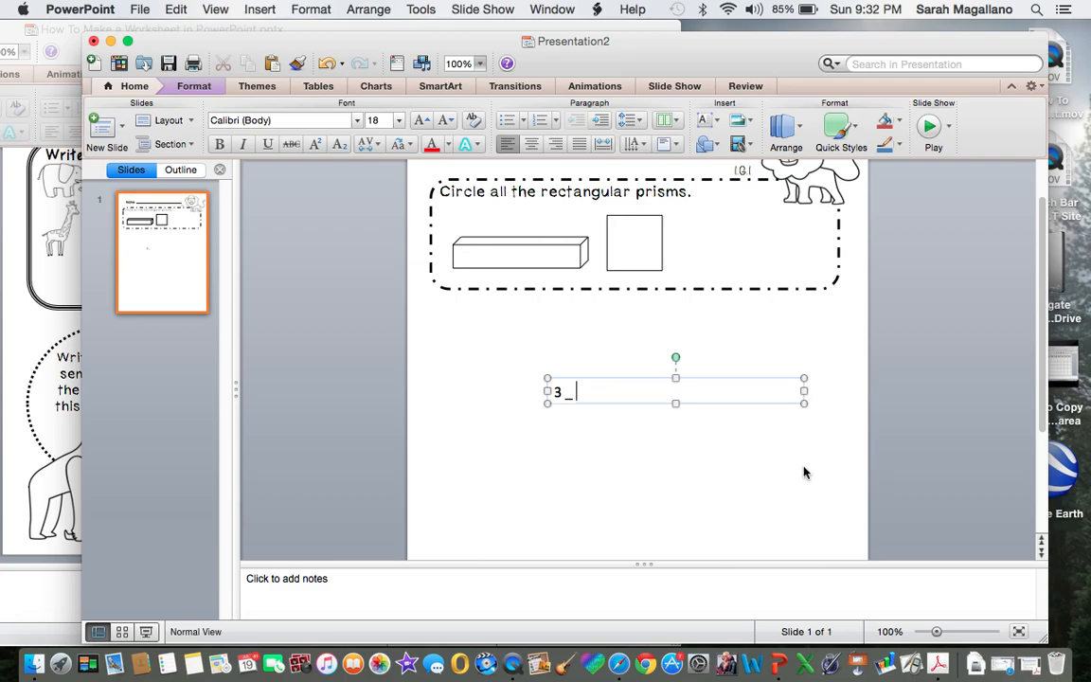
pyautogui.write('4')
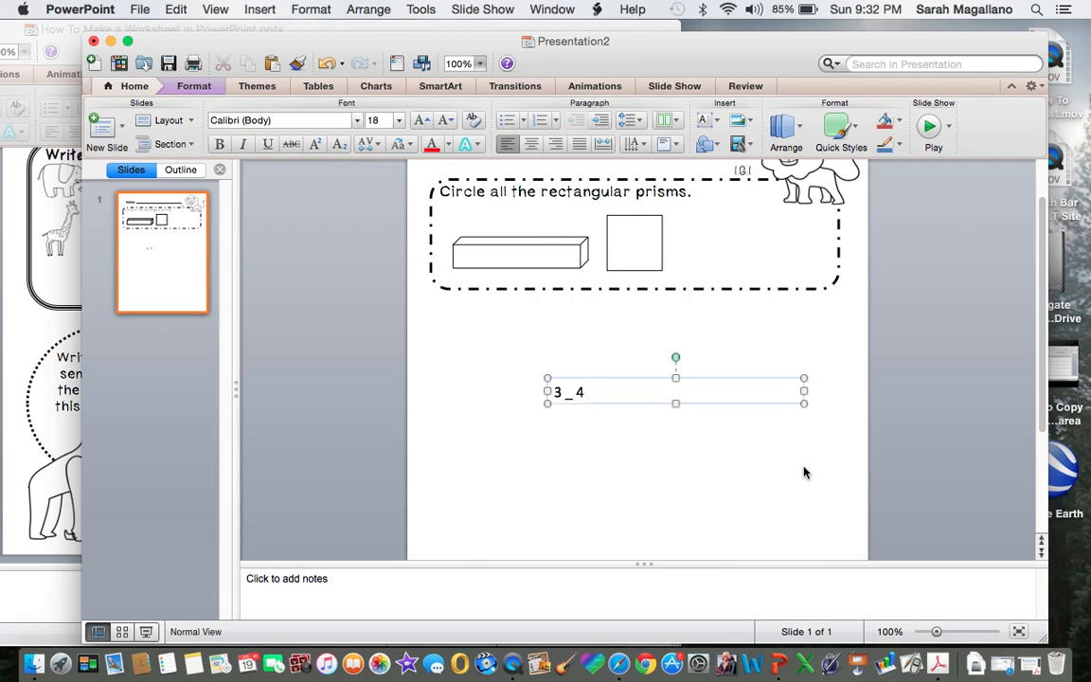
pyautogui.write('=')
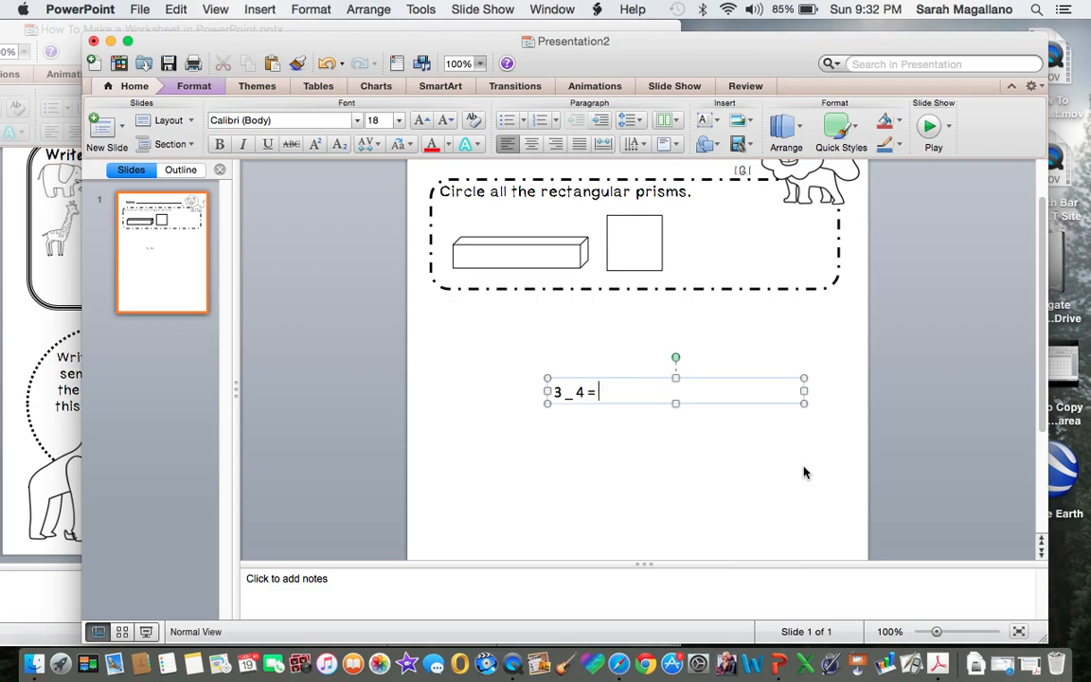
pyautogui.write('7')
pyautogui.click(385, 120)
pyautogui.write('3')
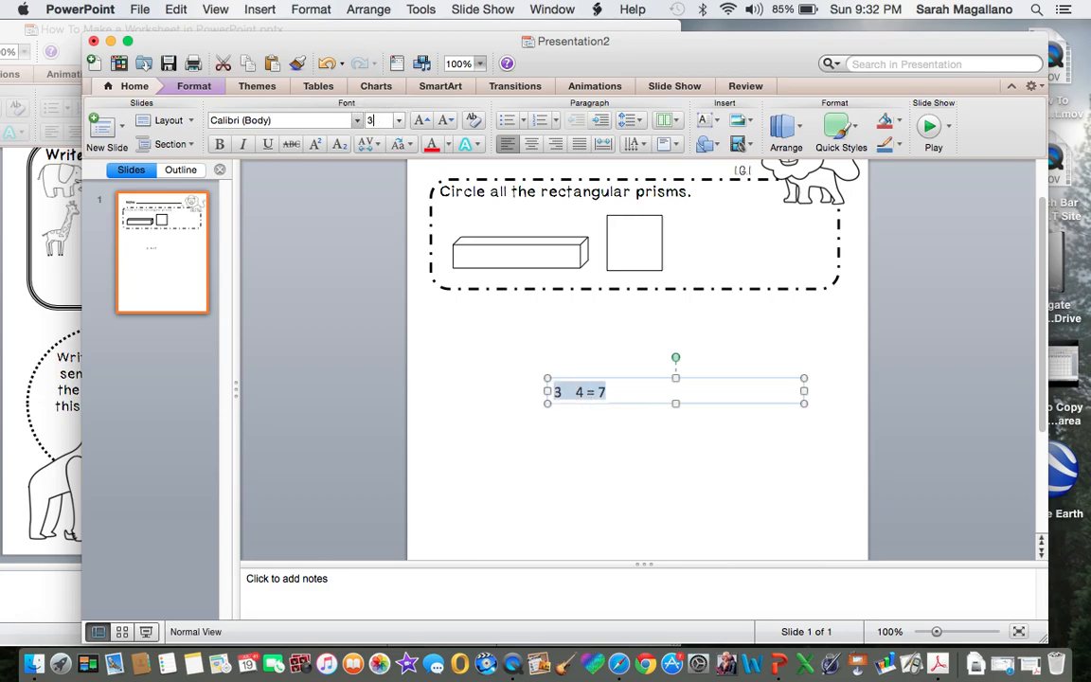
pyautogui.click(498, 392)
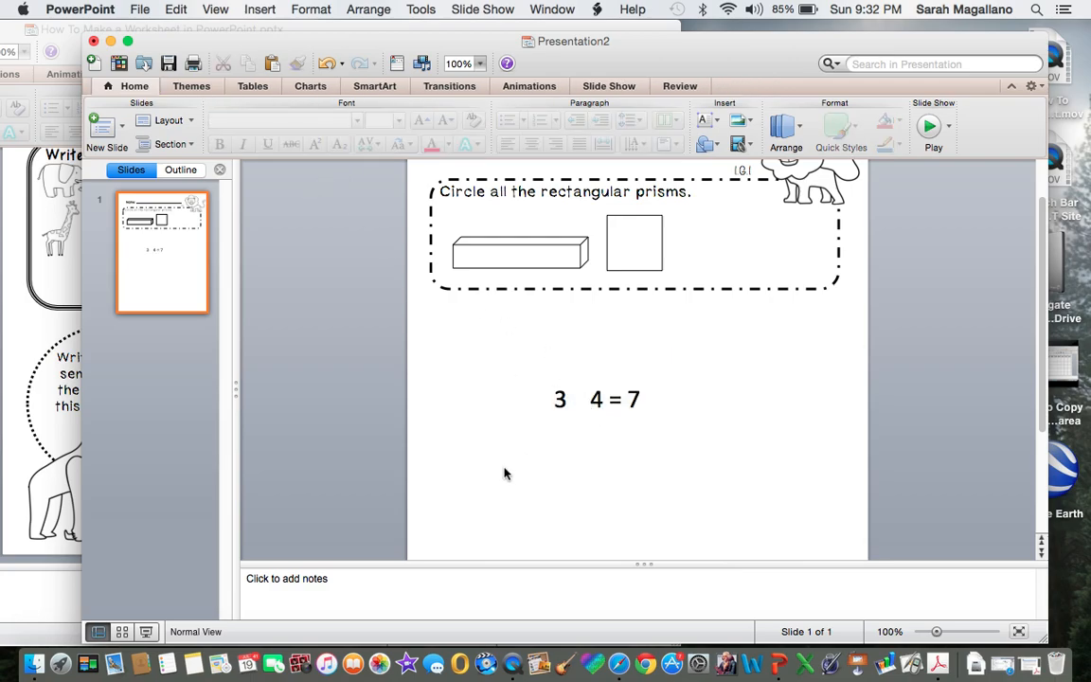
pyautogui.click(259, 10)
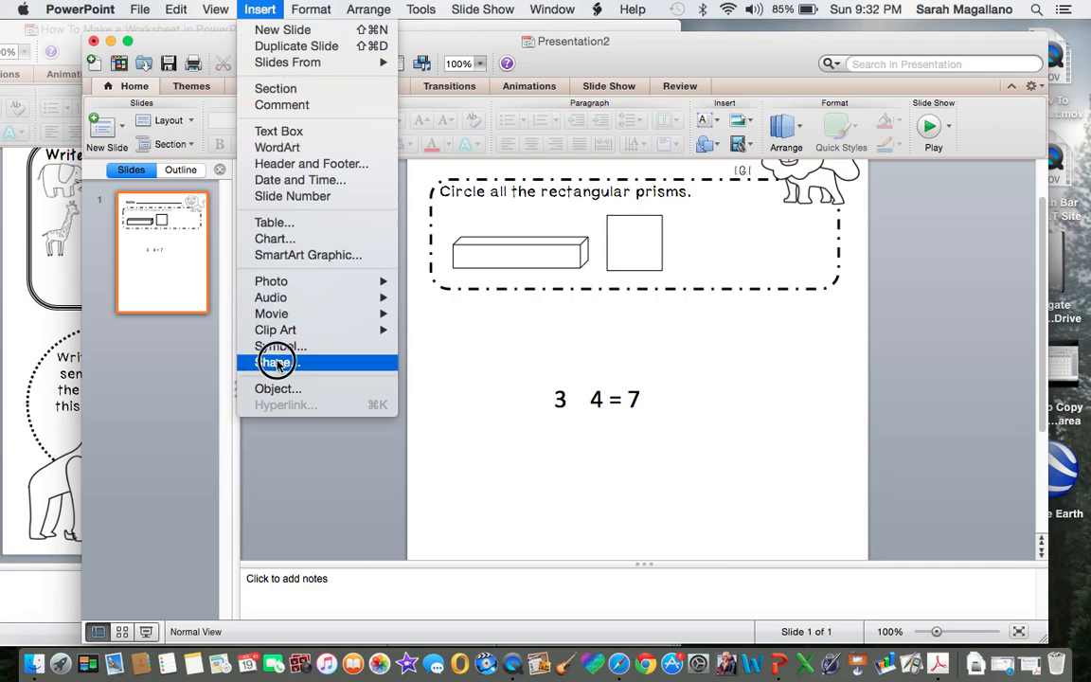
# Insert a plus shape between the 3 and 4 of the number sentence.
pyautogui.click(275, 361)
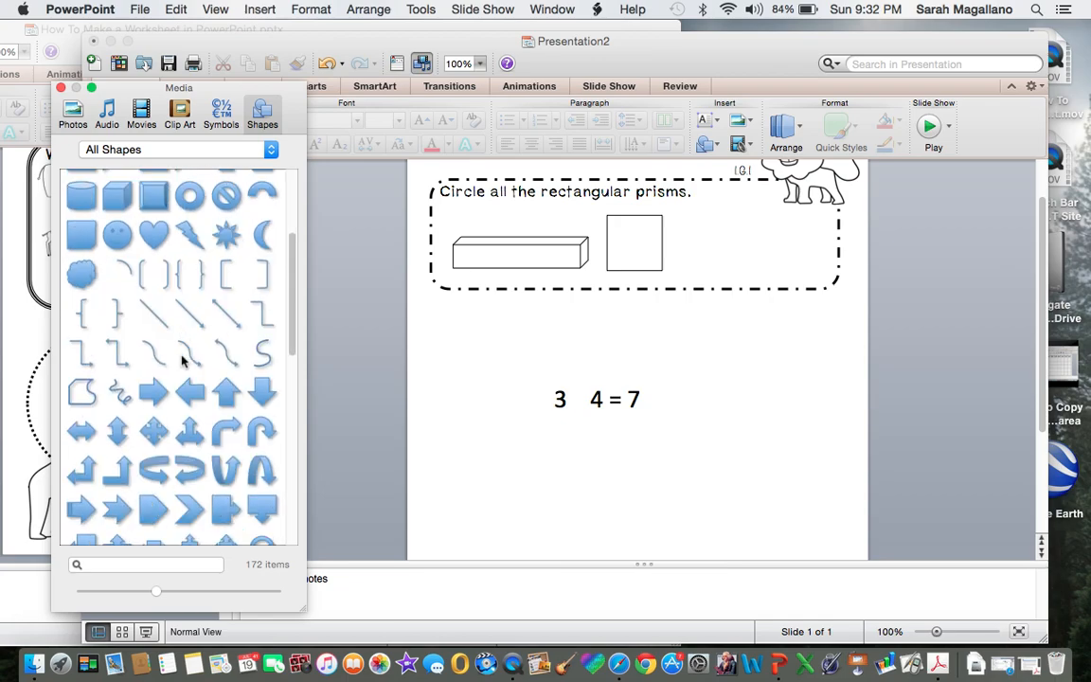
pyautogui.scroll(-3)
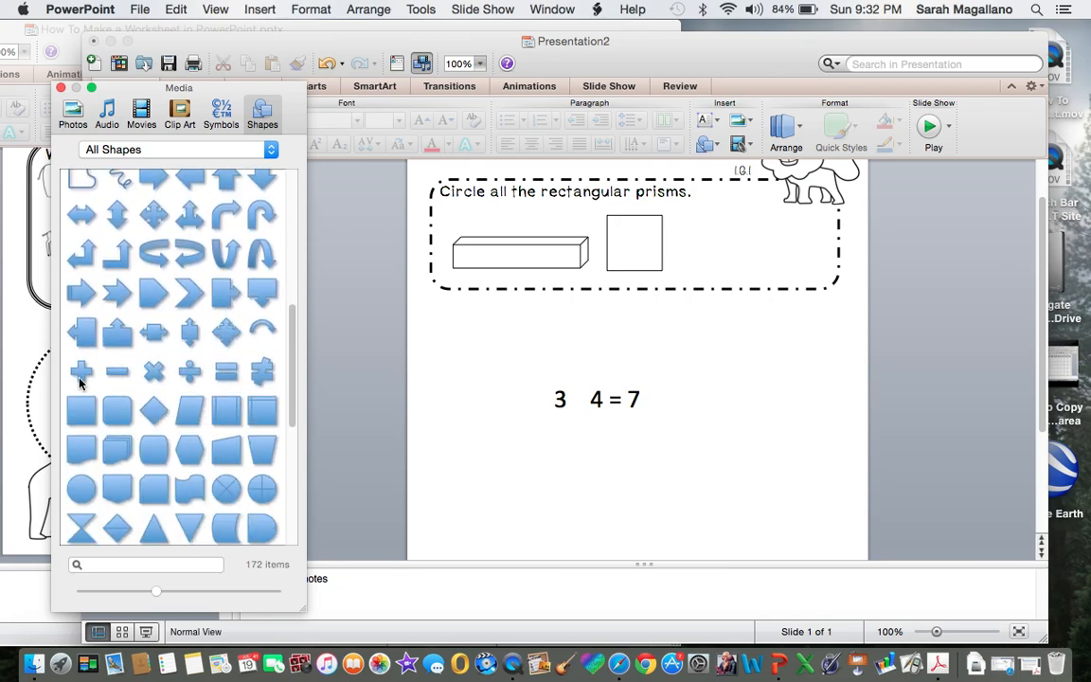
pyautogui.click(78, 369)
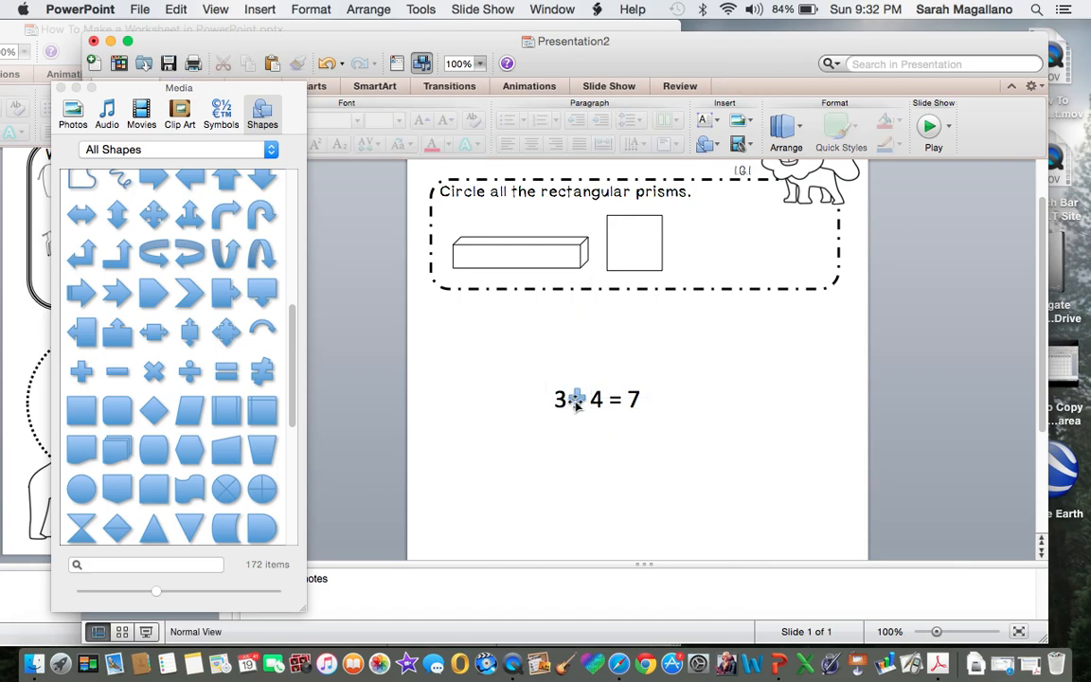
pyautogui.click(576, 399)
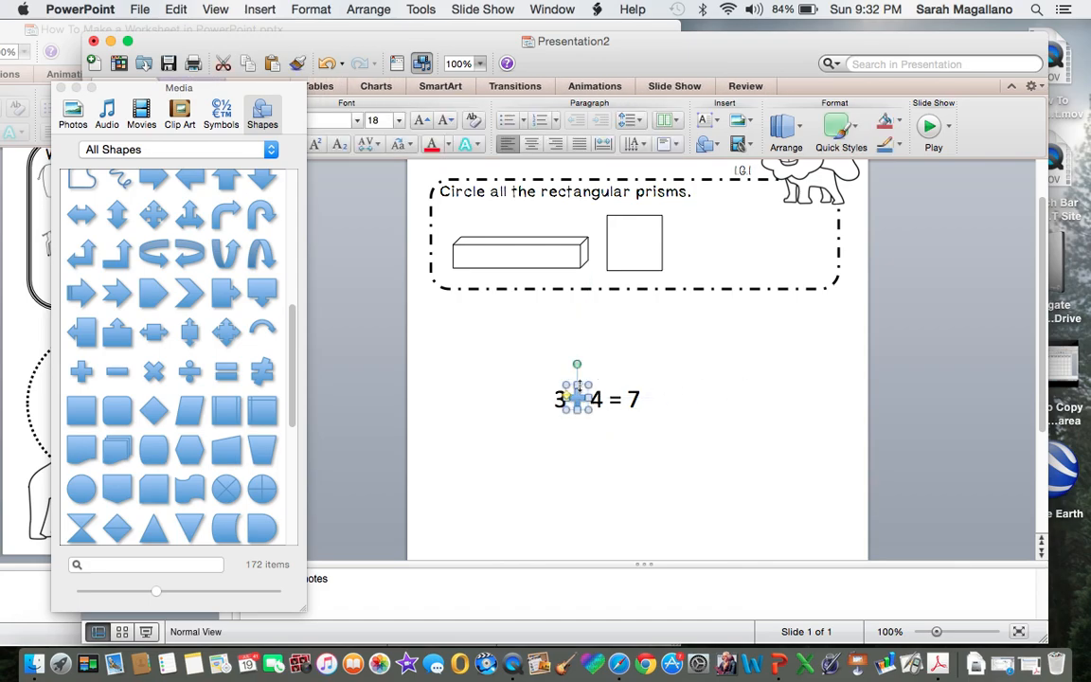
# Insert a + symbol and drag it into the gap between 3 and 4.
pyautogui.click(259, 8)
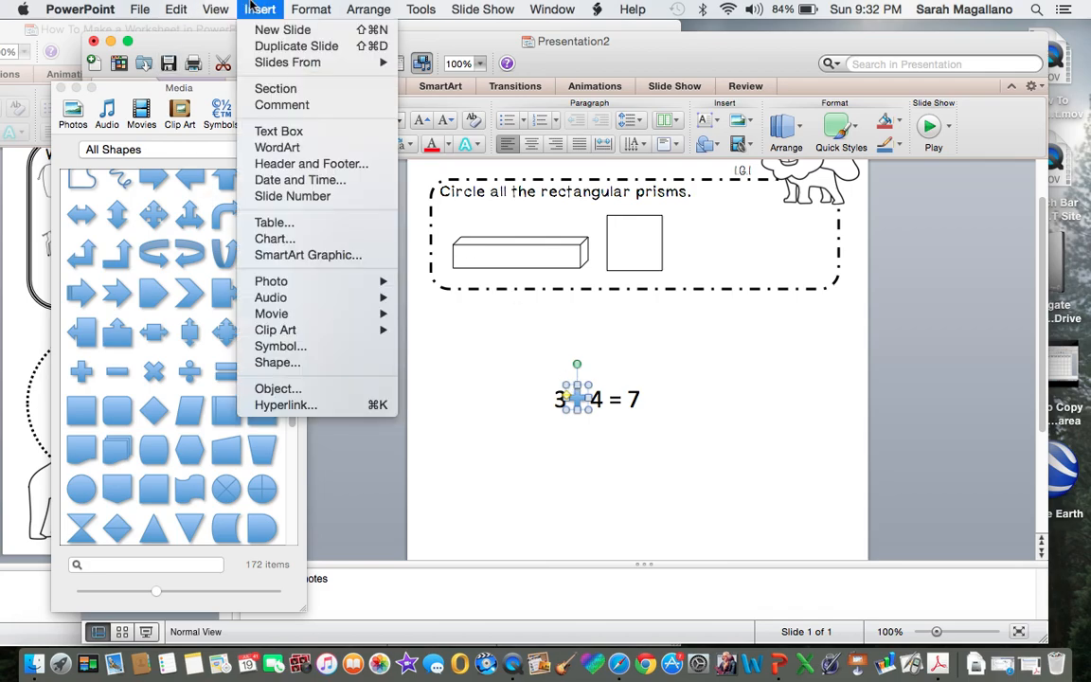
pyautogui.click(280, 345)
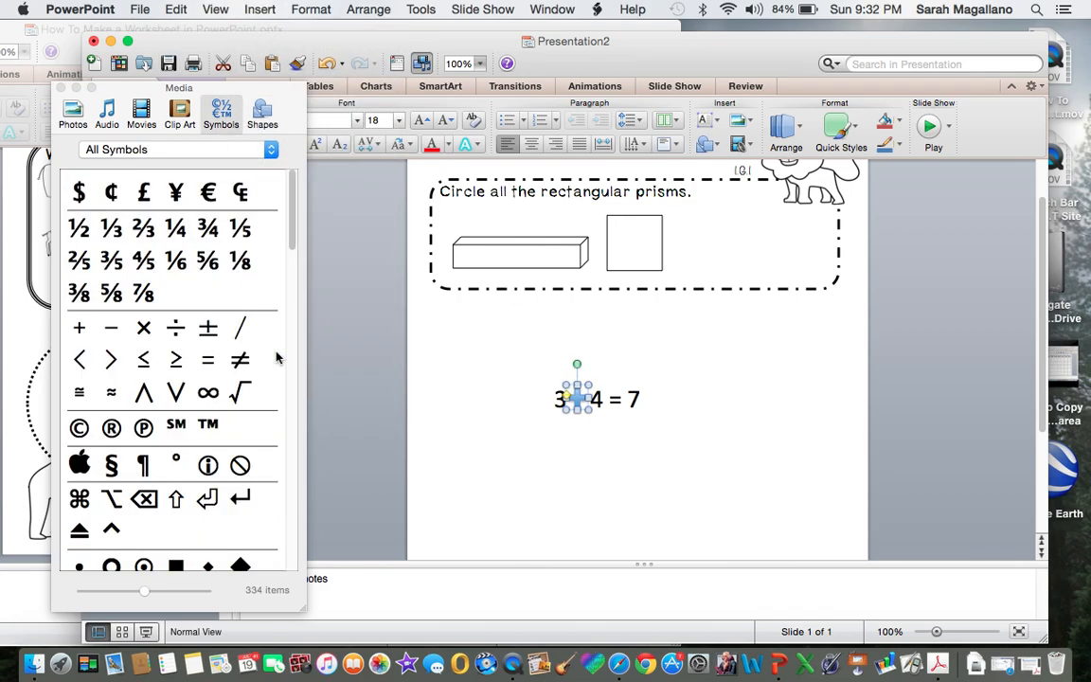
pyautogui.click(79, 327)
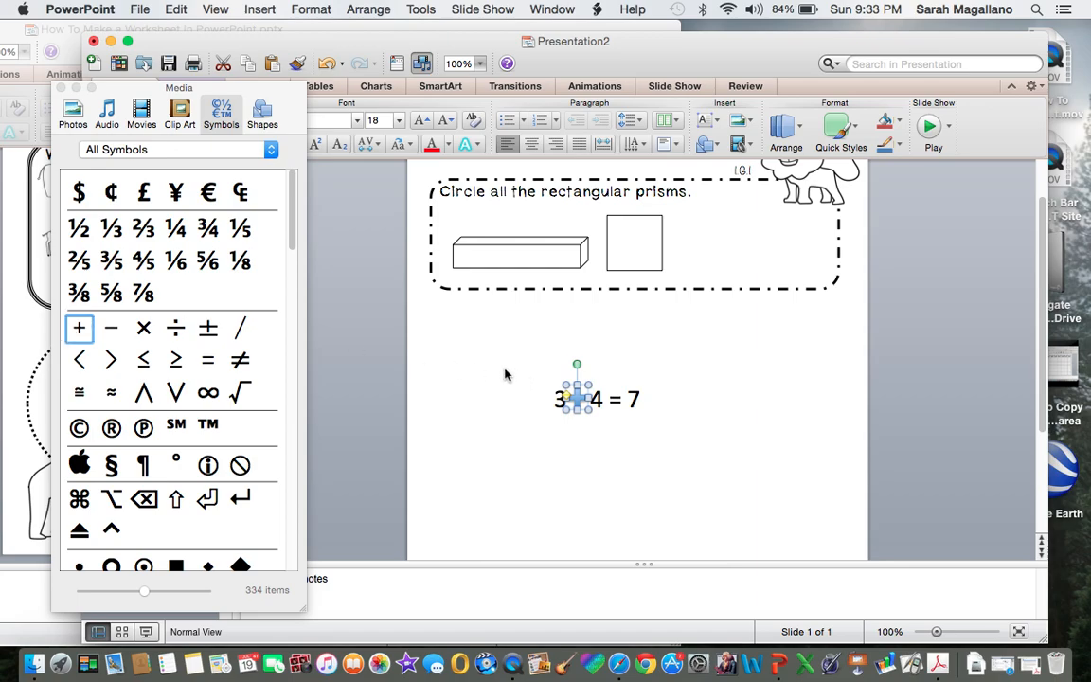
pyautogui.moveTo(467, 345)
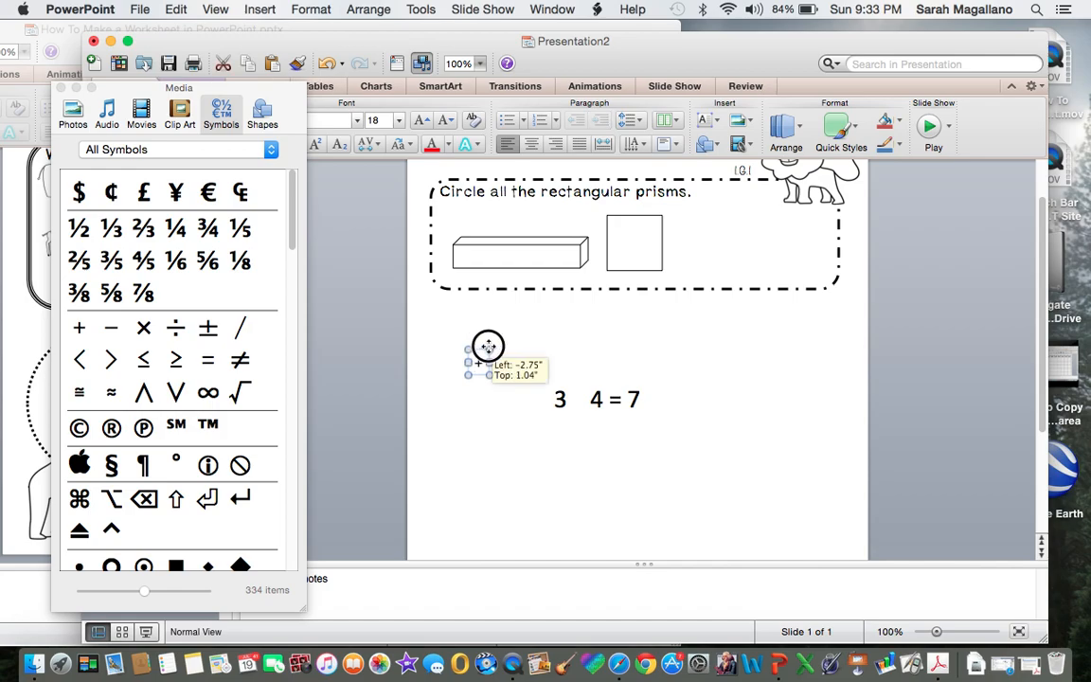
pyautogui.moveTo(488, 346); pyautogui.dragTo(577, 399)
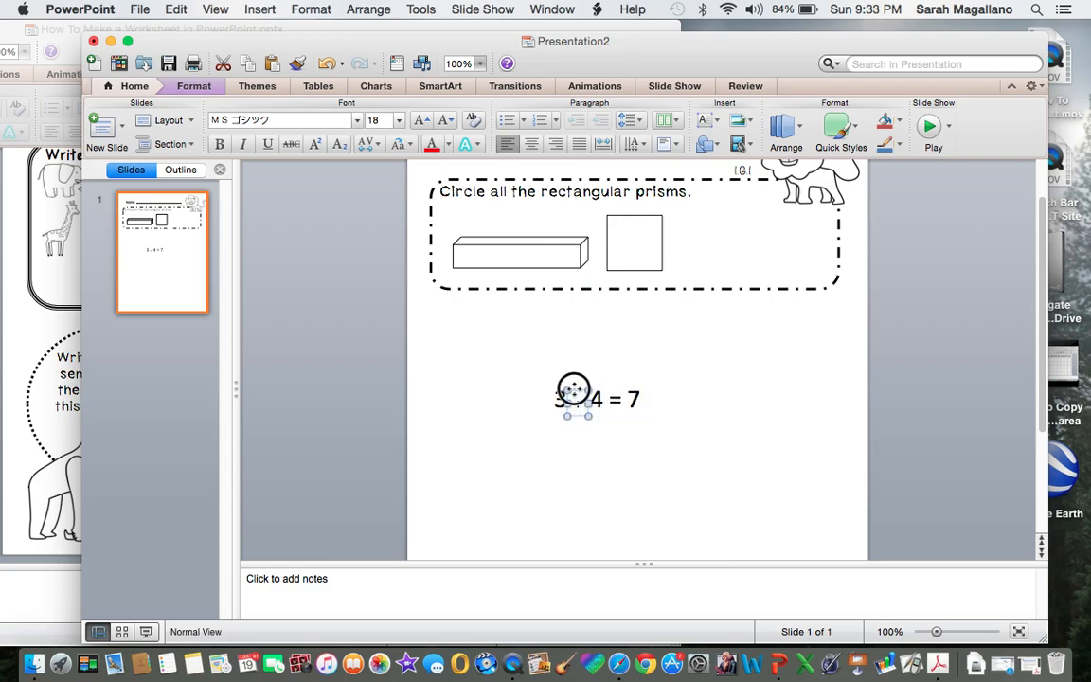
# Draw a small shadowless oval outline just below the prism box.
pyautogui.click(572, 388)
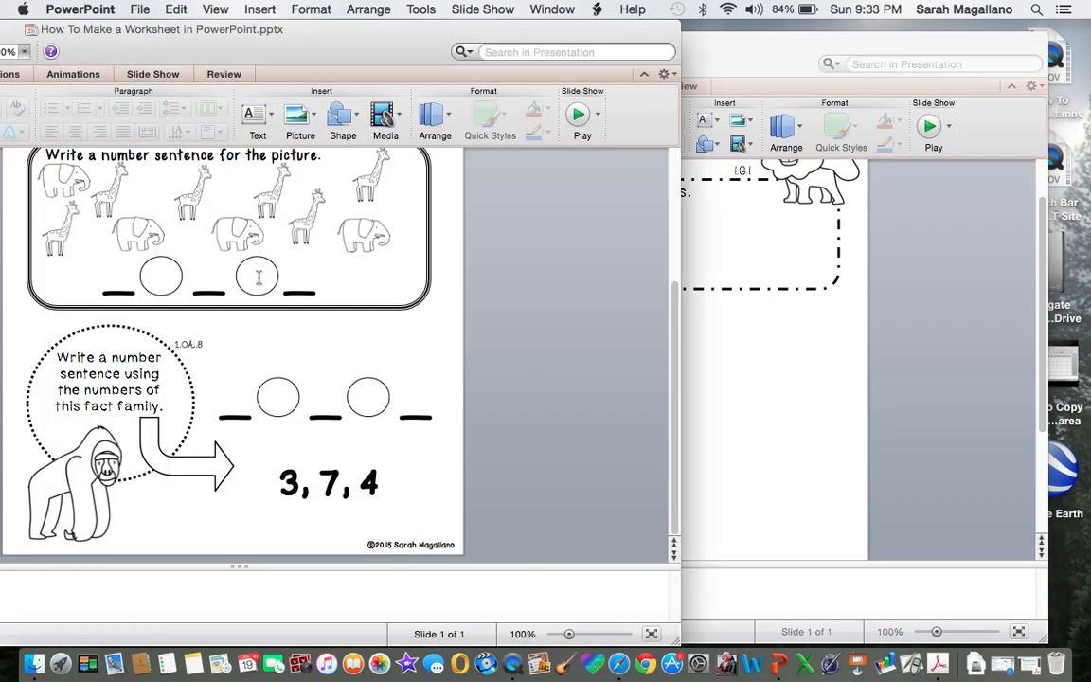
pyautogui.moveTo(274, 394)
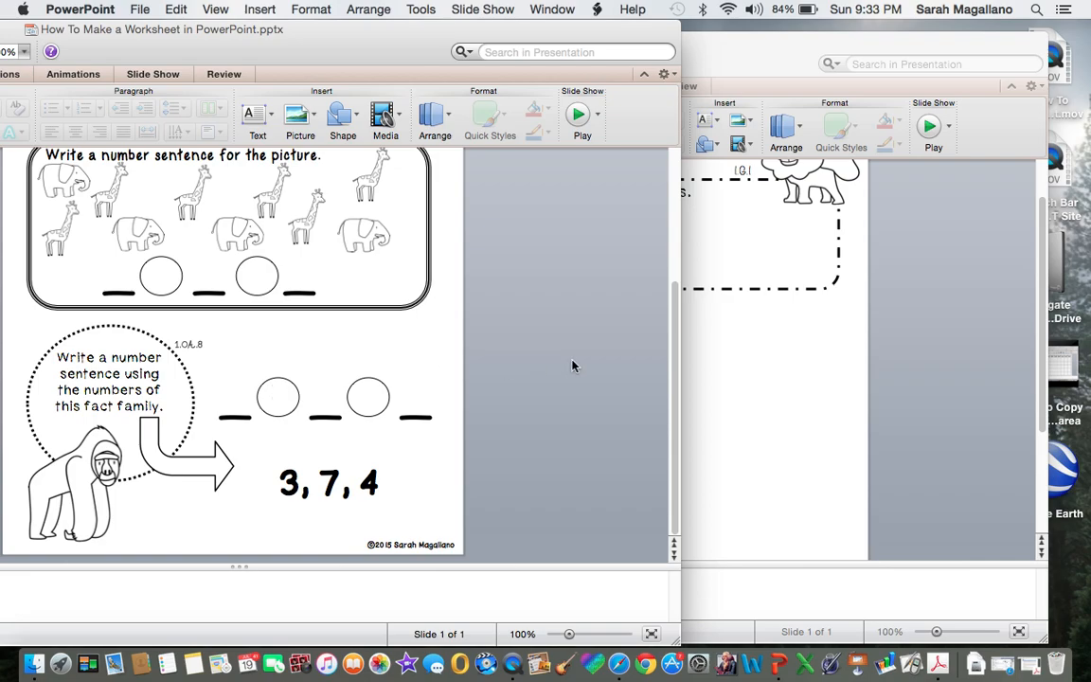
pyautogui.click(259, 10)
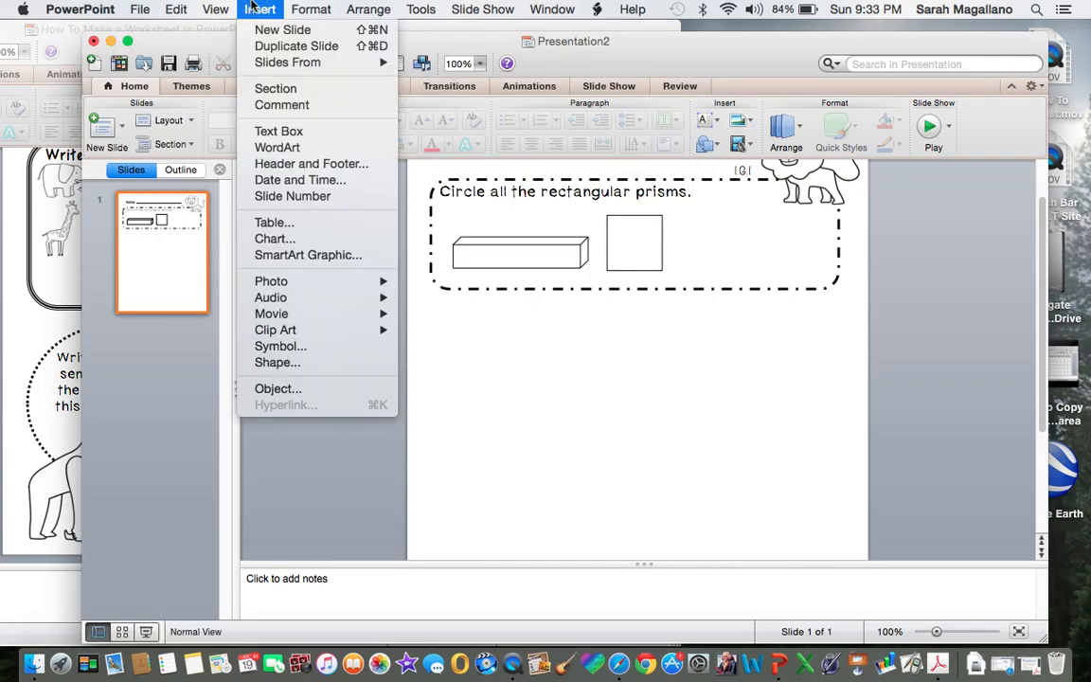
pyautogui.moveTo(282, 362)
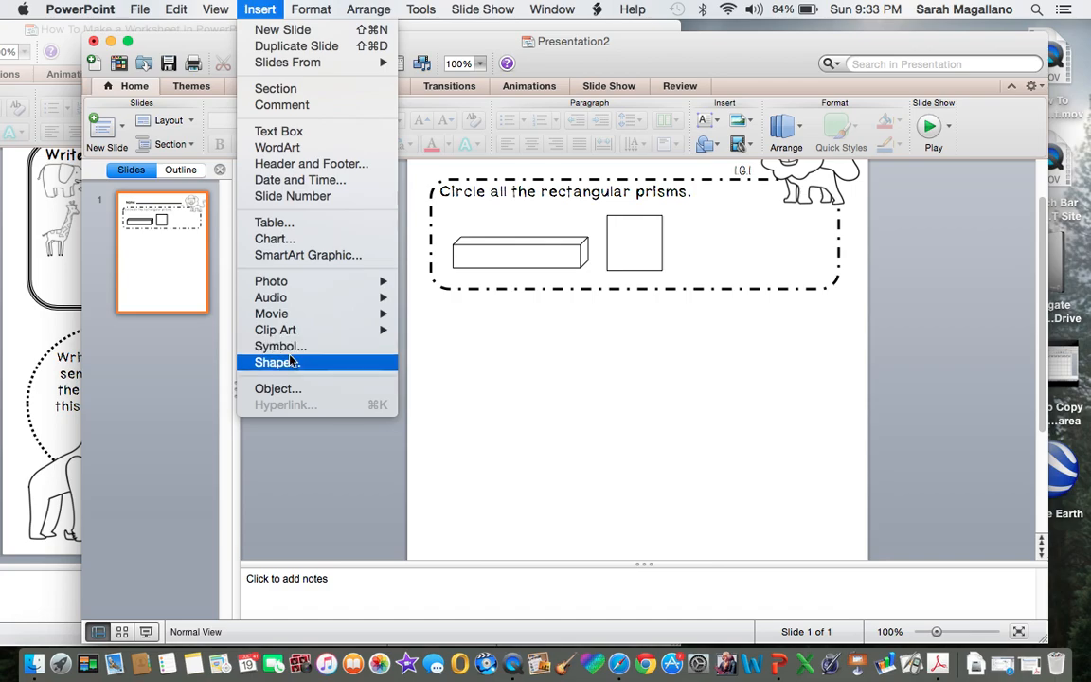
pyautogui.moveTo(276, 367)
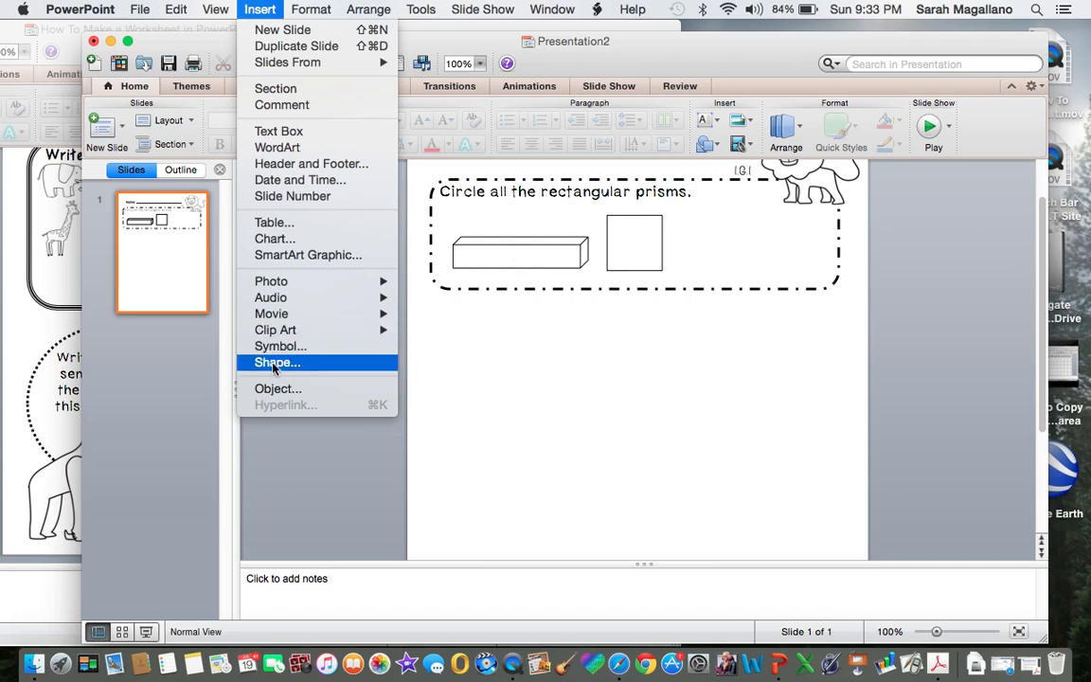
pyautogui.click(278, 361)
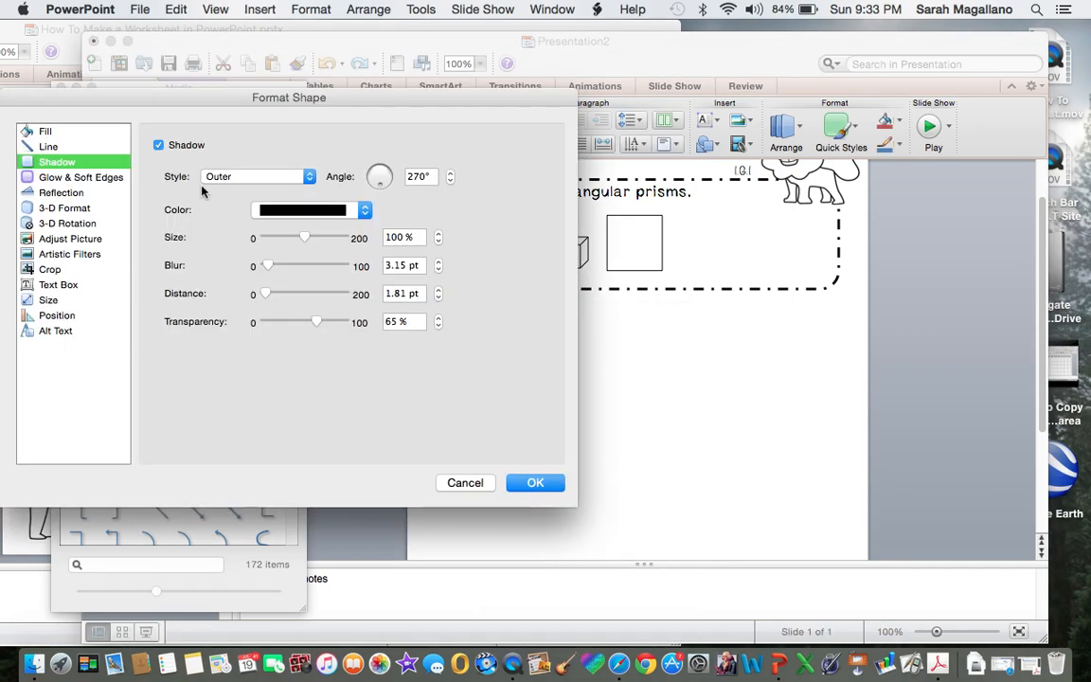
pyautogui.click(159, 144)
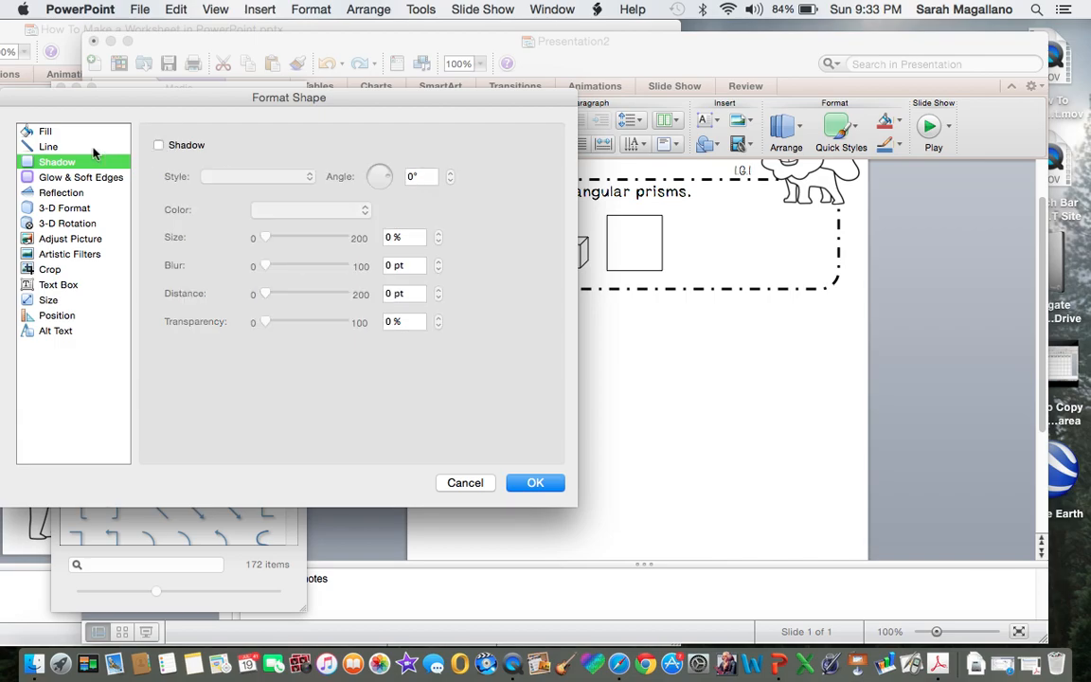
pyautogui.click(49, 161)
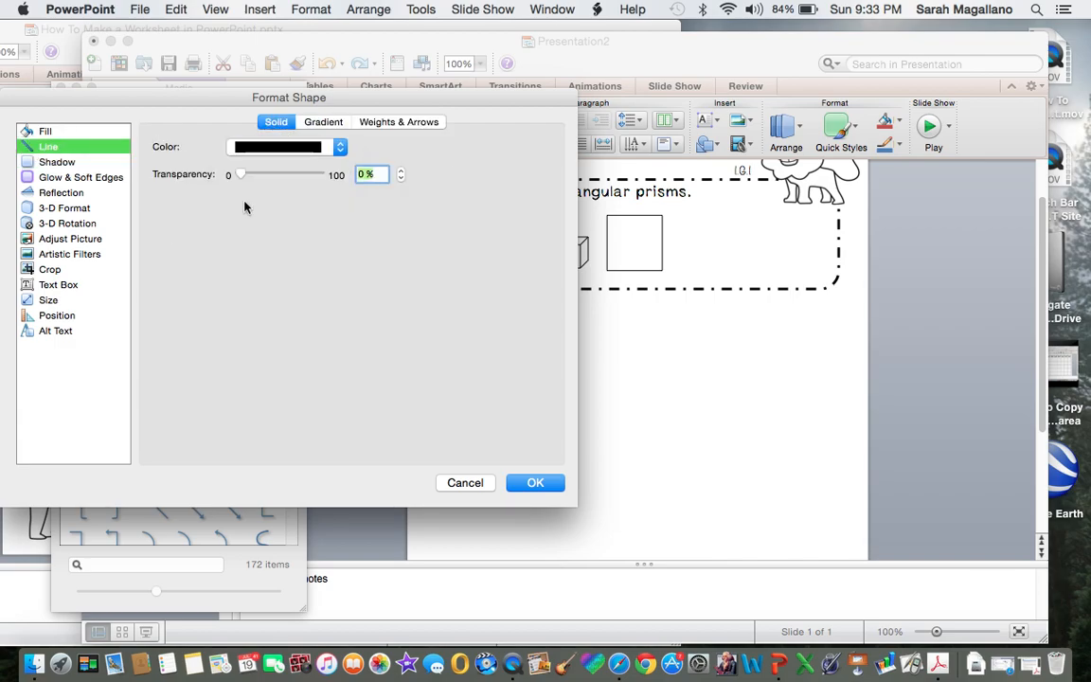
pyautogui.click(52, 129)
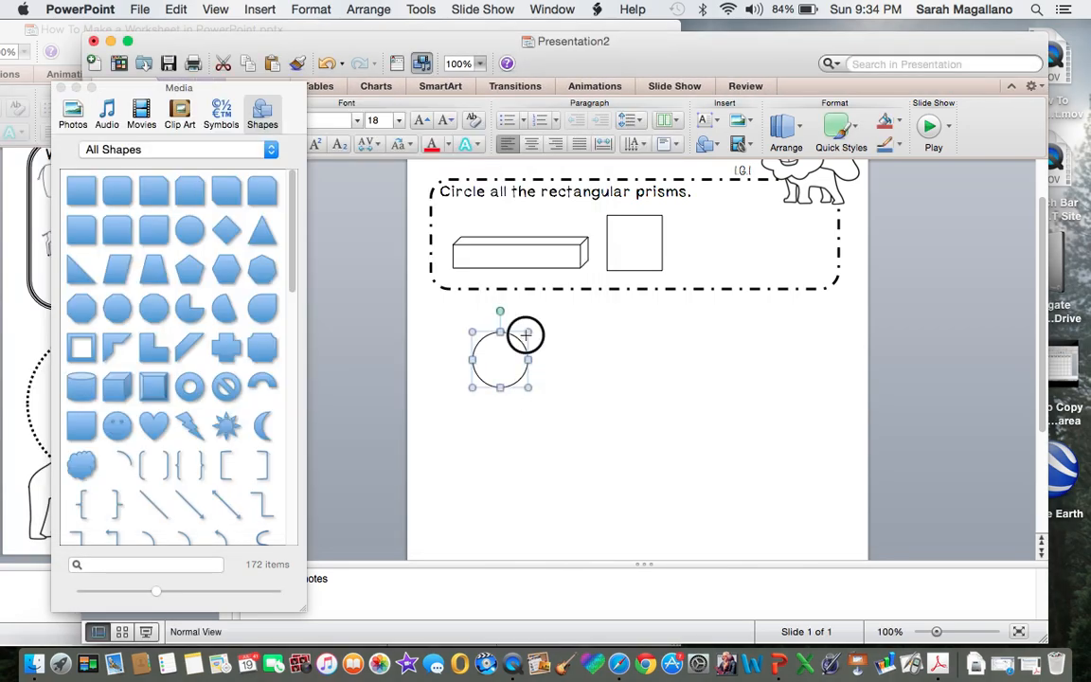
pyautogui.moveTo(526, 335); pyautogui.dragTo(510, 352)
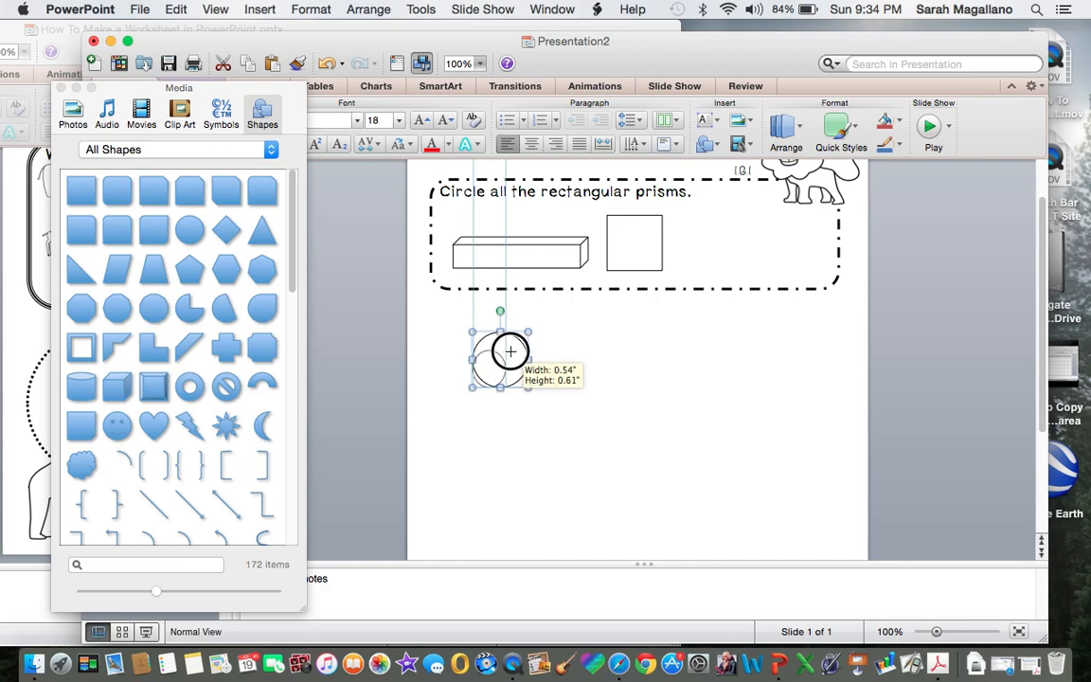
pyautogui.moveTo(509, 352); pyautogui.dragTo(488, 365)
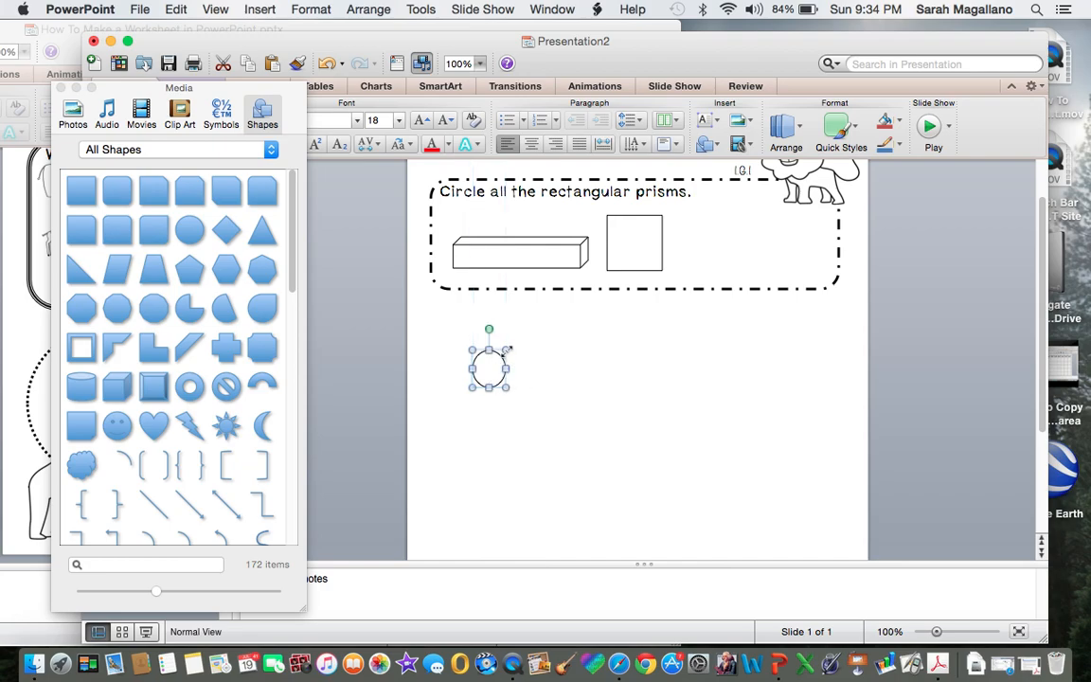
pyautogui.moveTo(312, 272)
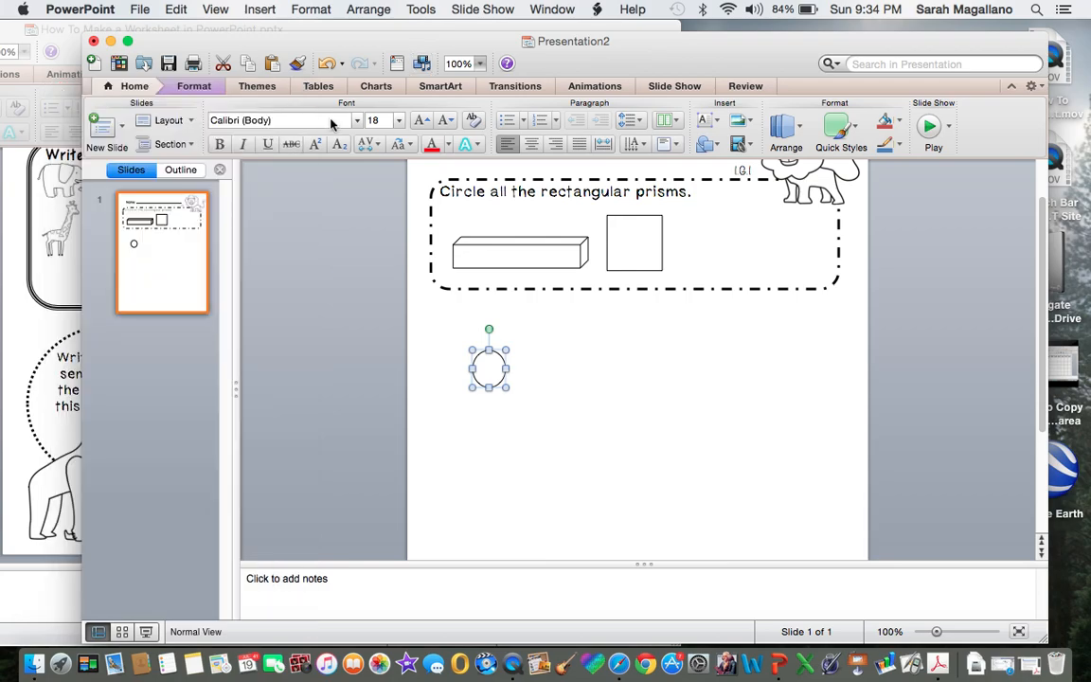
# Delete the small circle below the prism box.
pyautogui.press('Delete')
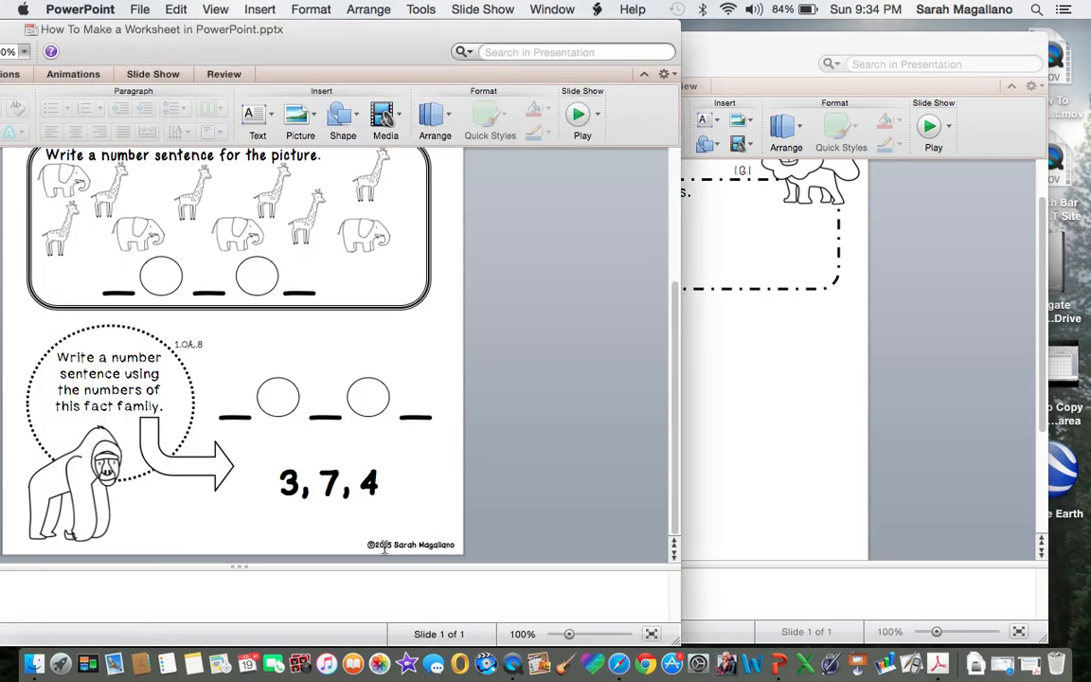
pyautogui.moveTo(367, 550)
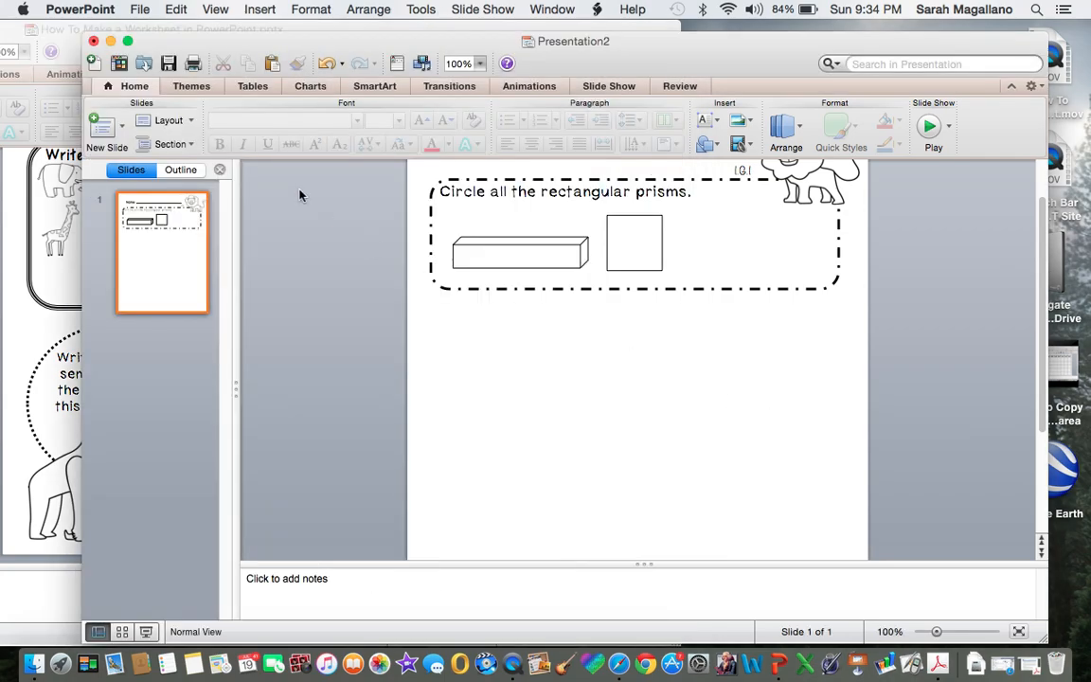
pyautogui.moveTo(627, 404)
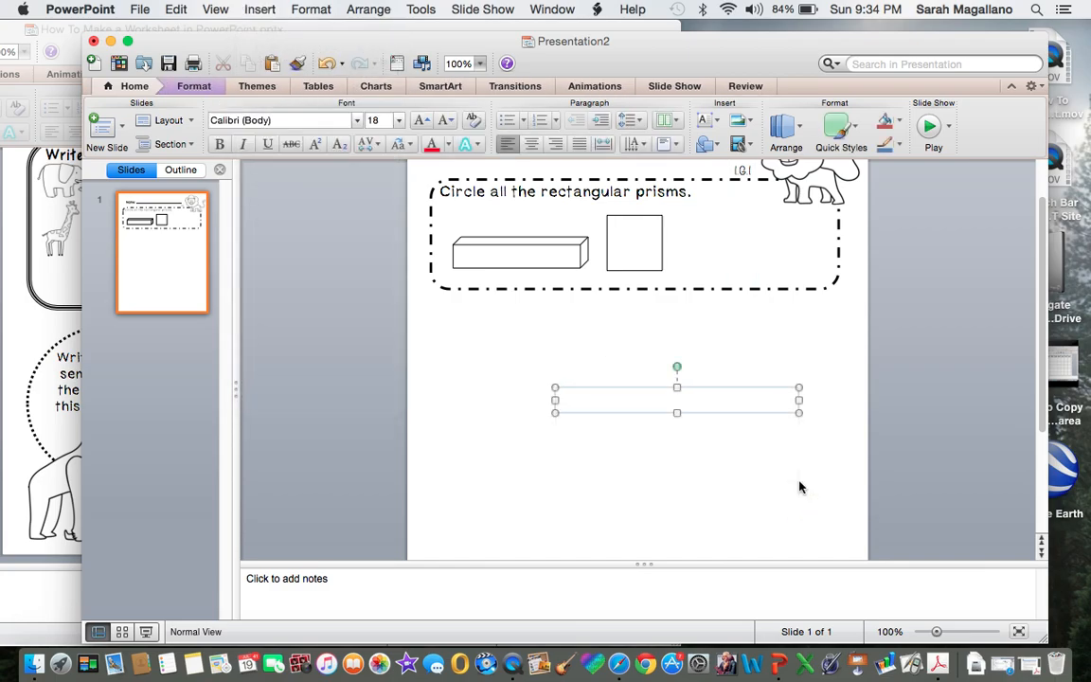
# Type the copyright line '© 2015 Sarah Magallan' using an inserted © symbol.
pyautogui.click(259, 8)
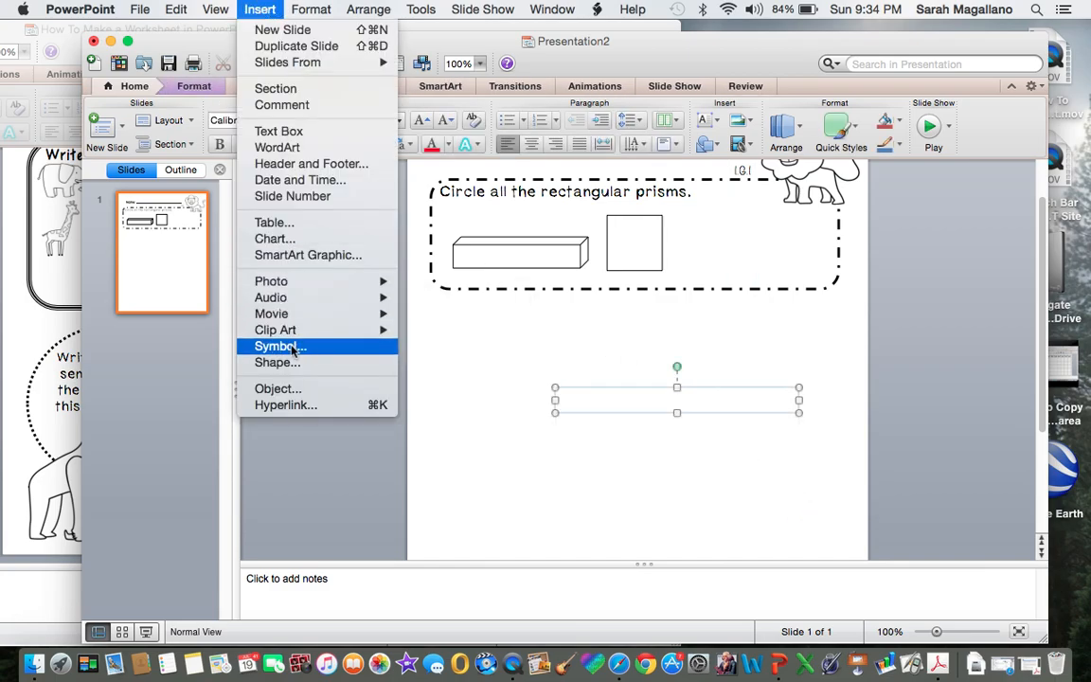
pyautogui.click(277, 347)
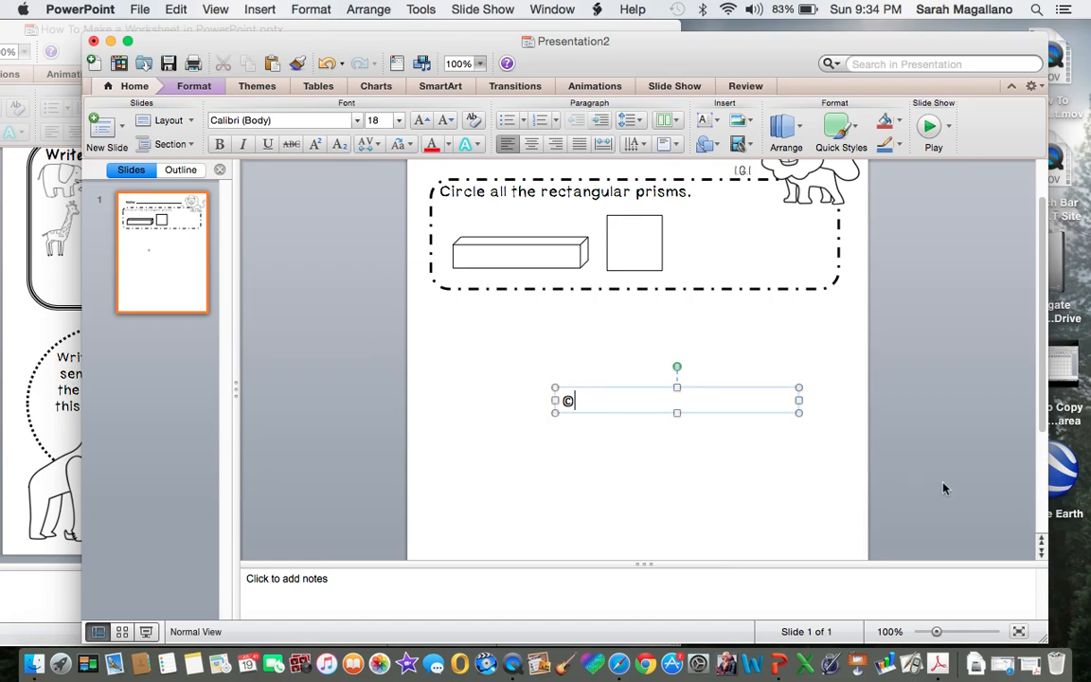
pyautogui.write('2015')
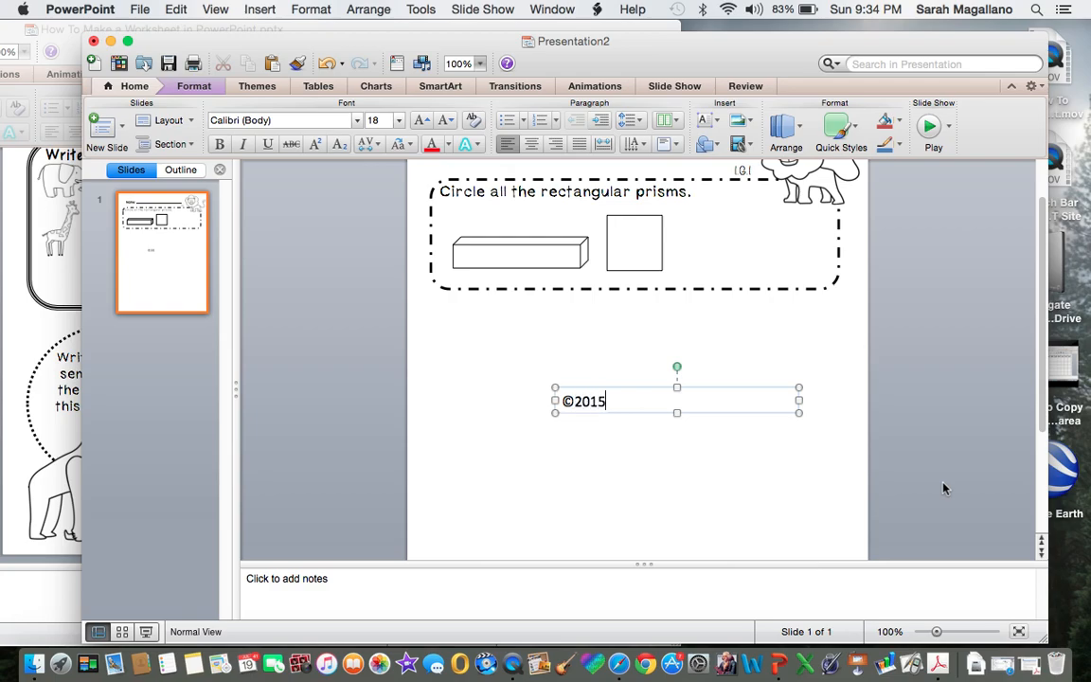
pyautogui.write('Sarah Magallan')
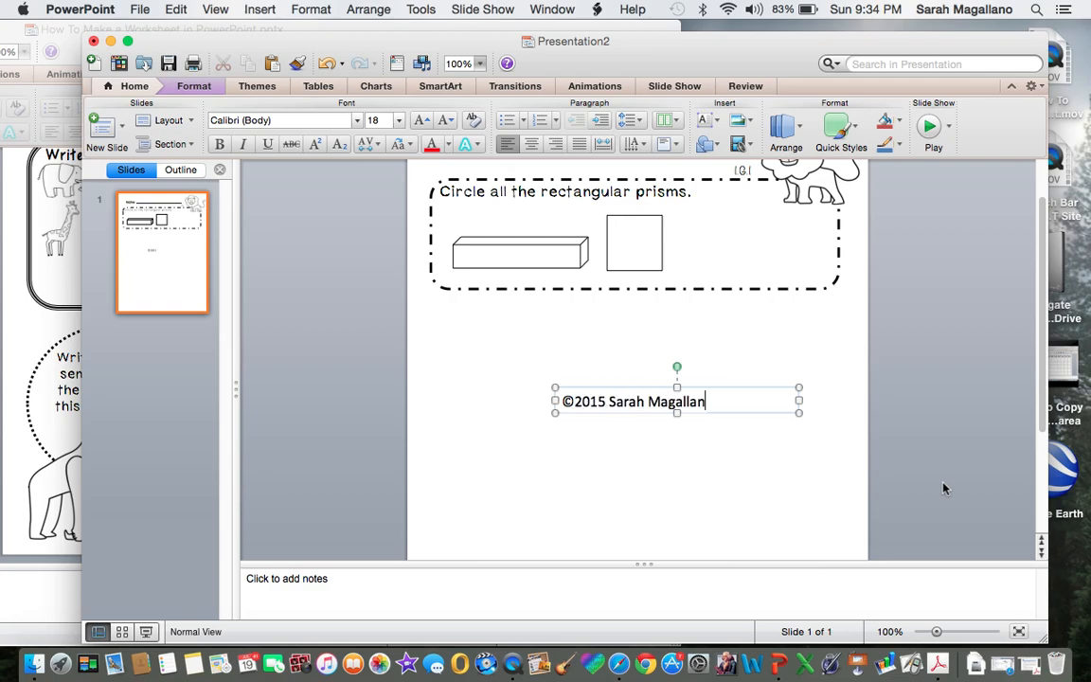
# Set the copyright text to 10-point size and centre it.
pyautogui.doubleClick(621, 401)
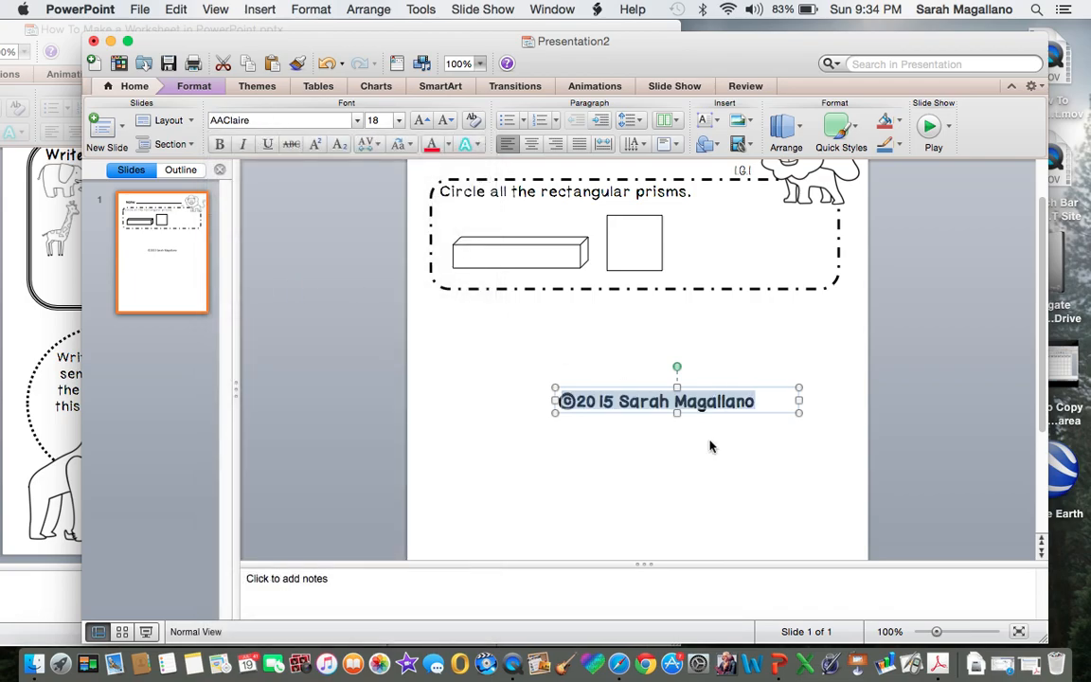
pyautogui.click(370, 120)
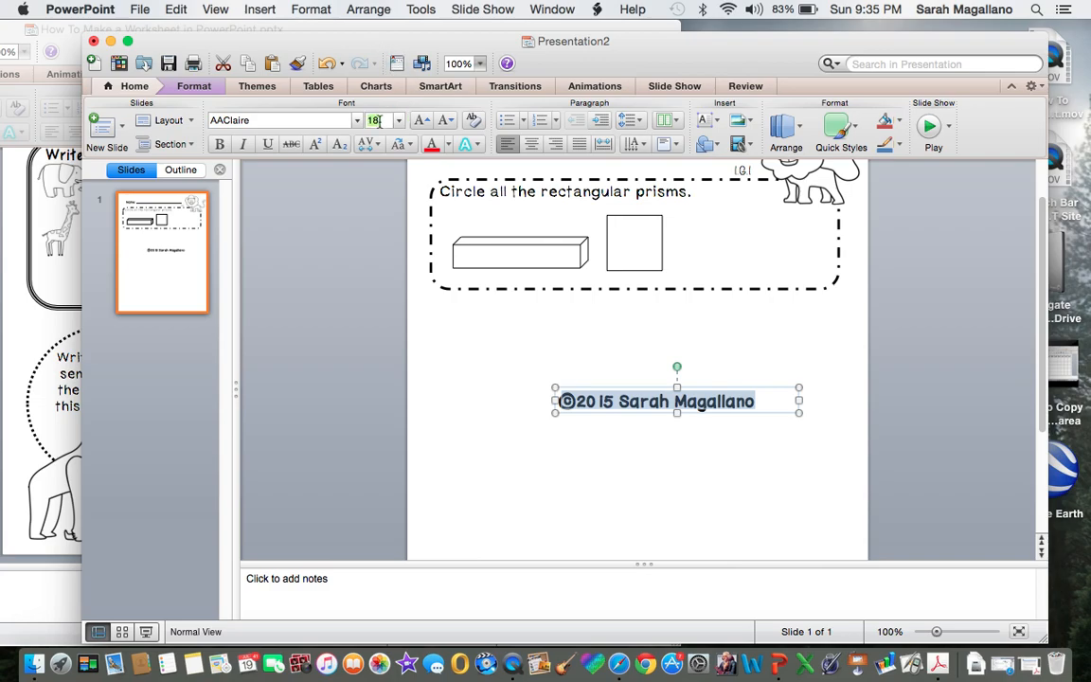
pyautogui.write('10')
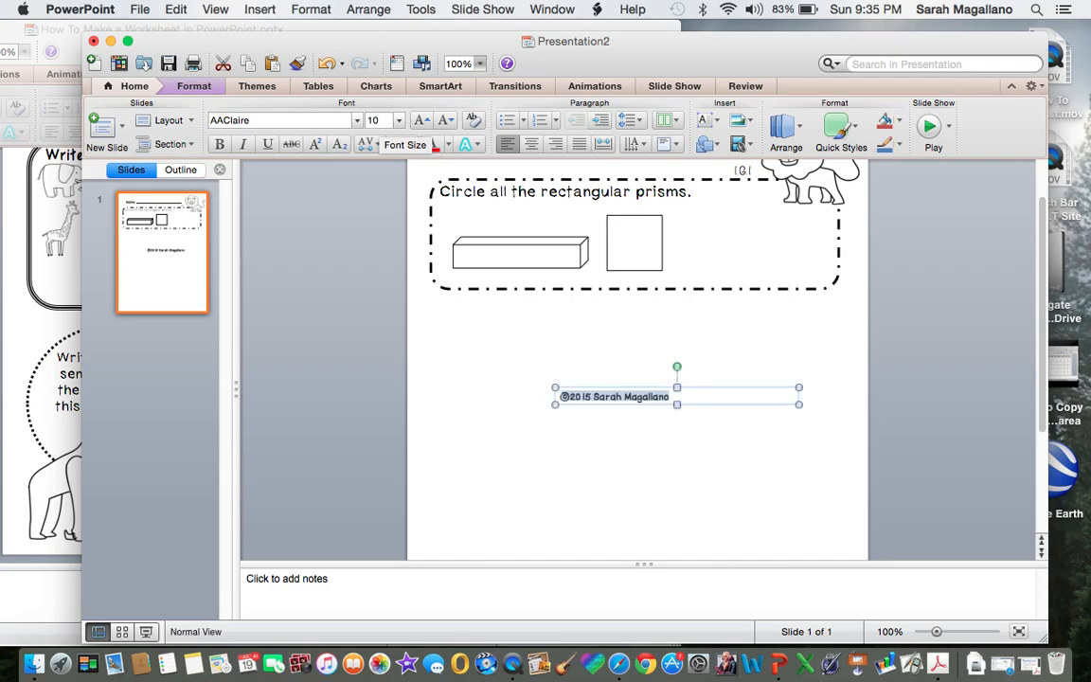
pyautogui.click(529, 144)
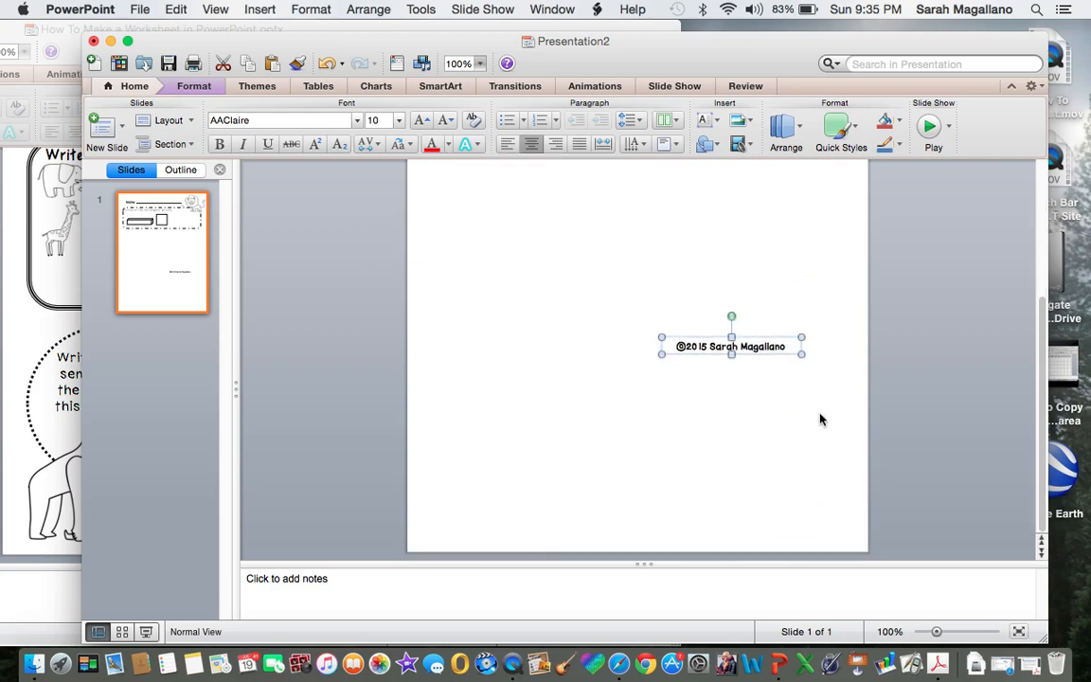
# Drag the copyright box down into the slide's bottom-right corner.
pyautogui.moveTo(730, 345); pyautogui.dragTo(832, 525)
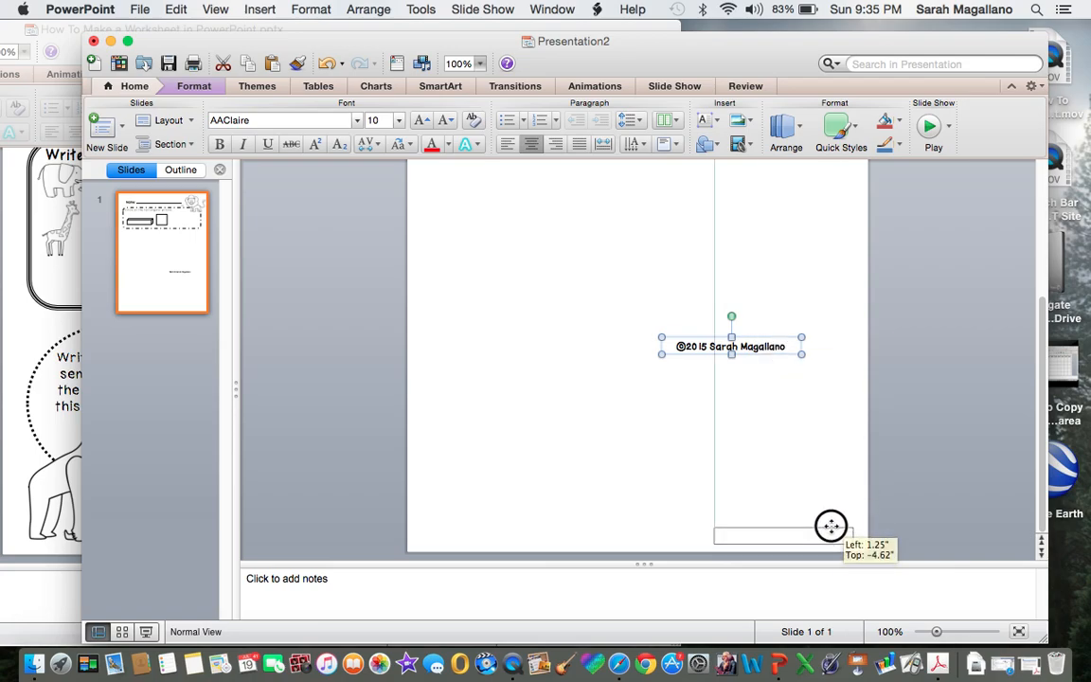
pyautogui.moveTo(731, 345); pyautogui.dragTo(794, 536)
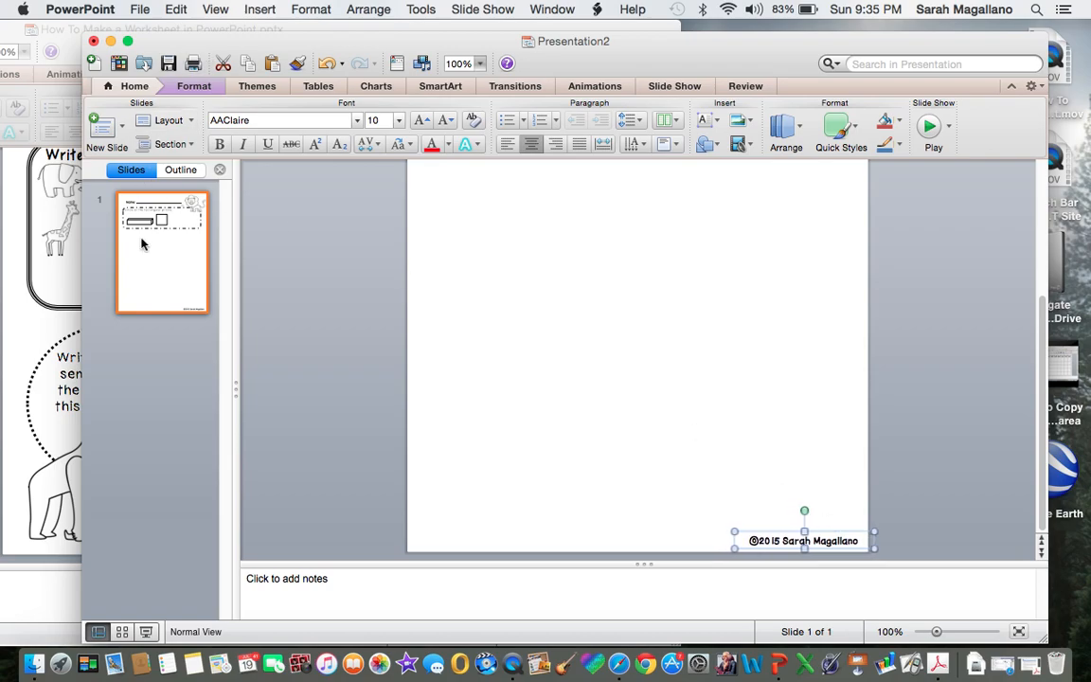
# Add two new blank slides after the worksheet.
pyautogui.click(260, 10)
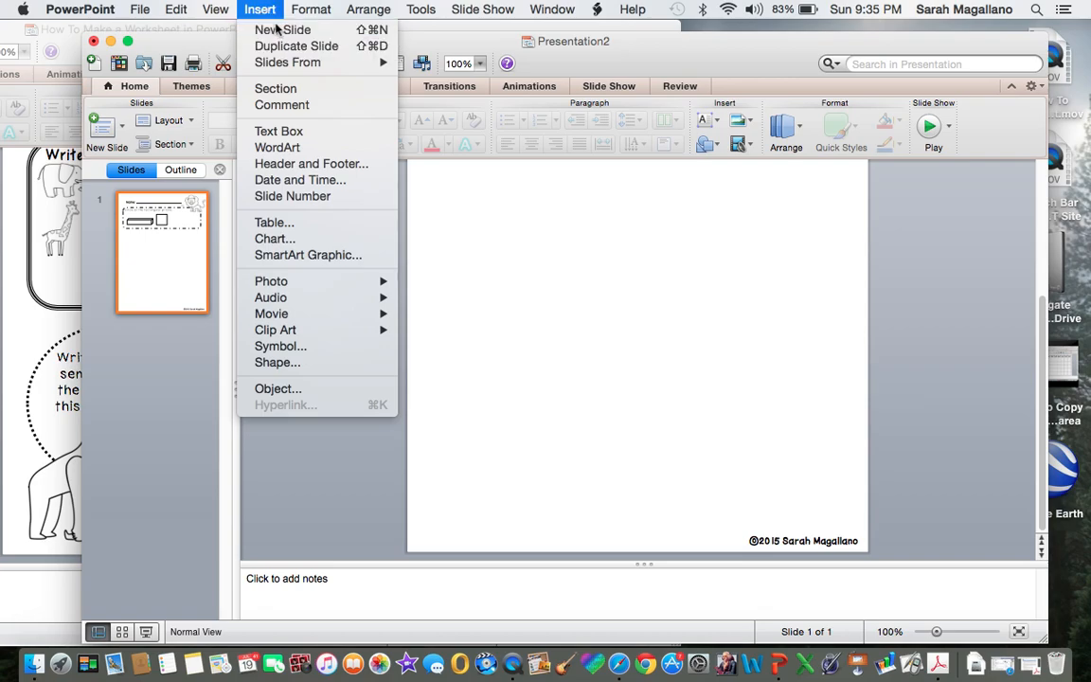
pyautogui.click(282, 30)
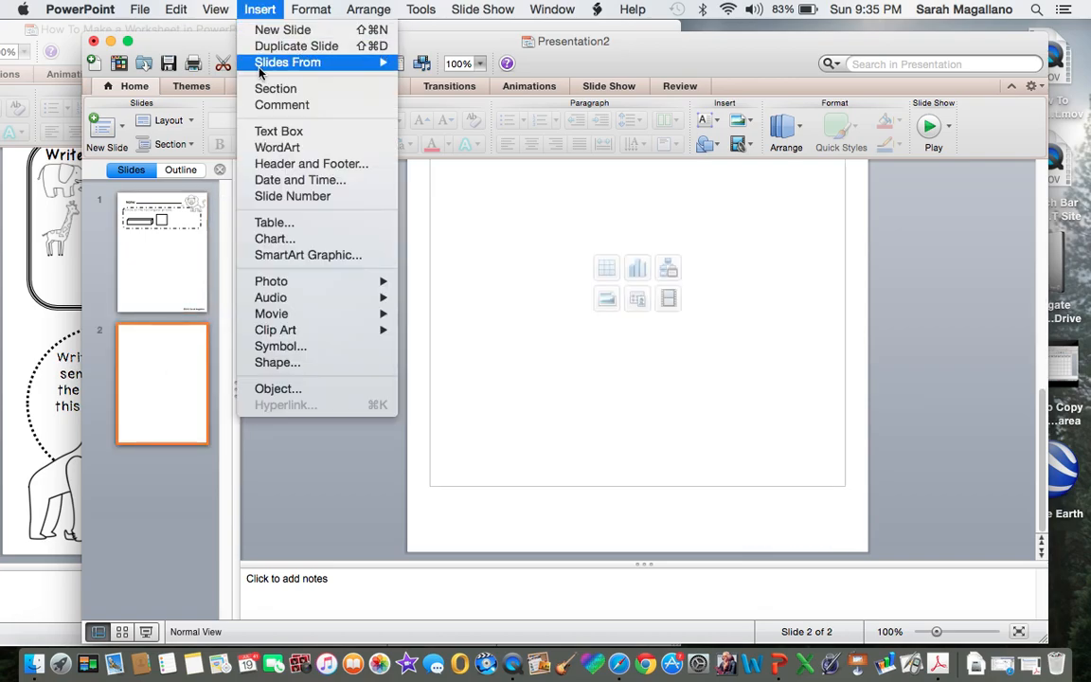
pyautogui.click(282, 29)
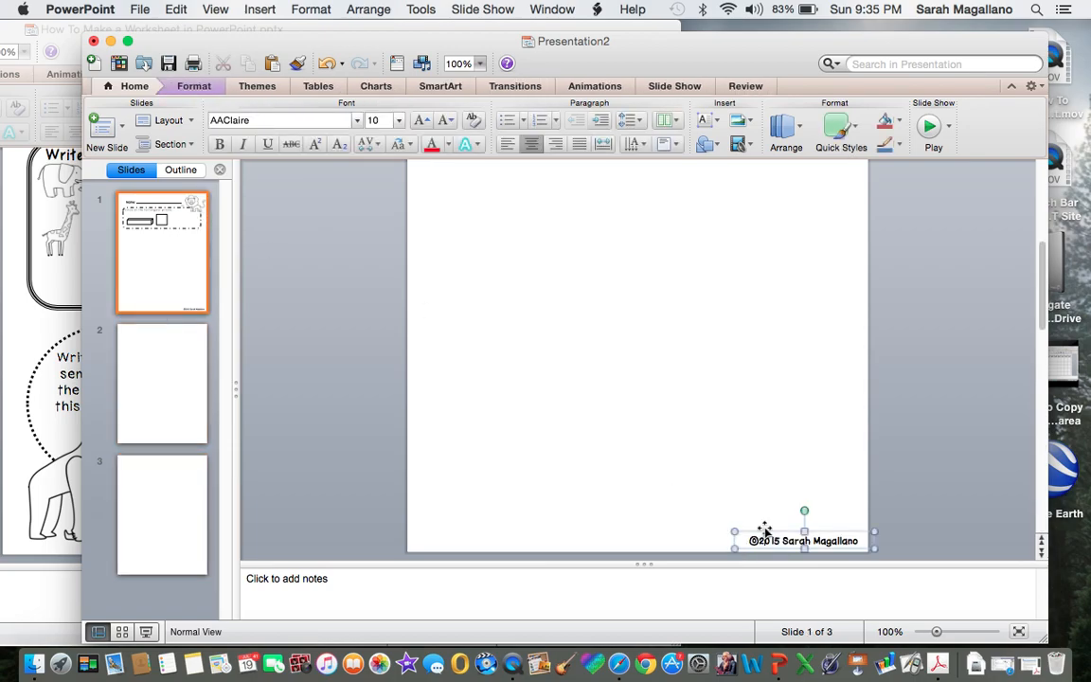
# Copy the copyright box and paste it onto slides 2 and 3.
pyautogui.rightClick(764, 531)
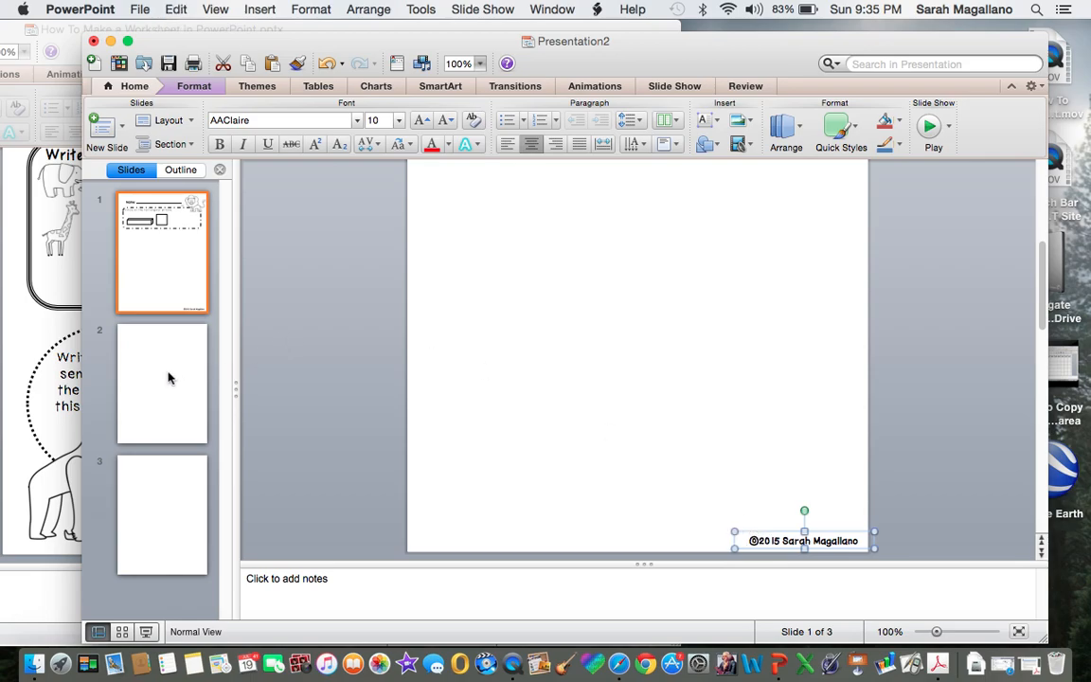
pyautogui.click(162, 382)
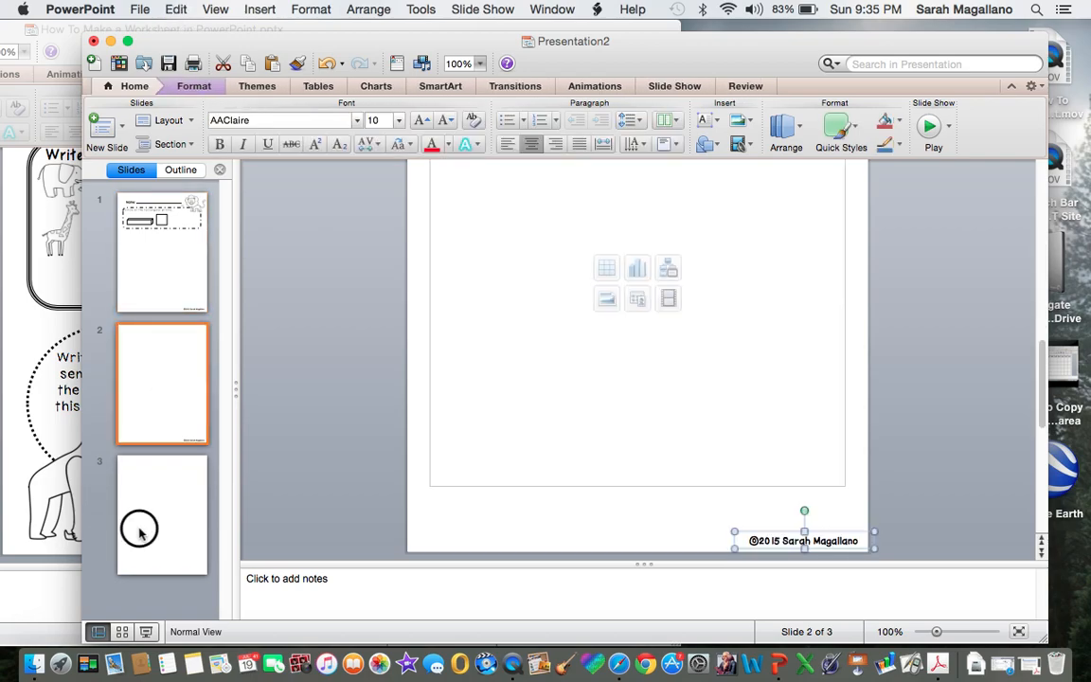
pyautogui.click(140, 531)
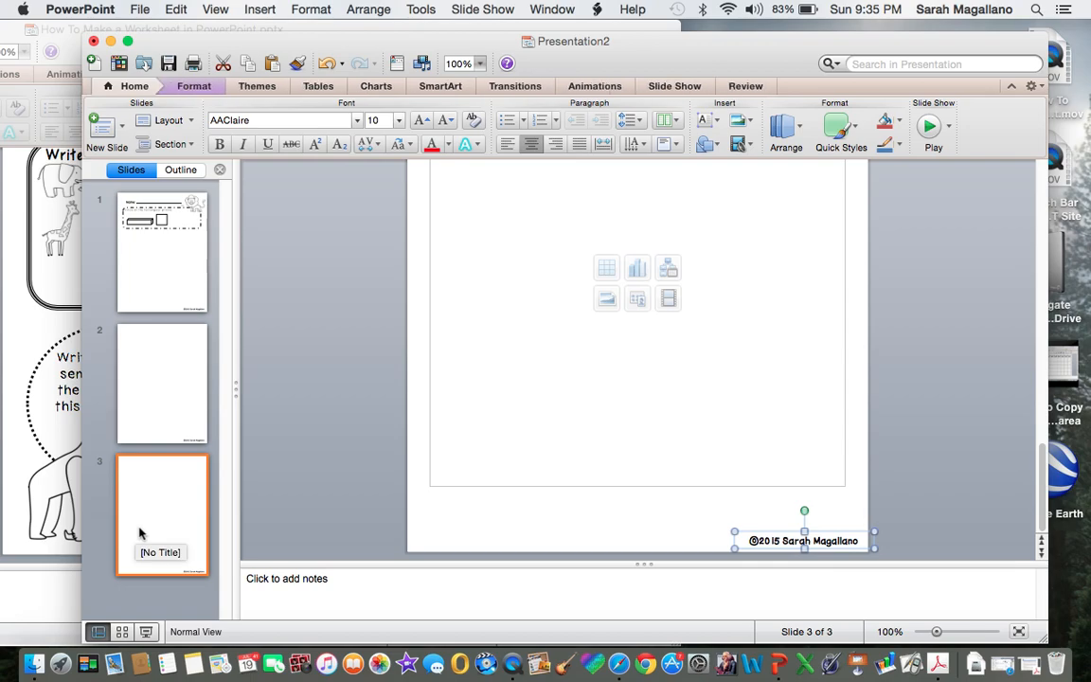
pyautogui.click(481, 9)
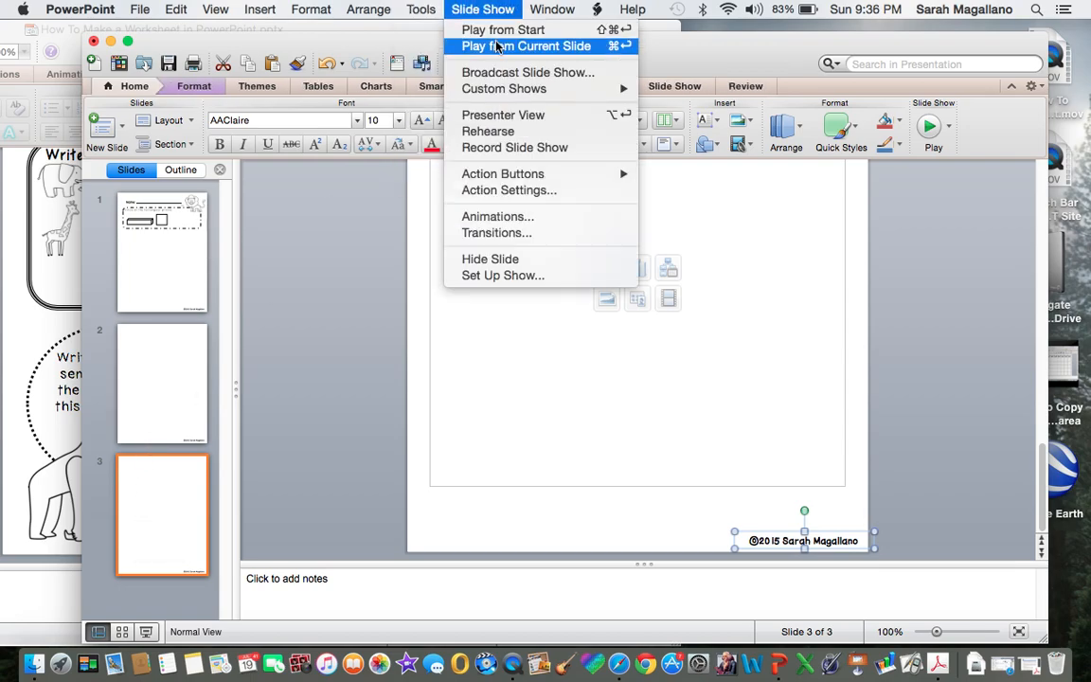